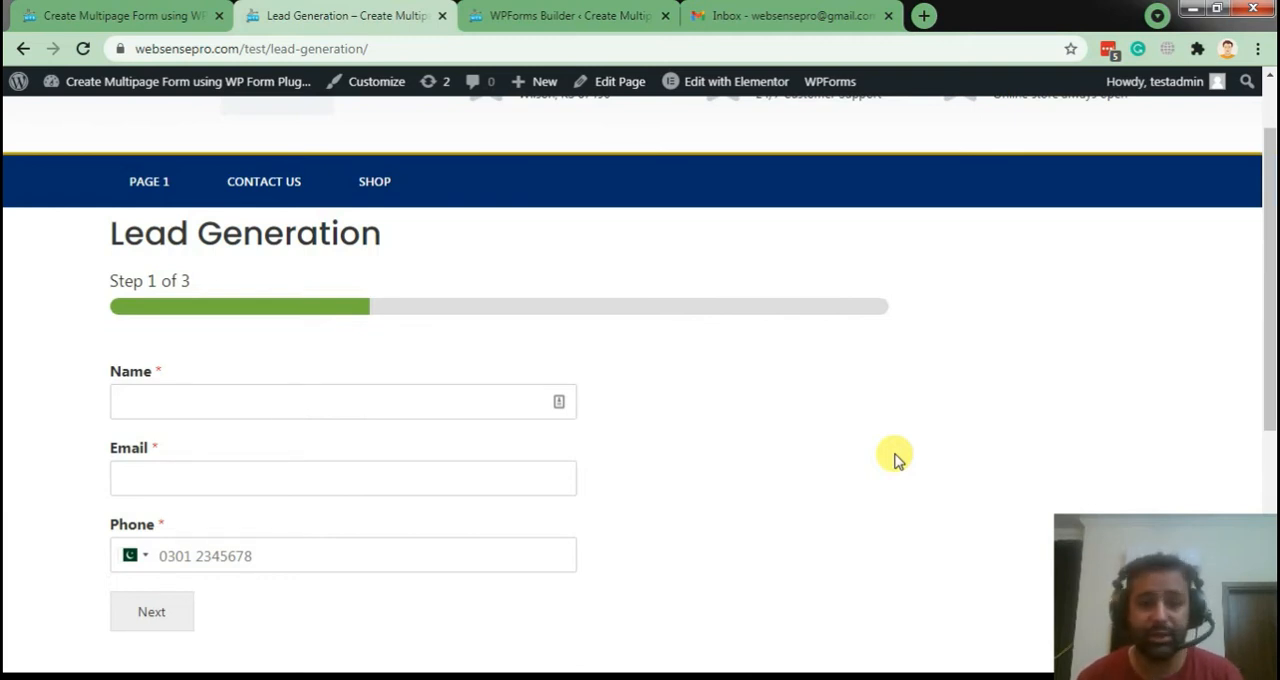
pyautogui.moveTo(456, 356)
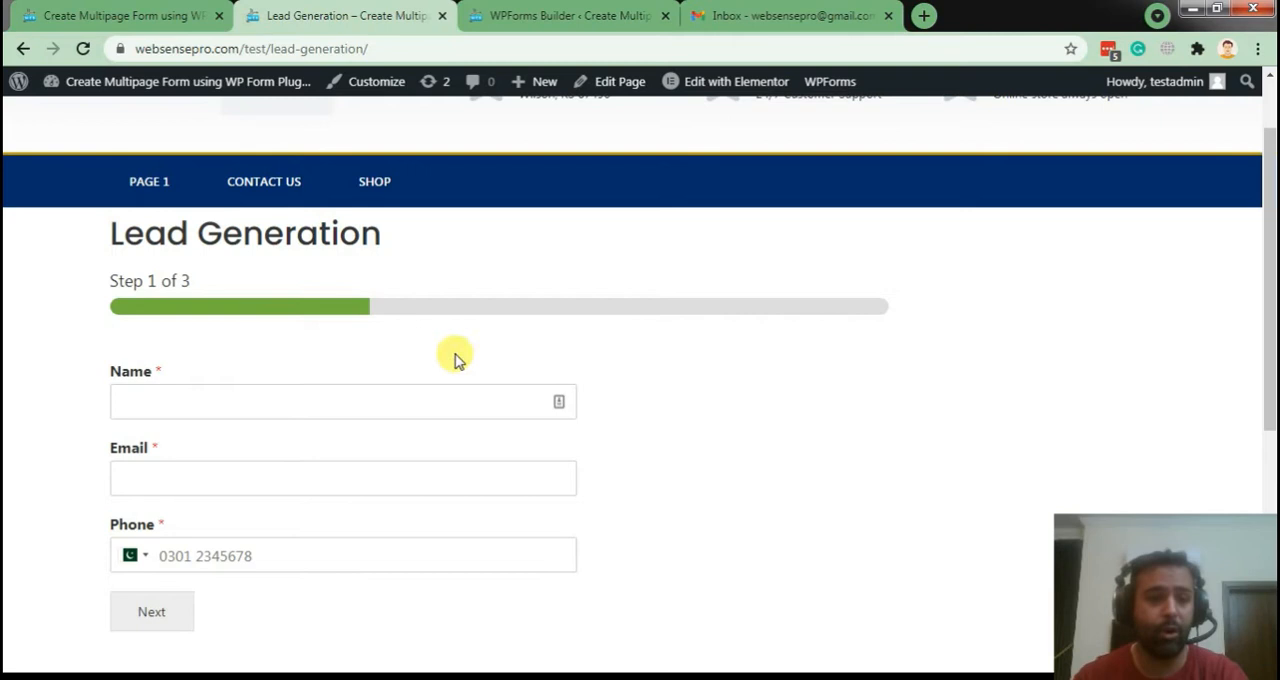
pyautogui.moveTo(540, 334)
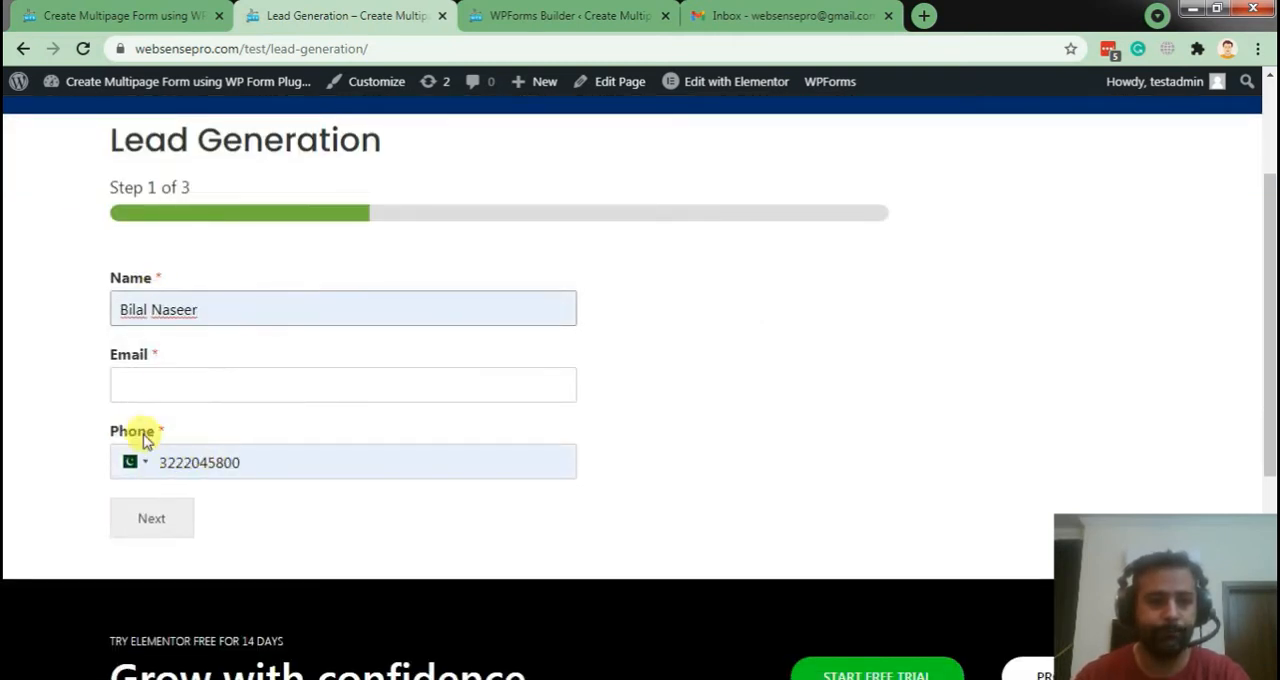
# Step: Advance through all three form pages, enter the 2:30 PM time, and submit the test lead
pyautogui.click(152, 518)
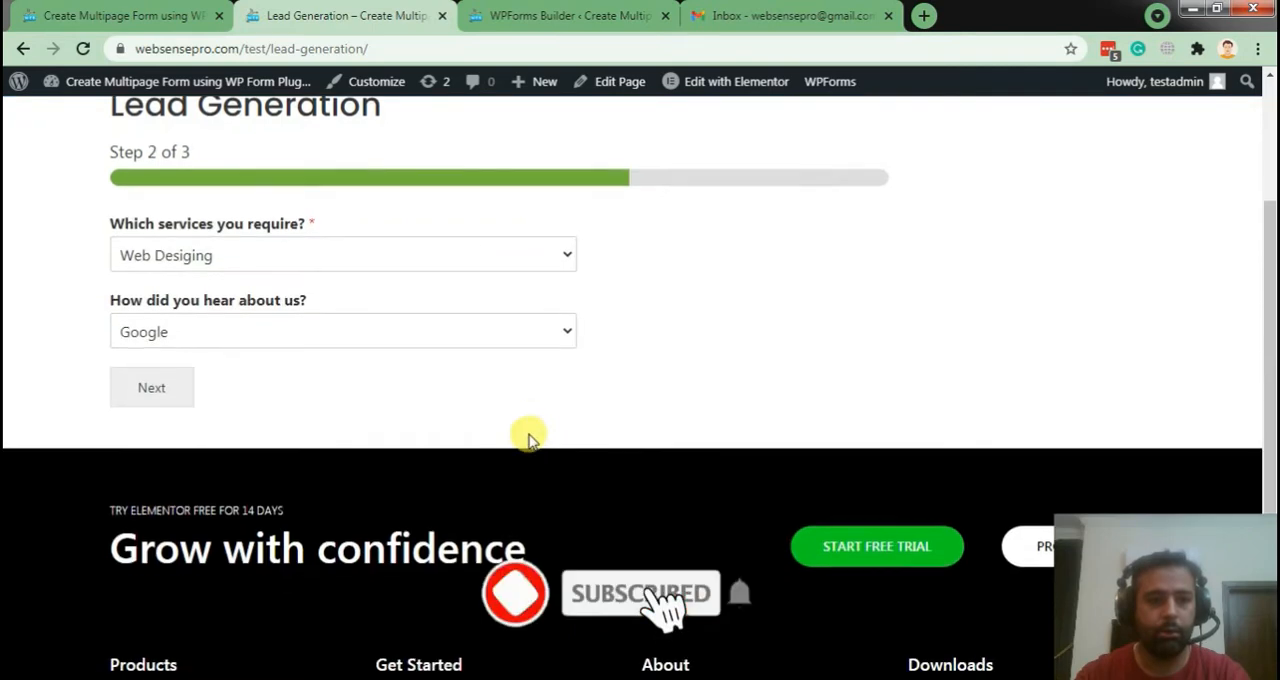
pyautogui.click(152, 388)
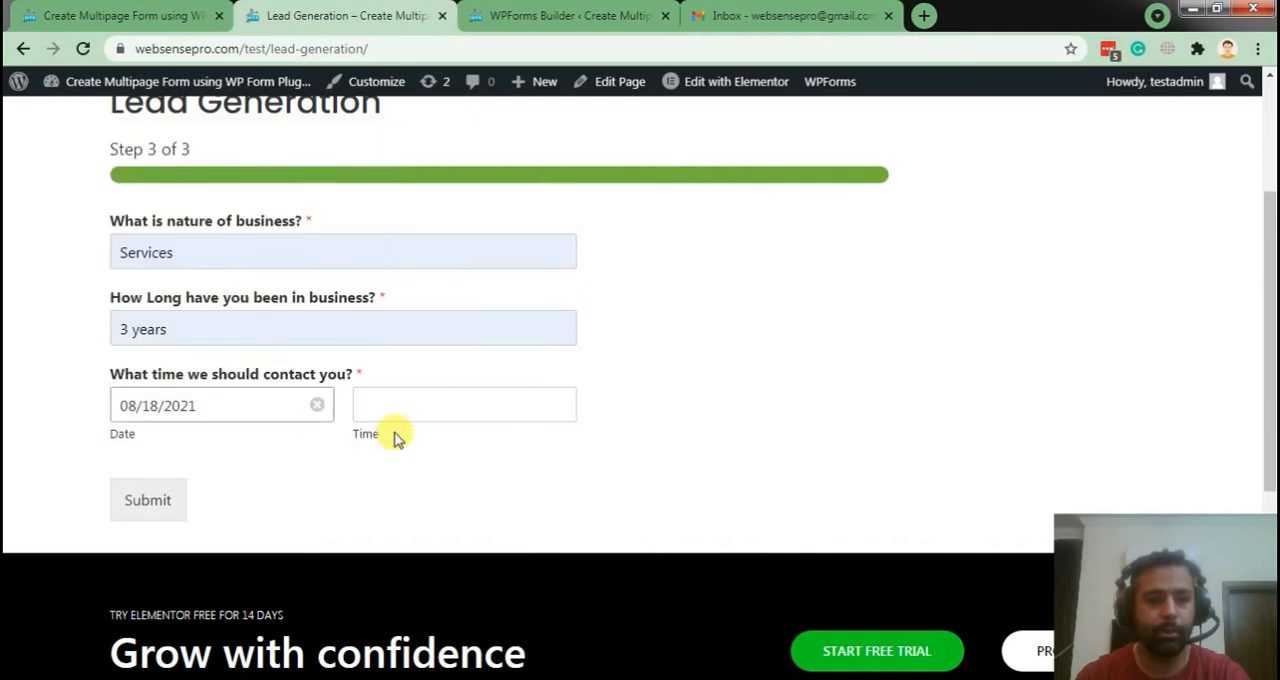
pyautogui.write('2:30 PM')
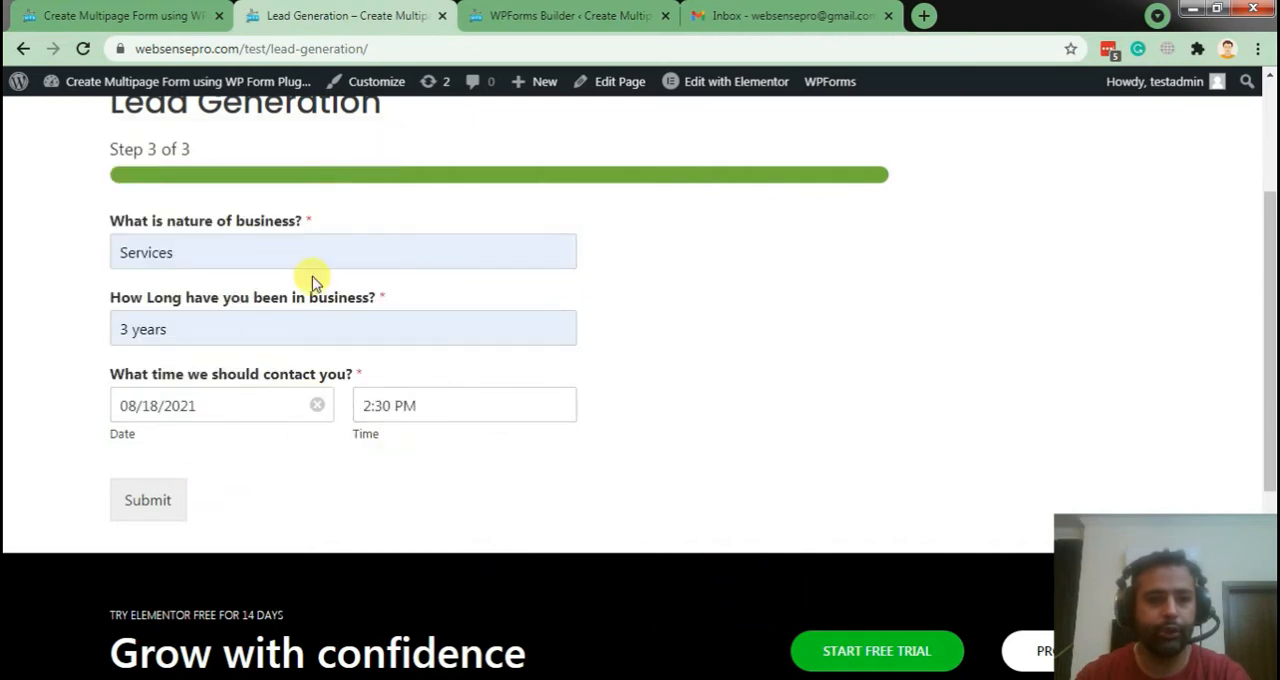
pyautogui.click(790, 16)
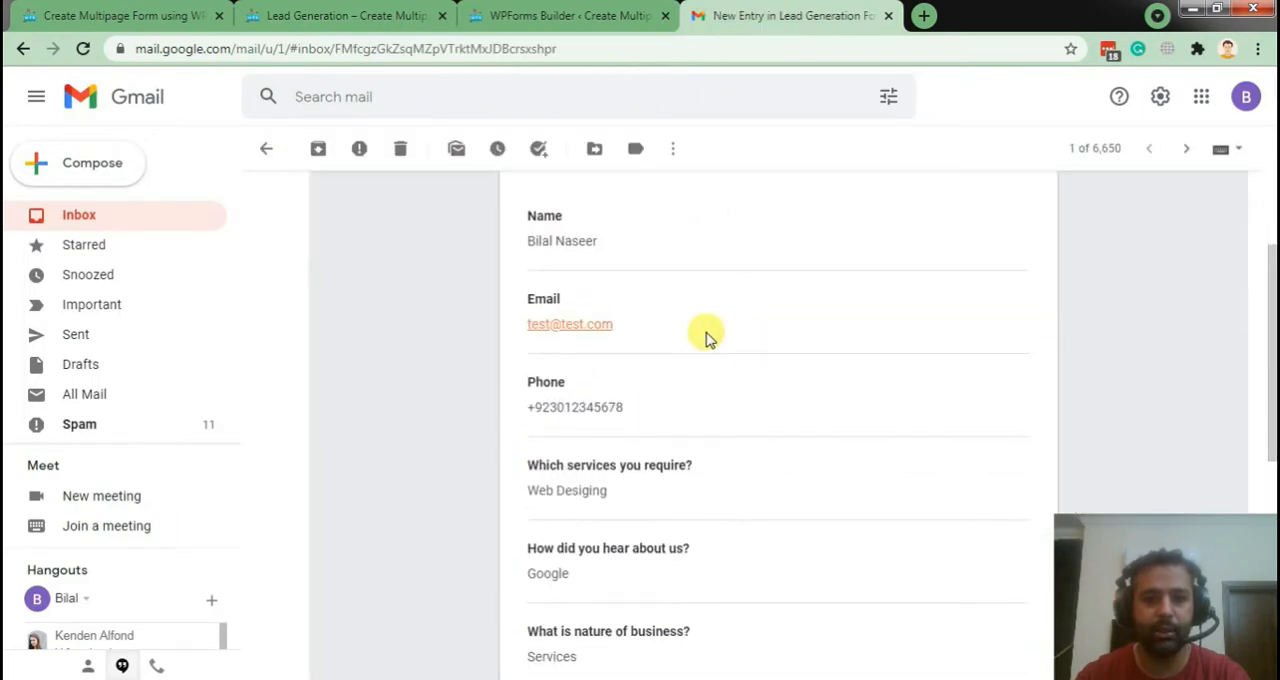
pyautogui.scroll(-3)
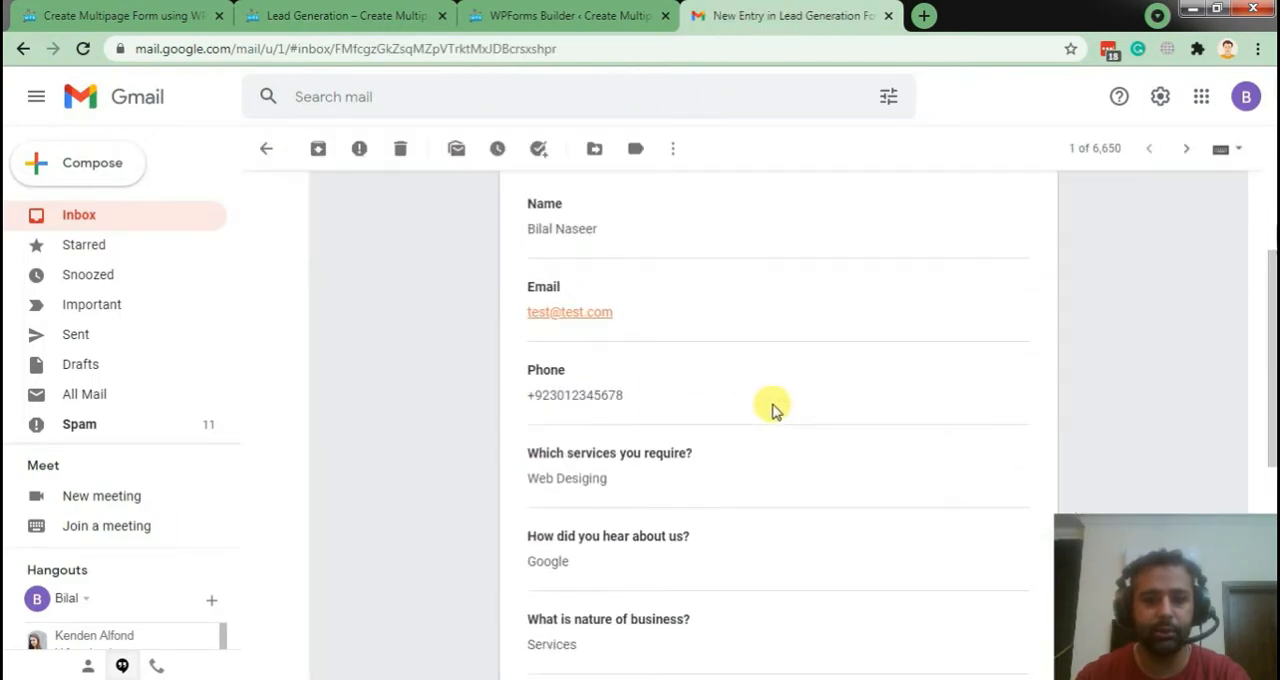
pyautogui.scroll(-3)
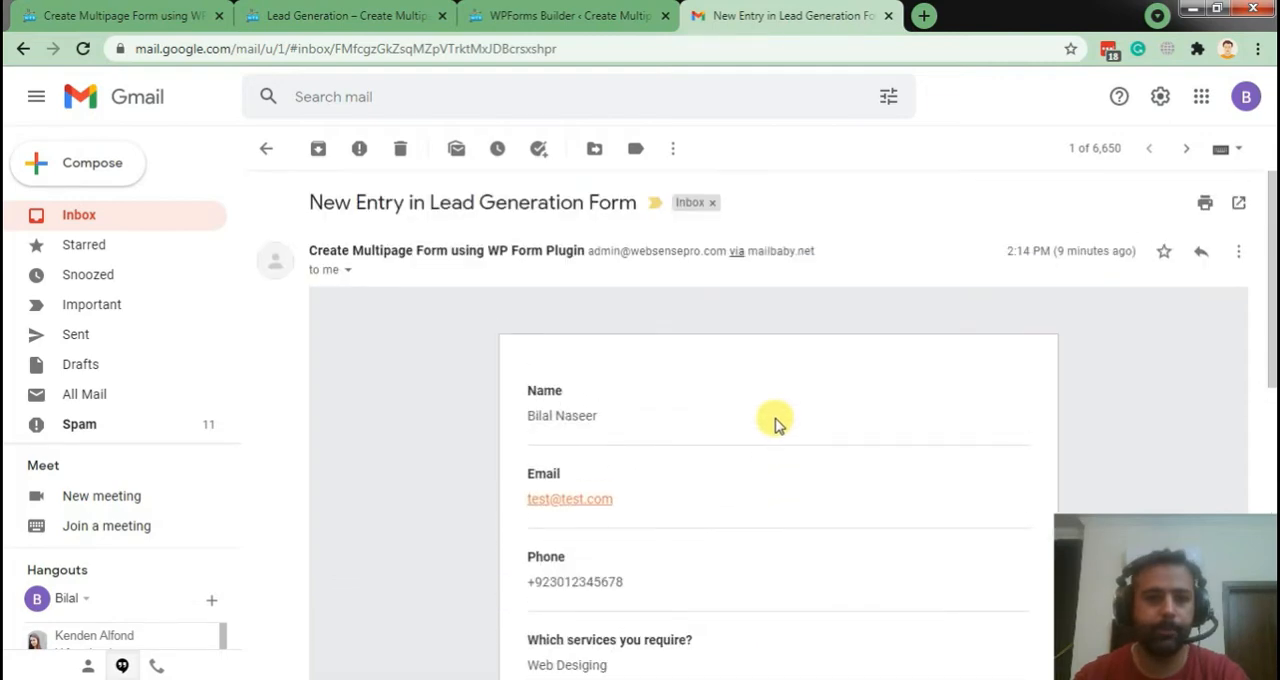
pyautogui.click(340, 16)
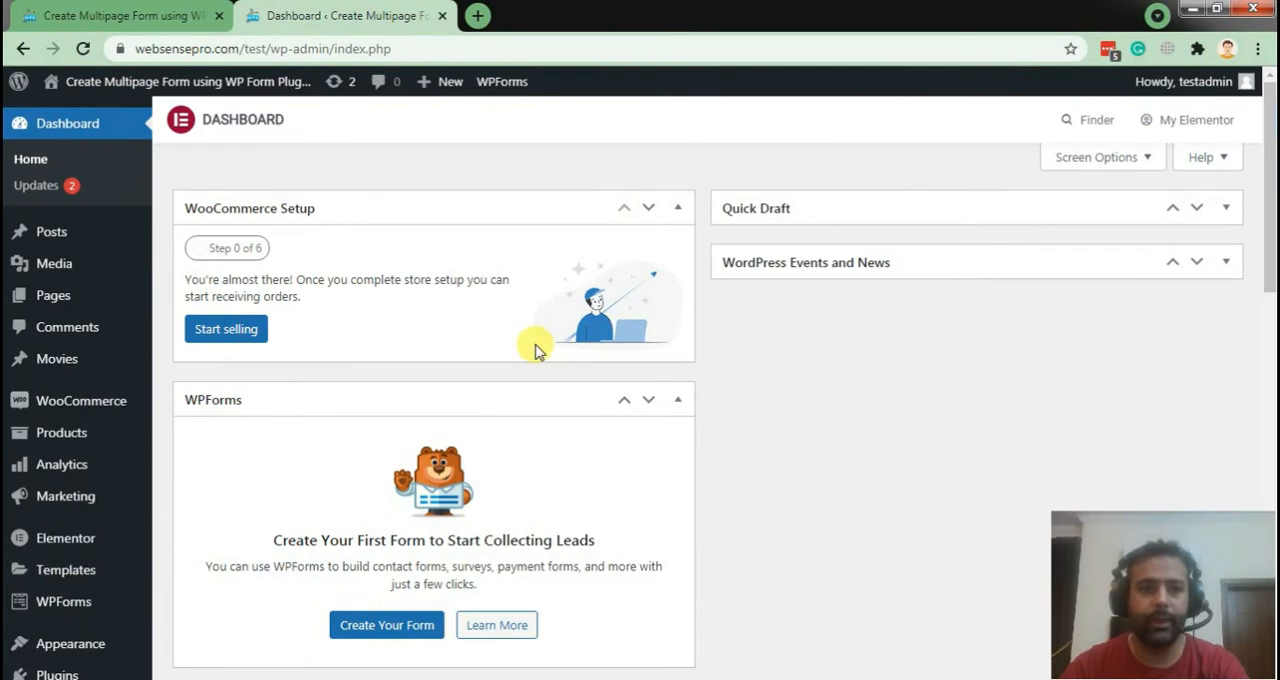
# Step: Start a new form via WPForms > Add New in the sidebar, reaching the template selection screen
pyautogui.scroll(-3)
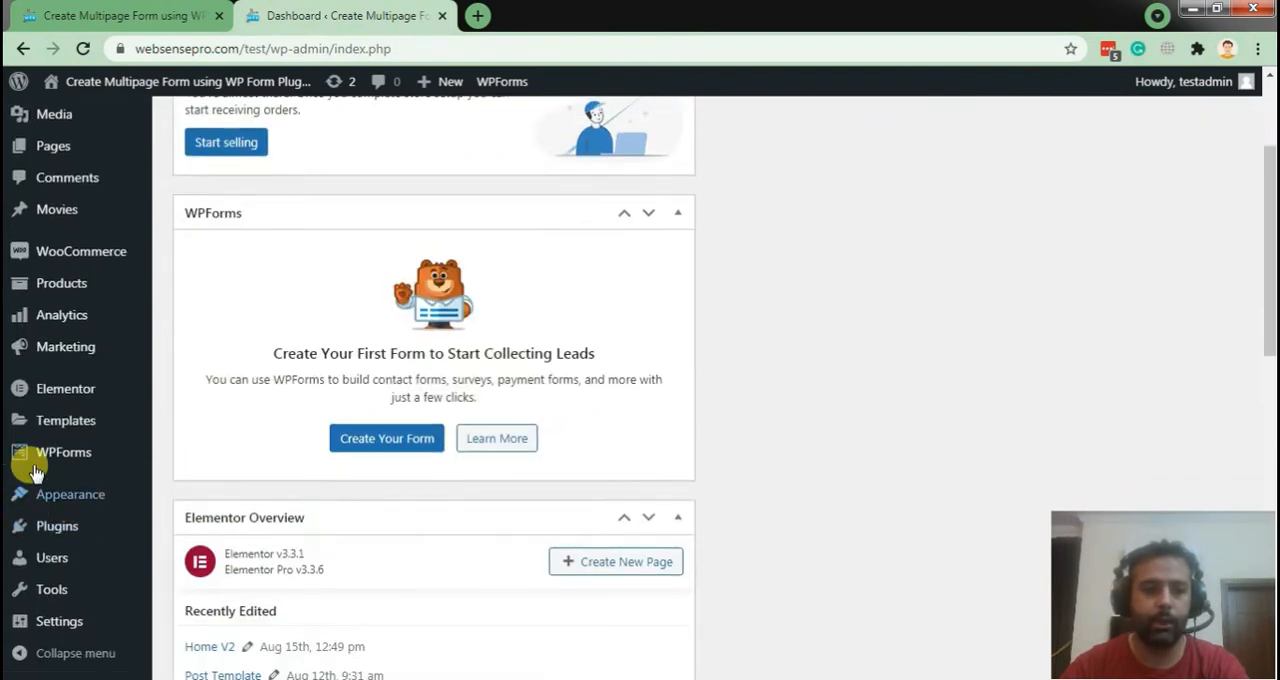
pyautogui.click(64, 452)
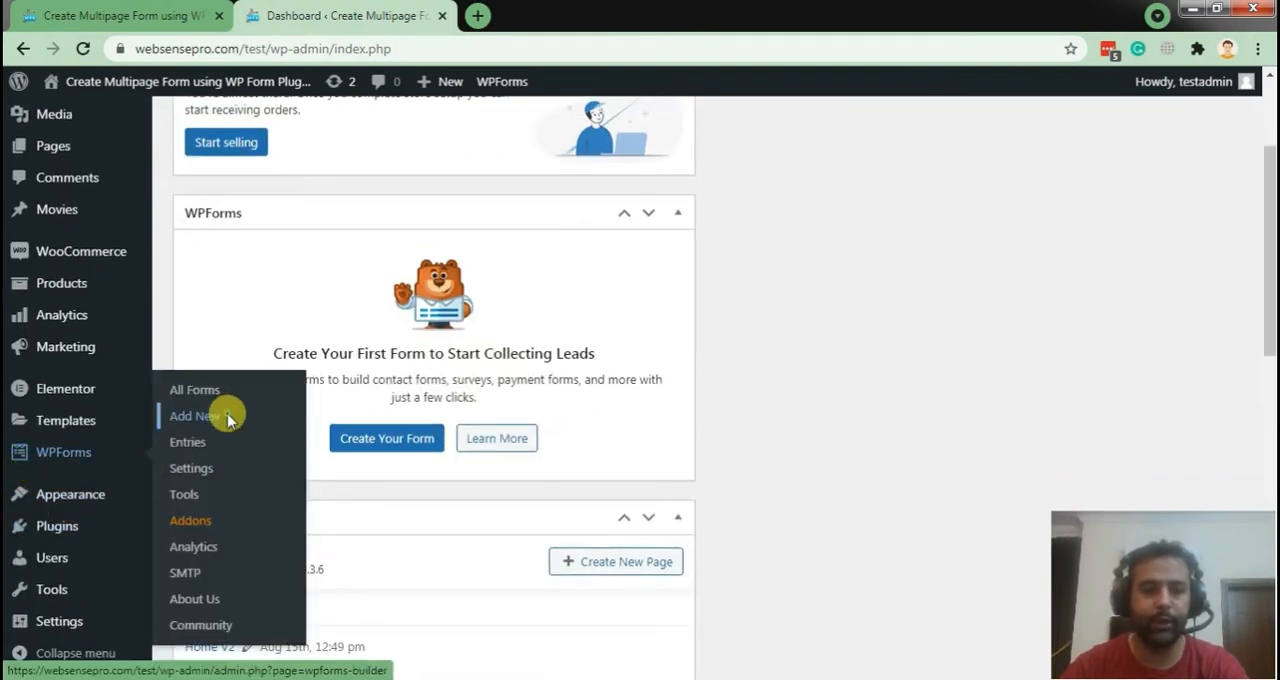
pyautogui.click(196, 416)
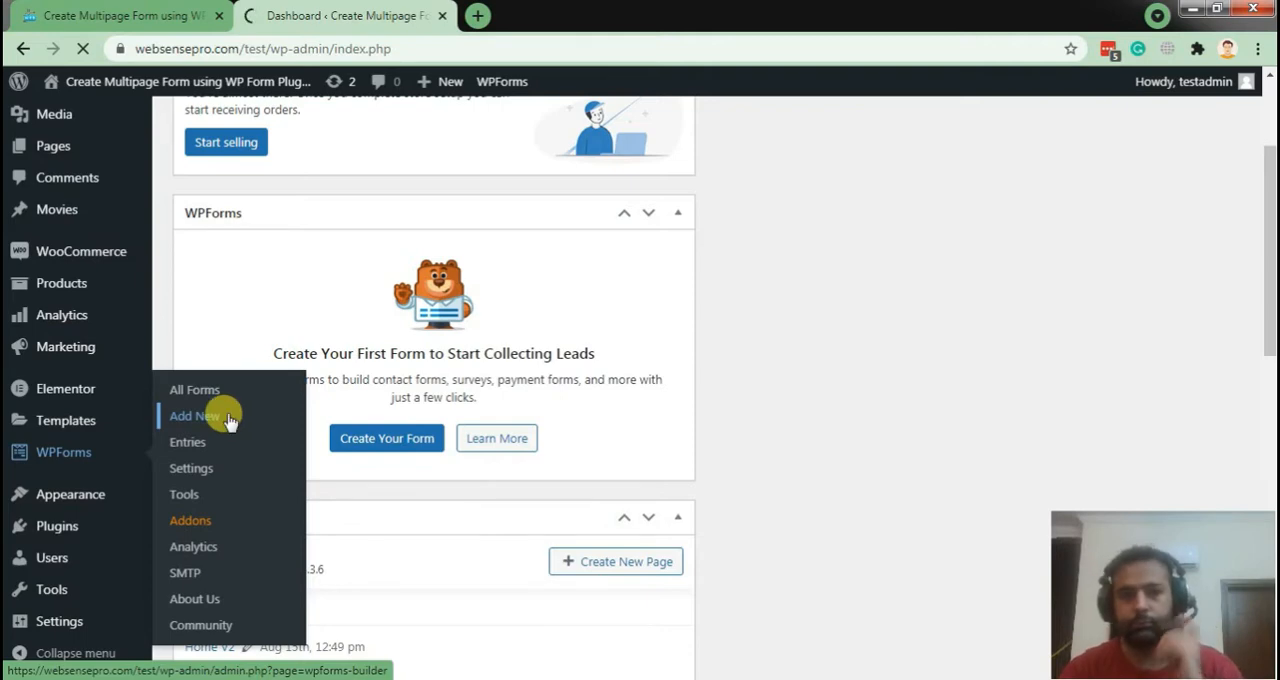
pyautogui.click(192, 416)
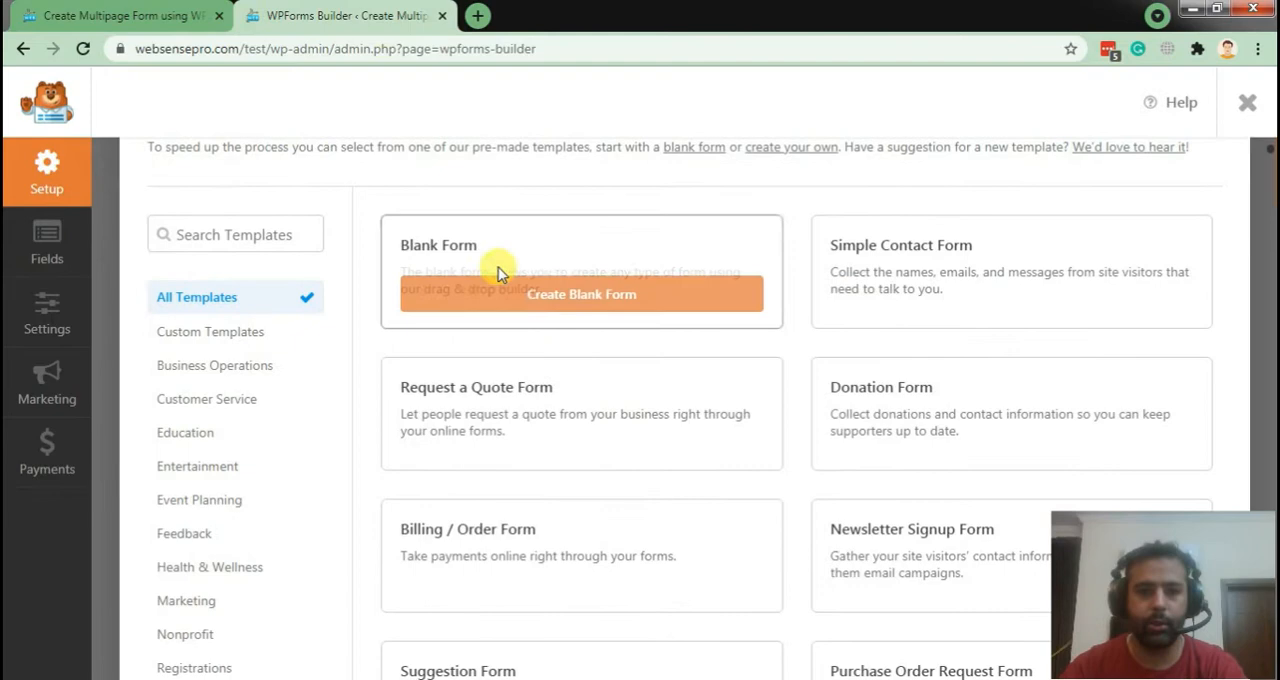
pyautogui.scroll(-3)
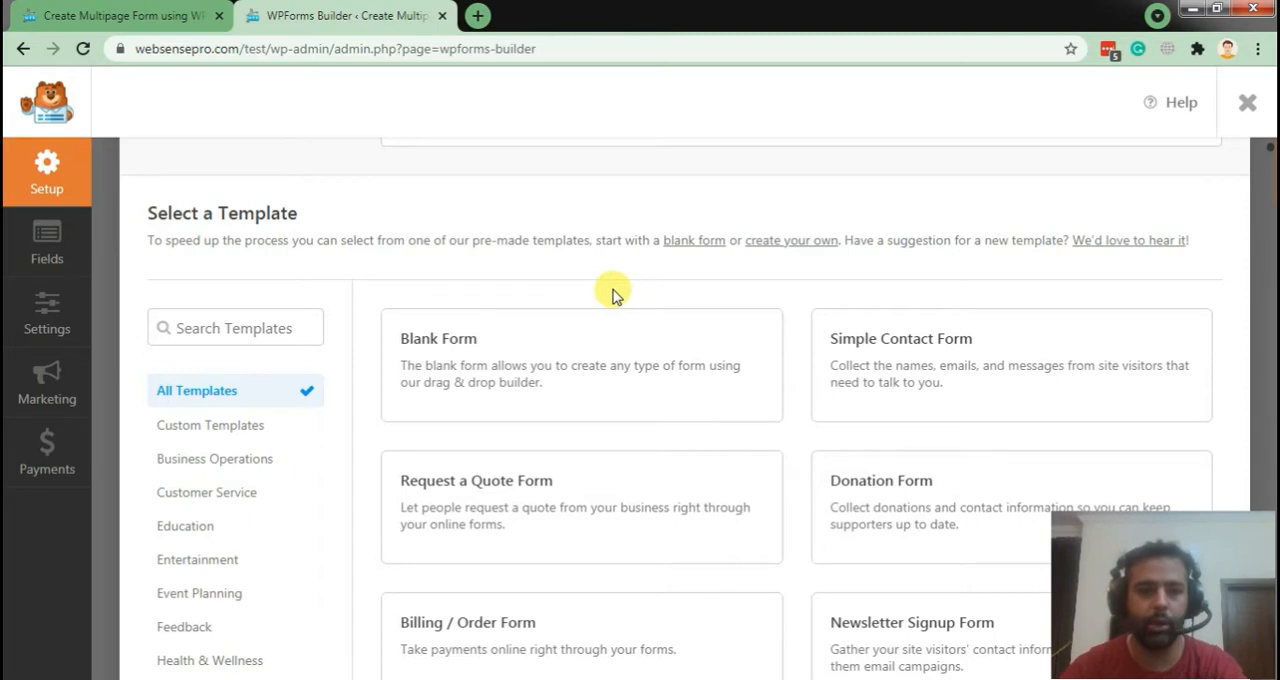
pyautogui.moveTo(564, 392)
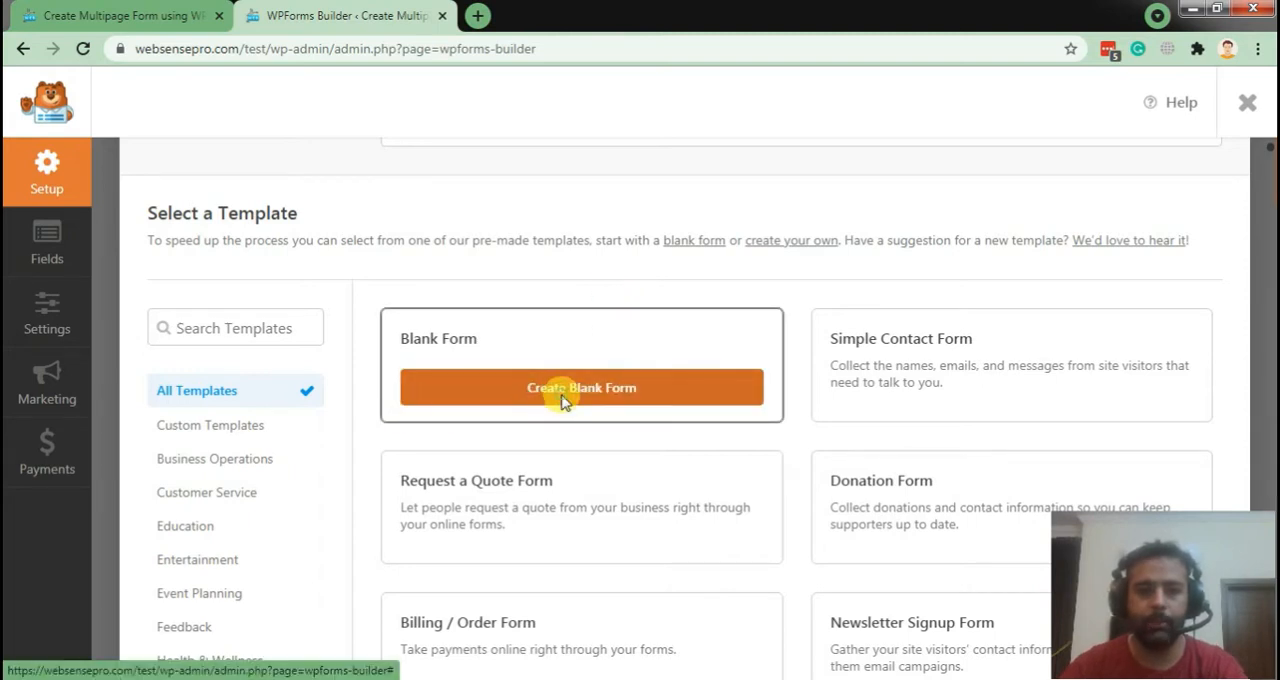
# Step: Create a blank form and set its Name field format to Simple (single box)
pyautogui.click(580, 388)
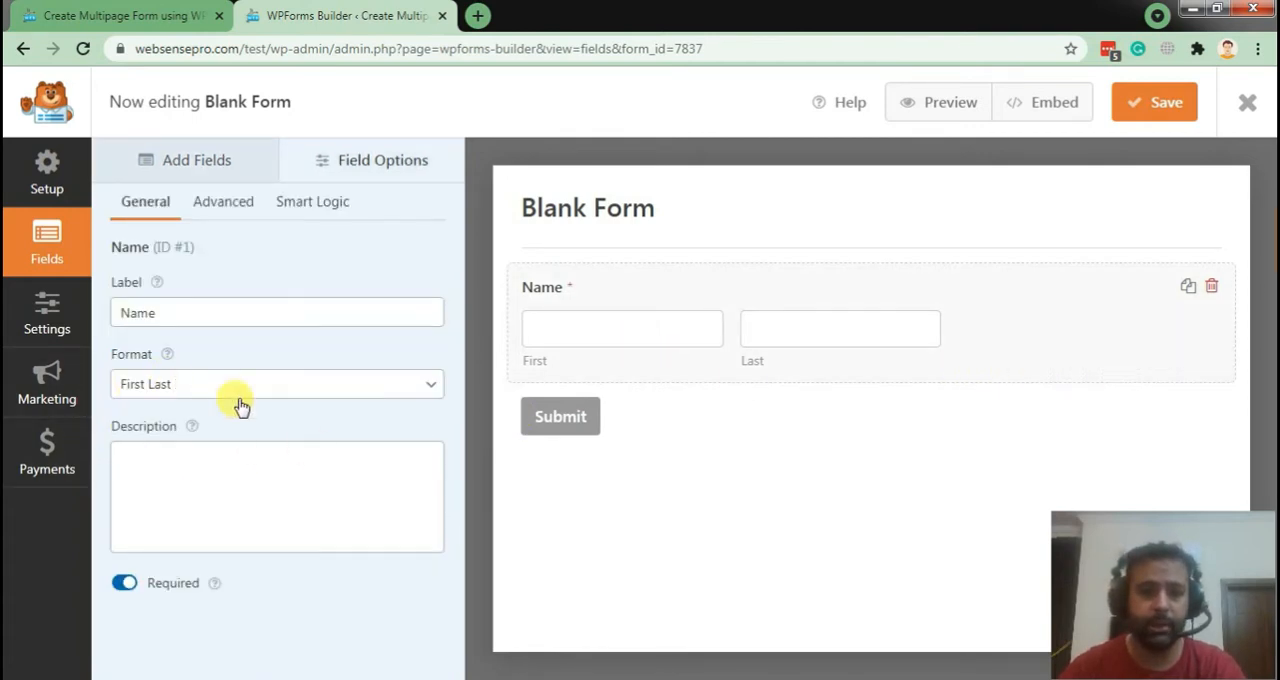
pyautogui.moveTo(700, 344)
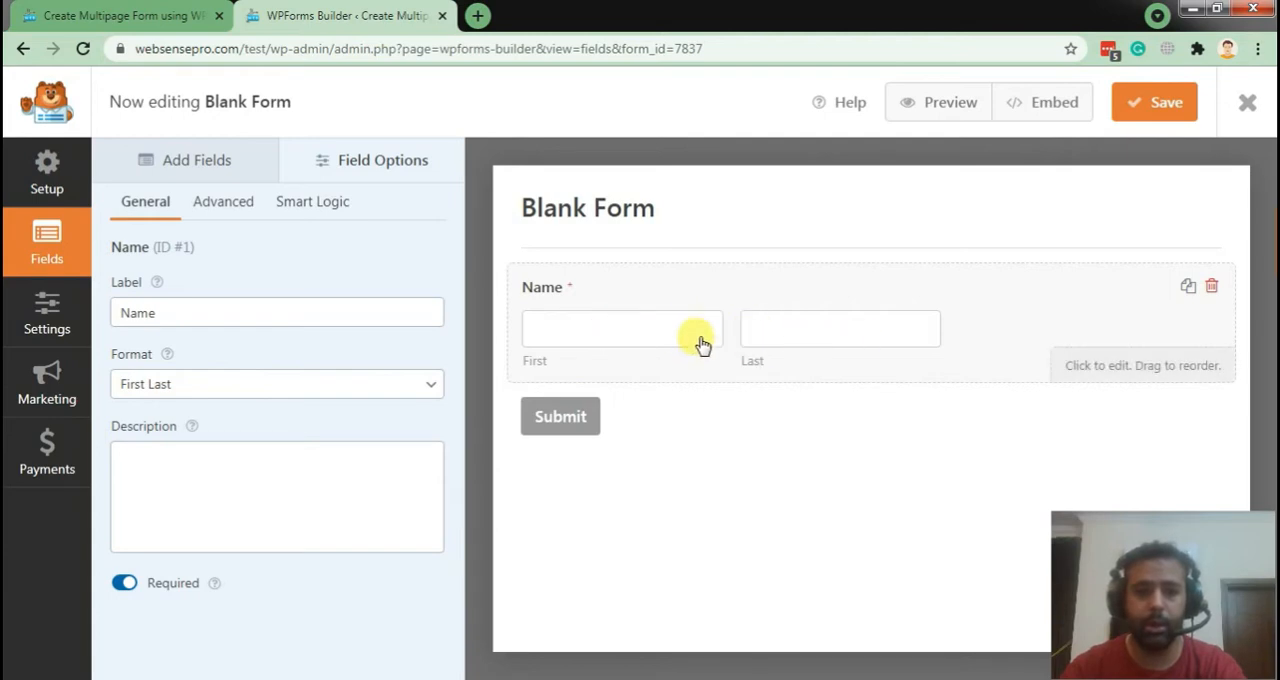
pyautogui.click(276, 384)
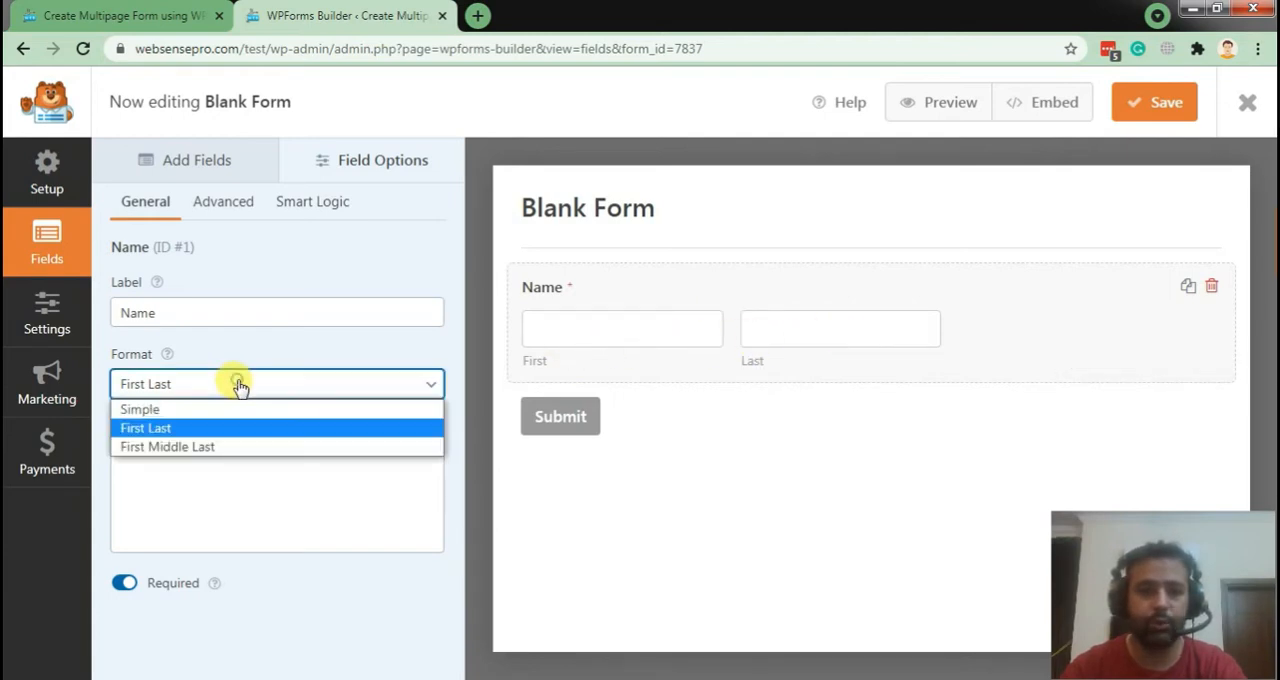
pyautogui.click(140, 408)
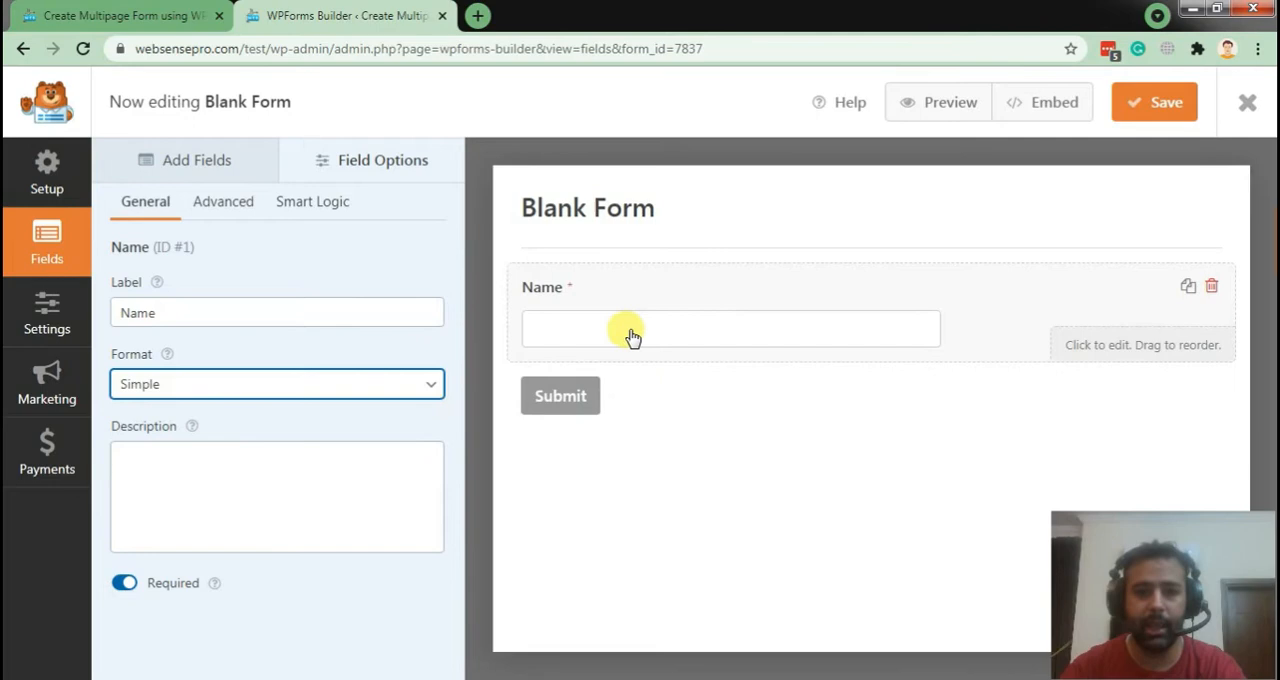
pyautogui.moveTo(270, 432)
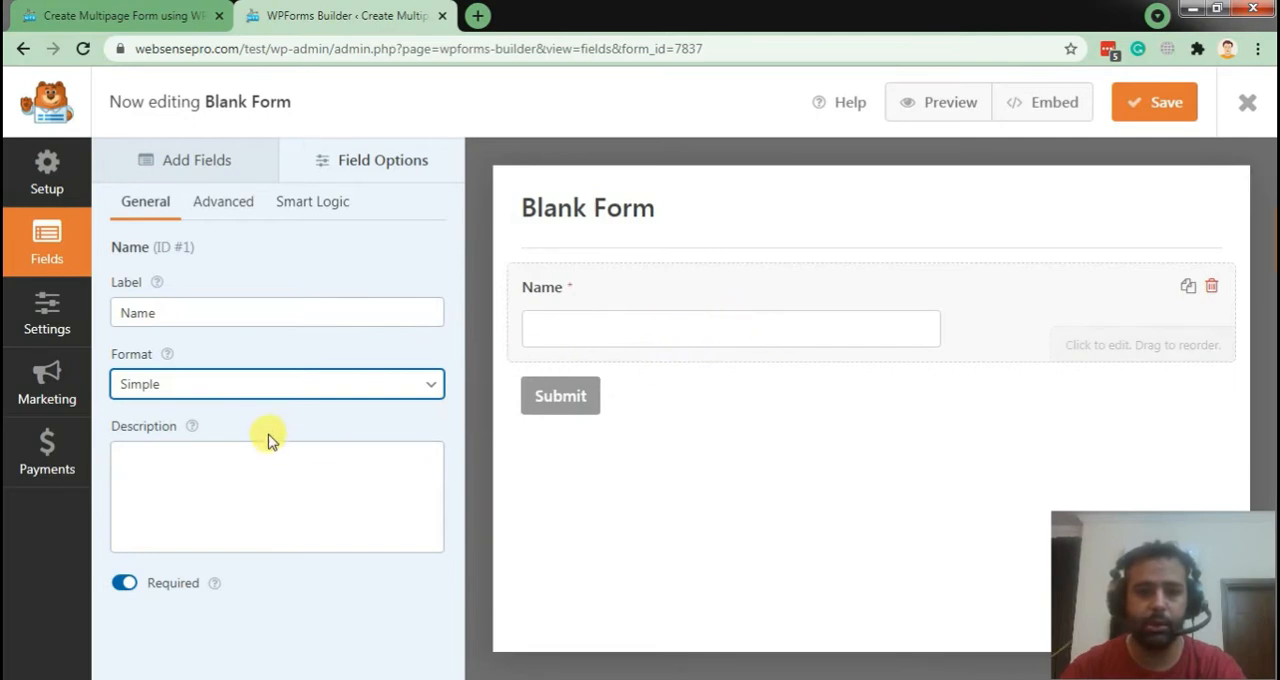
pyautogui.click(276, 384)
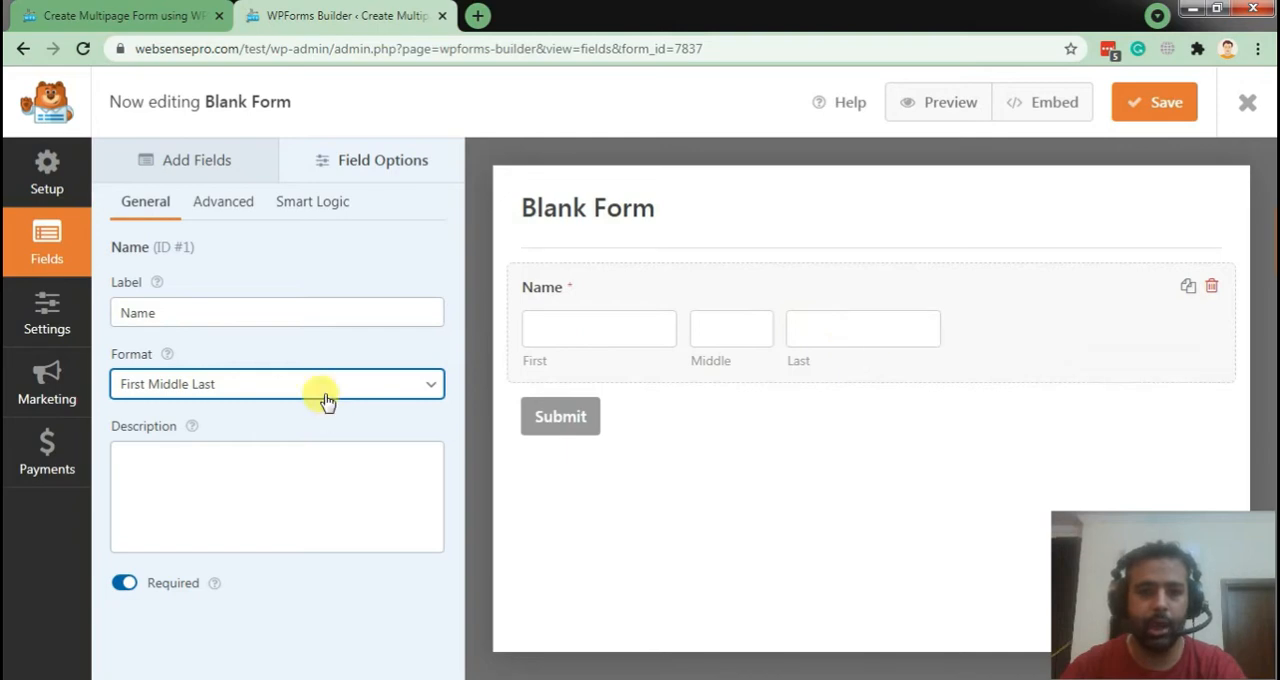
pyautogui.click(276, 384)
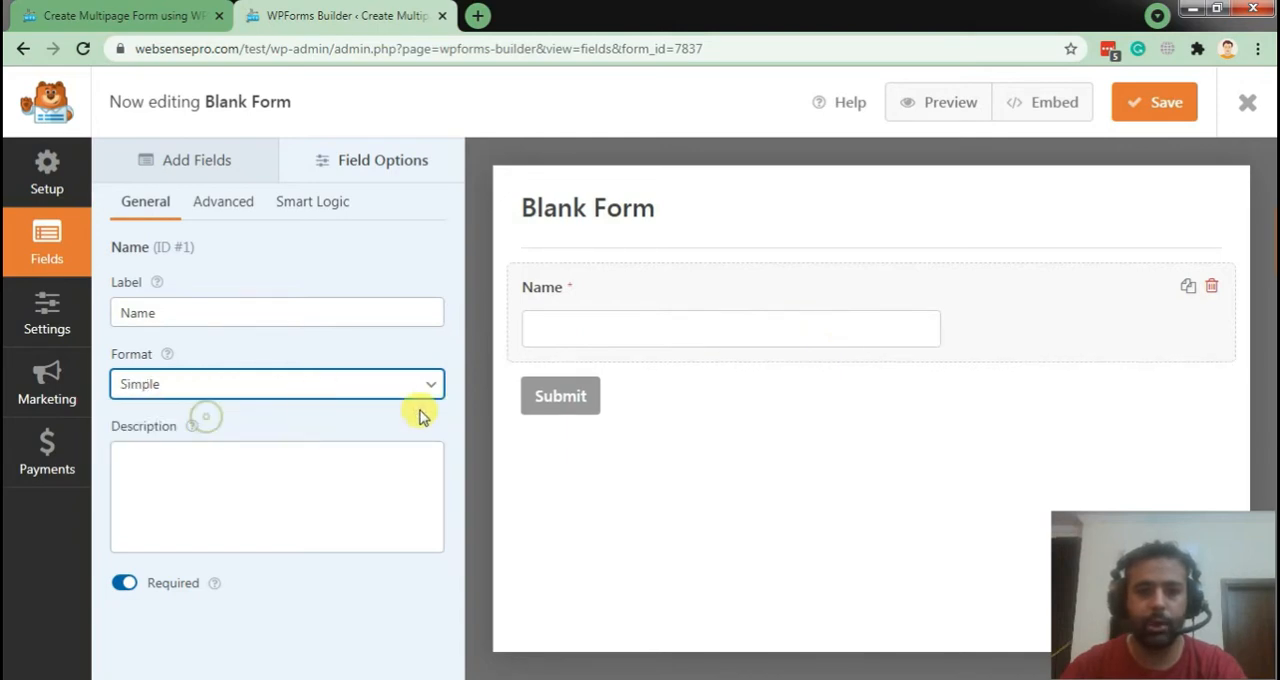
# Step: Add Email and Phone fields after Name, keeping the Phone format on Smart
pyautogui.click(196, 160)
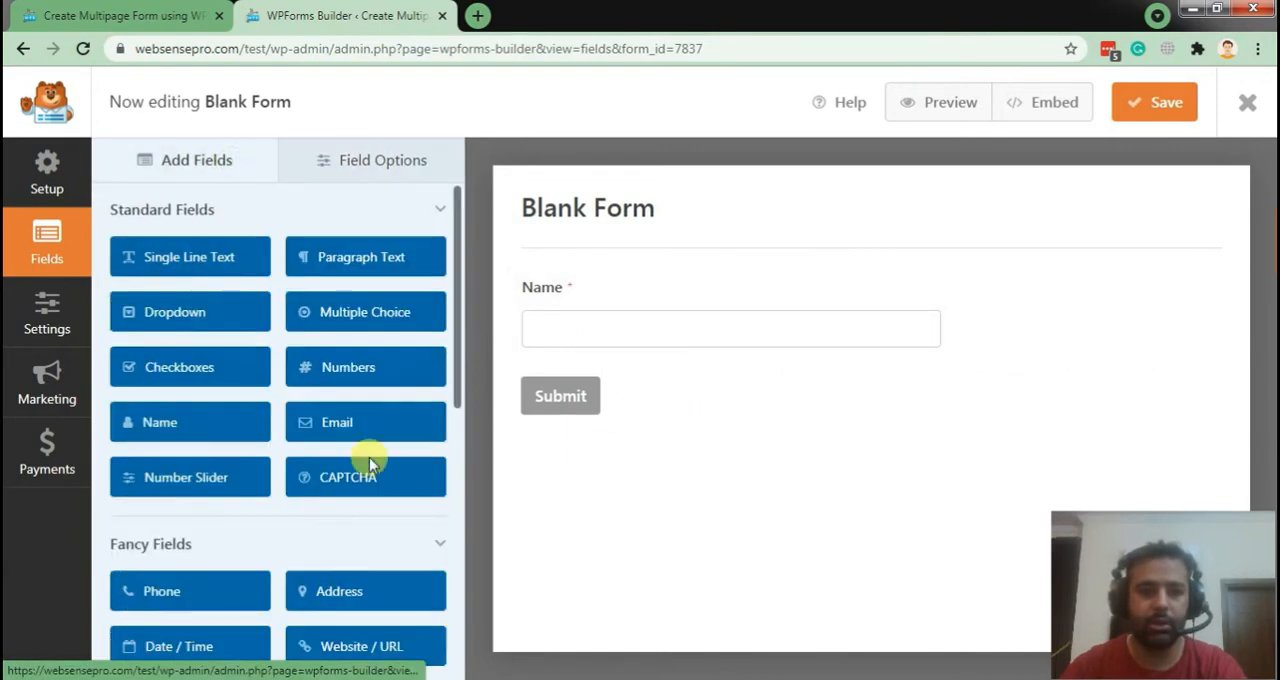
pyautogui.scroll(-3)
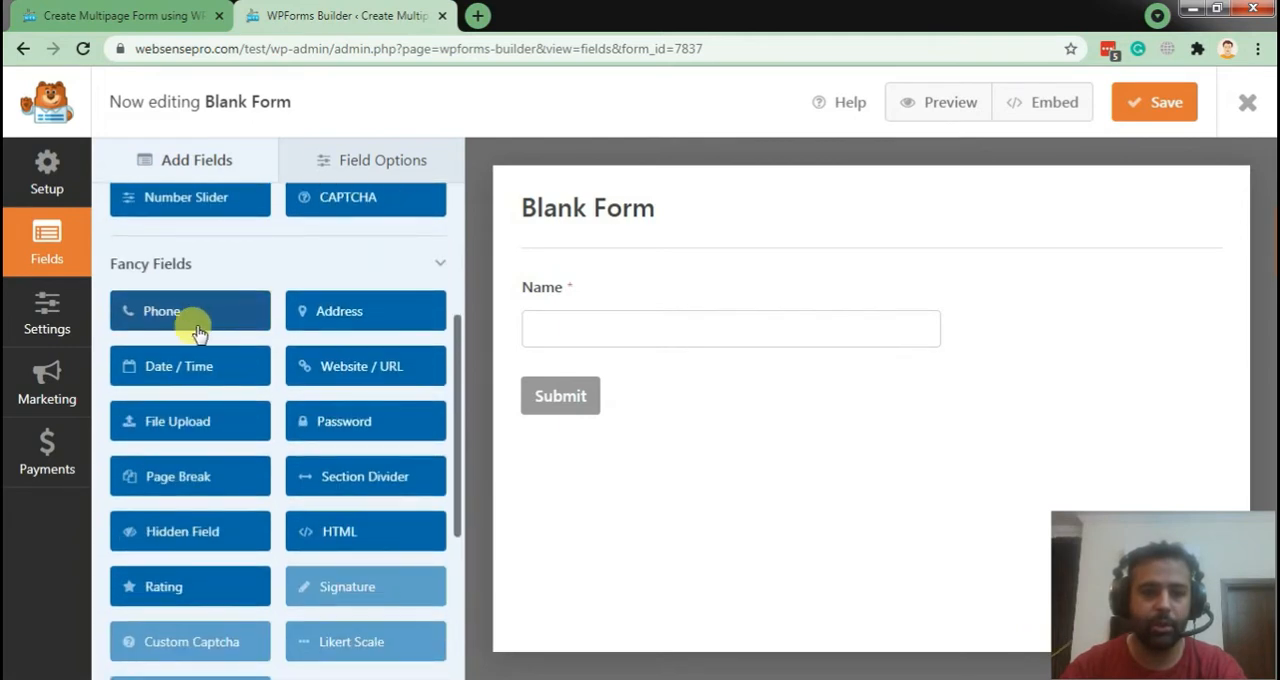
pyautogui.scroll(-3)
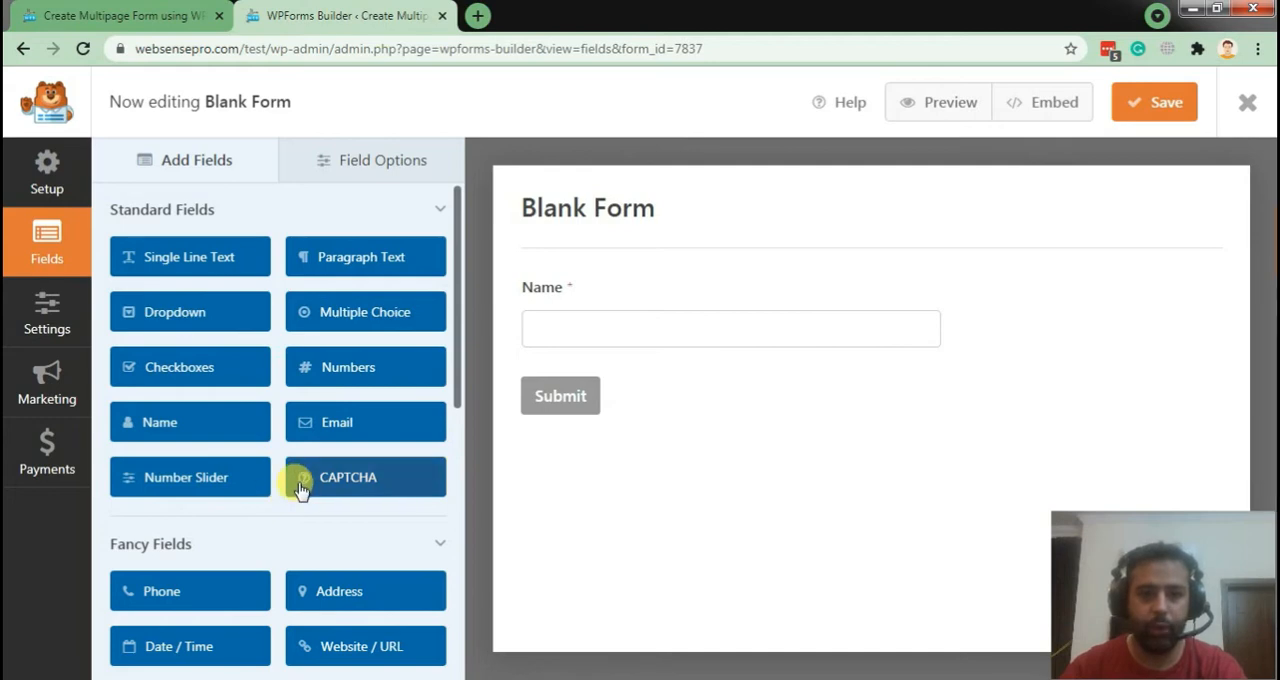
pyautogui.moveTo(340, 422)
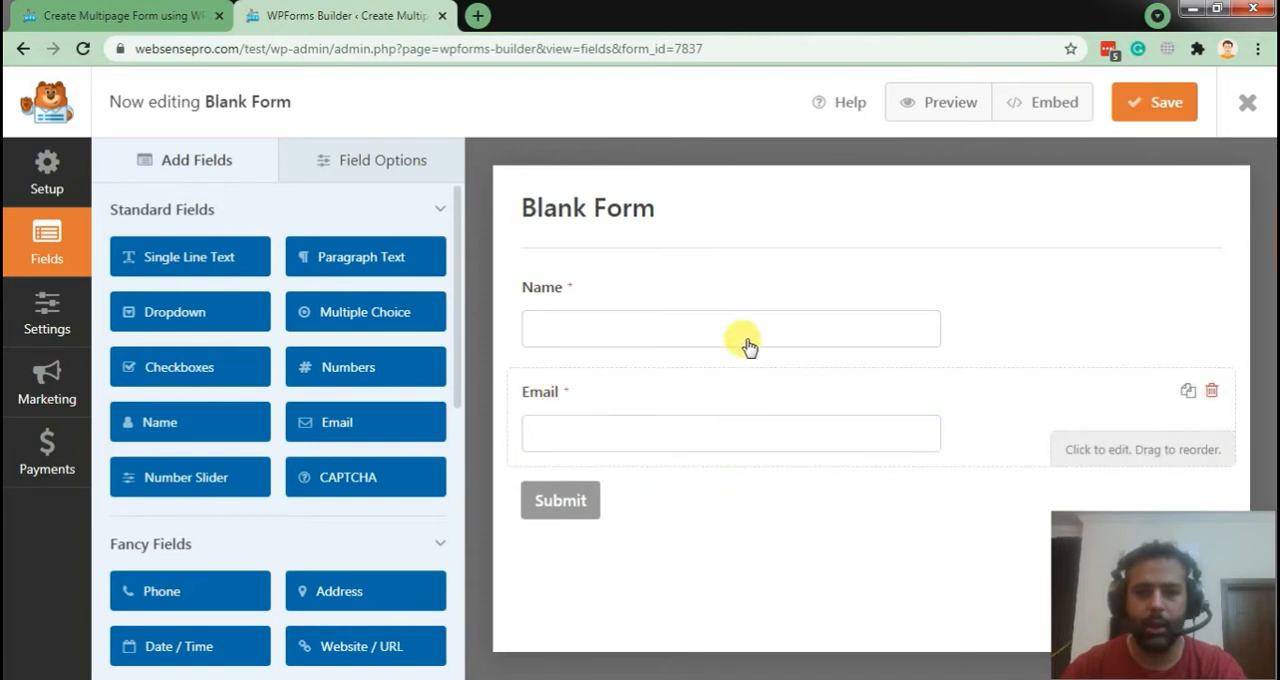
pyautogui.scroll(-3)
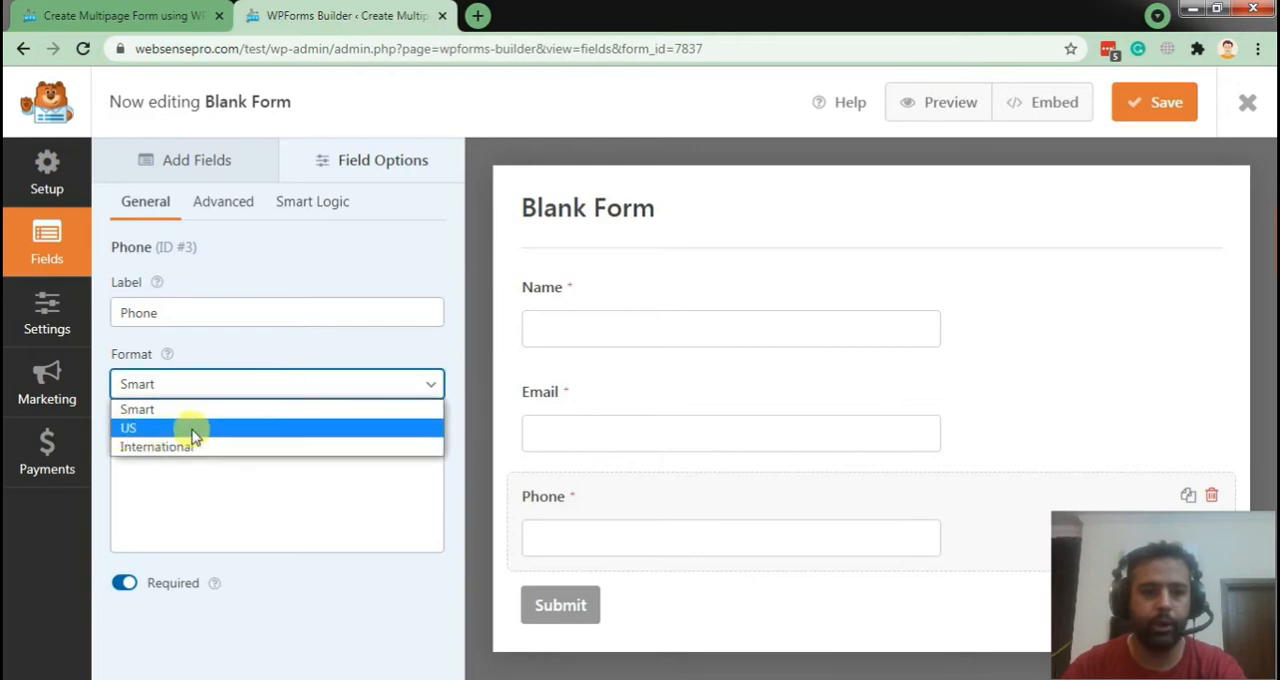
pyautogui.moveTo(250, 448)
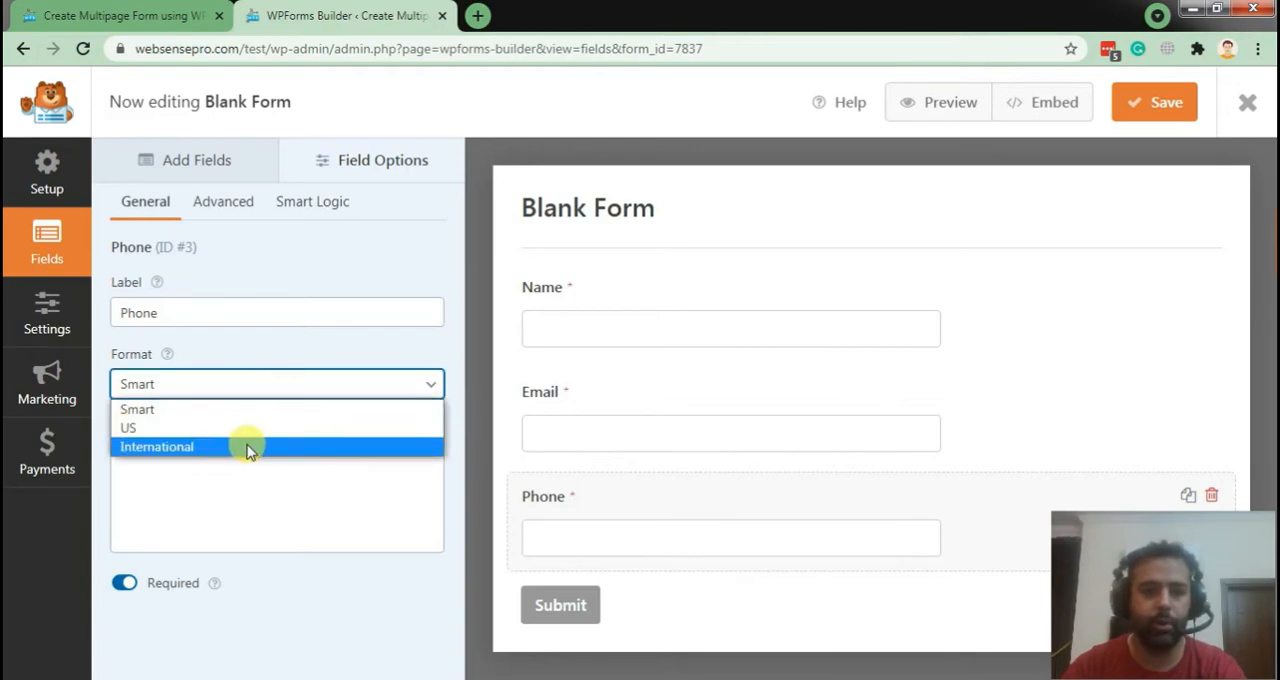
pyautogui.moveTo(232, 416)
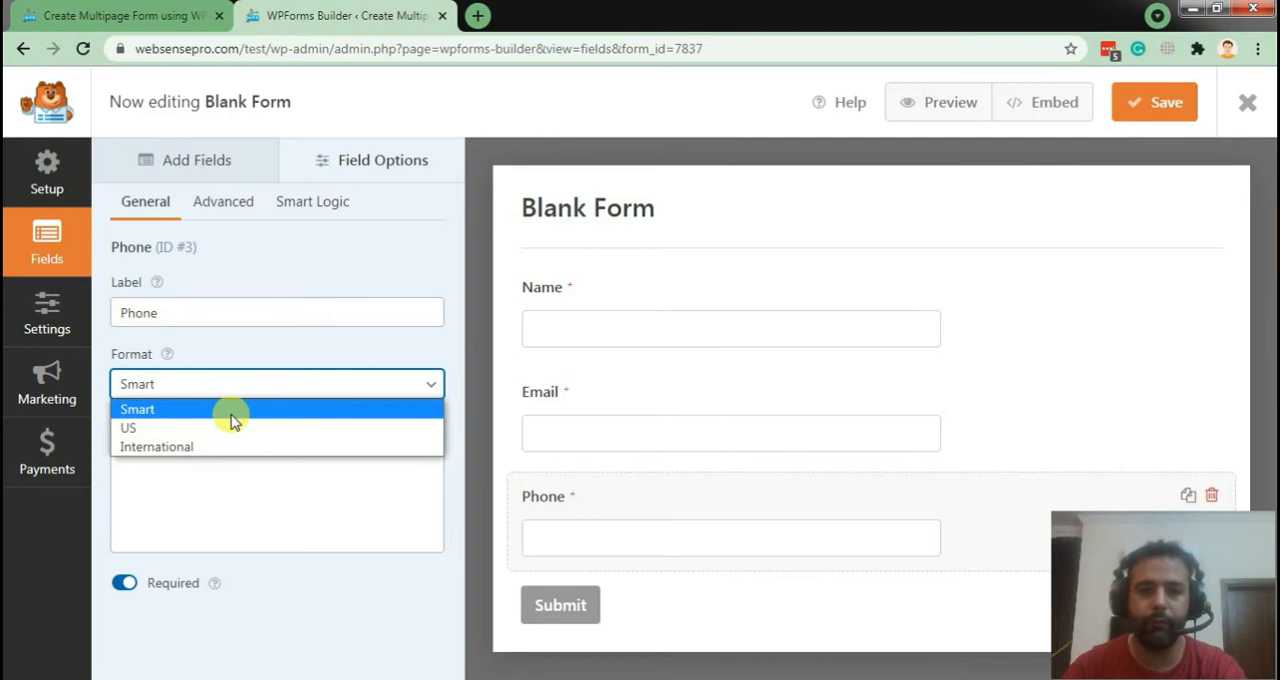
pyautogui.click(138, 408)
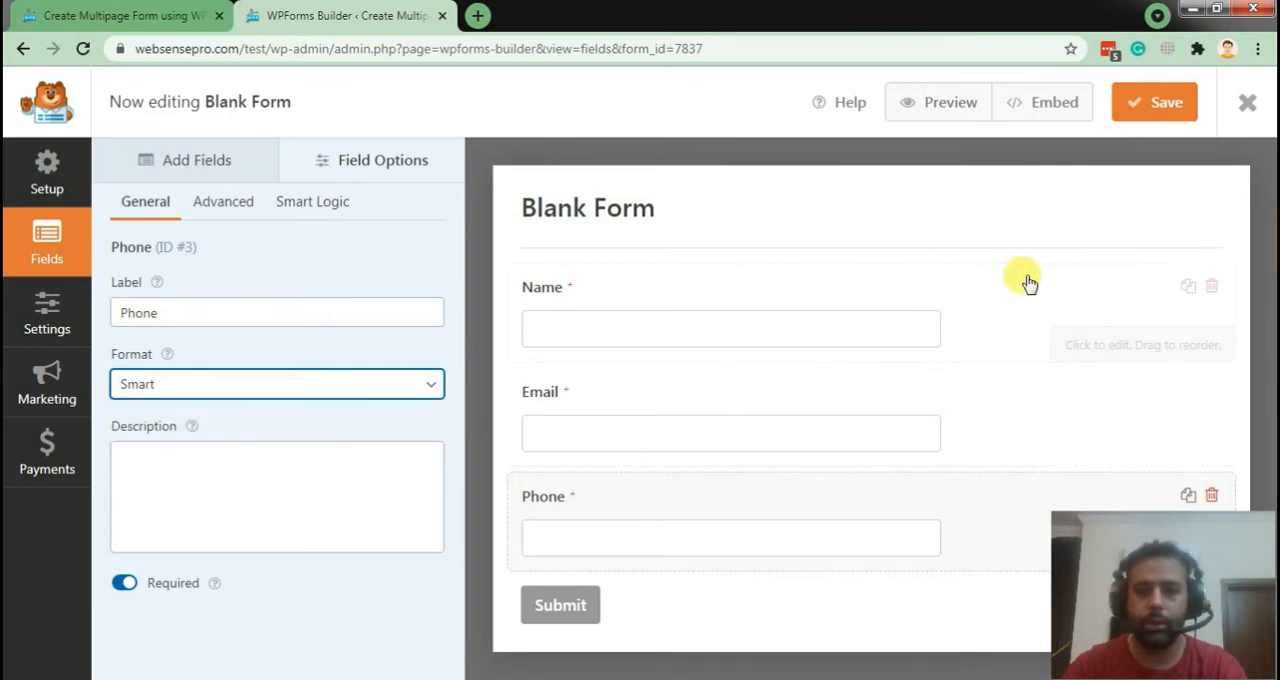
pyautogui.click(196, 160)
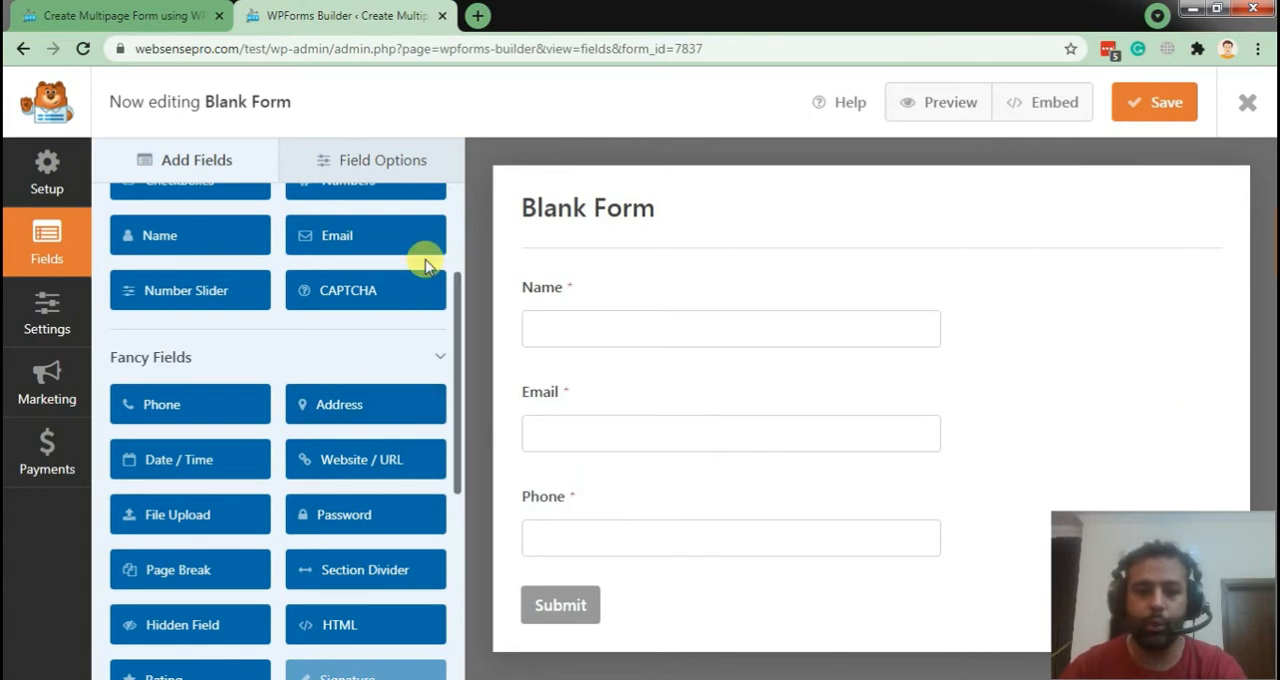
# Step: Add a Page Break from Fancy Fields below the Phone field
pyautogui.scroll(-3)
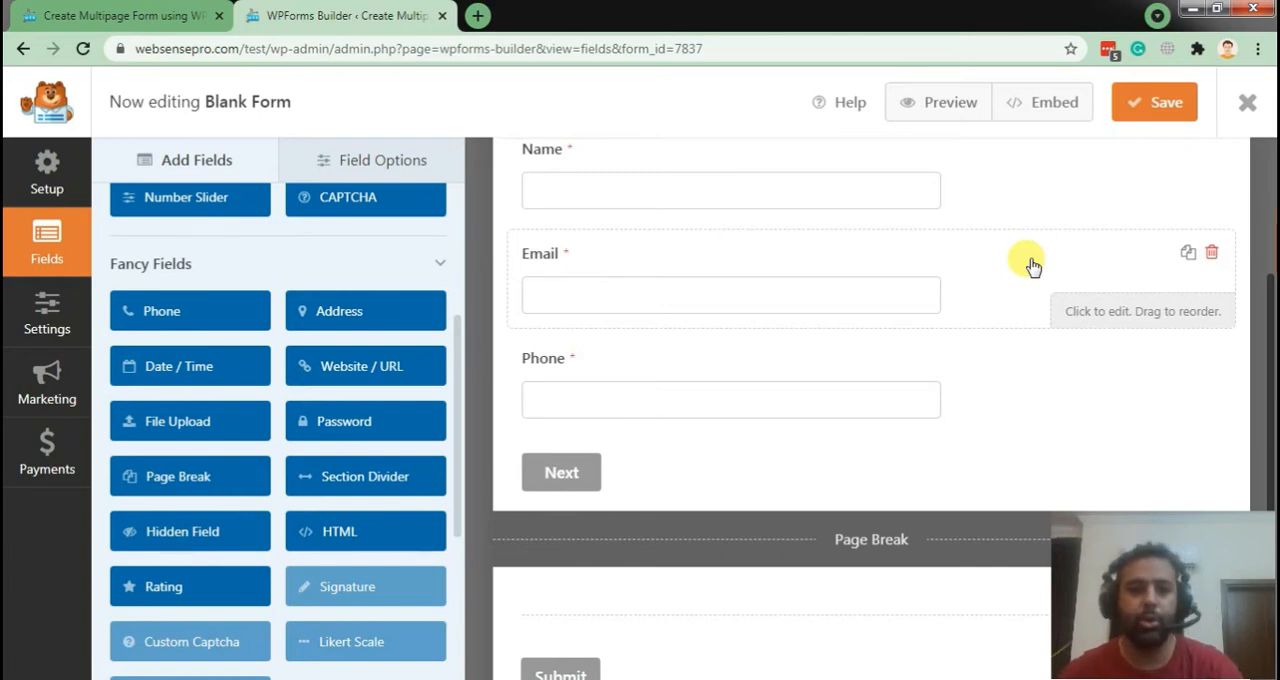
pyautogui.scroll(-3)
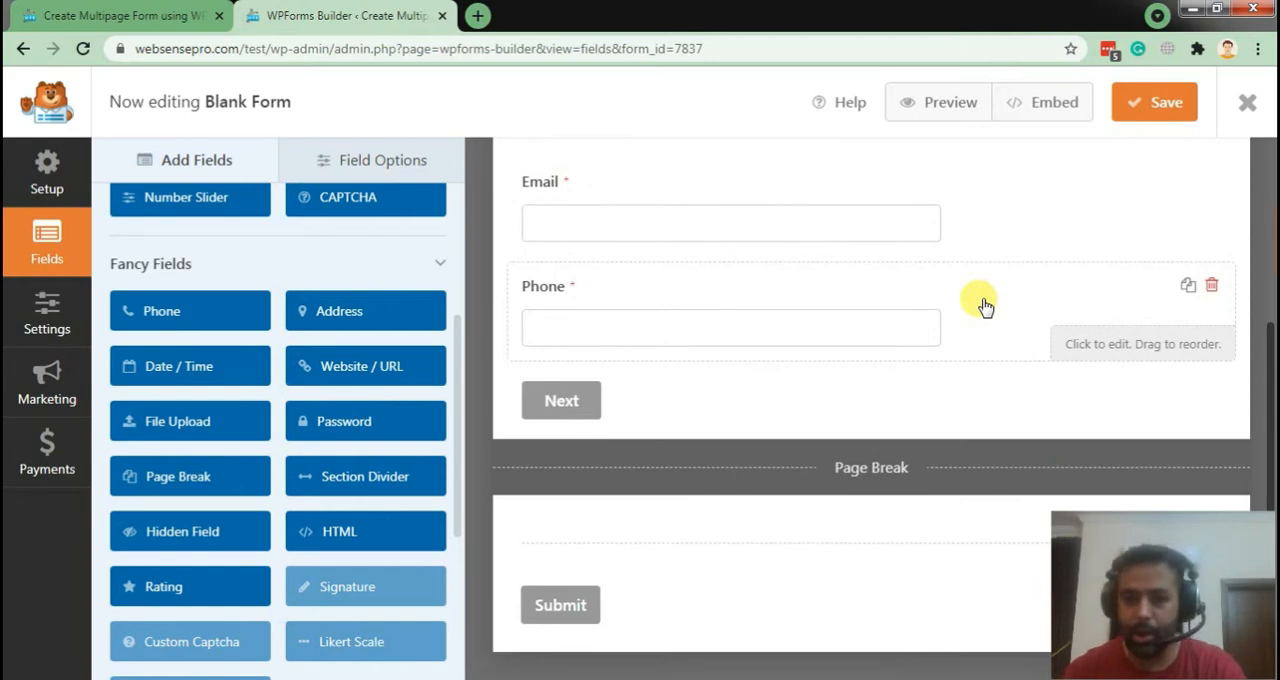
pyautogui.moveTo(1008, 330)
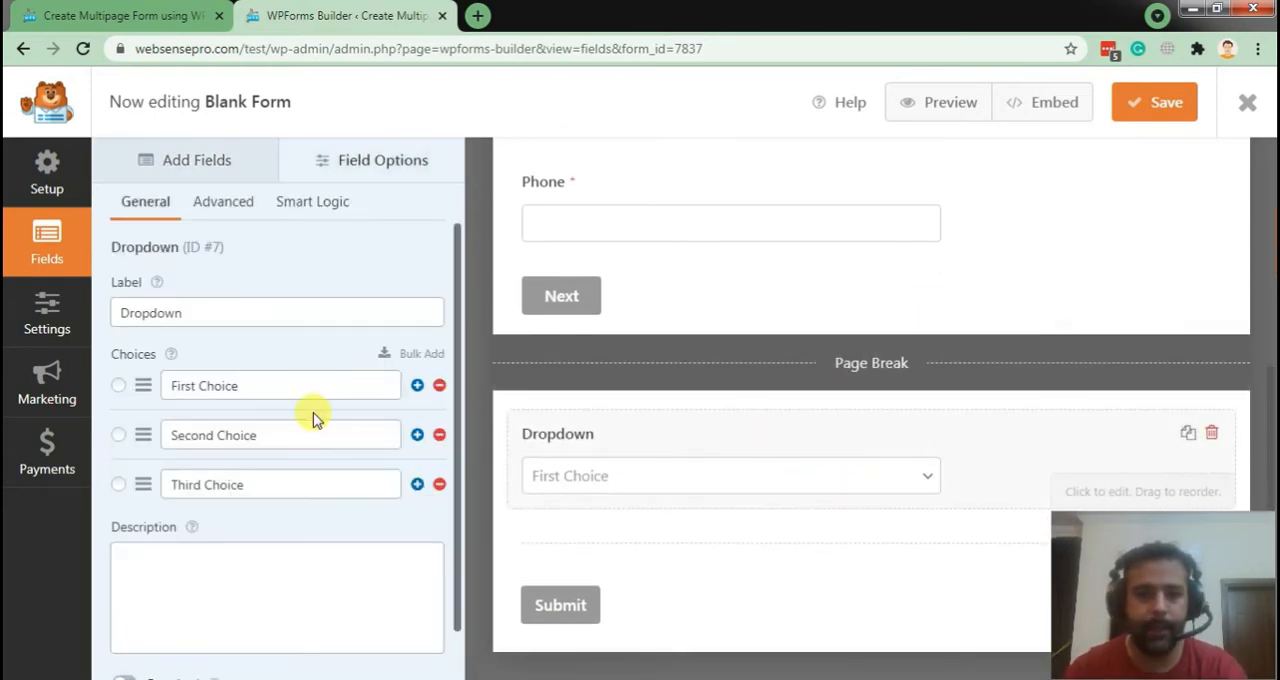
# Step: Label the dropdown 'Which services you require?' with choices Web Desiging, Web Dev, APP Development, Logo Designing, Facebook, Google Adwords
pyautogui.write('Which services y')
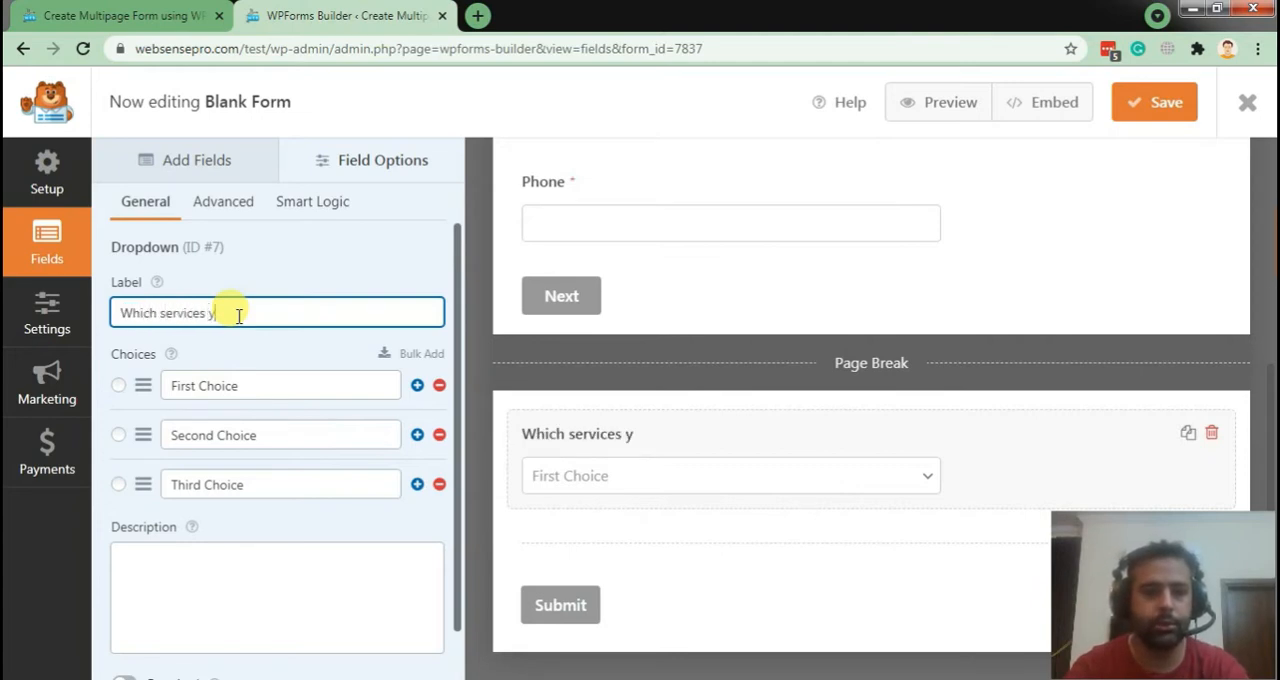
pyautogui.write('ou')
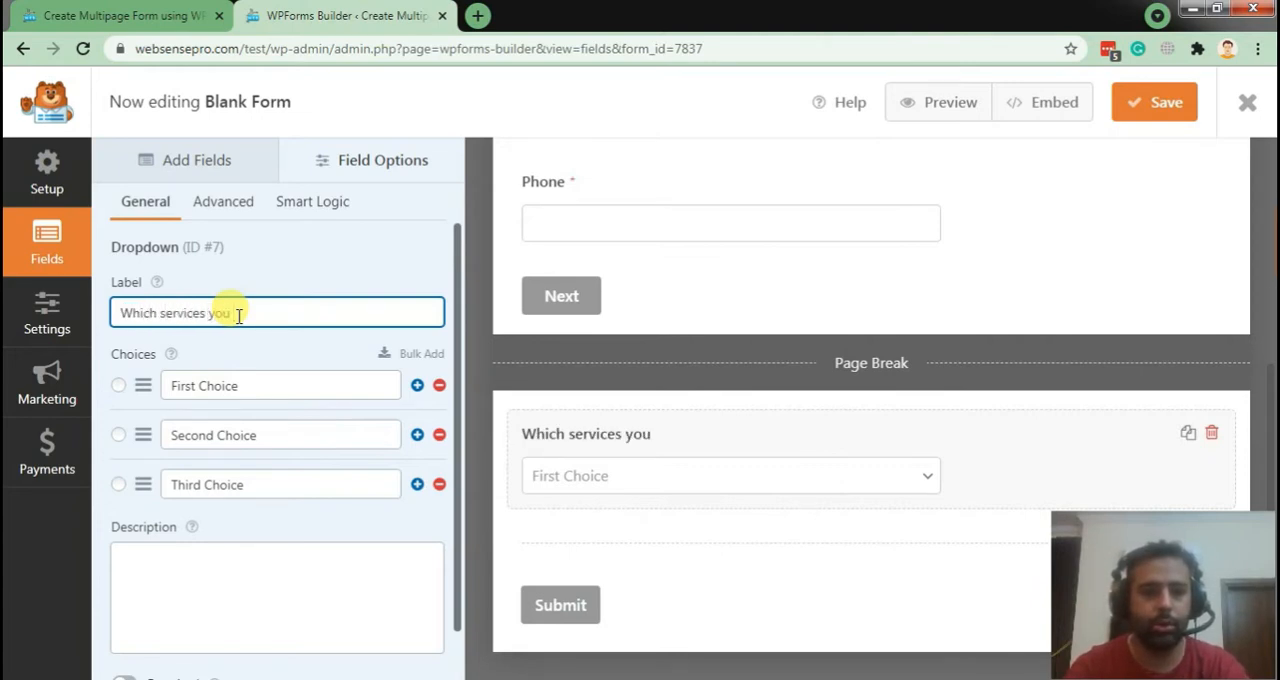
pyautogui.write('require?')
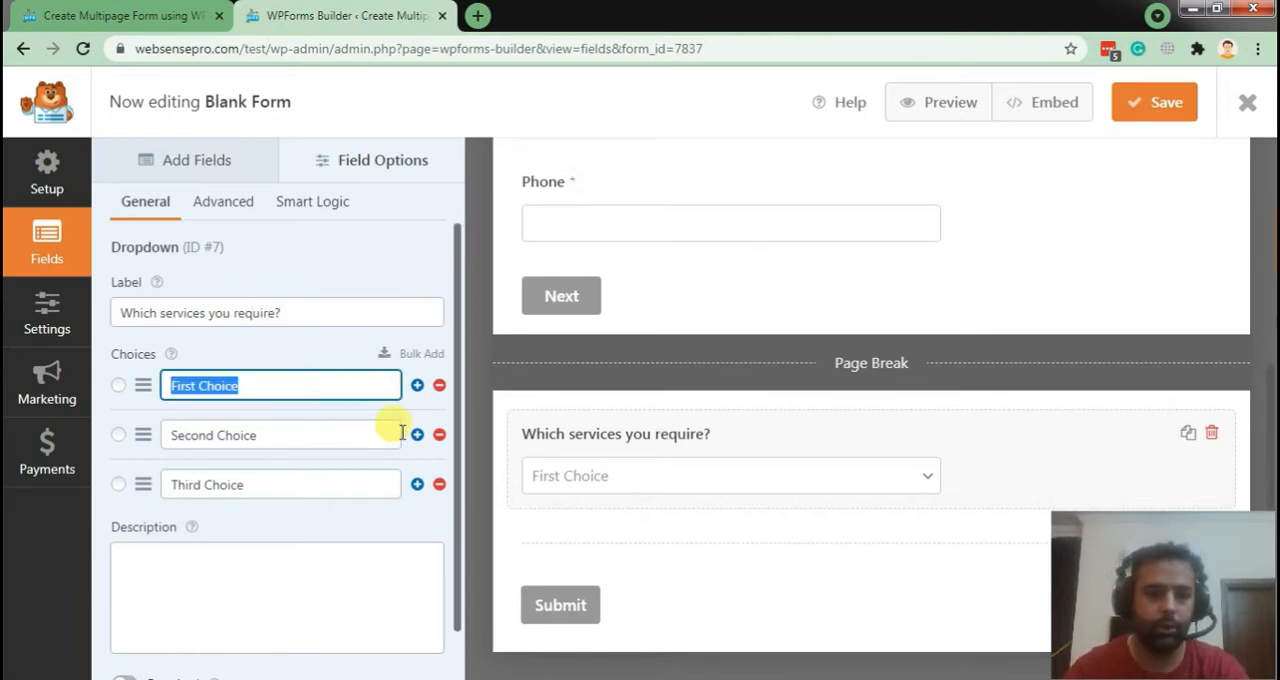
pyautogui.write('Web De')
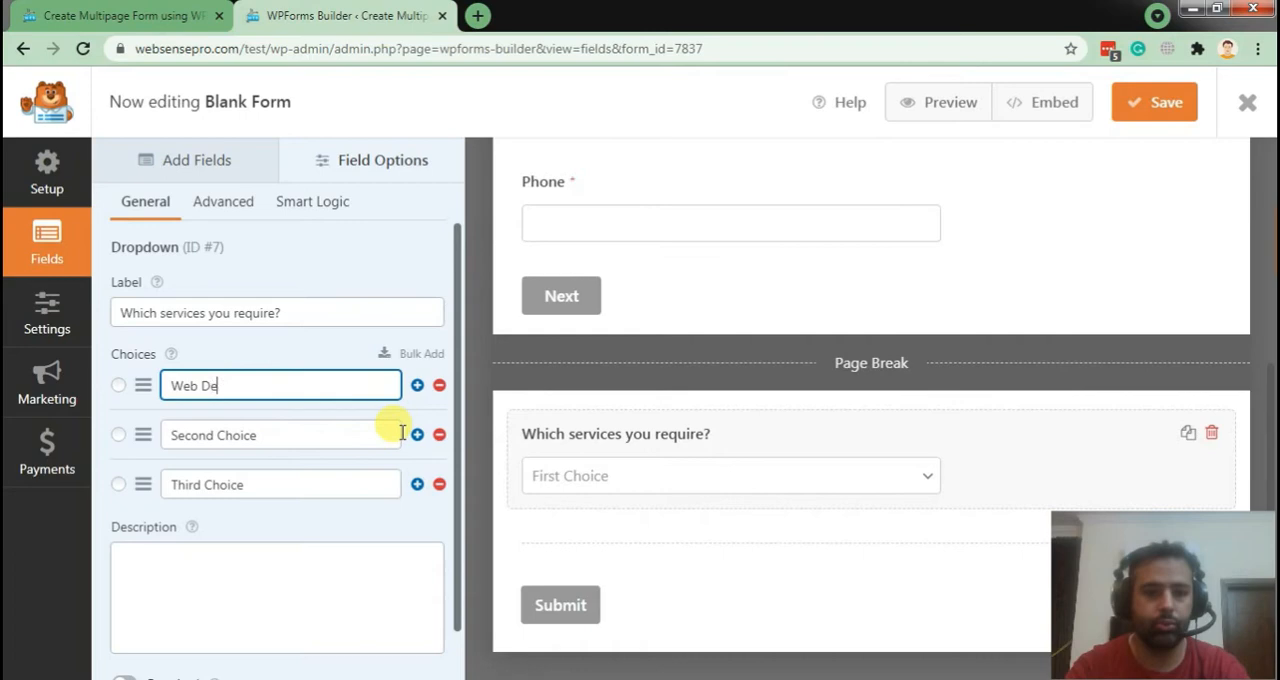
pyautogui.write('siging')
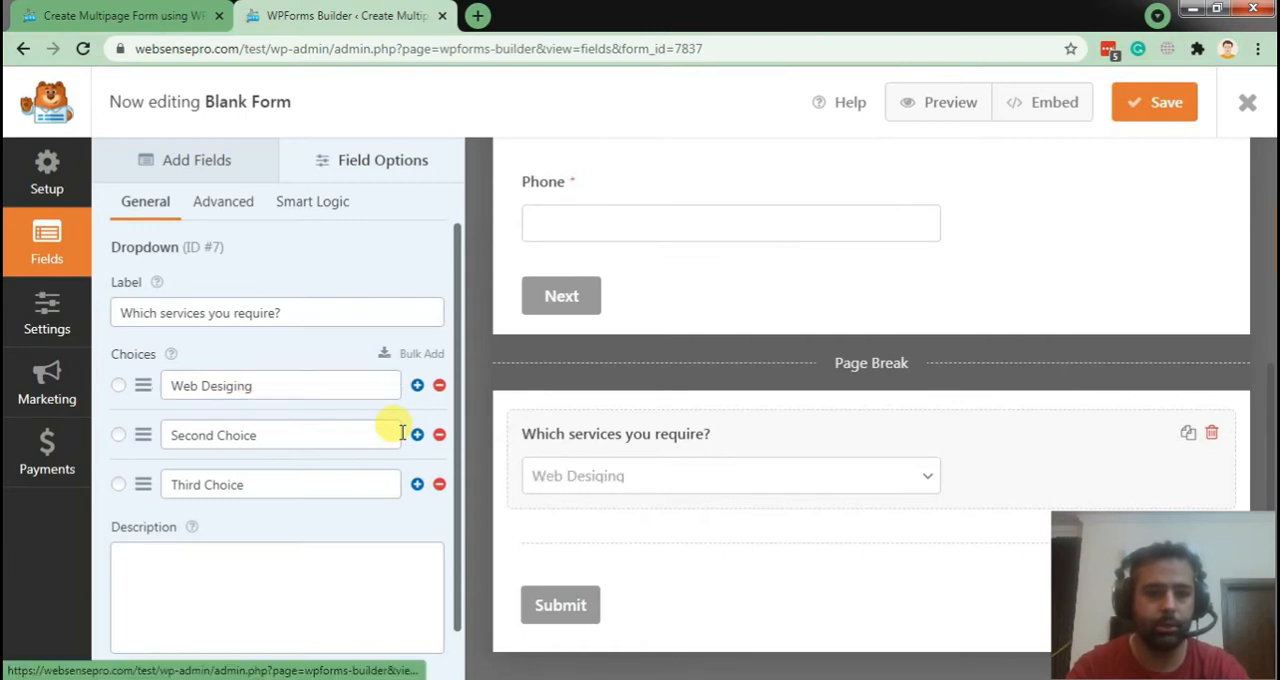
pyautogui.write('W')
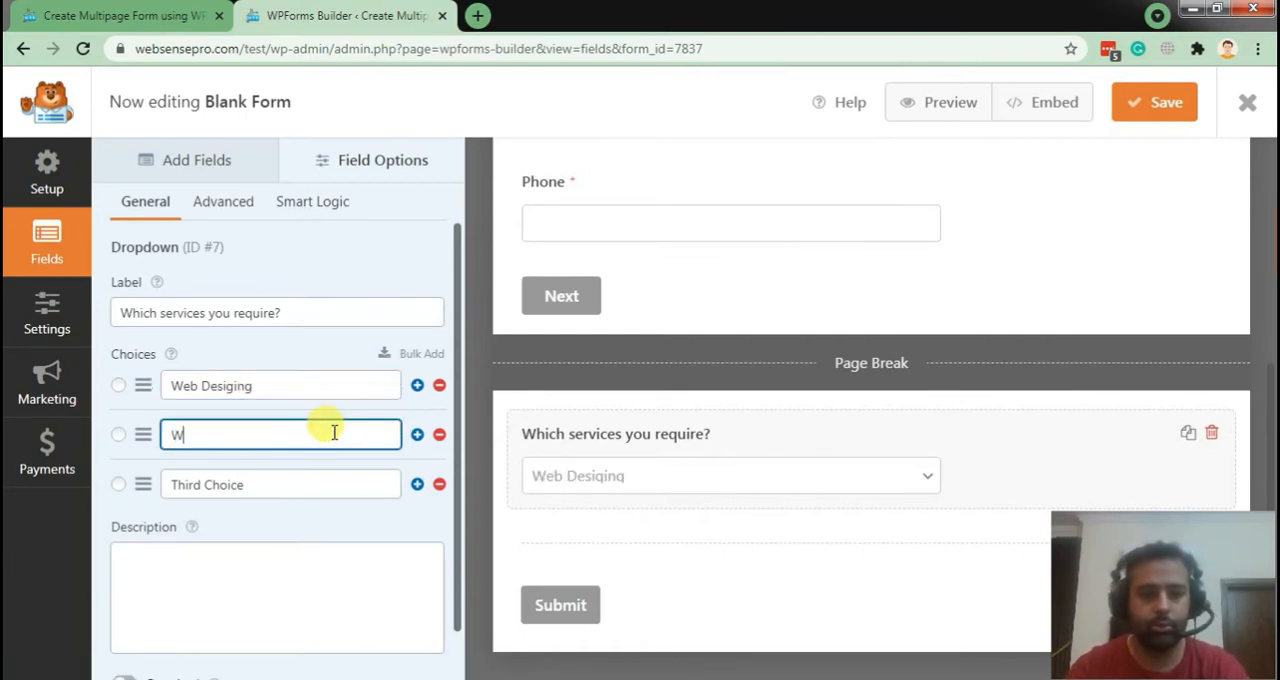
pyautogui.write('eb Development')
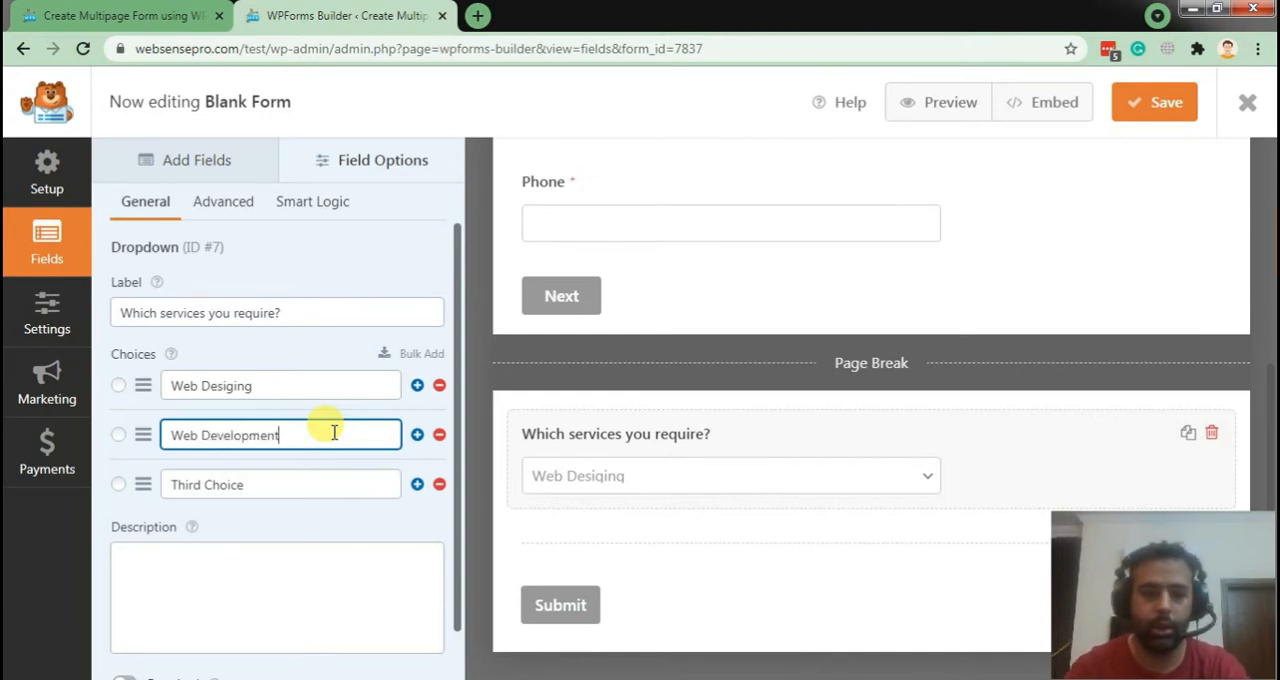
pyautogui.write('APP')
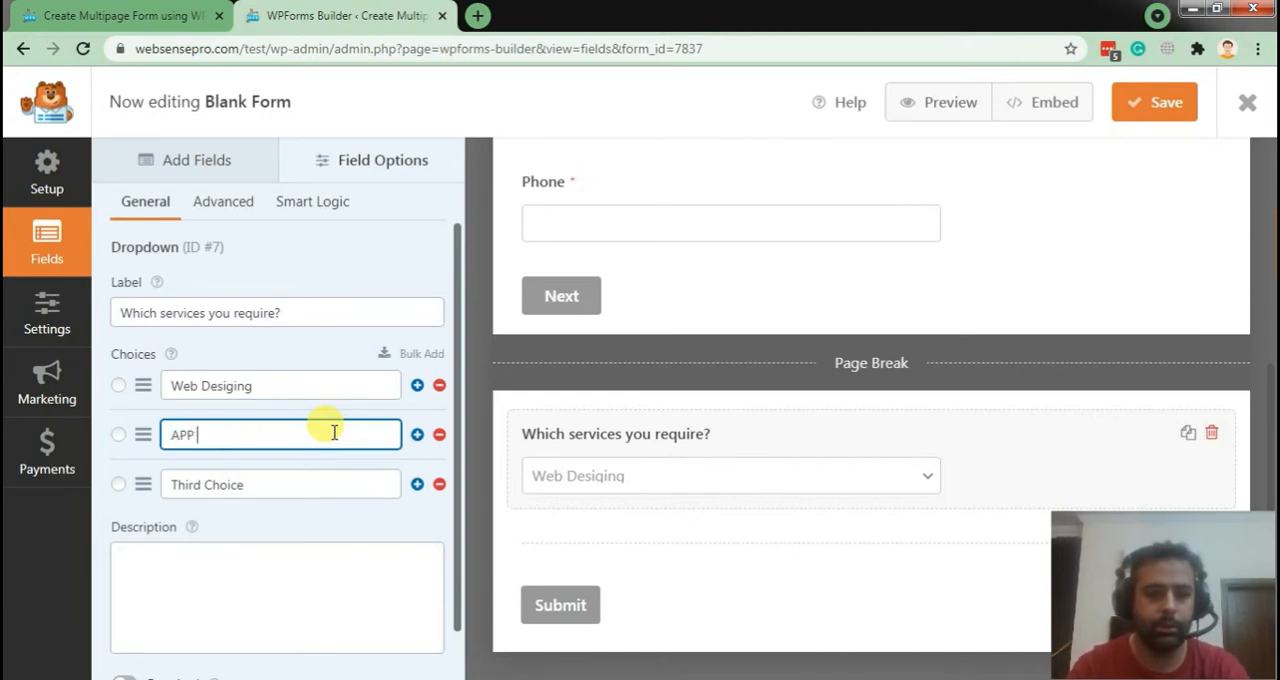
pyautogui.write('Development')
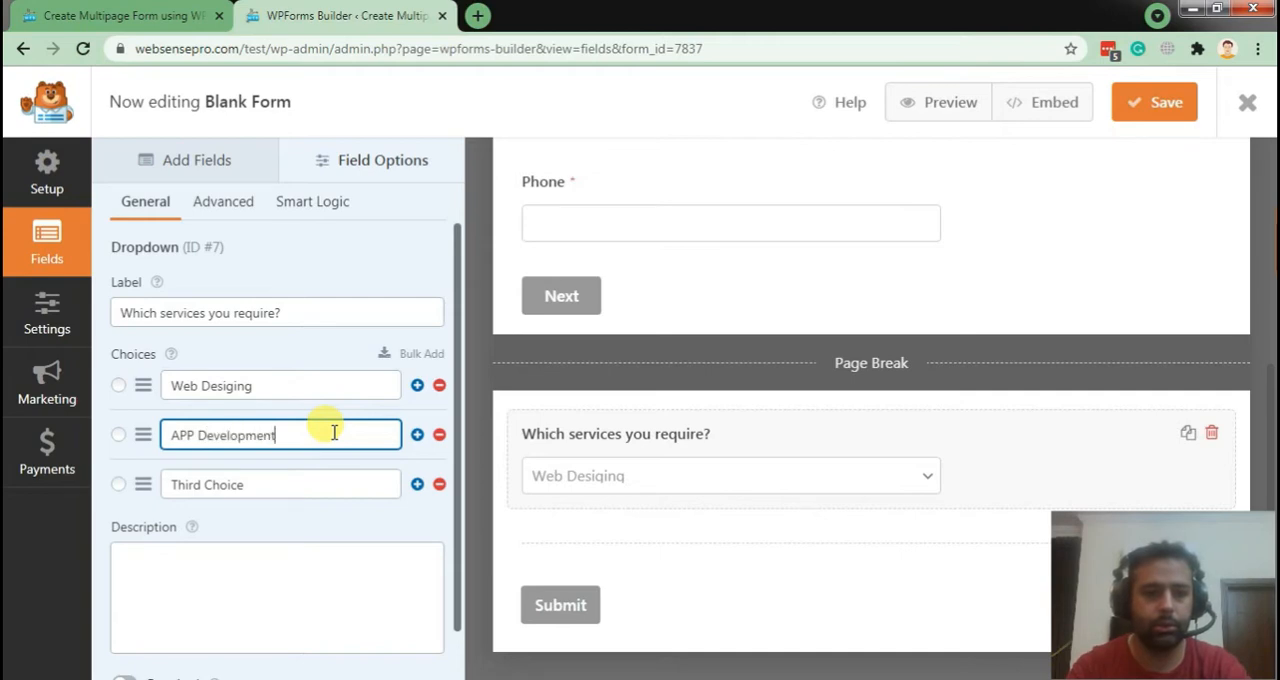
pyautogui.write('Lo')
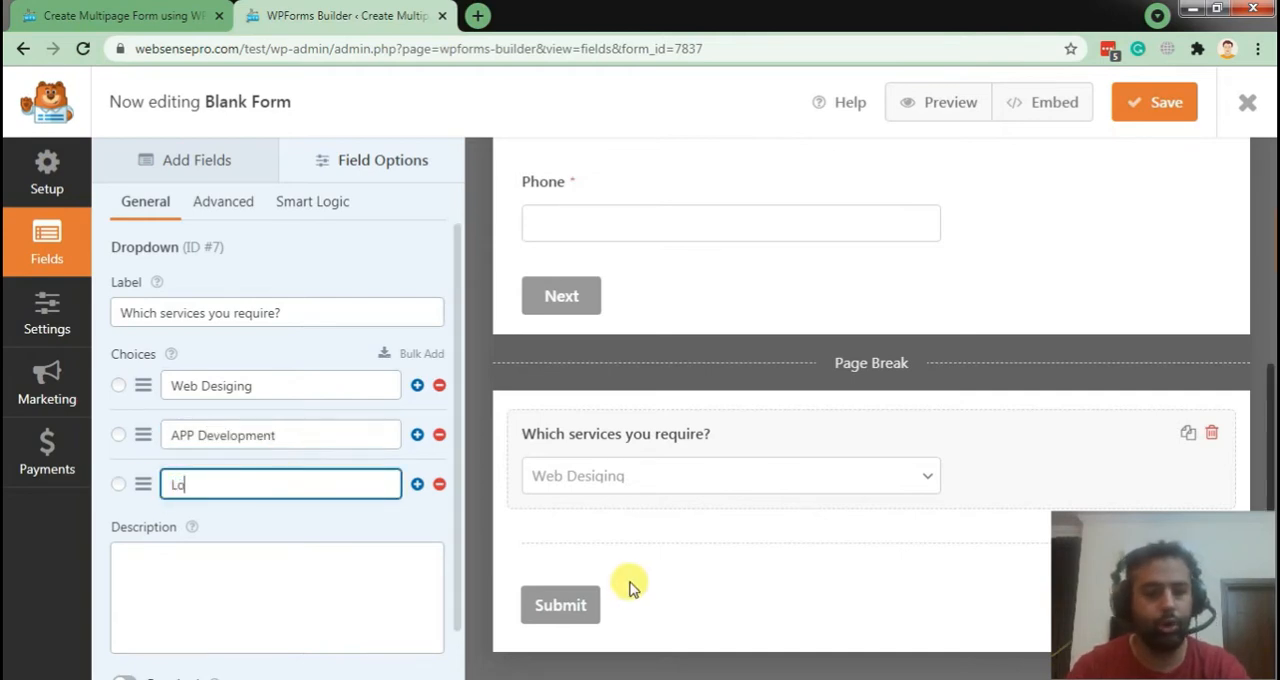
pyautogui.write('go Designing')
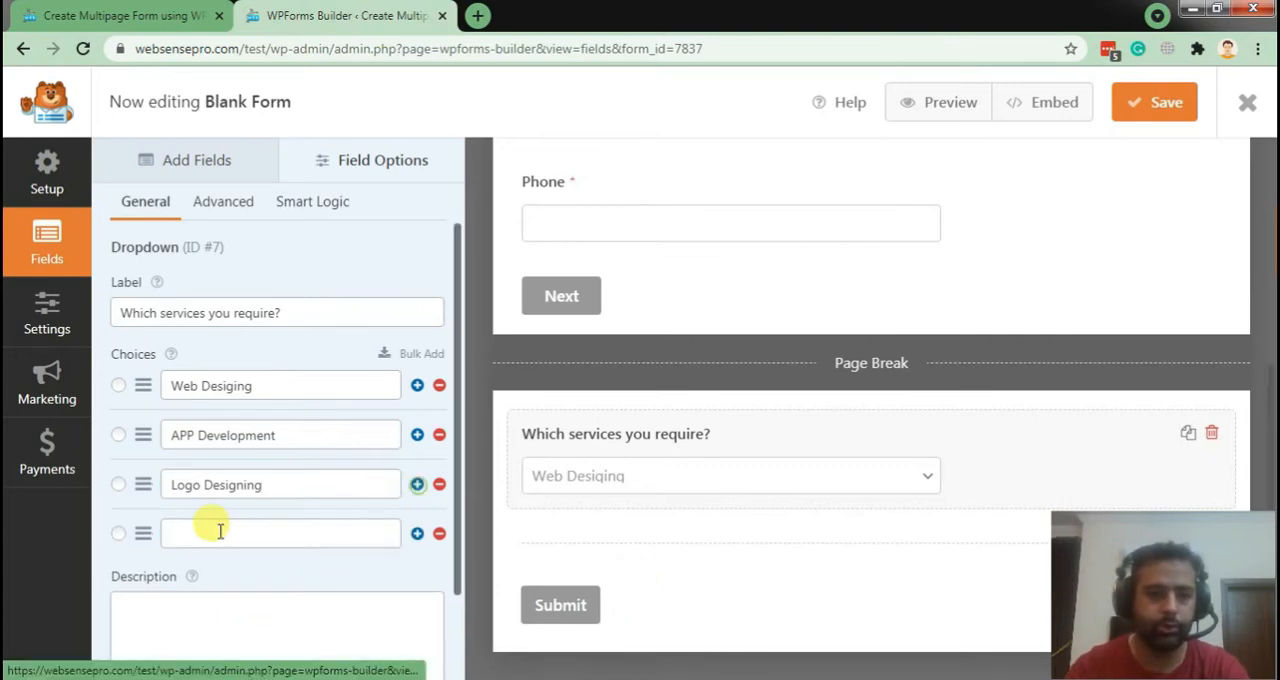
pyautogui.write('Facebook Marketing')
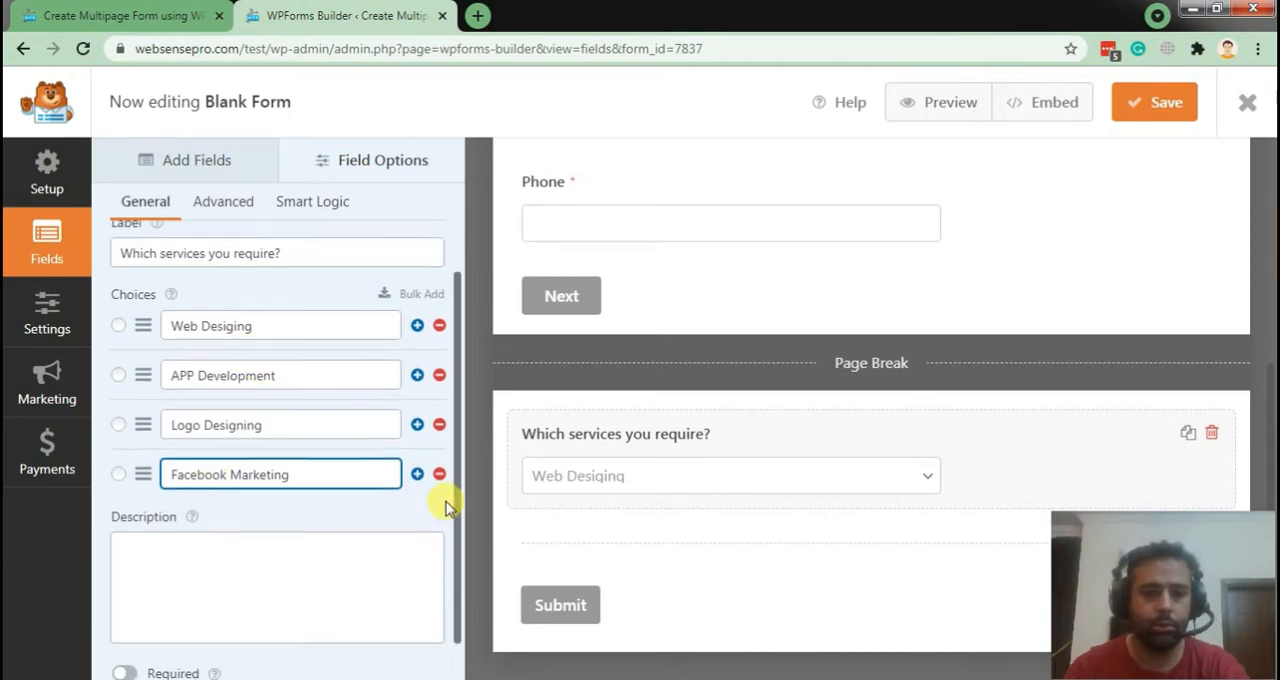
pyautogui.write('Google Adwords')
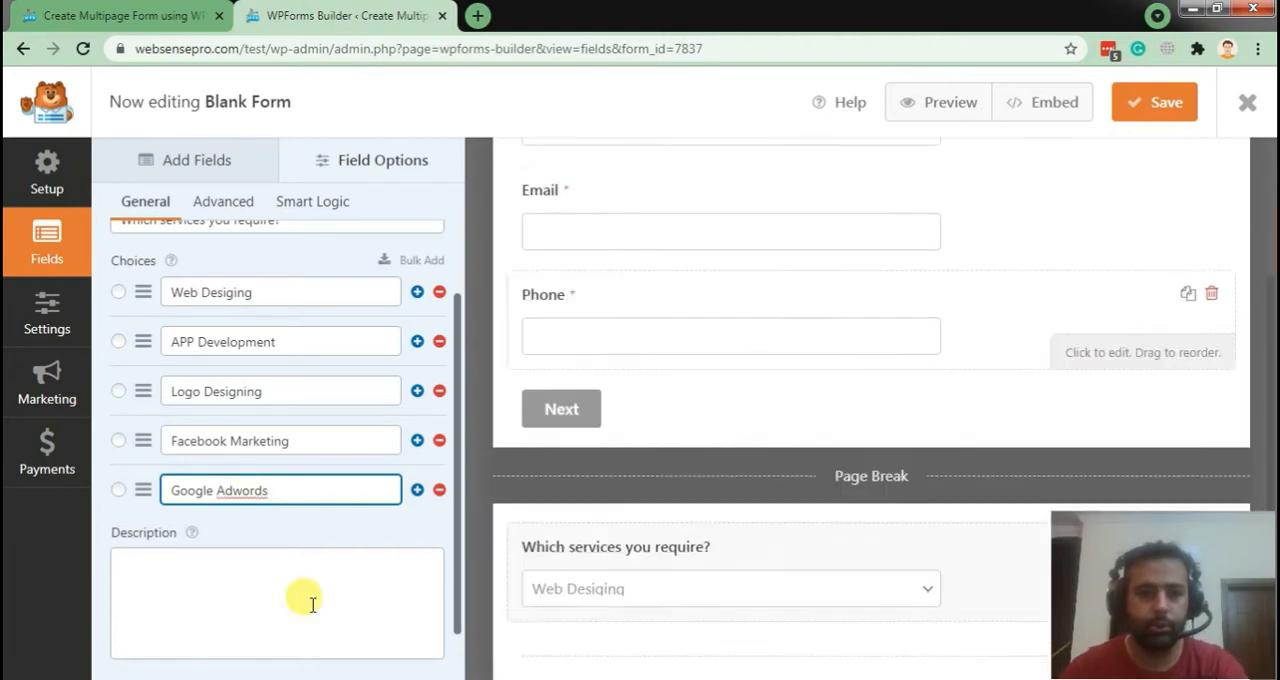
# Step: Review the dropdown's Advanced and Smart Logic settings and return to General
pyautogui.scroll(-3)
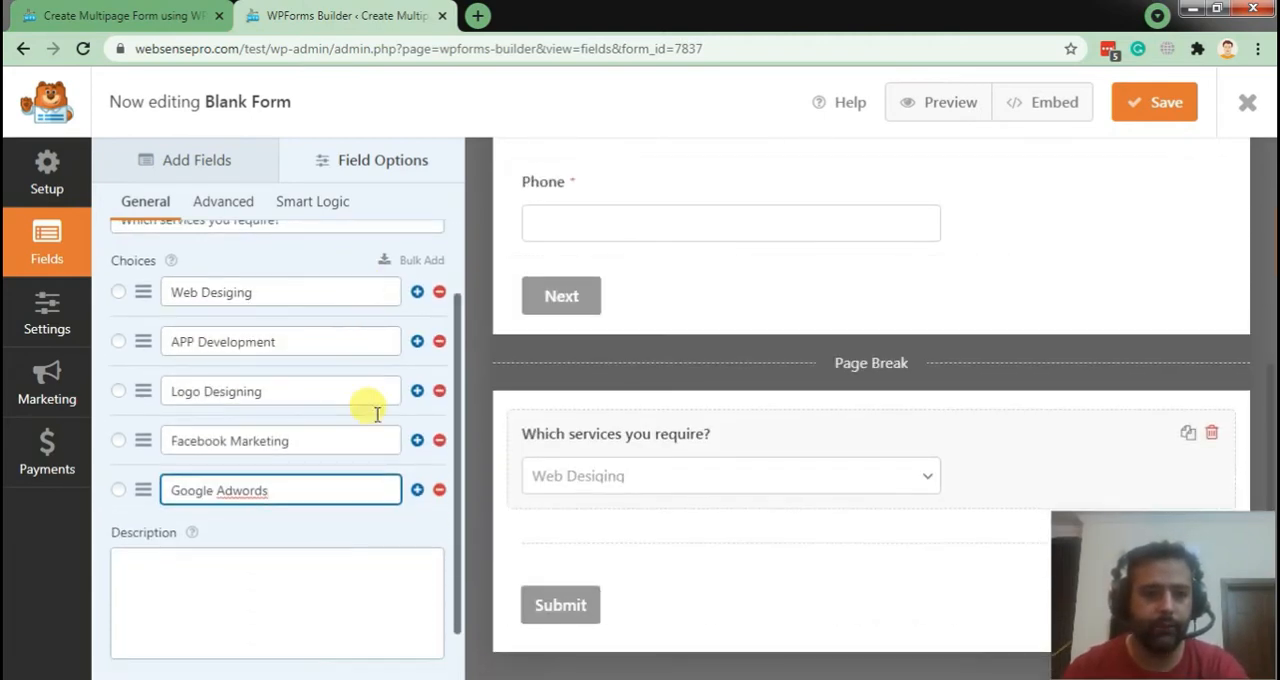
pyautogui.click(224, 200)
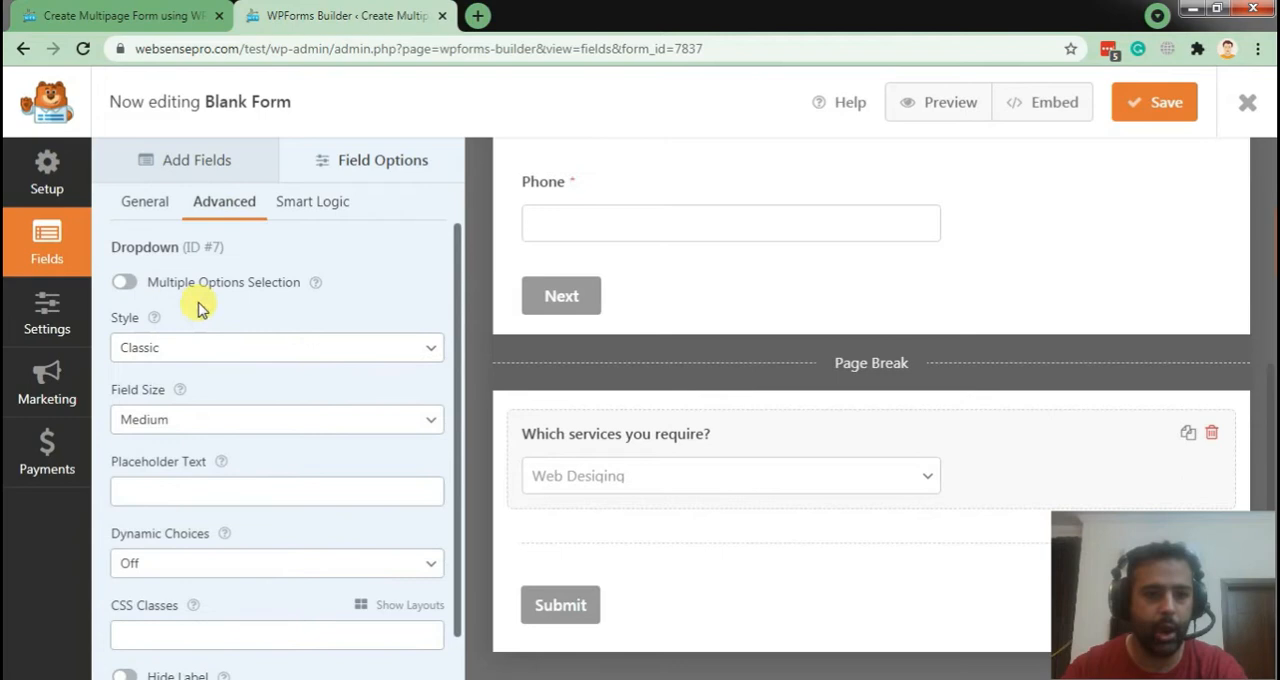
pyautogui.moveTo(328, 212)
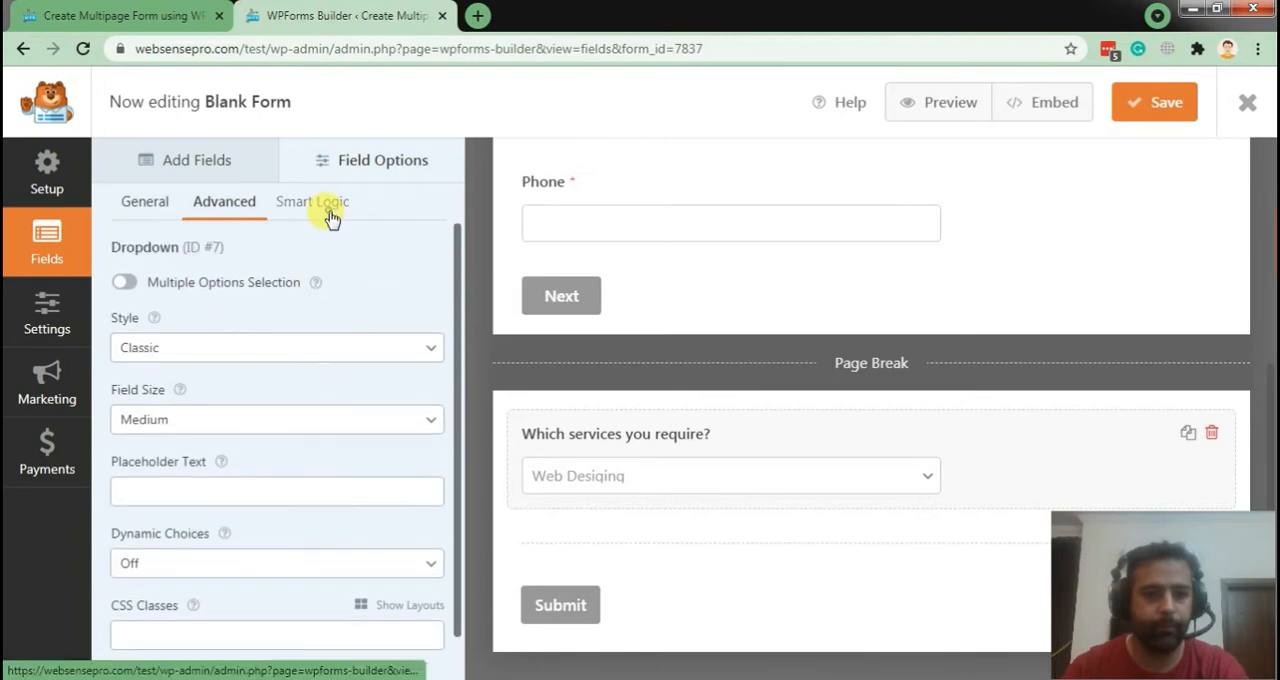
pyautogui.click(312, 200)
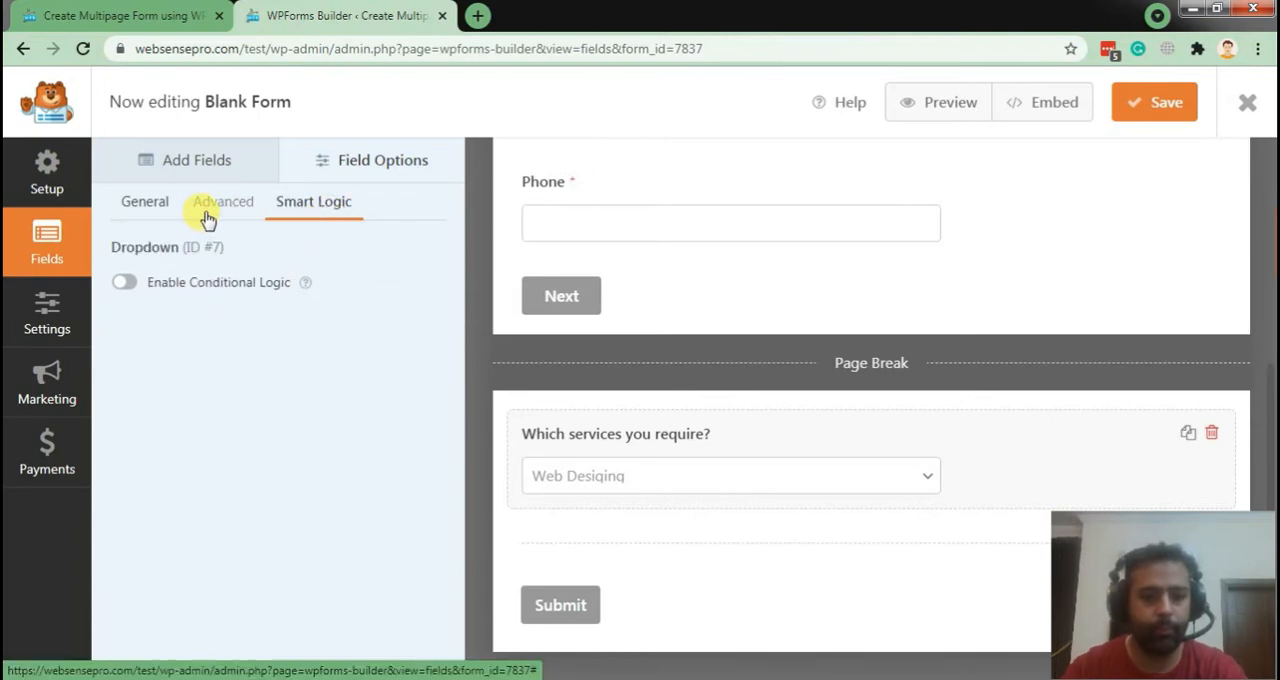
pyautogui.click(144, 200)
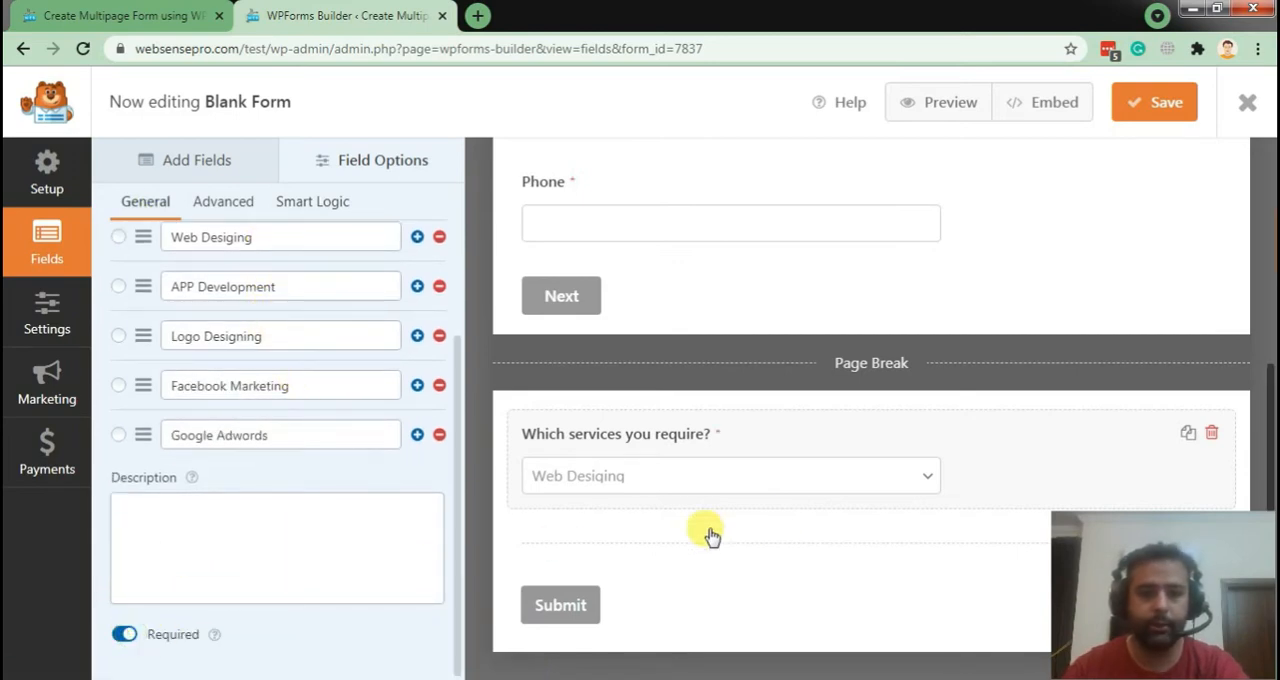
pyautogui.moveTo(472, 468)
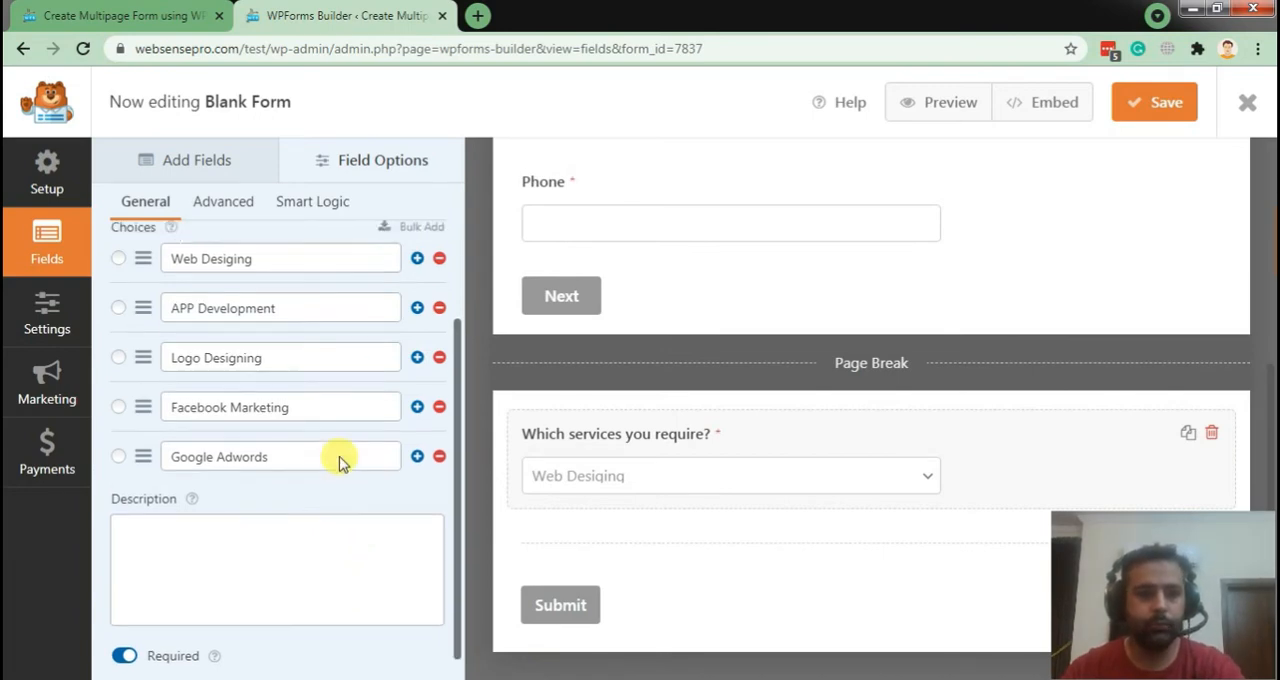
# Step: Add a second dropdown 'How did you hear about us?' with choices Google, Facebook, Friend or Referral
pyautogui.click(196, 160)
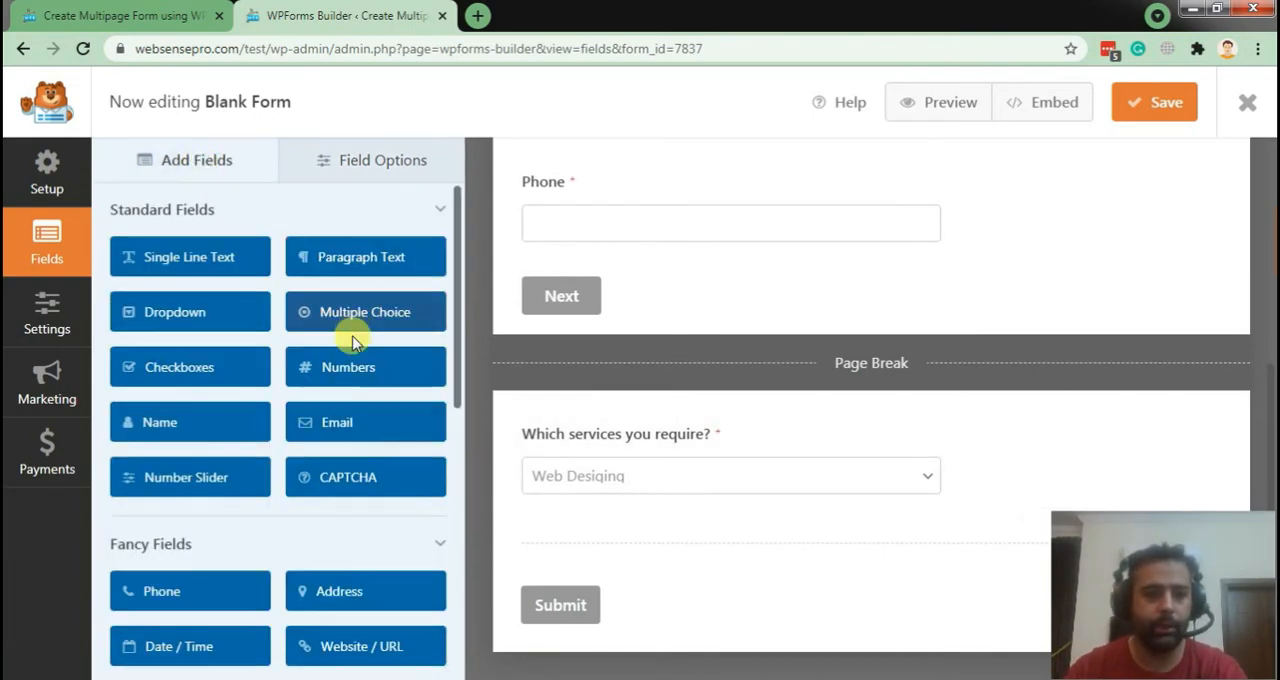
pyautogui.scroll(-3)
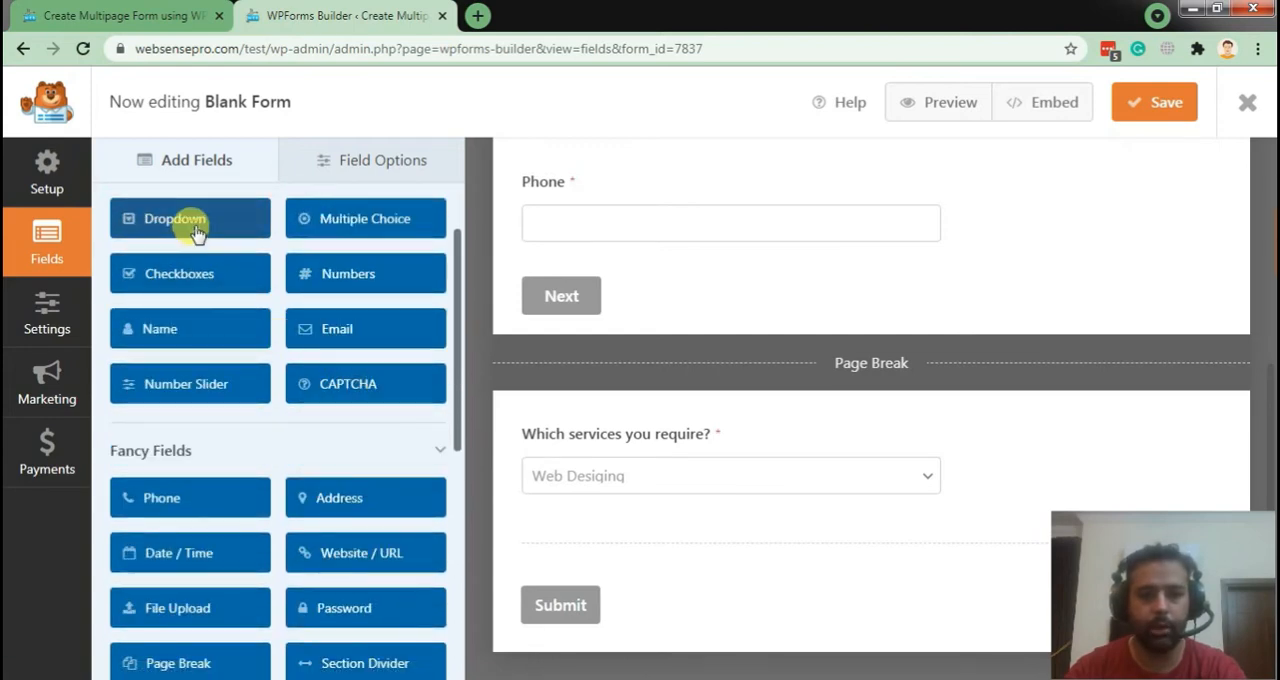
pyautogui.click(188, 218)
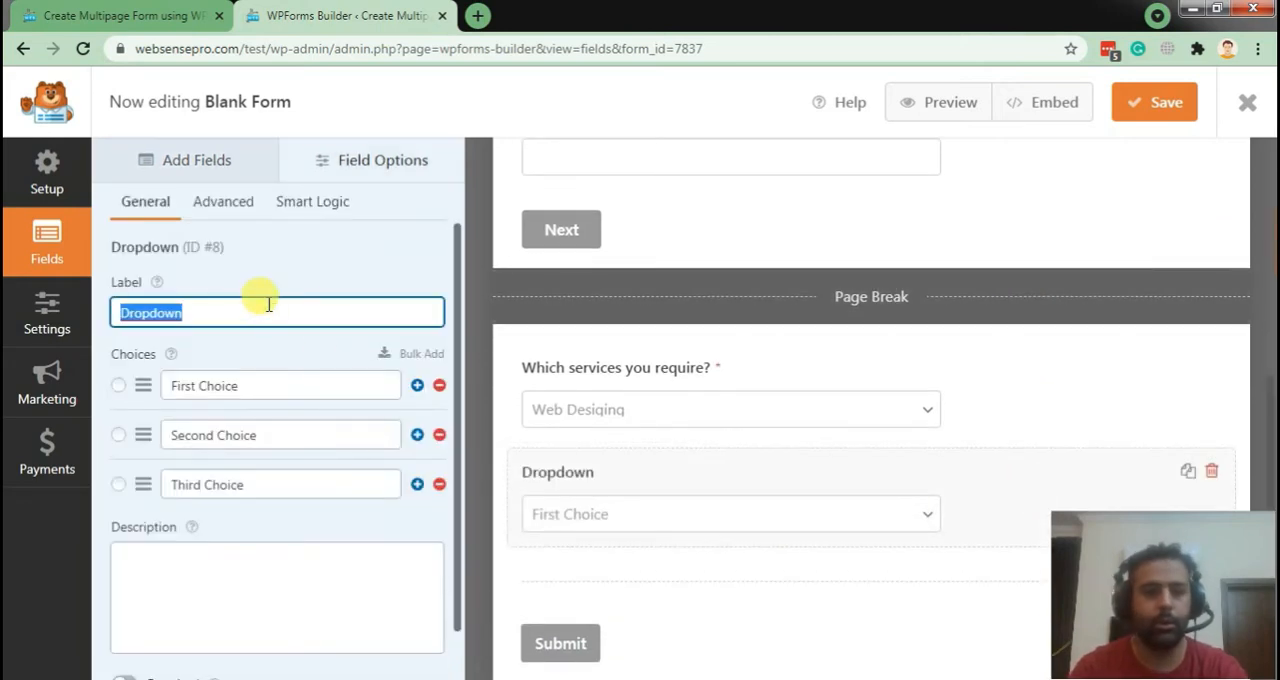
pyautogui.write('How did you h')
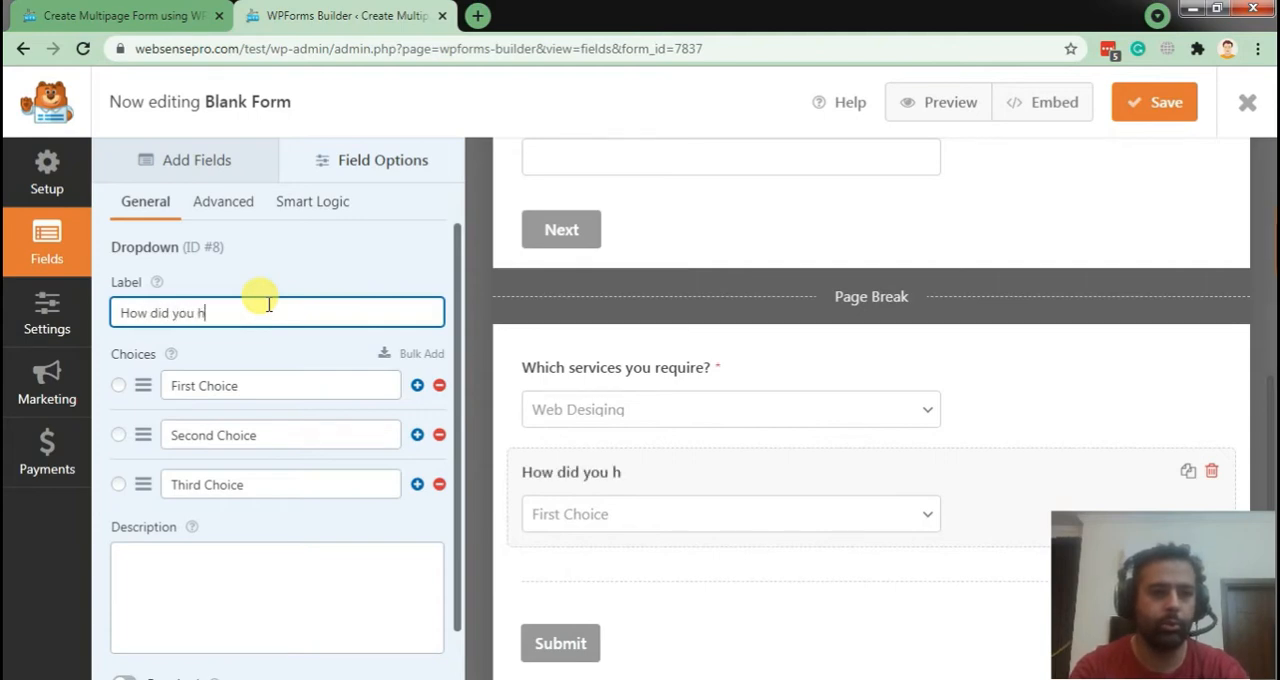
pyautogui.write('ear about us?')
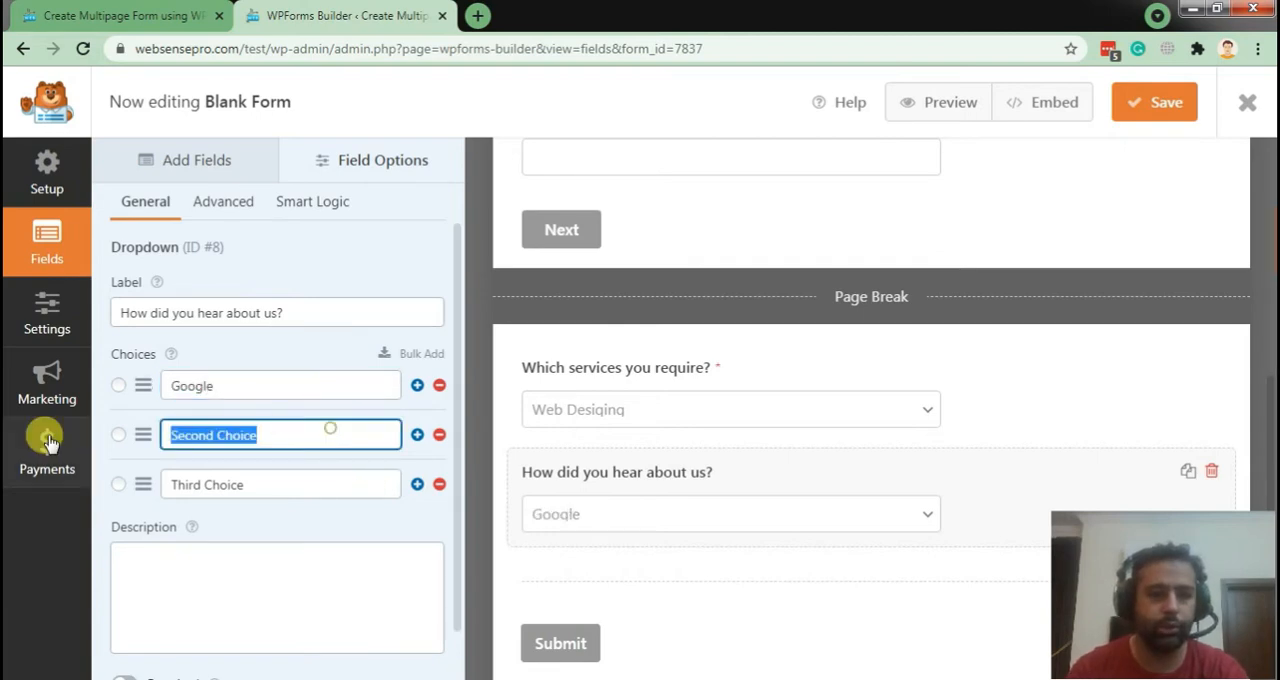
pyautogui.write('f')
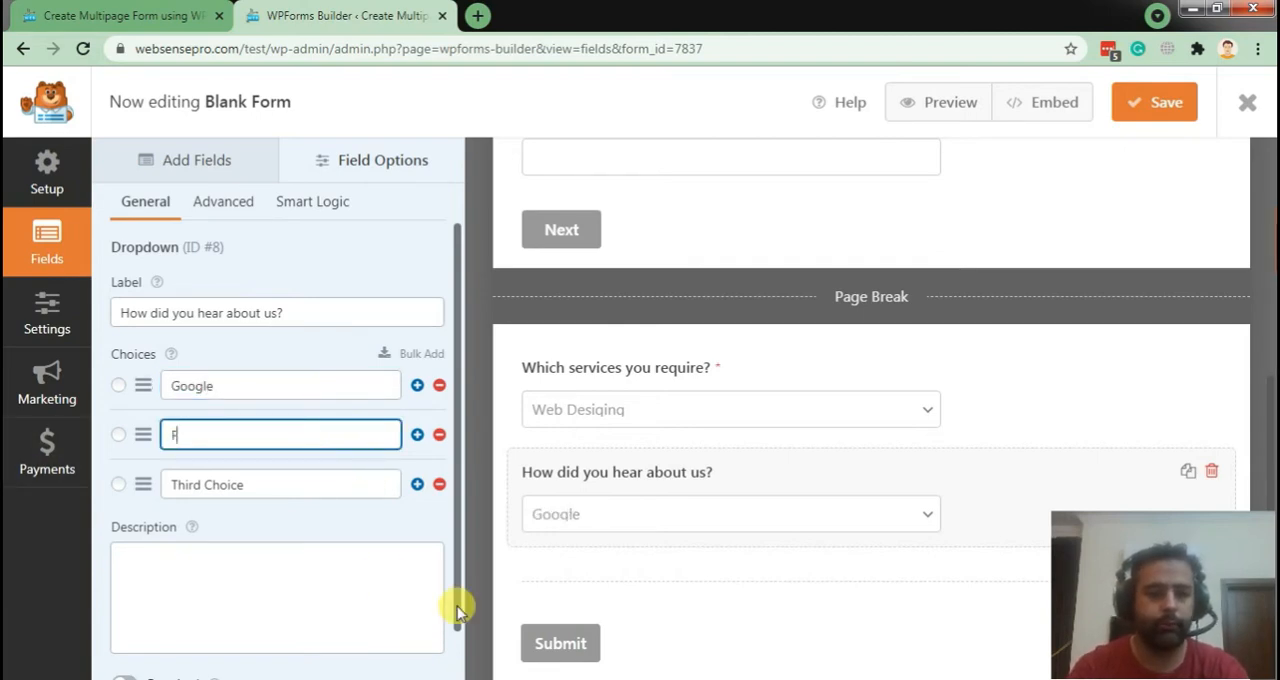
pyautogui.write('Facebook')
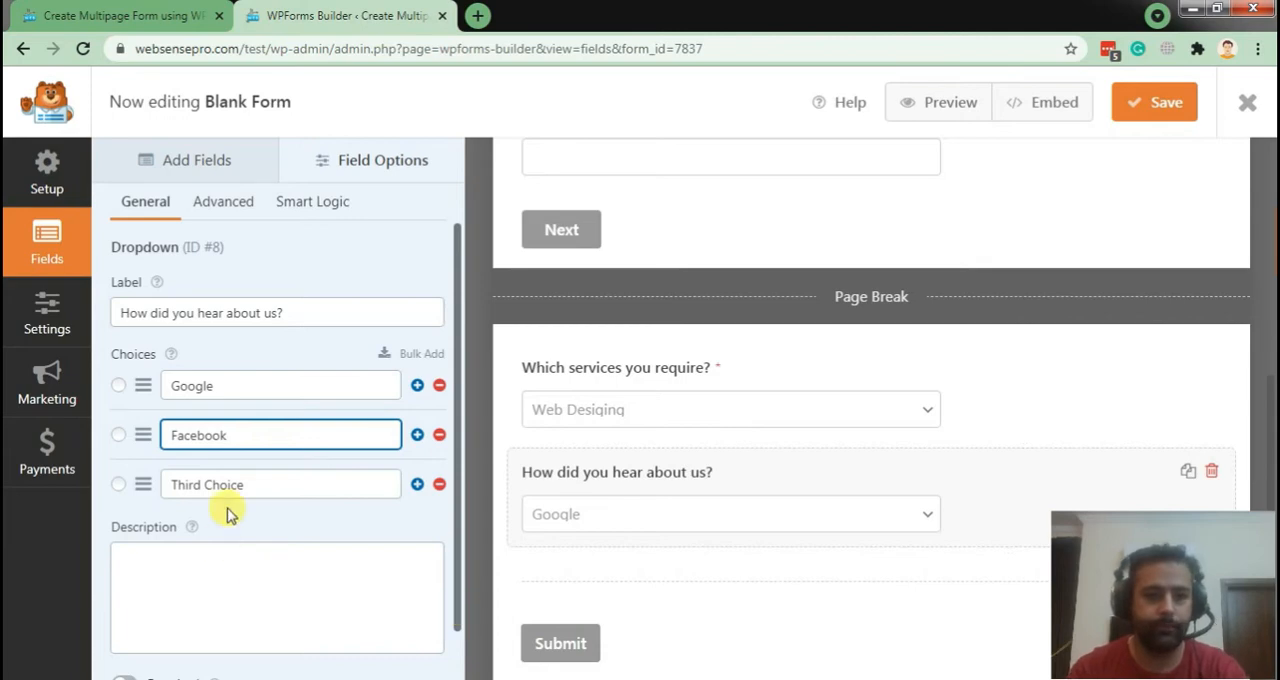
pyautogui.write('Friend or Referral')
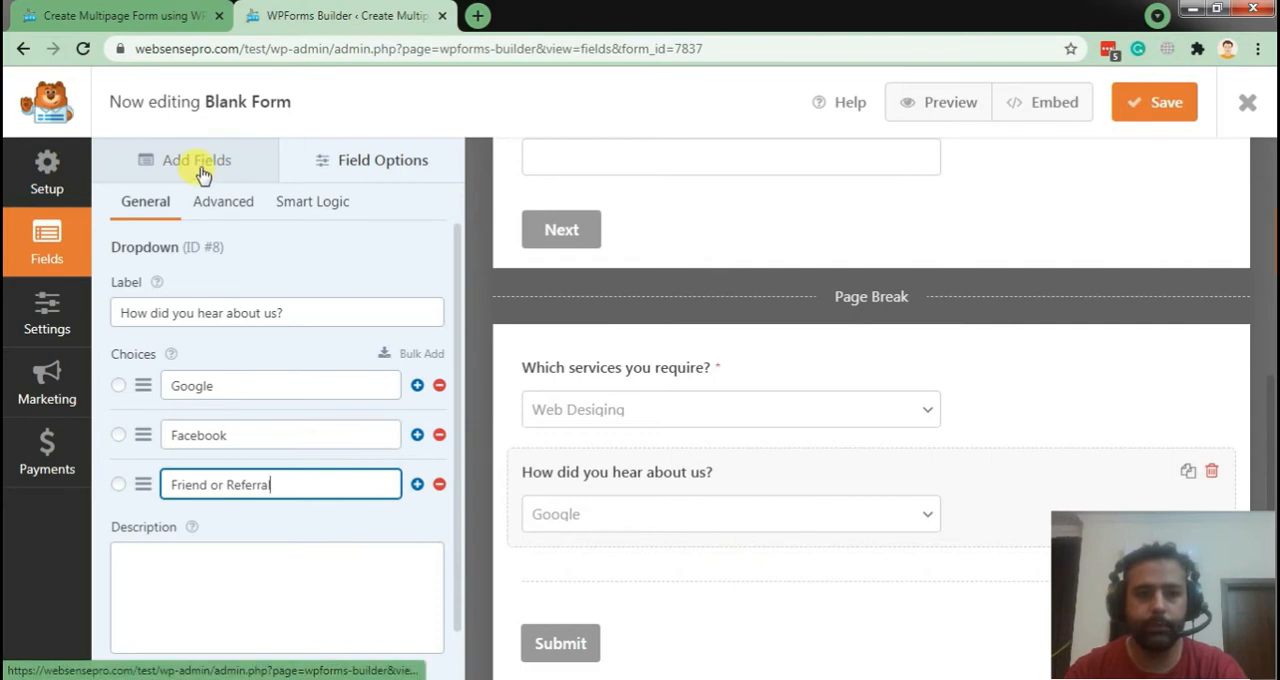
# Step: Add a Page Break from Fancy Fields below the 'How did you hear about us?' dropdown
pyautogui.click(196, 160)
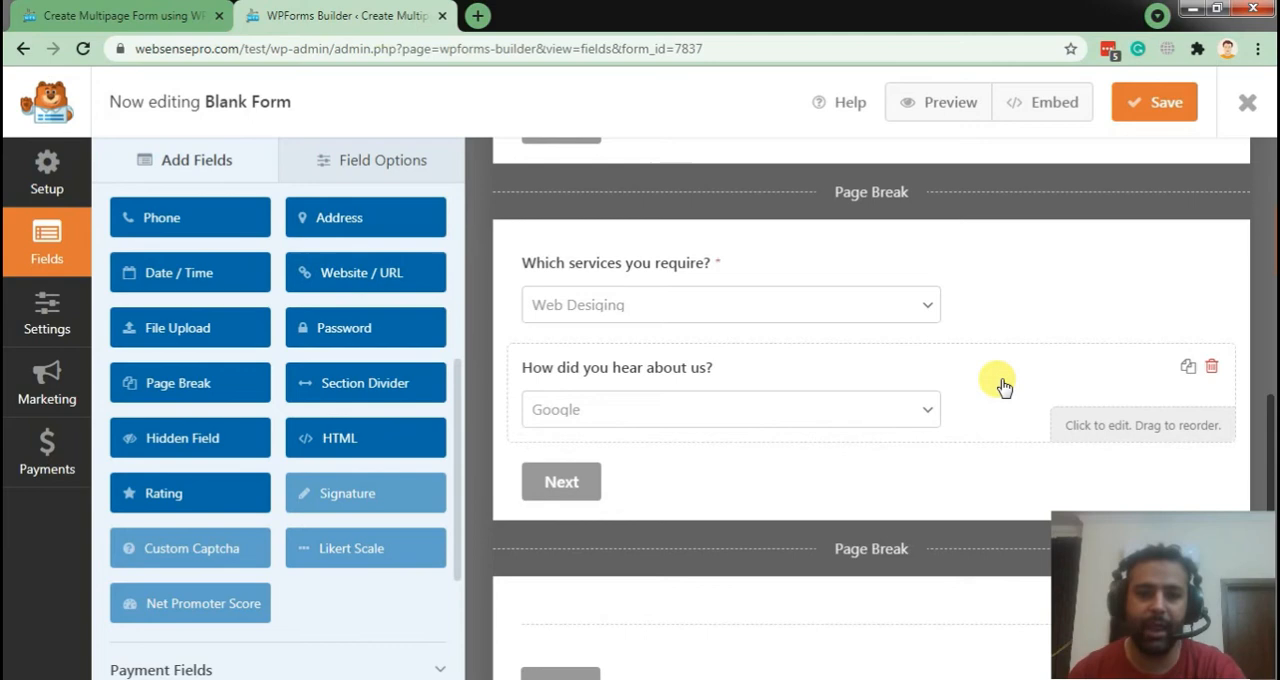
pyautogui.scroll(-3)
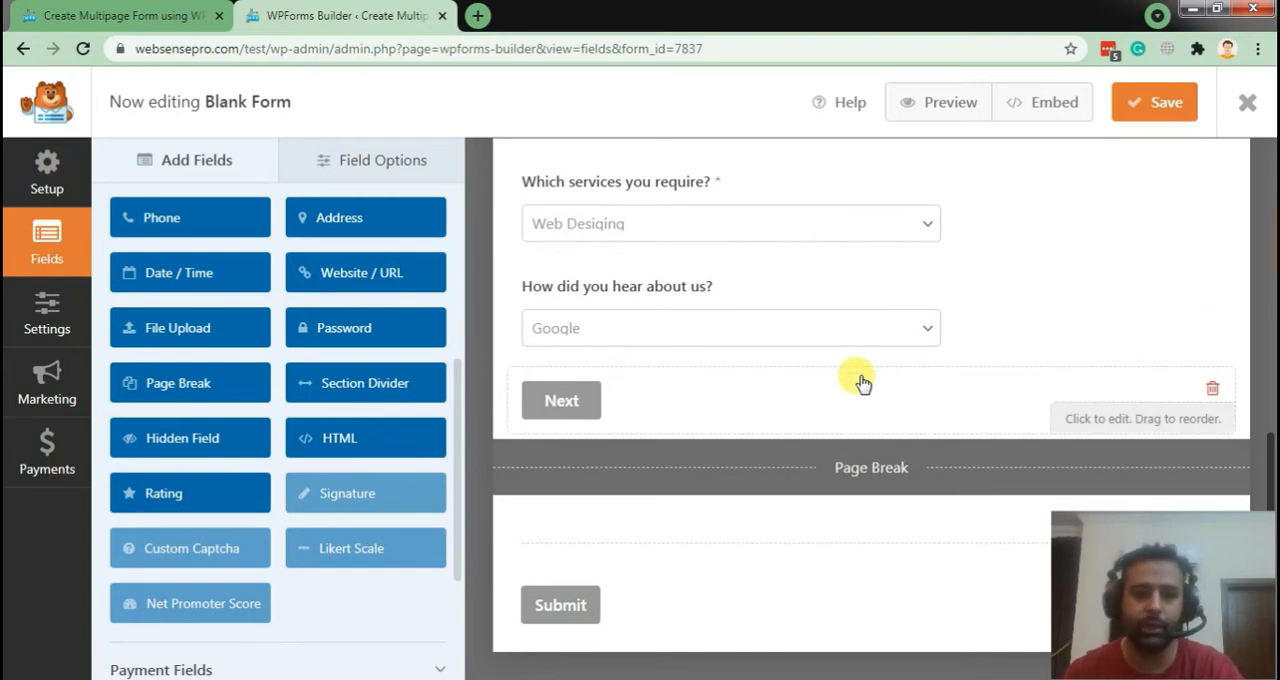
pyautogui.moveTo(820, 408)
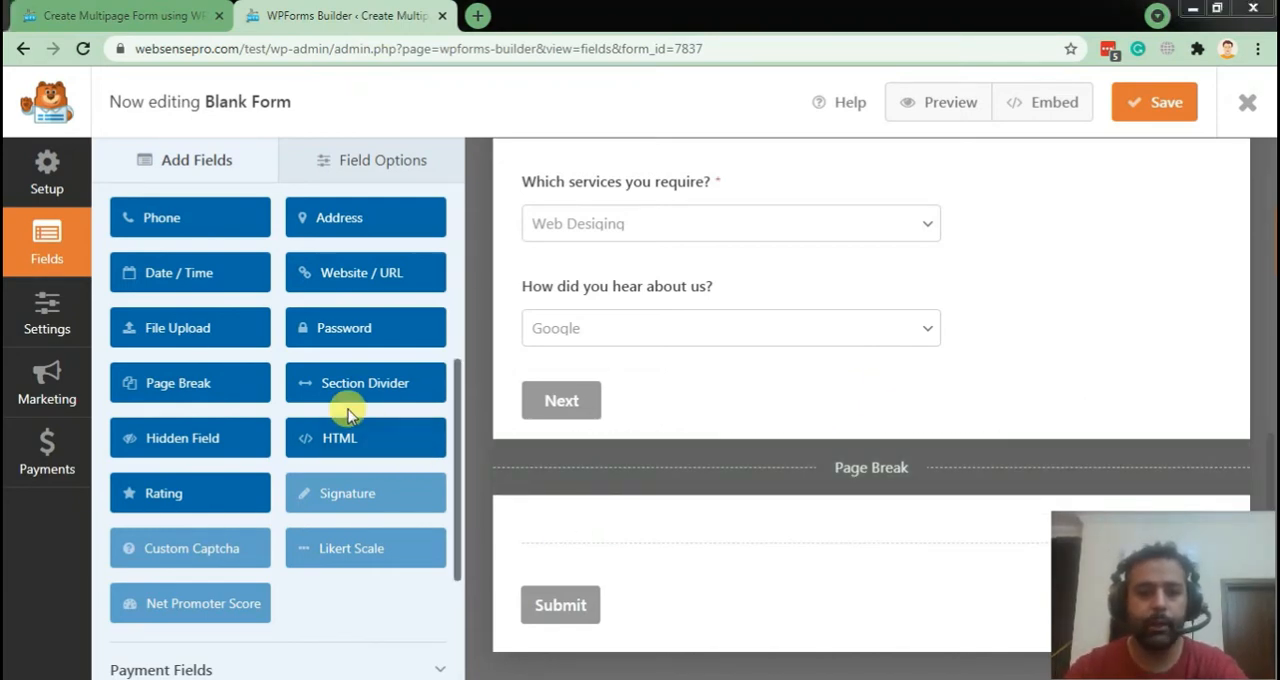
pyautogui.moveTo(450, 470)
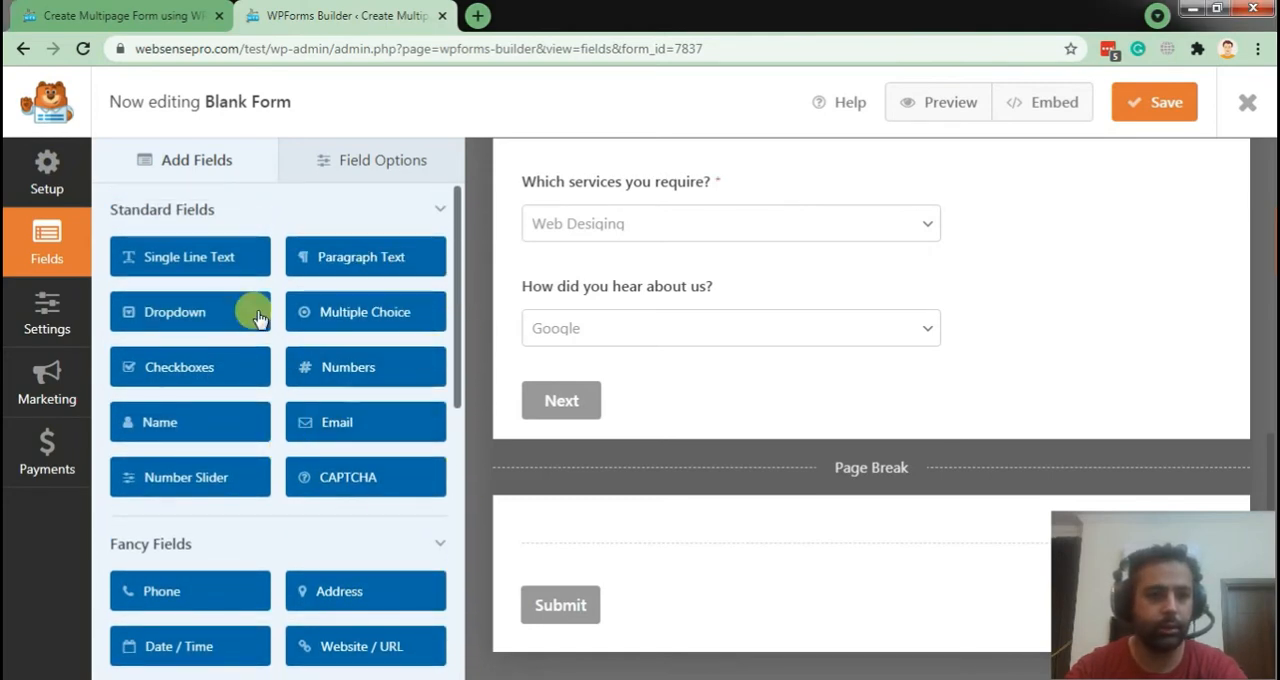
pyautogui.moveTo(464, 262)
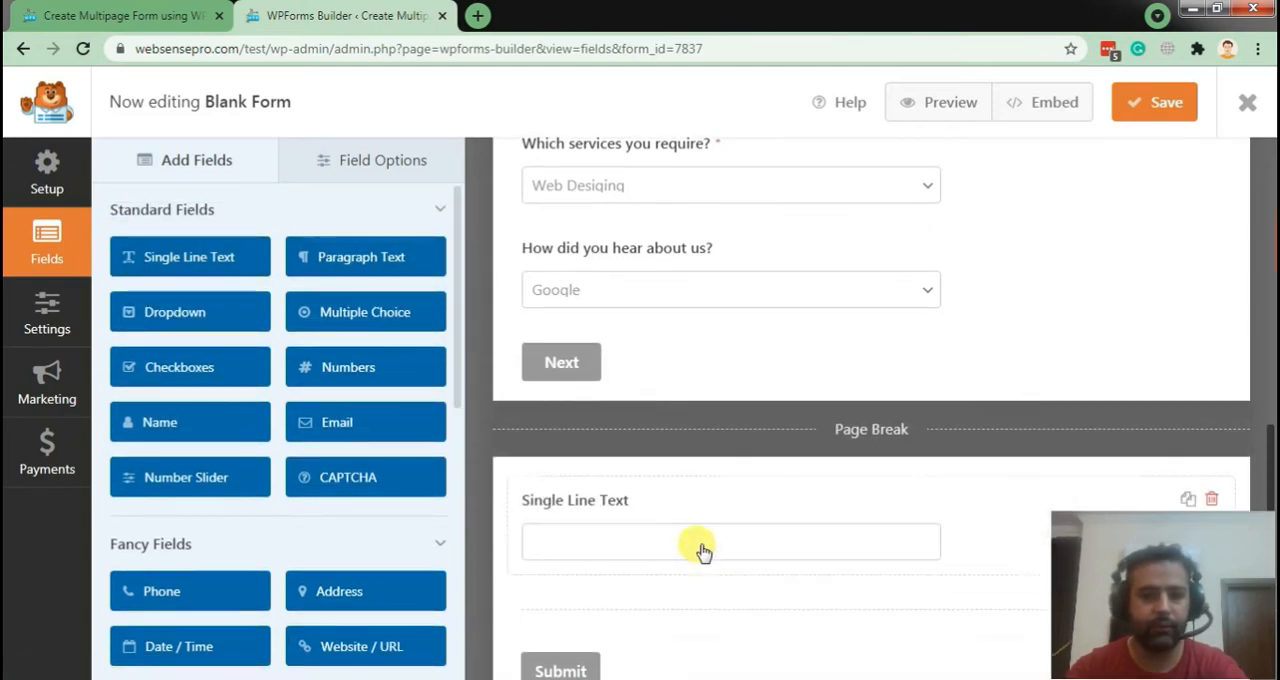
# Step: Label the new text field 'What is nature of business?' and make it required
pyautogui.click(730, 540)
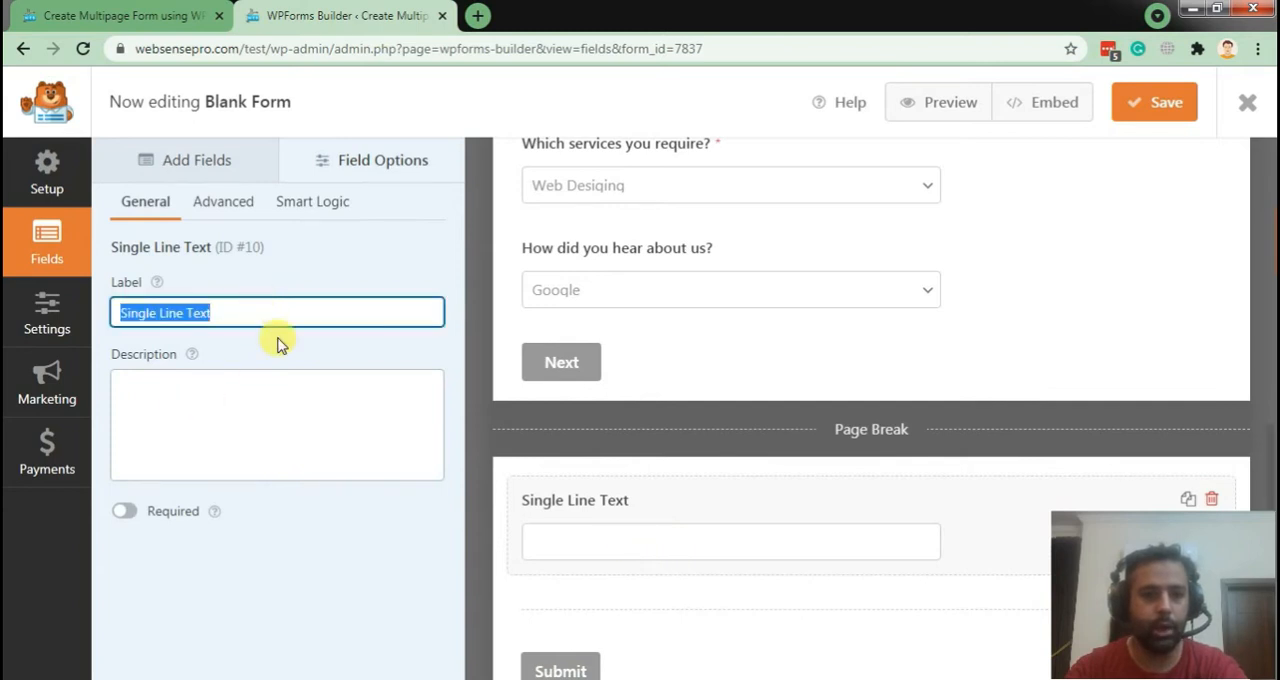
pyautogui.write('What')
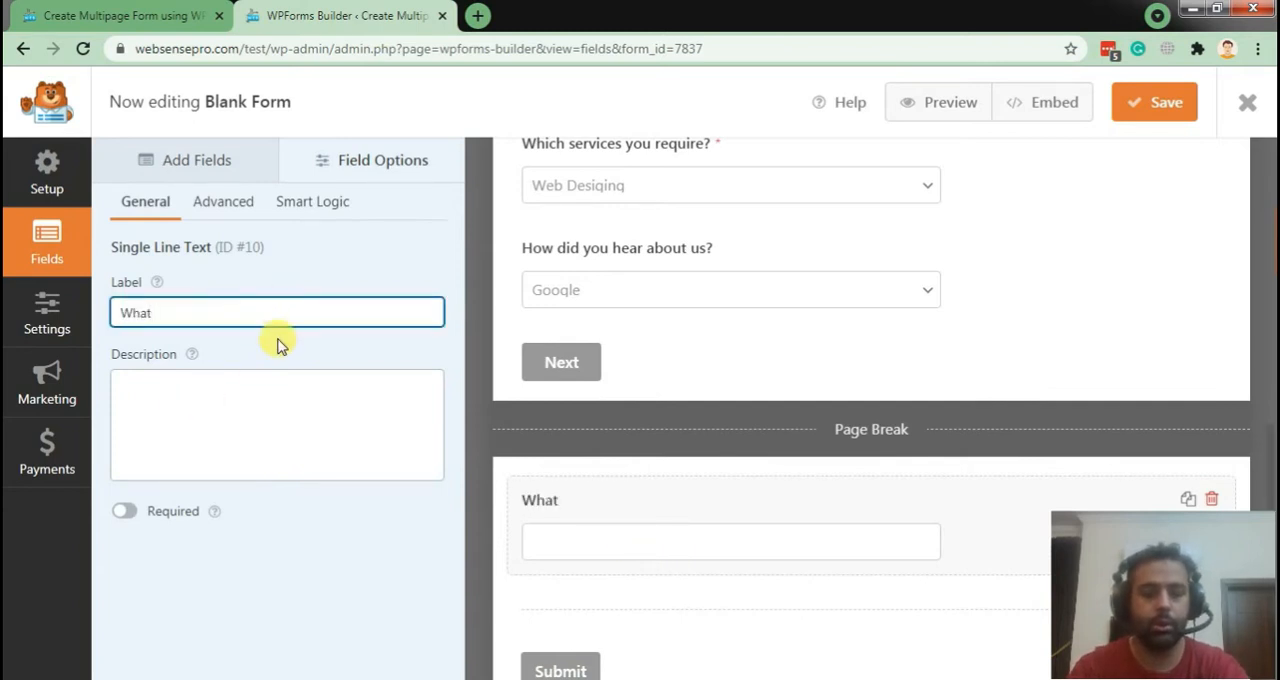
pyautogui.write('is nat')
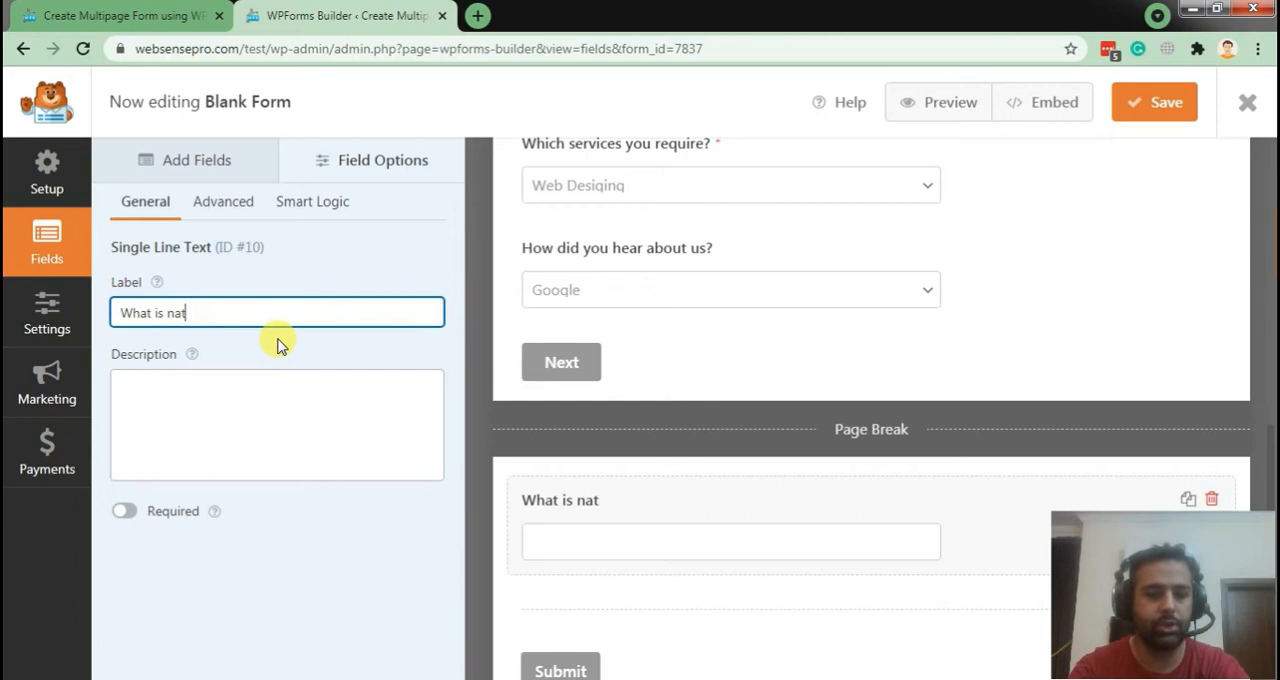
pyautogui.write('ure of business?')
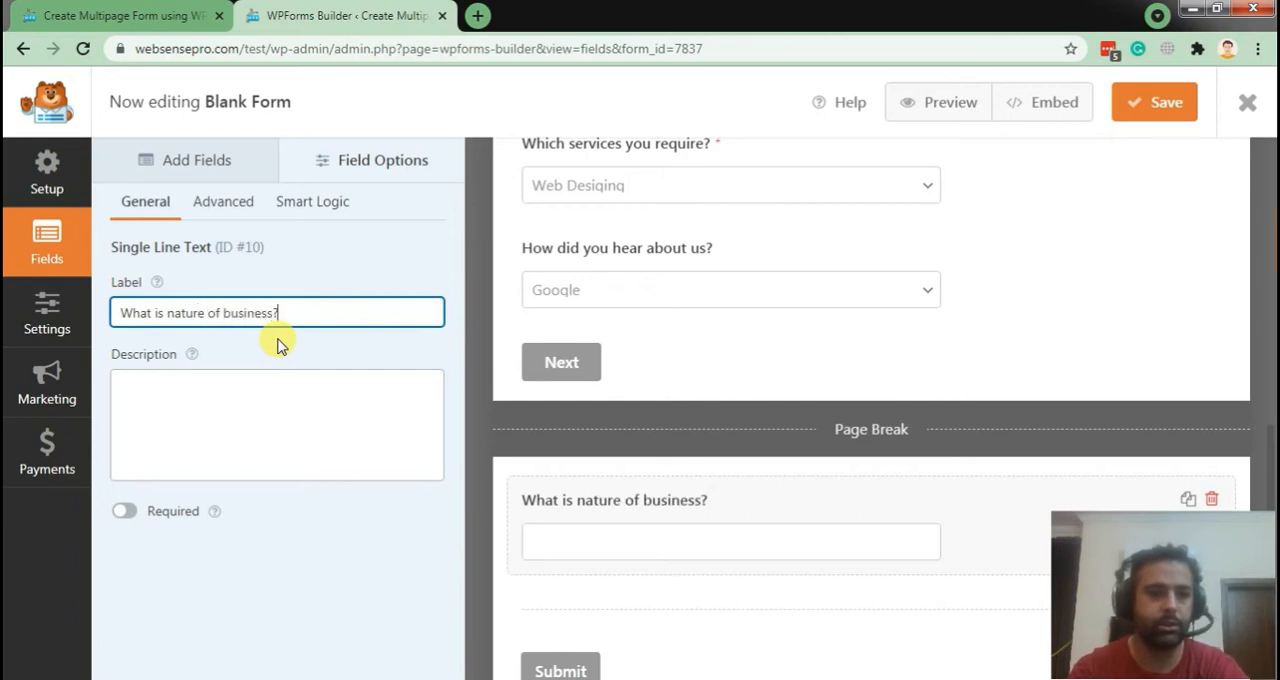
pyautogui.click(124, 512)
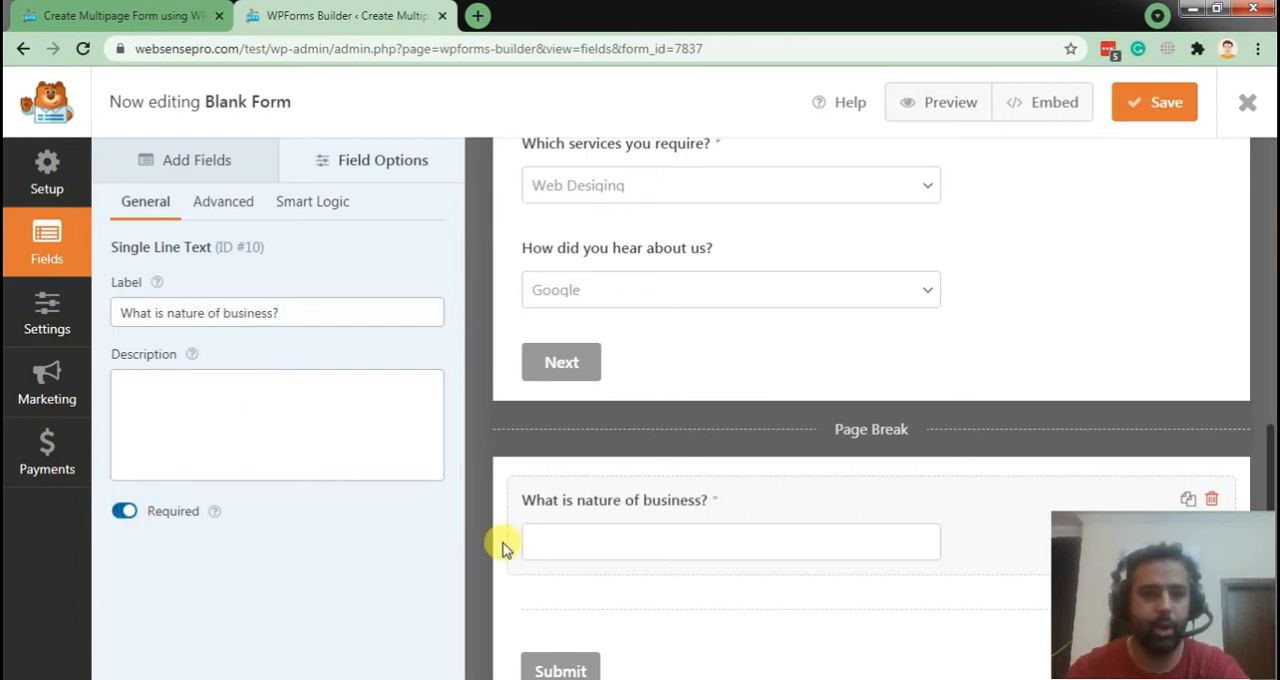
pyautogui.click(196, 160)
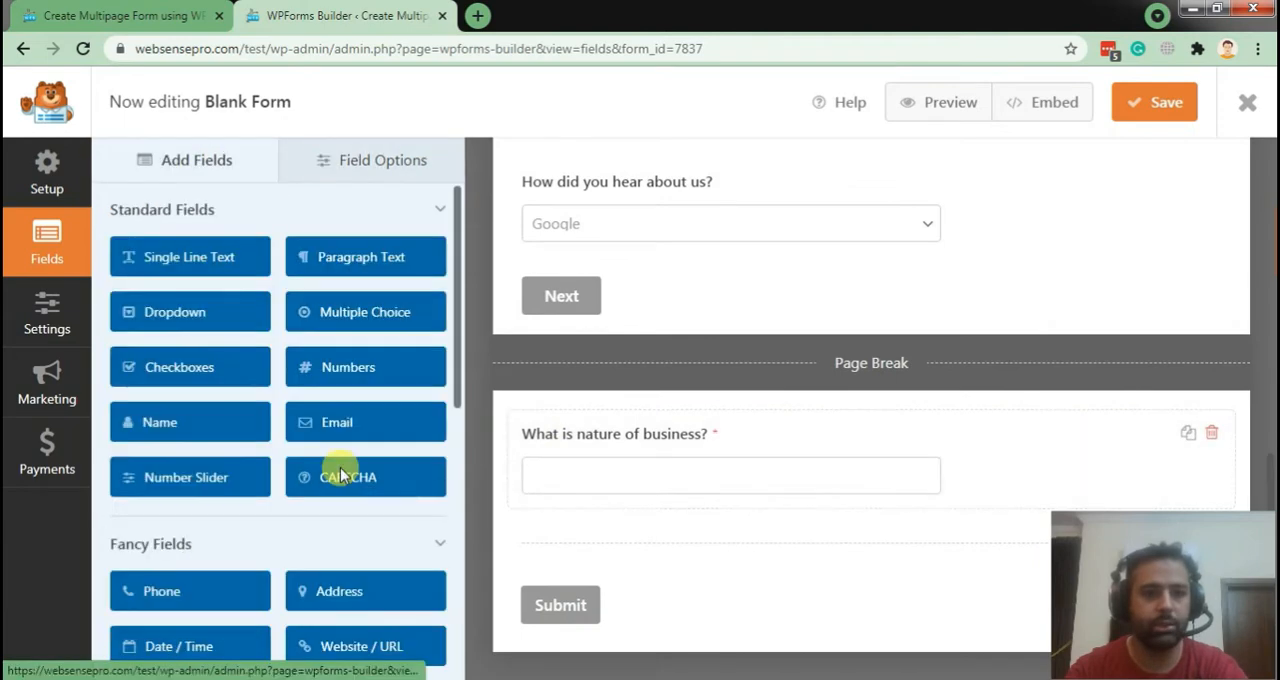
pyautogui.moveTo(202, 260)
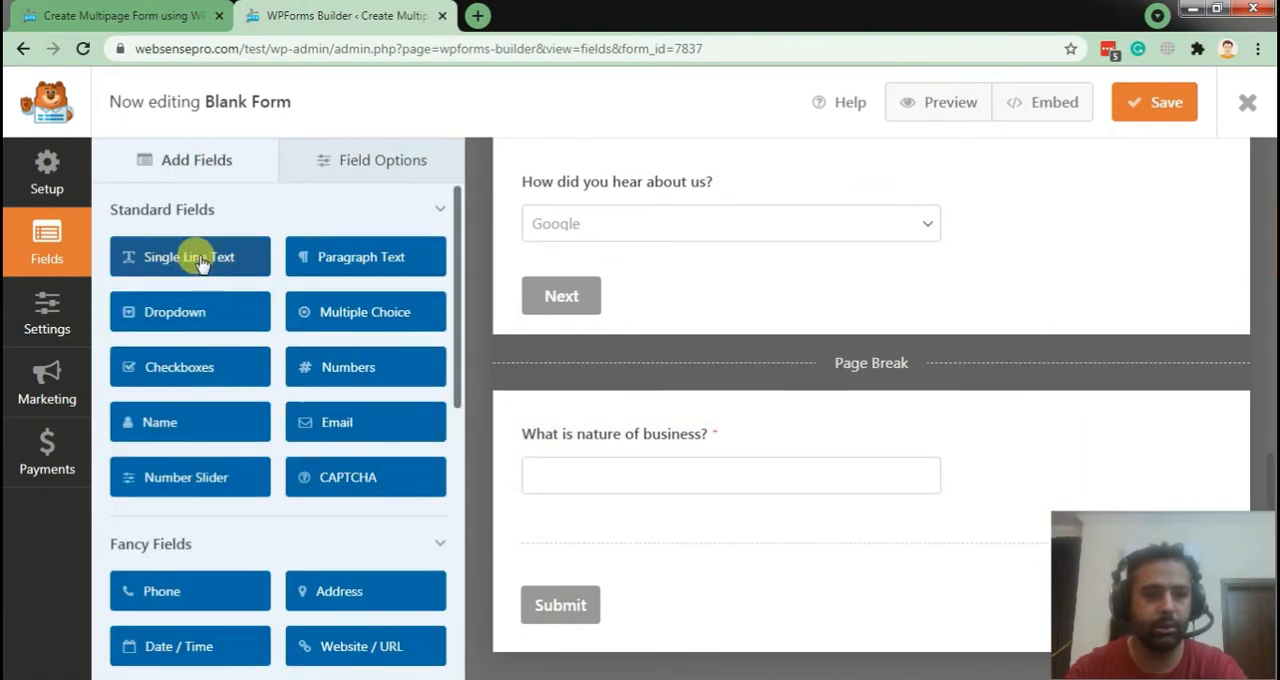
# Step: Add a required 'How Long have you been in business?' text field below the business-nature question
pyautogui.moveTo(188, 256); pyautogui.dragTo(648, 540)
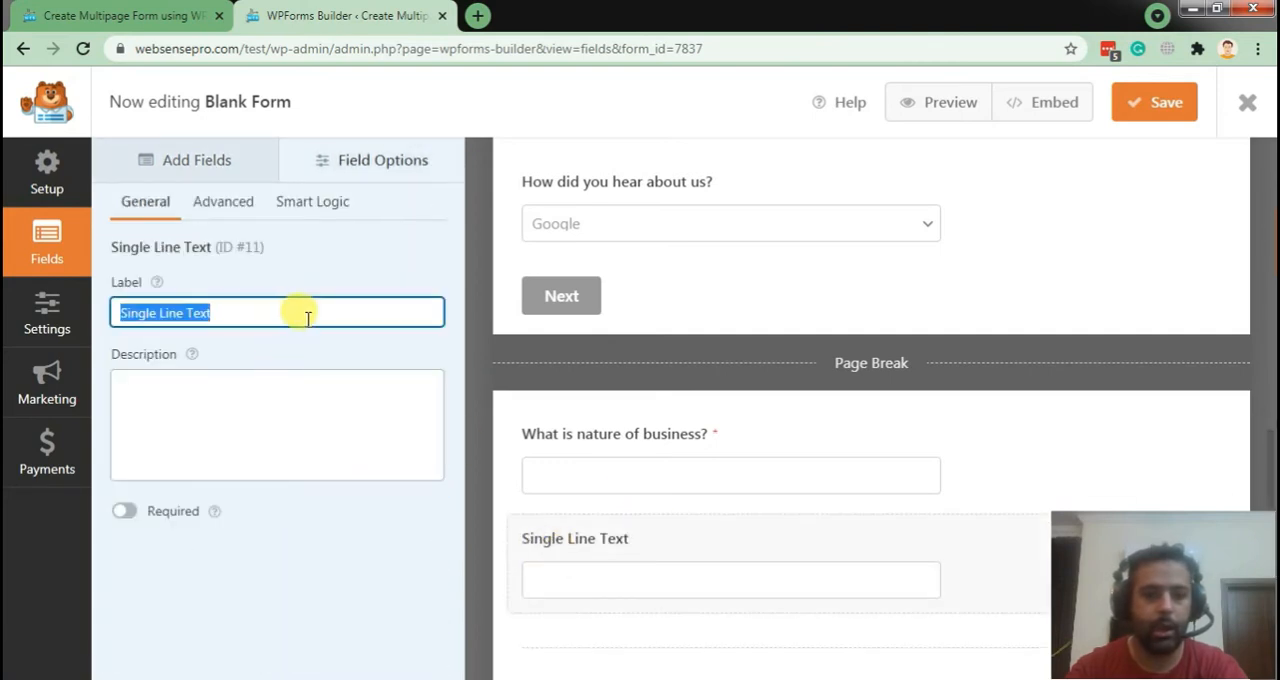
pyautogui.write('How Long have you b')
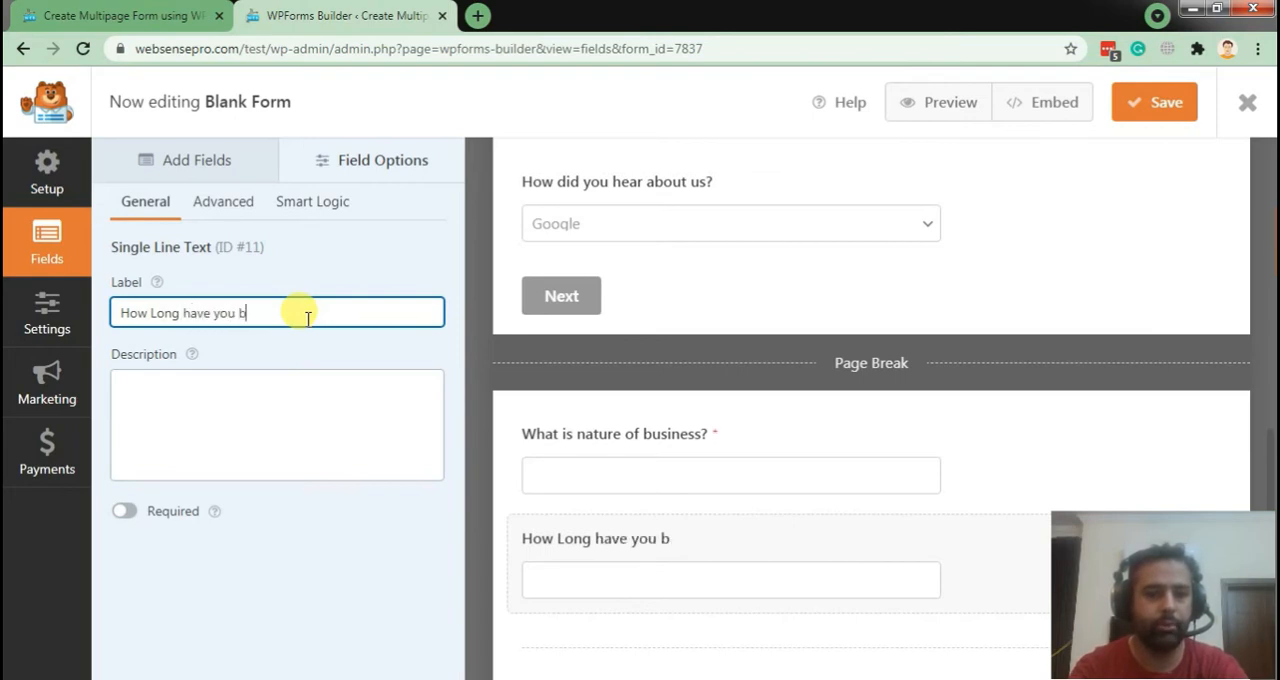
pyautogui.write('een in business?')
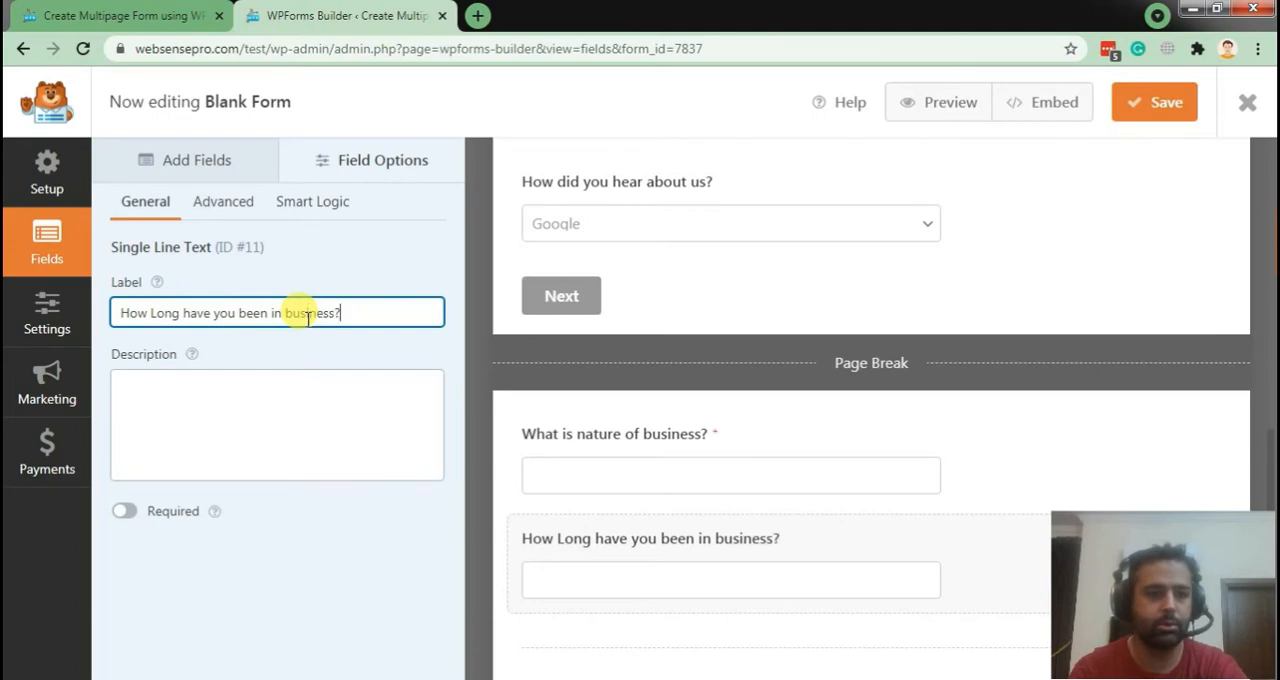
pyautogui.click(124, 512)
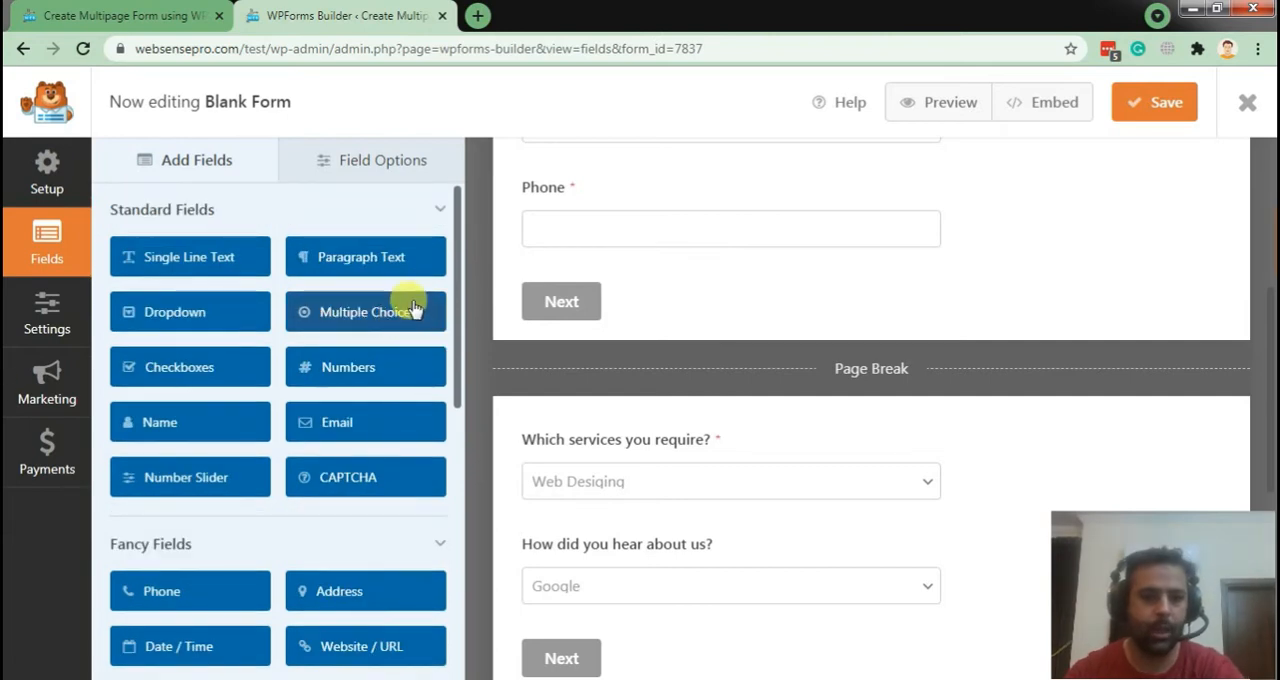
# Step: Label the new Date / Time field 'What time we should contact you?' and keep it required
pyautogui.scroll(-3)
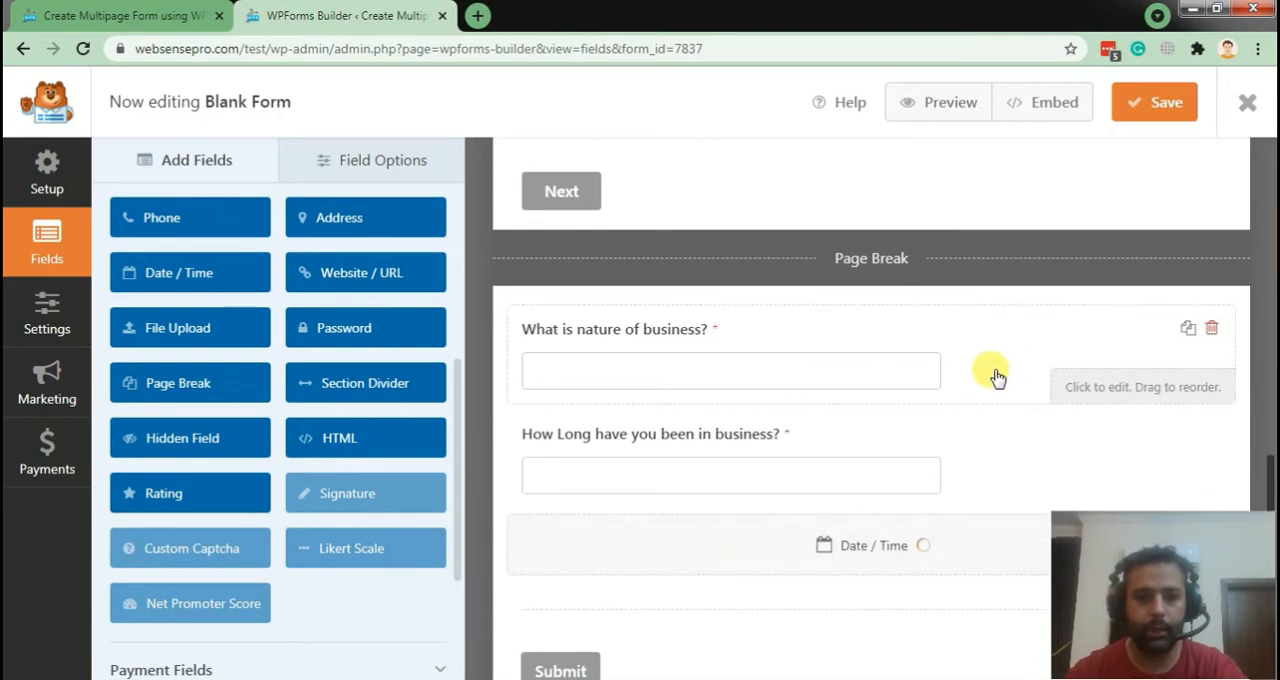
pyautogui.click(870, 544)
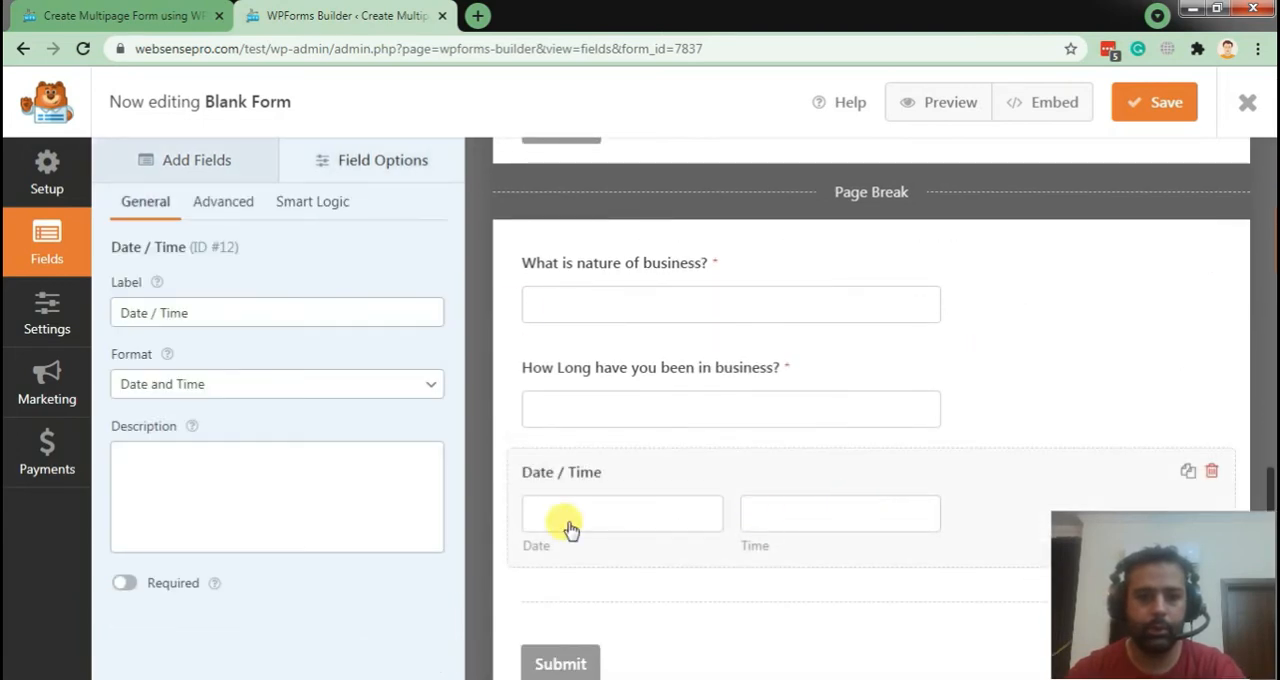
pyautogui.write('W')
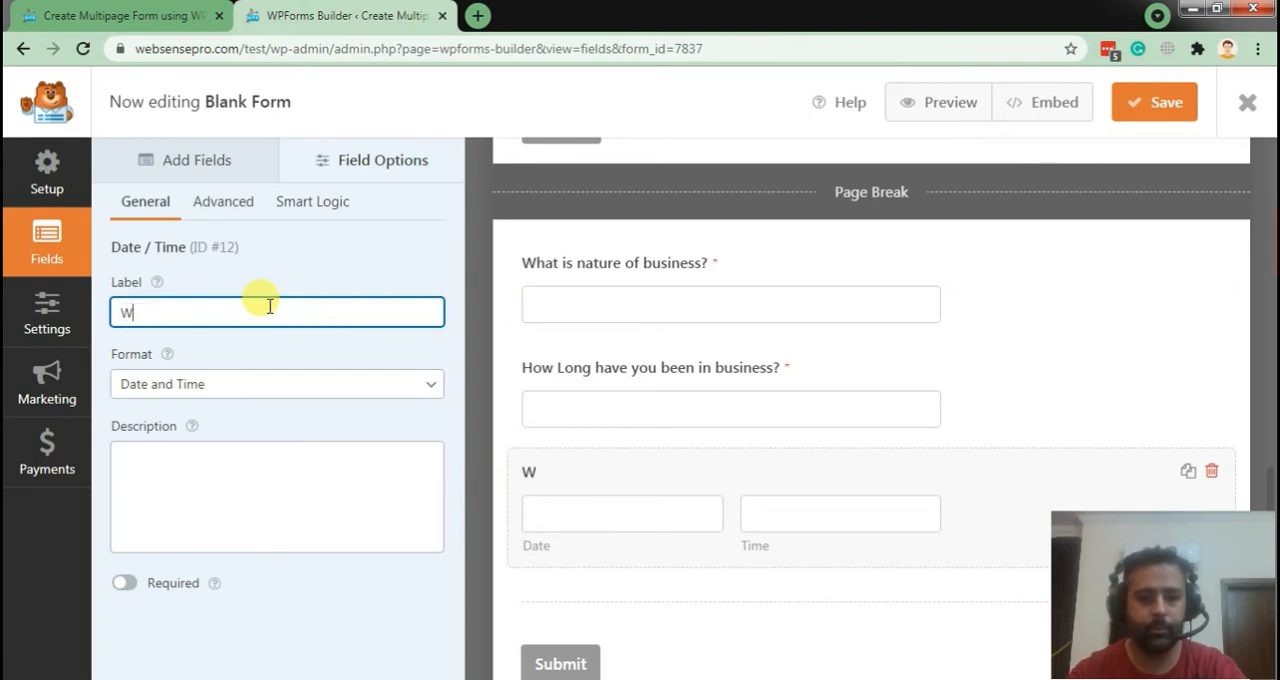
pyautogui.write('hat time')
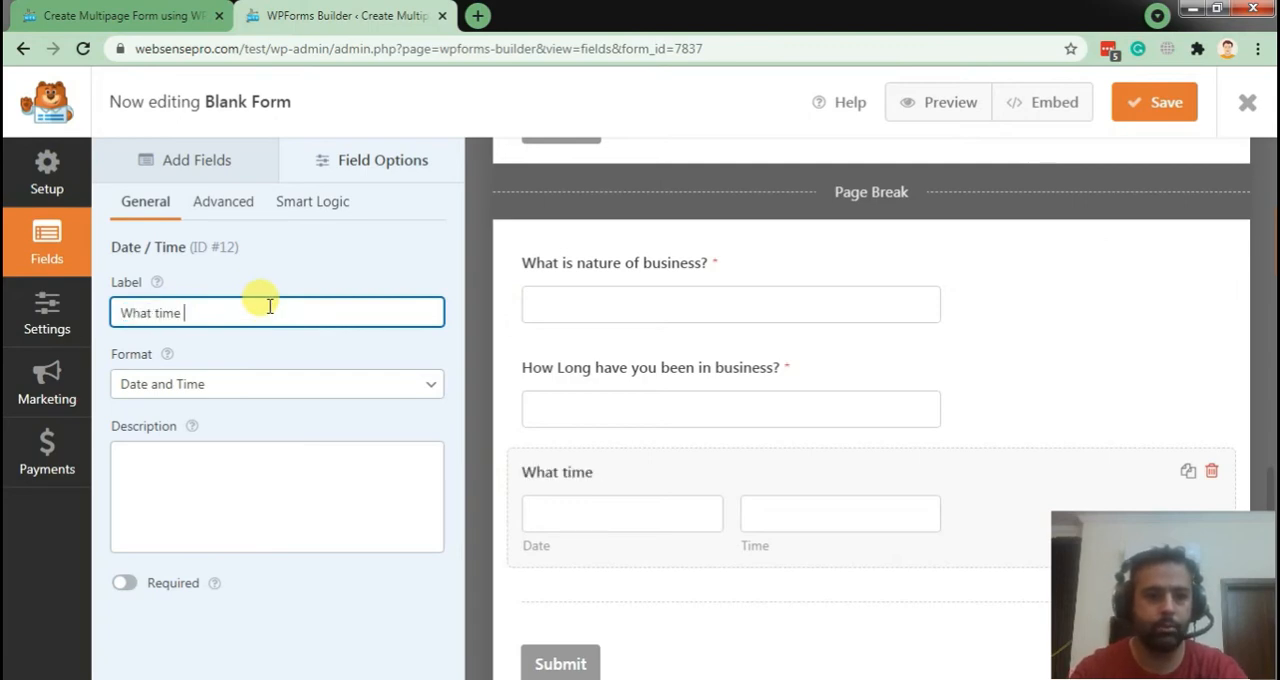
pyautogui.write('we should conta')
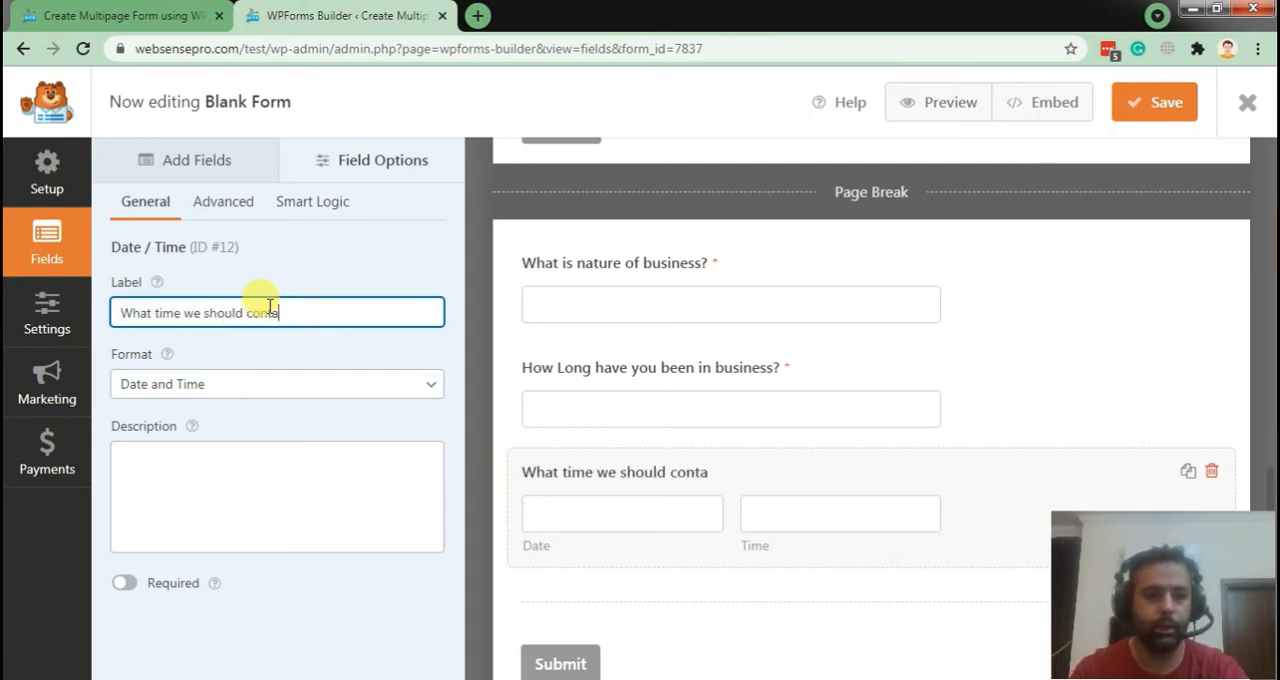
pyautogui.write('ct you?')
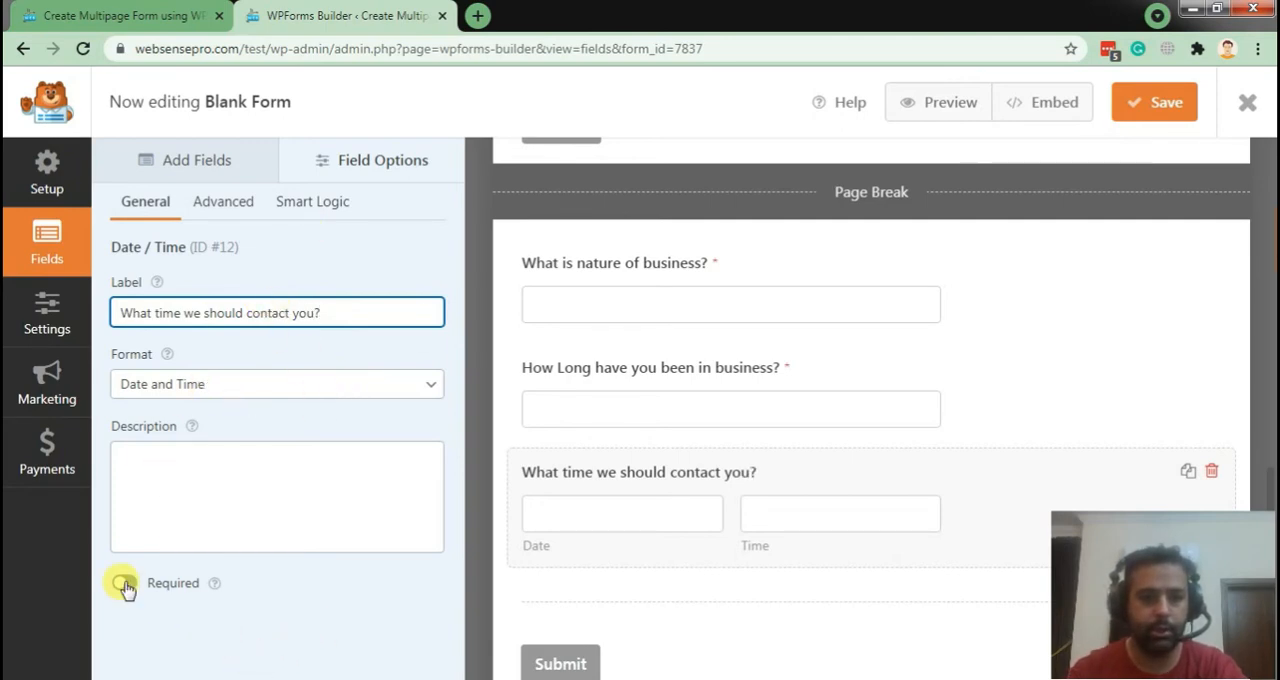
pyautogui.click(124, 584)
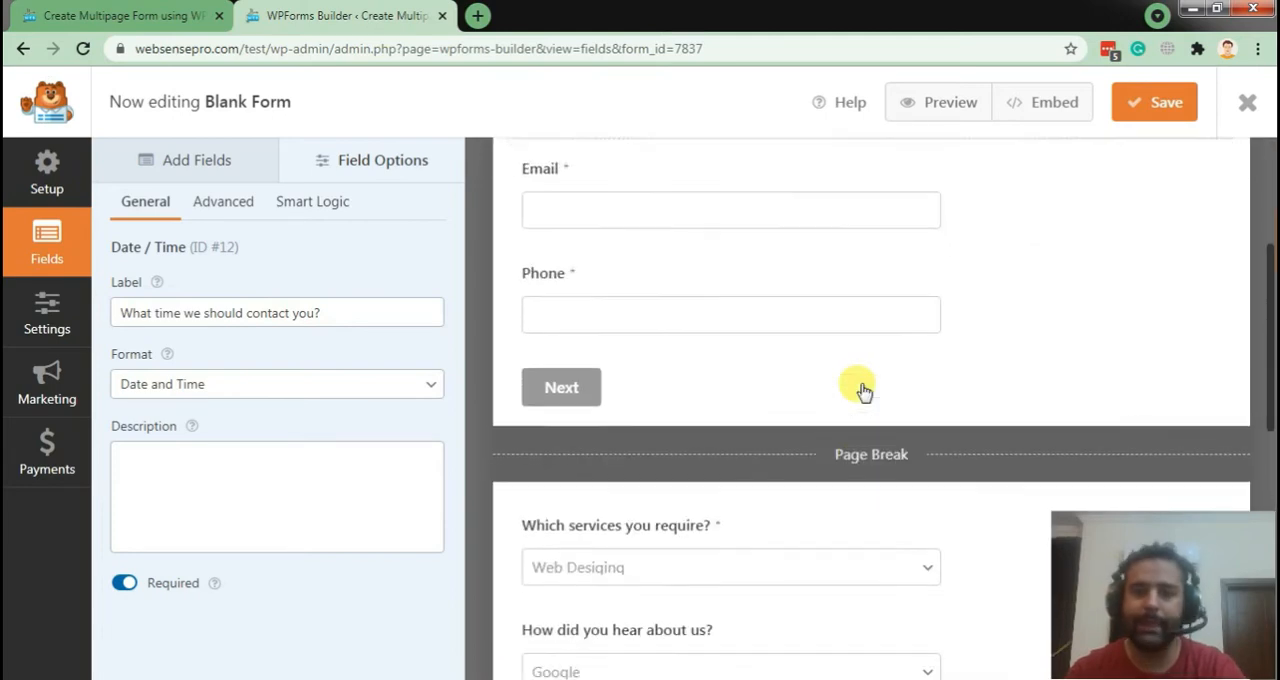
pyautogui.scroll(-3)
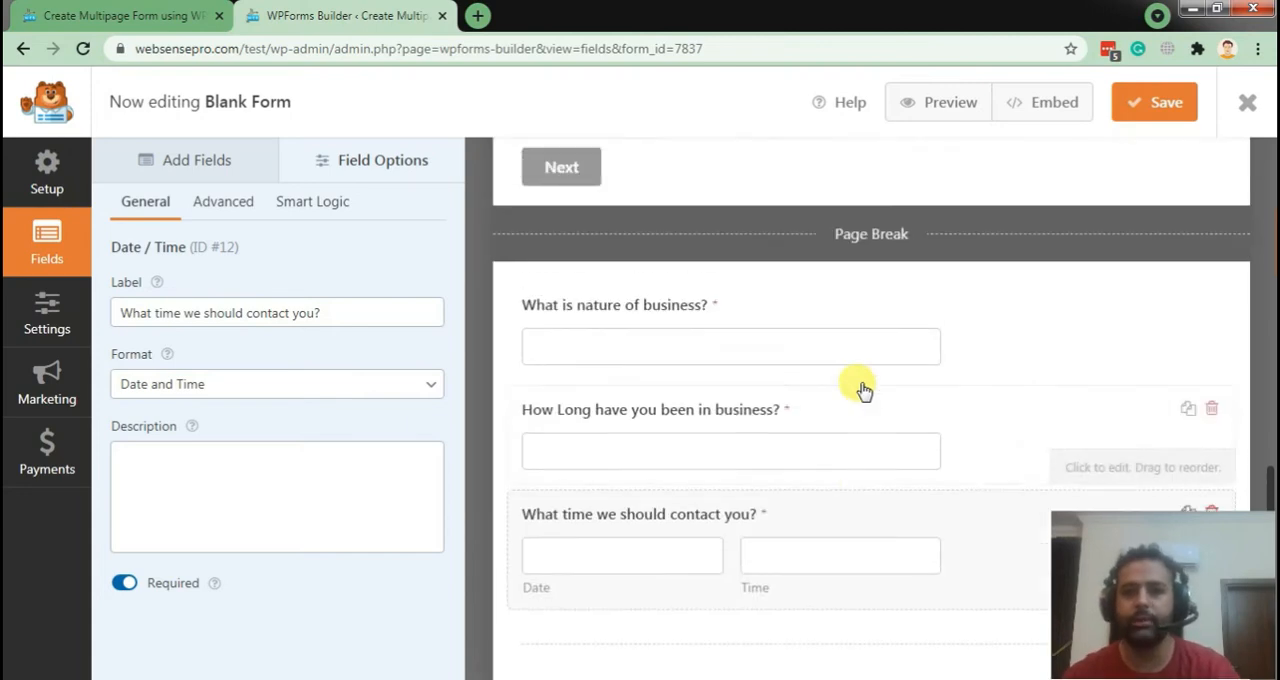
pyautogui.click(1180, 100)
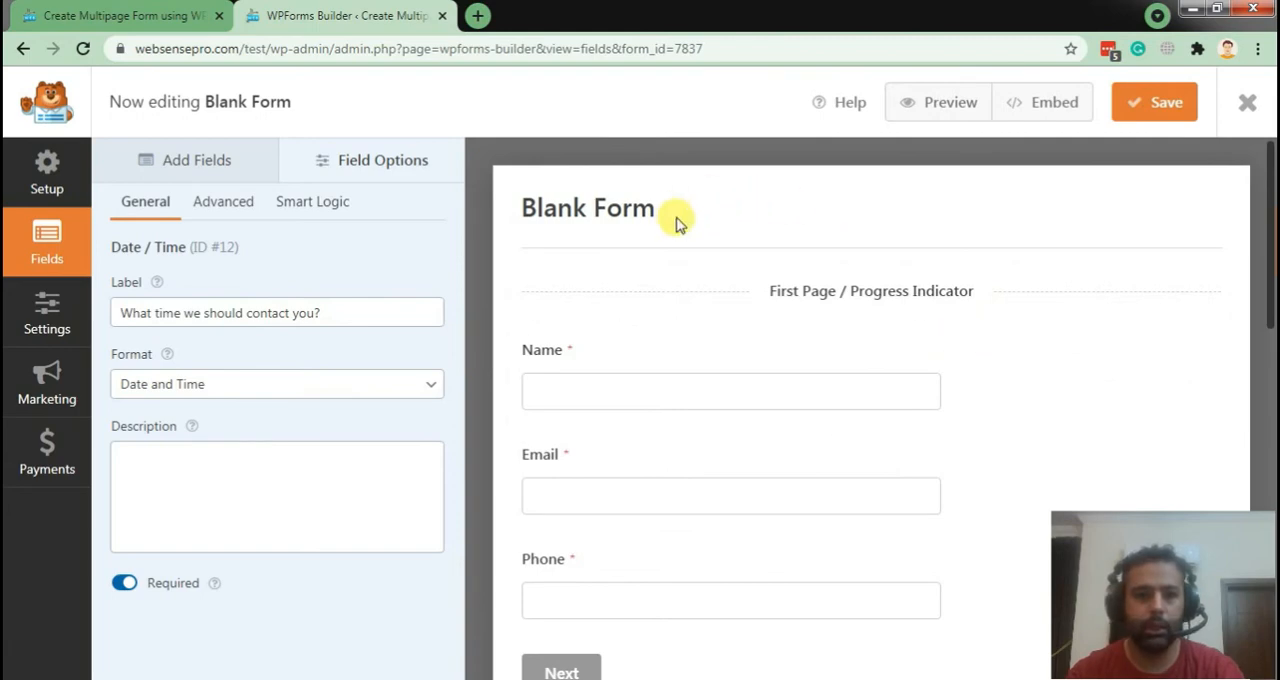
# Step: In Settings > General, set the Form Name to 'Lead Generation Form' and save
pyautogui.click(48, 312)
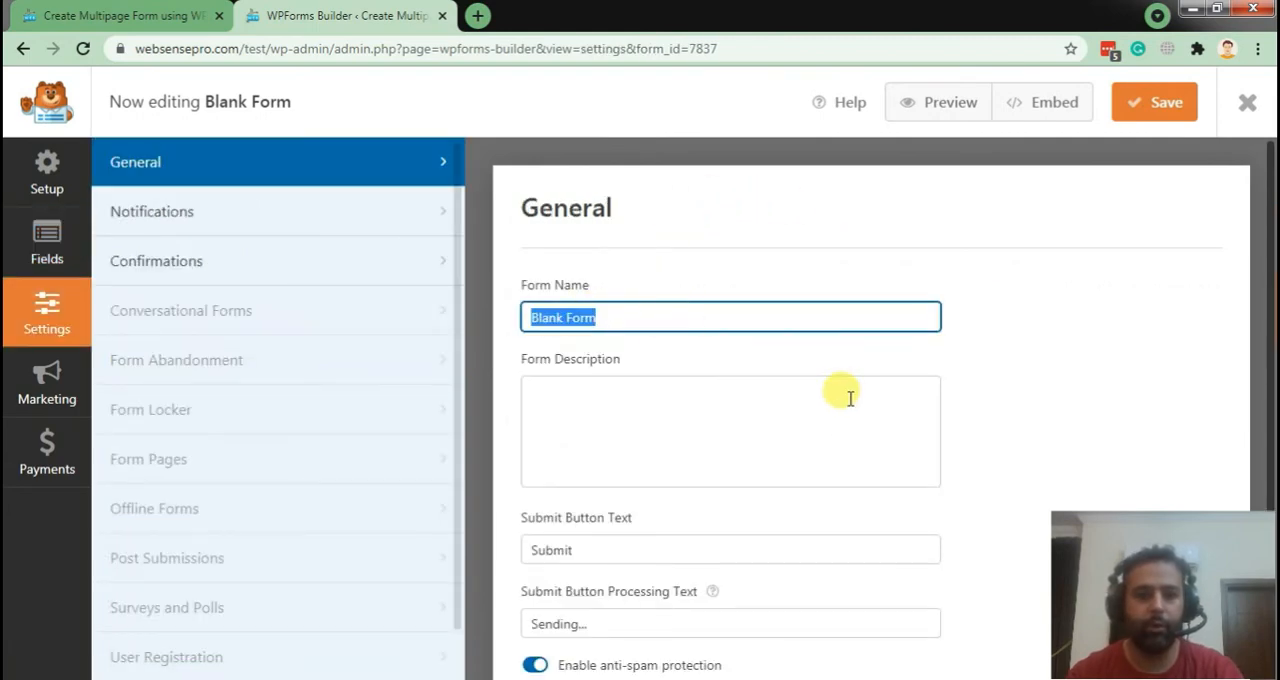
pyautogui.write('Lead')
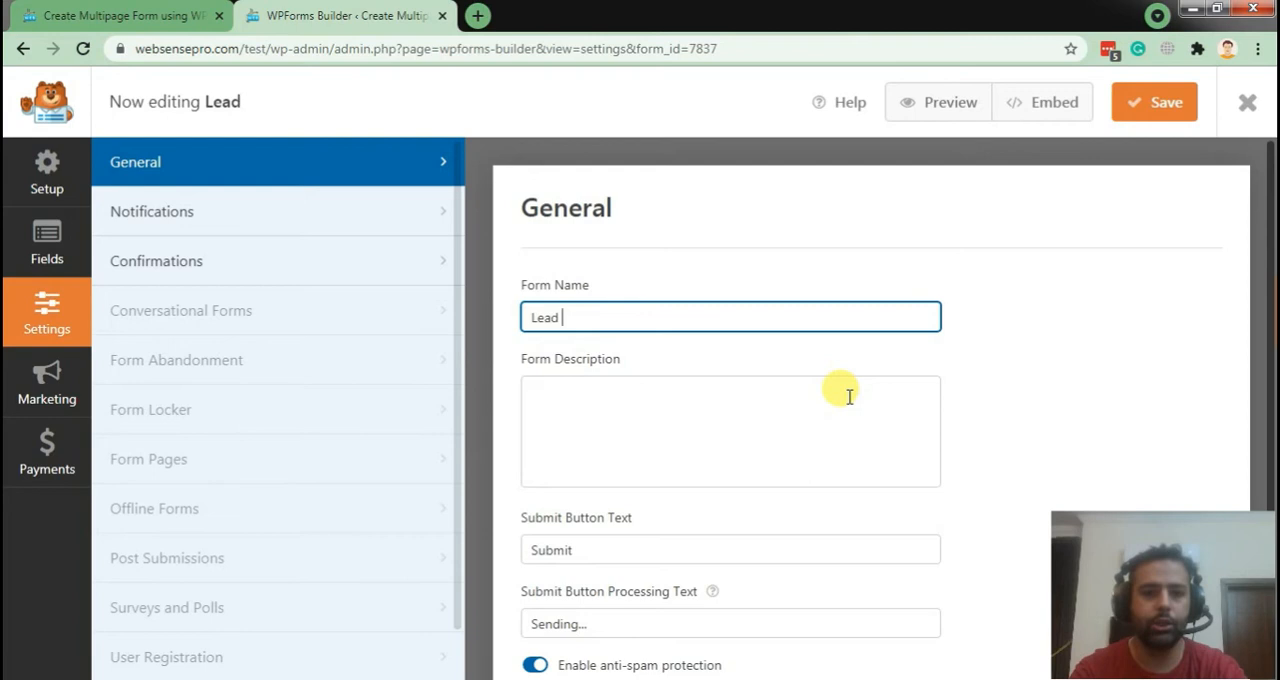
pyautogui.write('Generation FO')
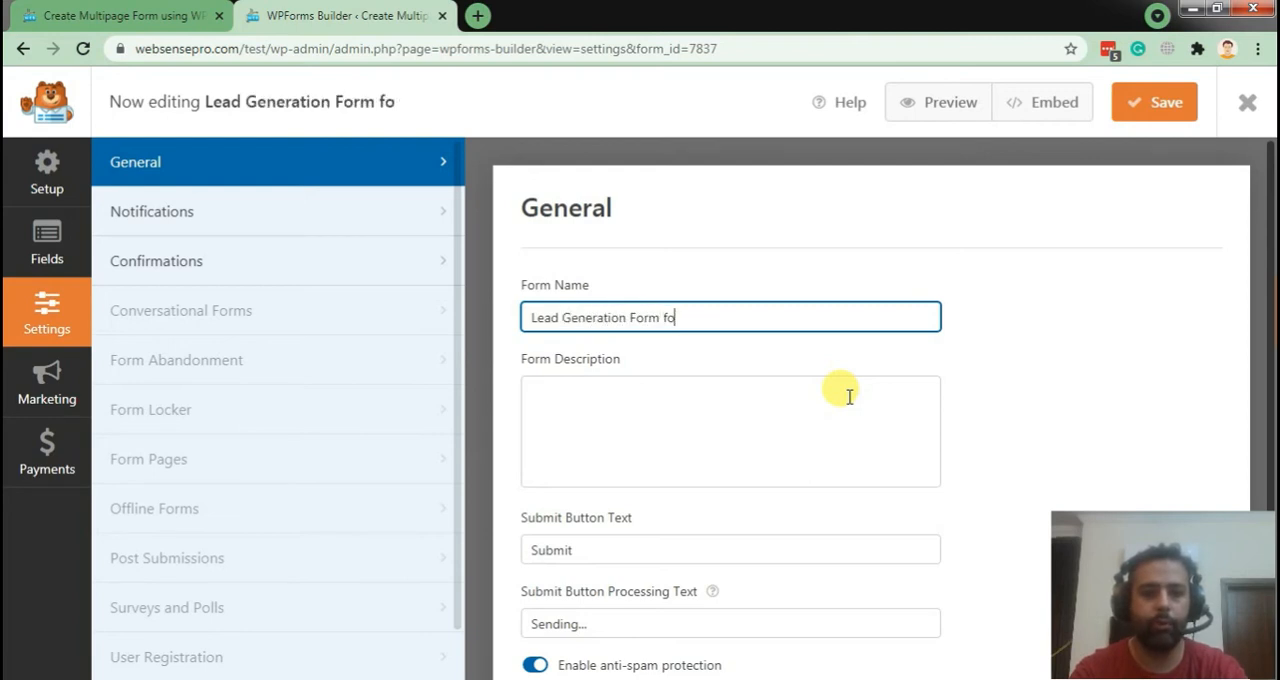
pyautogui.write('r Digi')
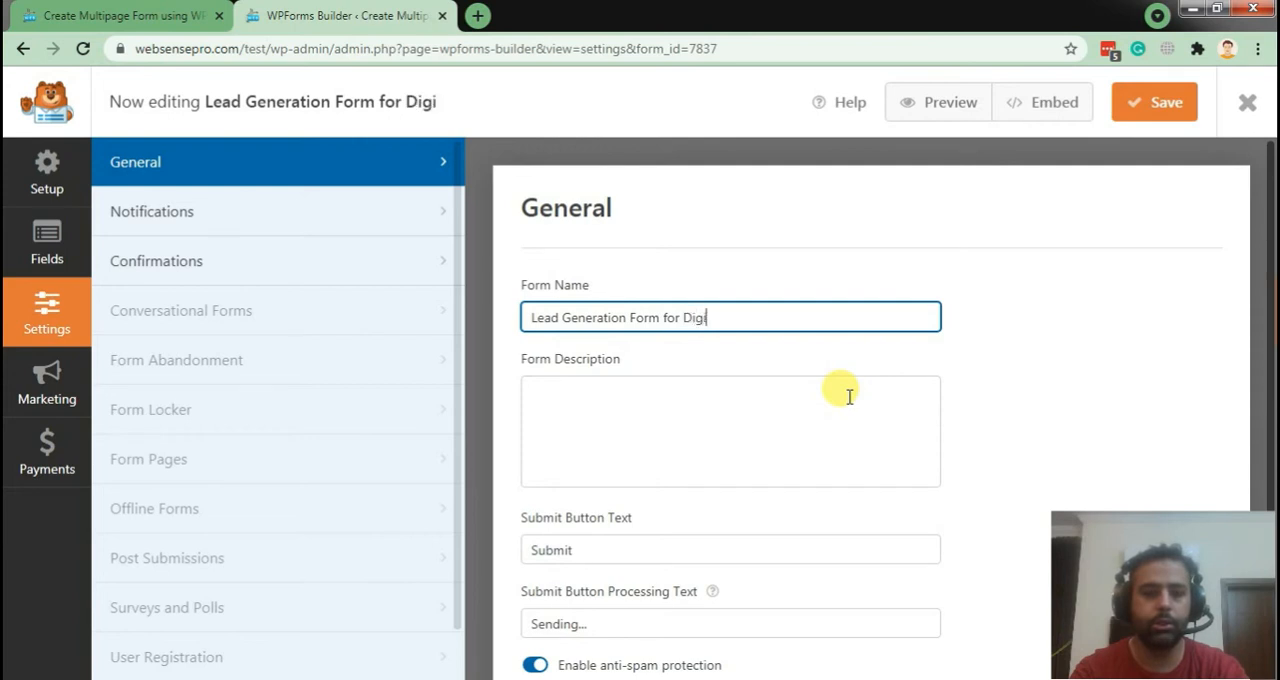
pyautogui.write('tal Marketing Com')
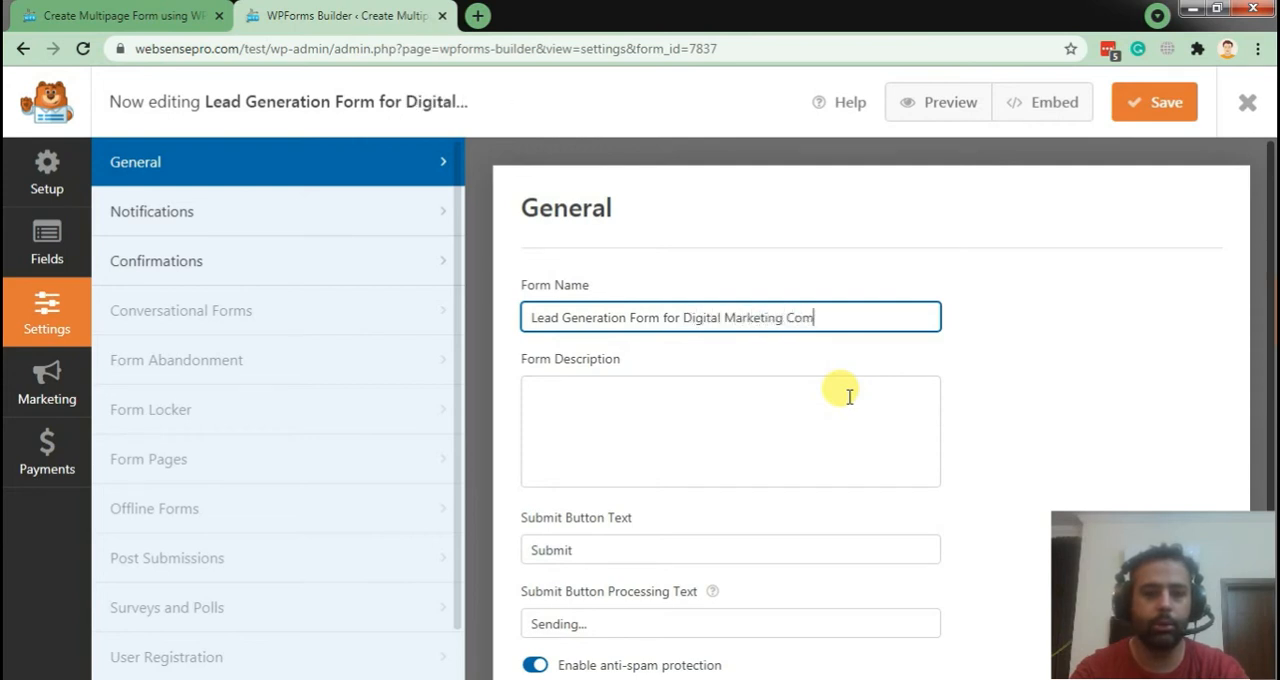
pyautogui.write('pany')
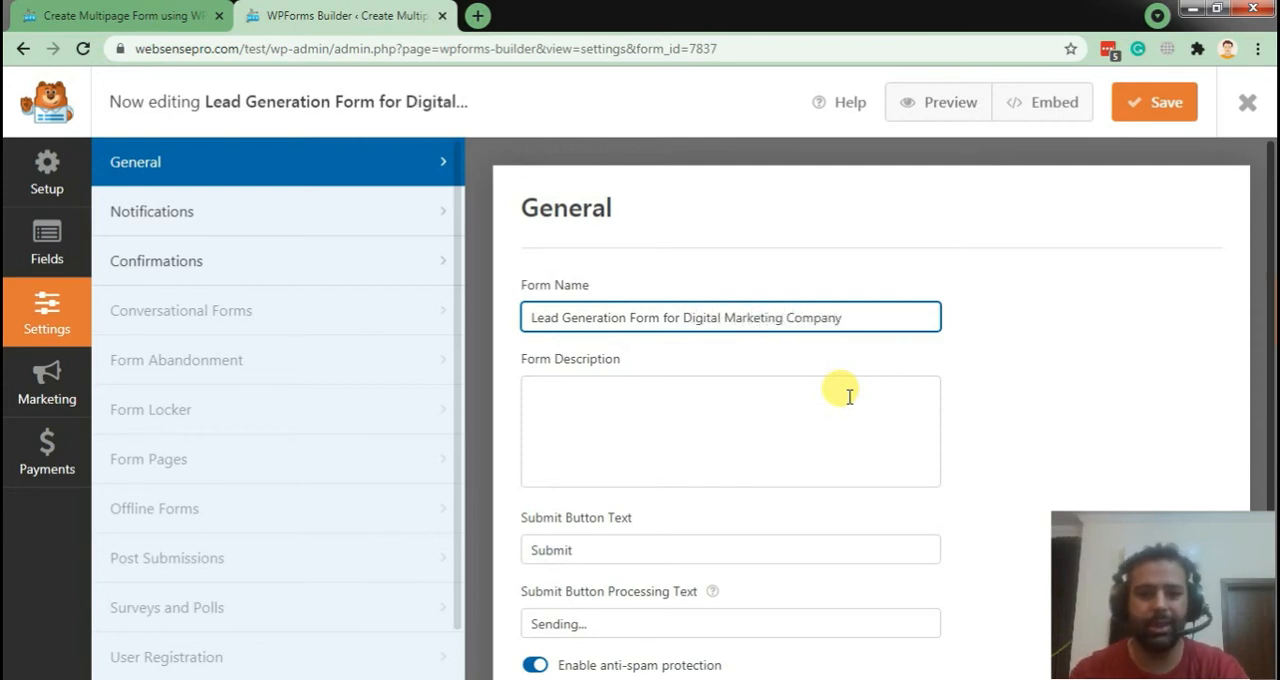
pyautogui.write('Lead Generation Form')
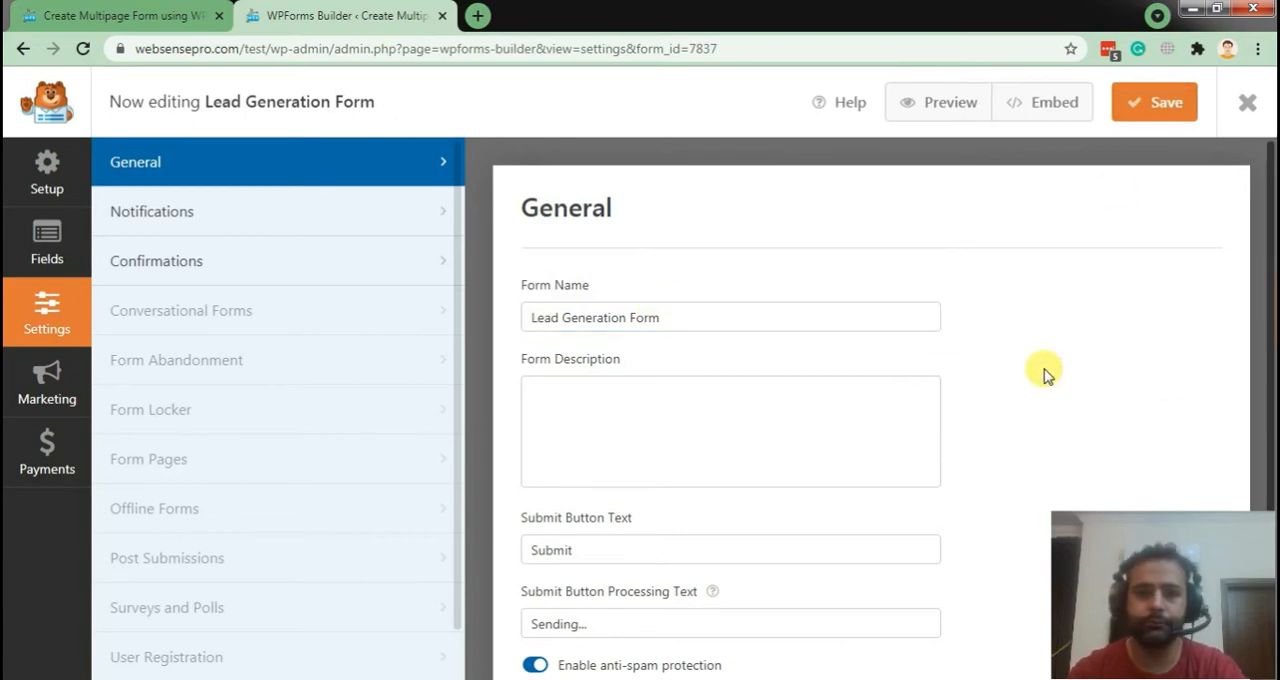
pyautogui.click(130, 16)
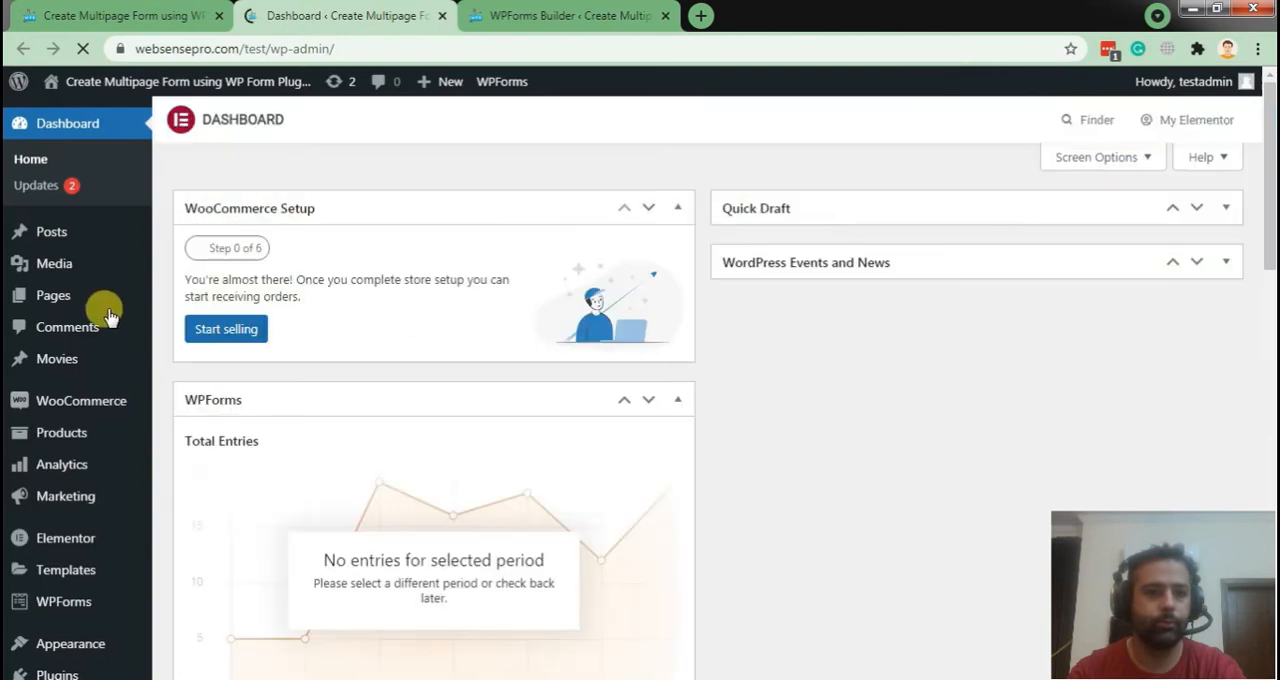
pyautogui.moveTo(852, 440)
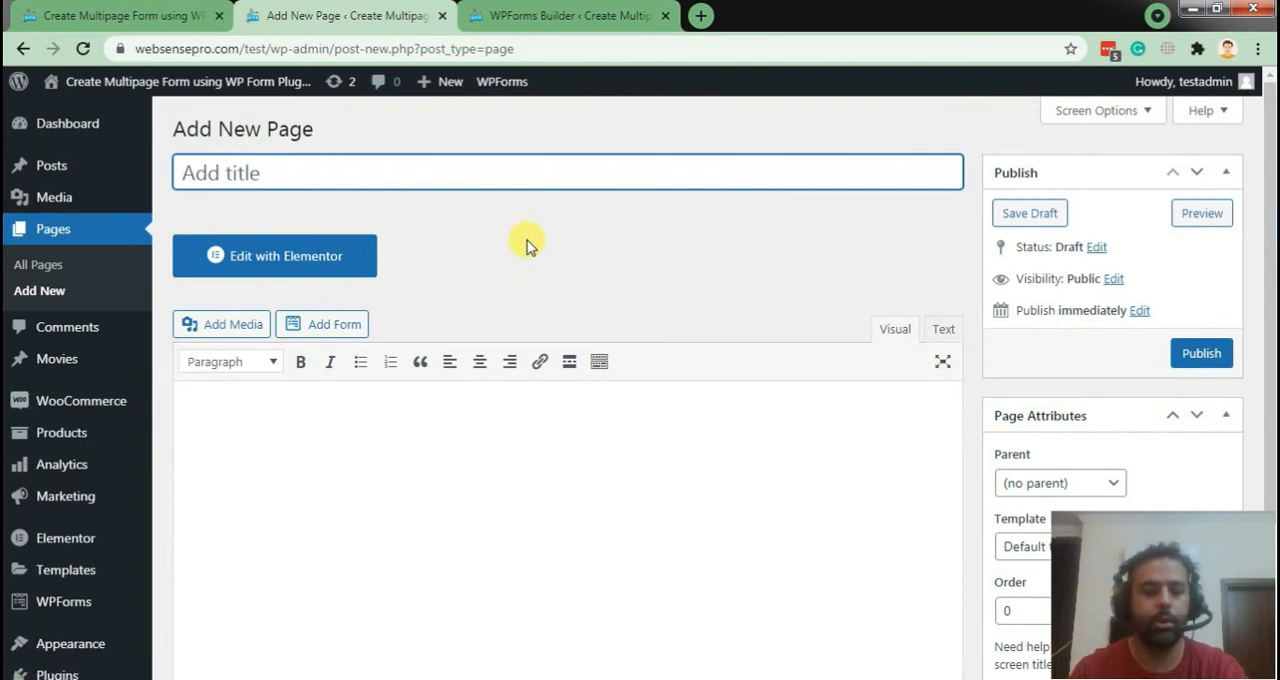
# Step: Title the new page 'Lead Generation' and move into the page body
pyautogui.write('Lead Generrat')
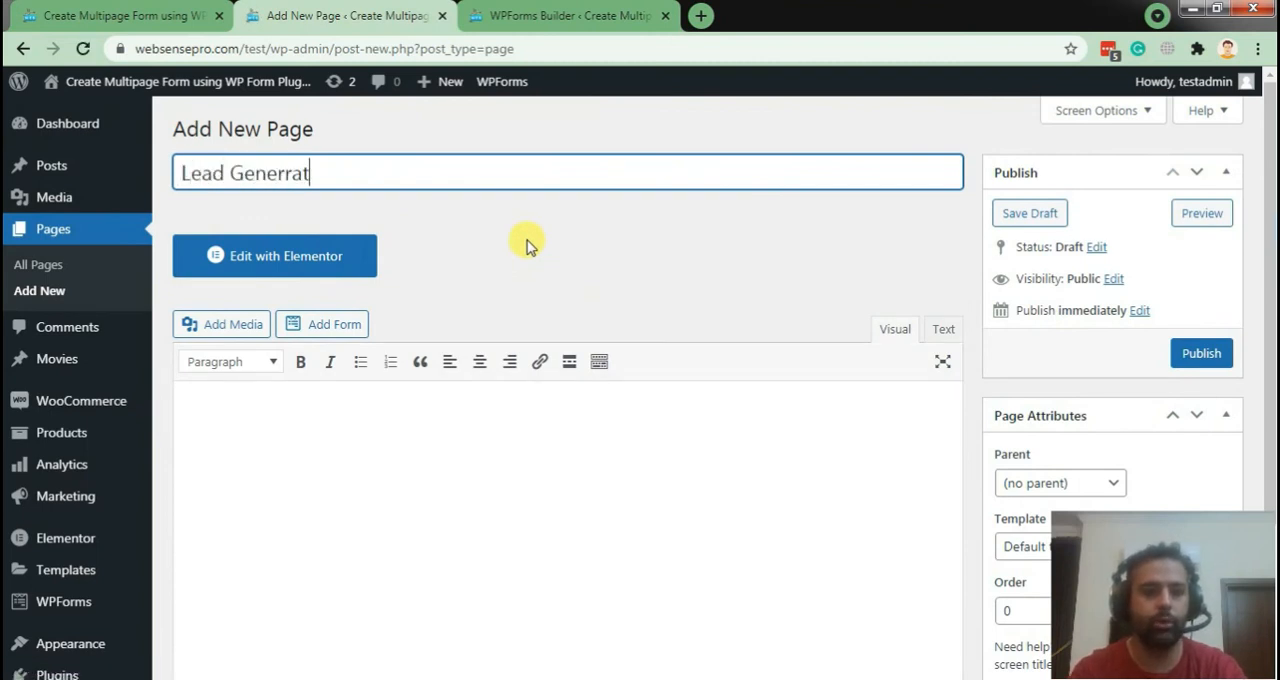
pyautogui.press('Backspace')
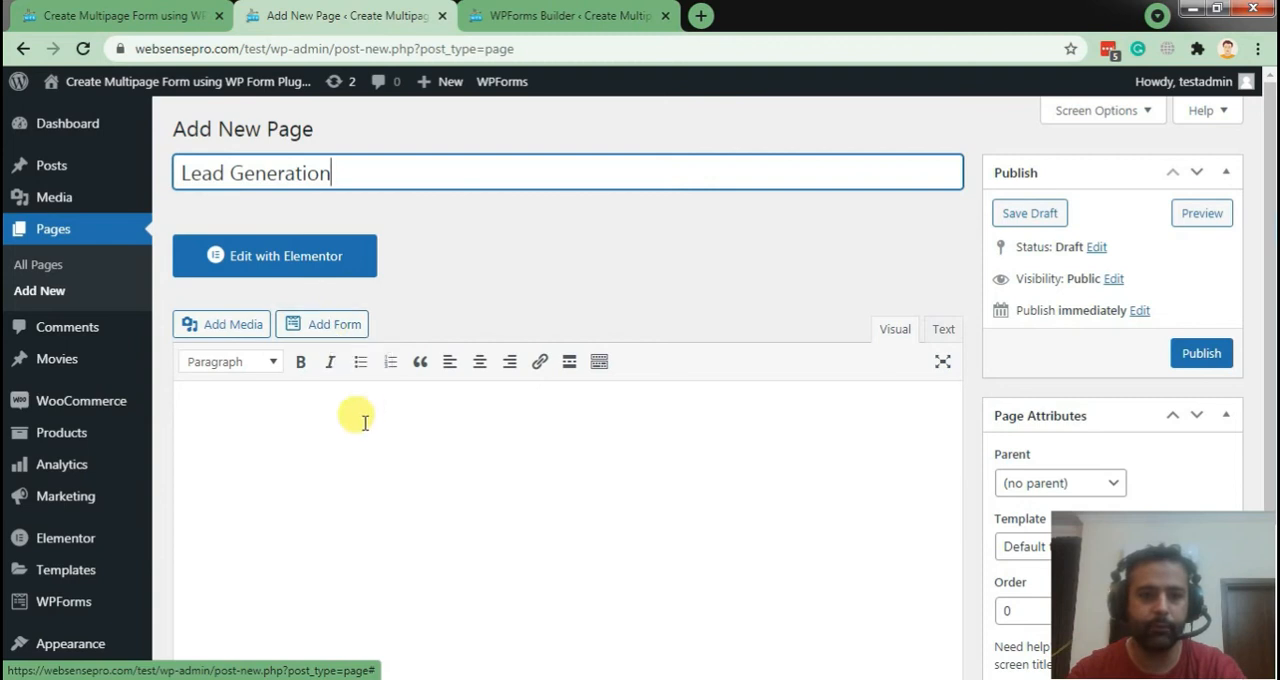
pyautogui.click(322, 324)
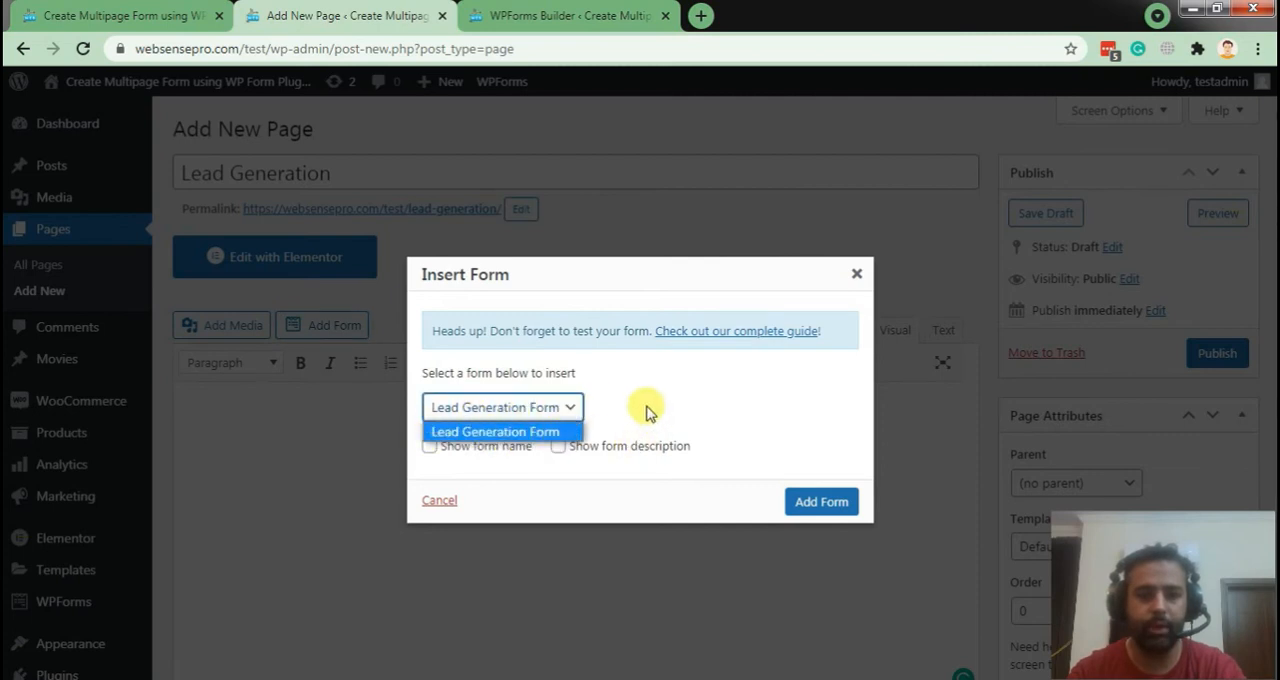
pyautogui.moveTo(472, 434)
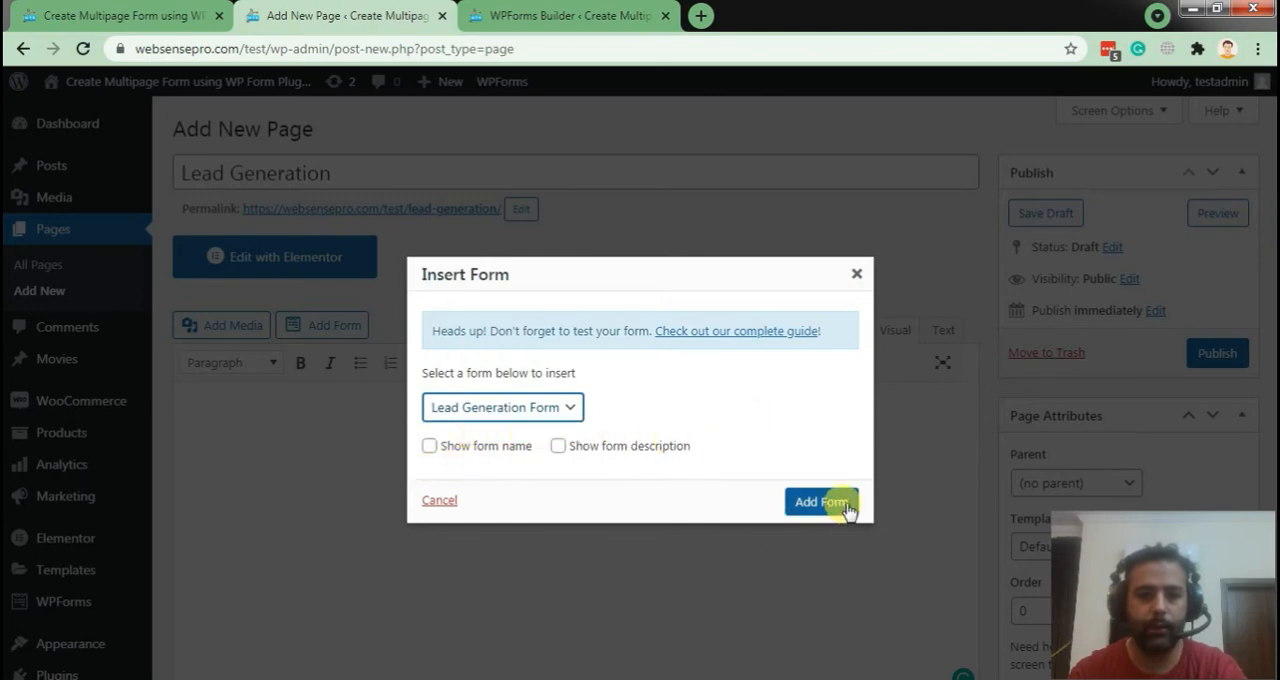
# Step: Insert the Lead Generation Form shortcode into the page and publish it
pyautogui.click(822, 502)
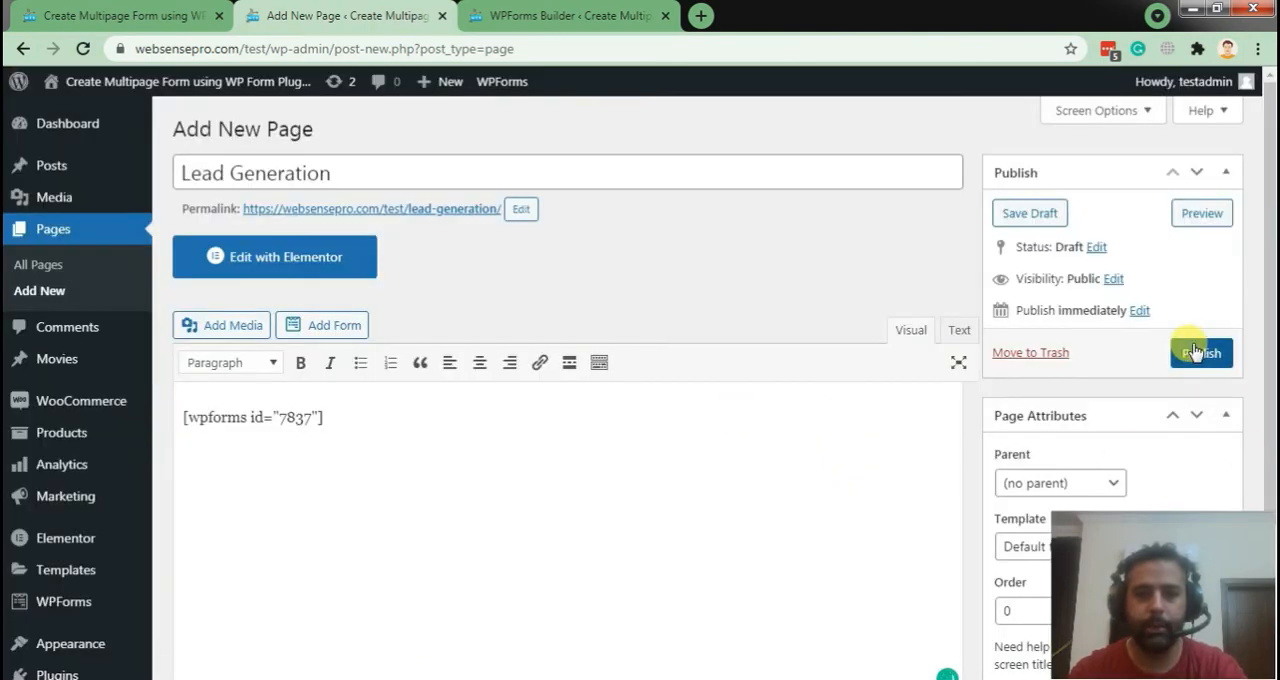
pyautogui.click(1200, 352)
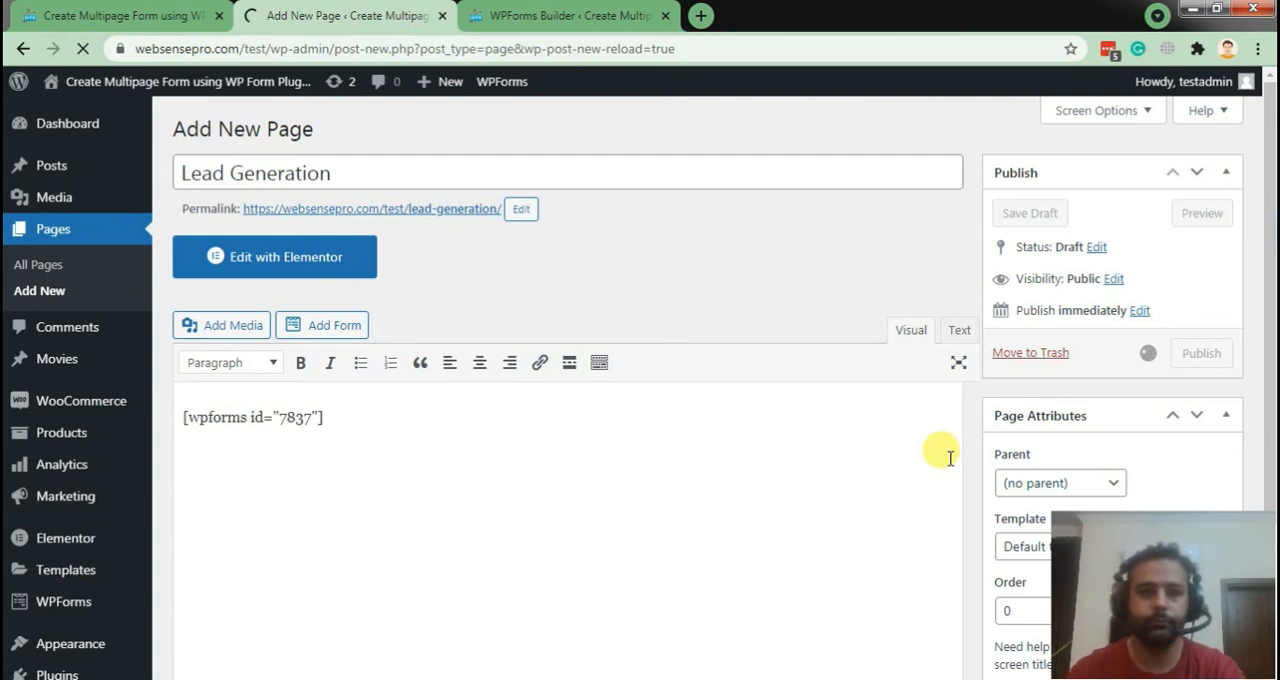
pyautogui.click(1200, 352)
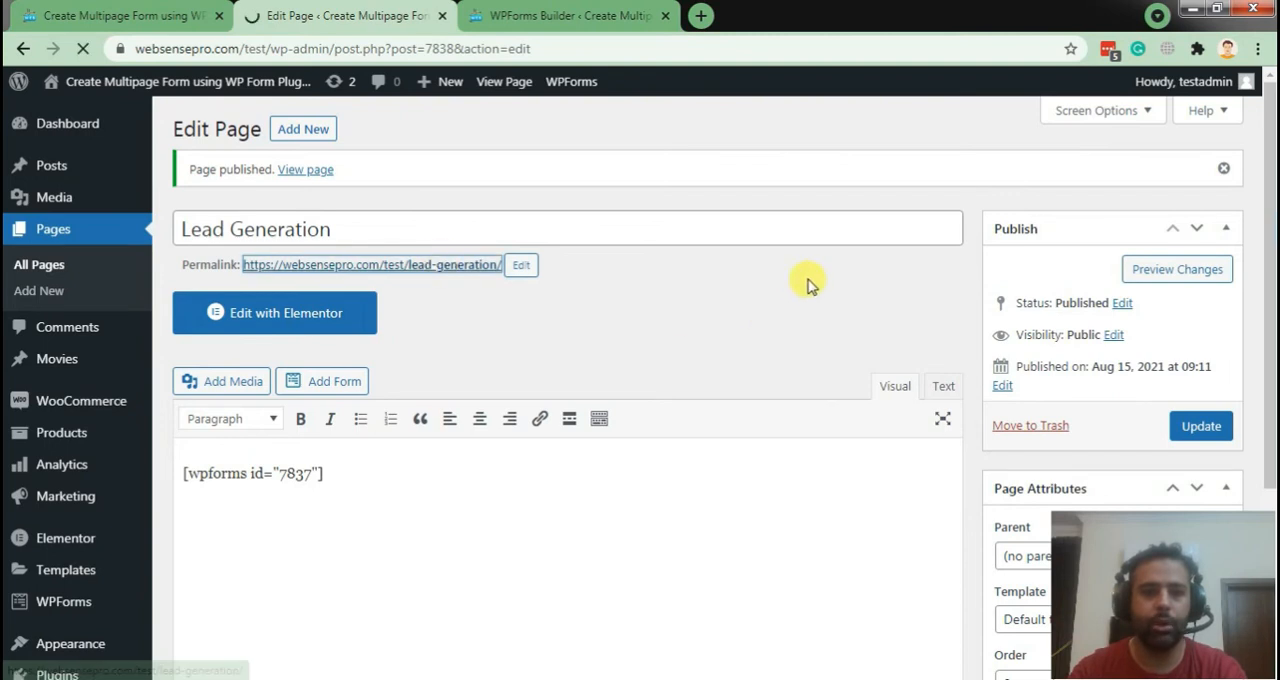
# Step: View the published Lead Generation page on the live site and reach the form
pyautogui.click(304, 168)
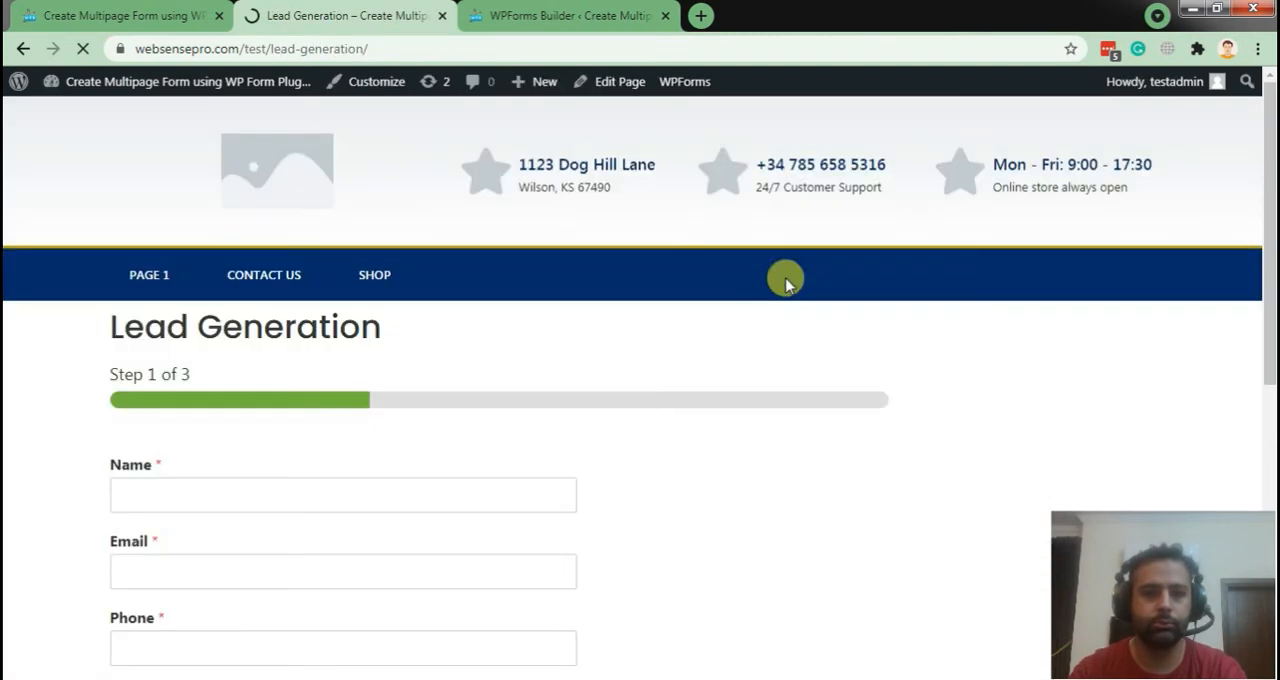
pyautogui.scroll(-3)
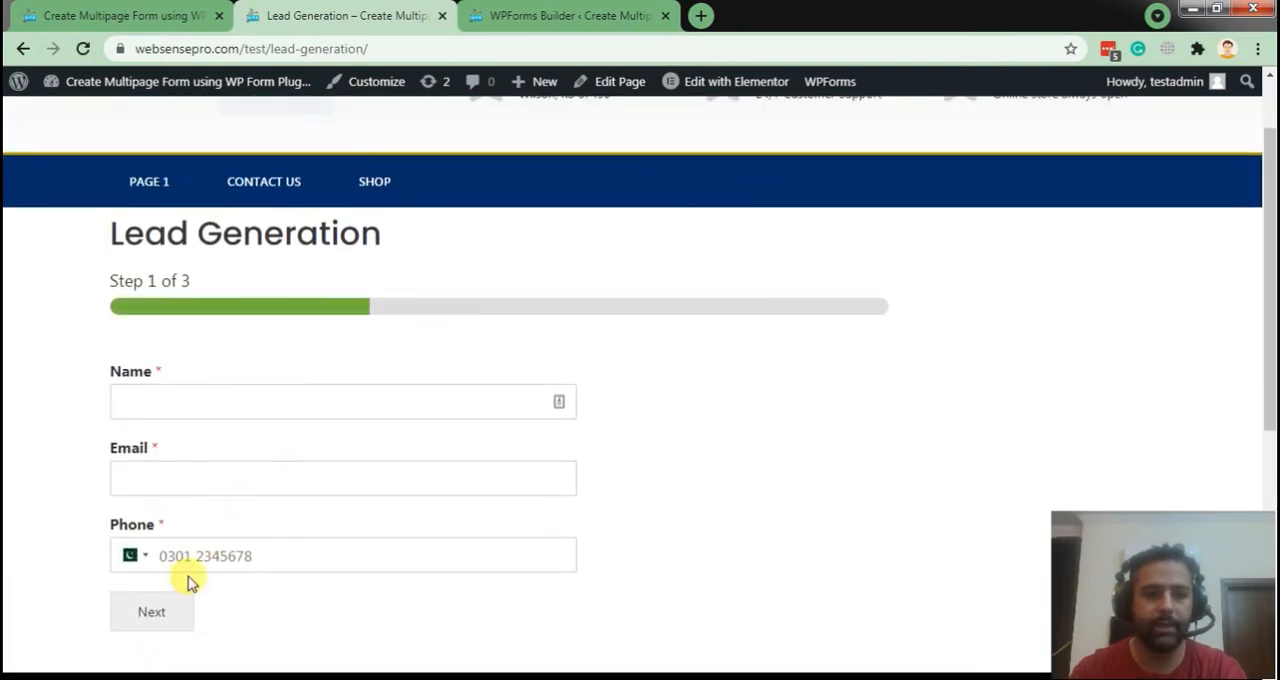
pyautogui.click(340, 556)
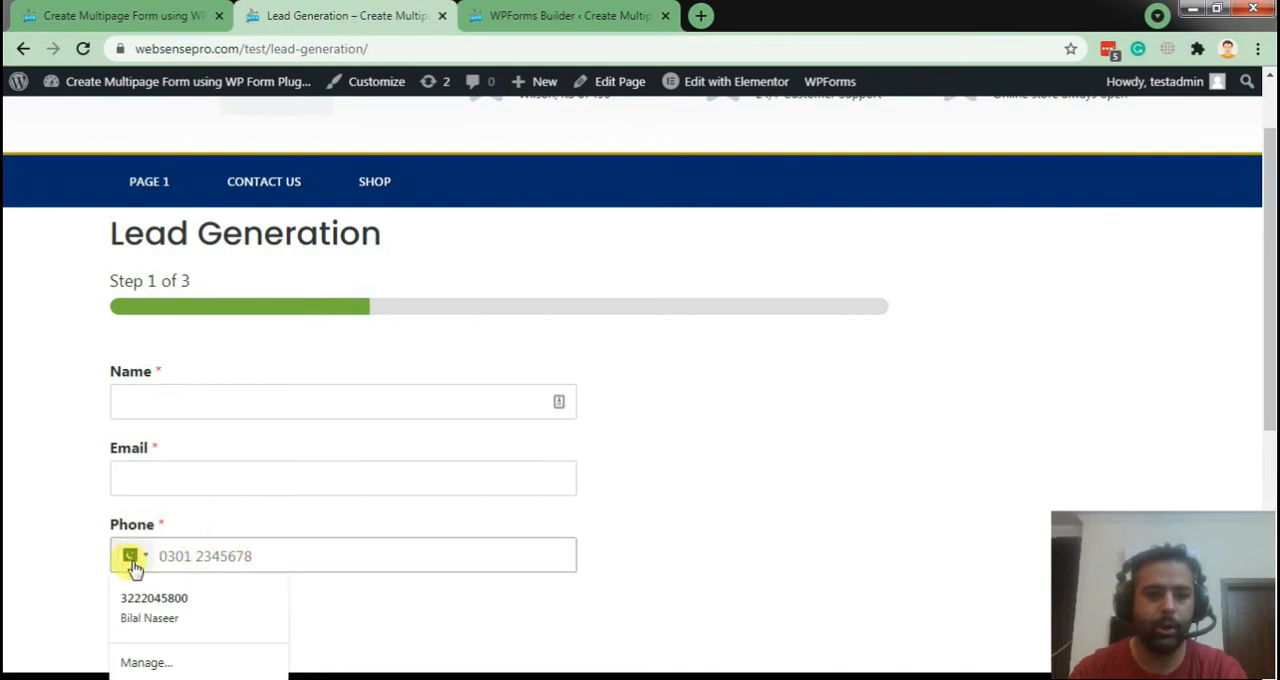
pyautogui.click(132, 556)
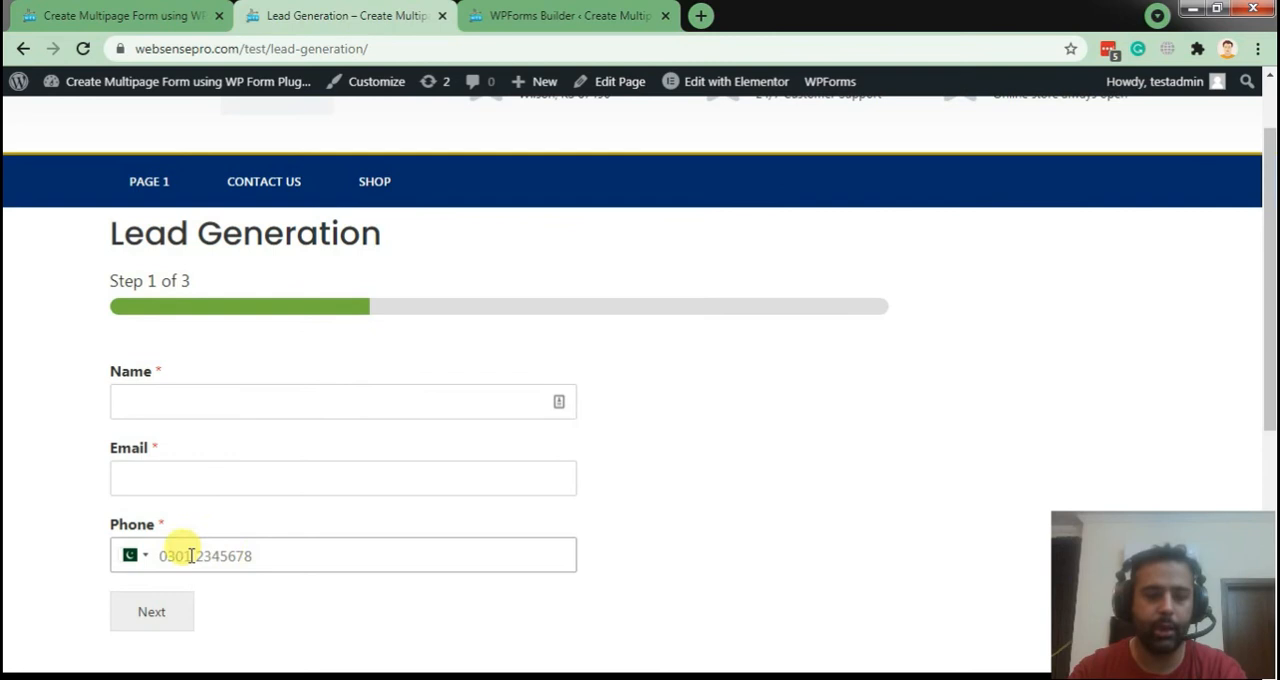
# Step: Fill step 1 with name Bilal, a gmail.com email and a 0320-2 formatted phone number
pyautogui.click(344, 400)
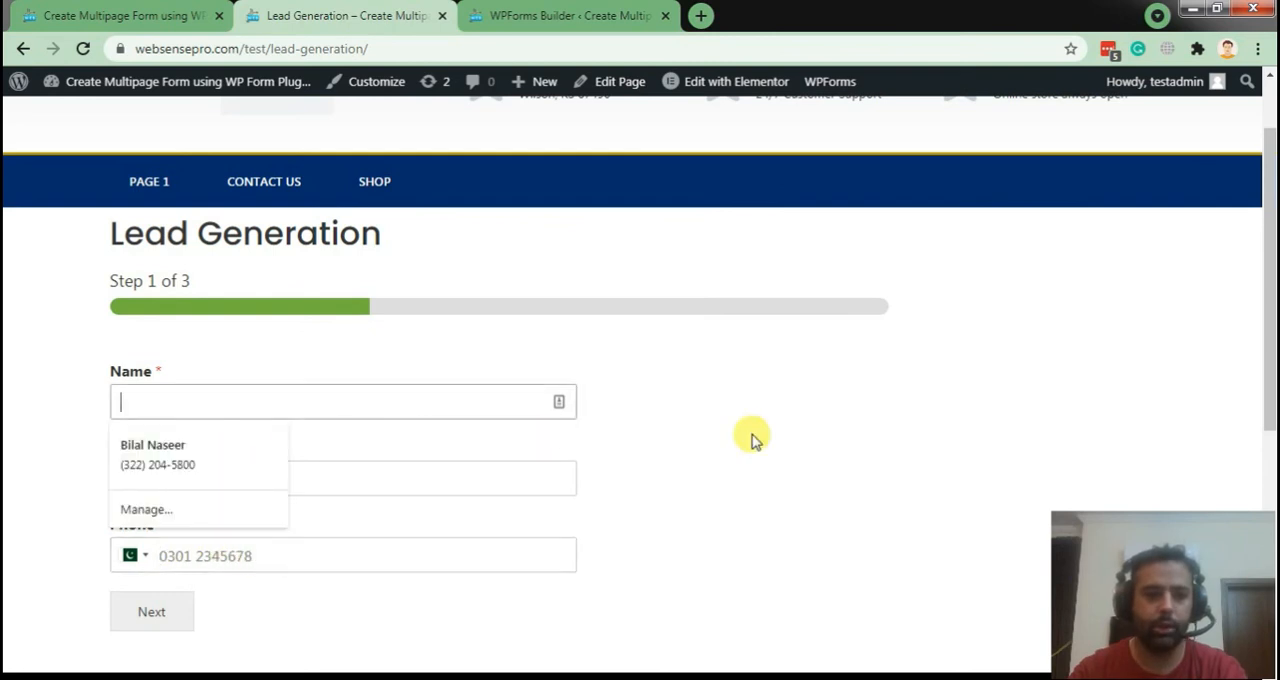
pyautogui.write('Bilal Na')
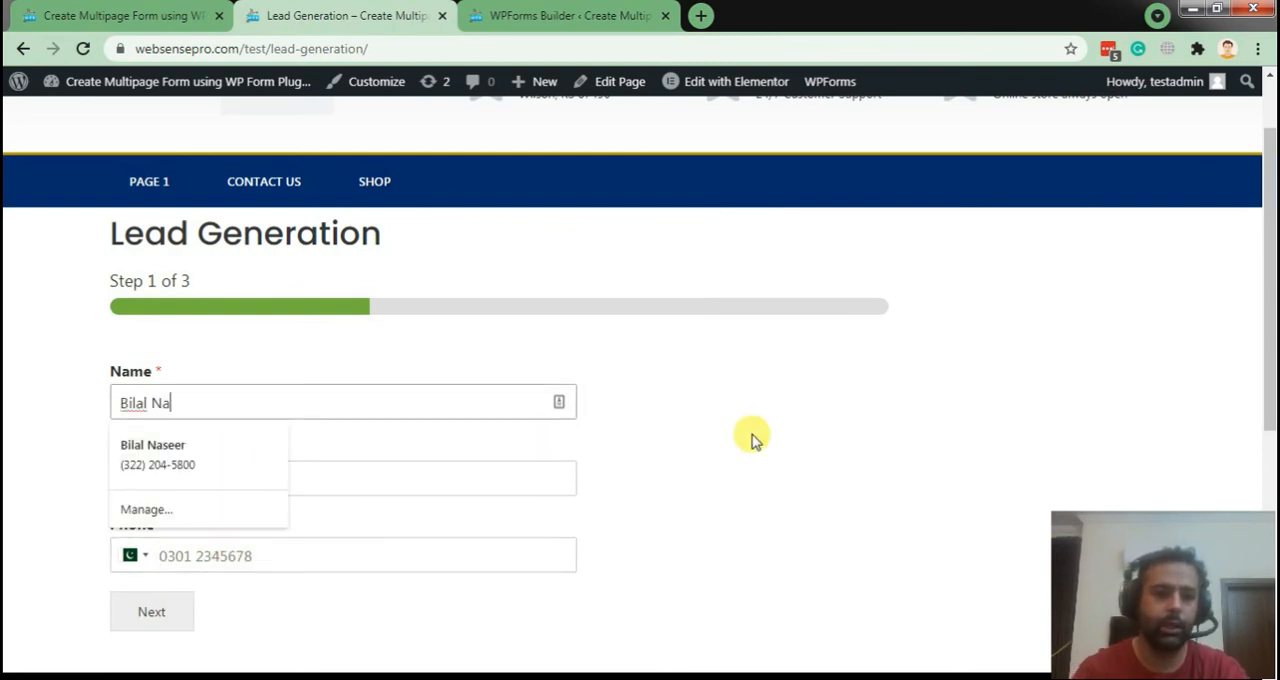
pyautogui.click(152, 444)
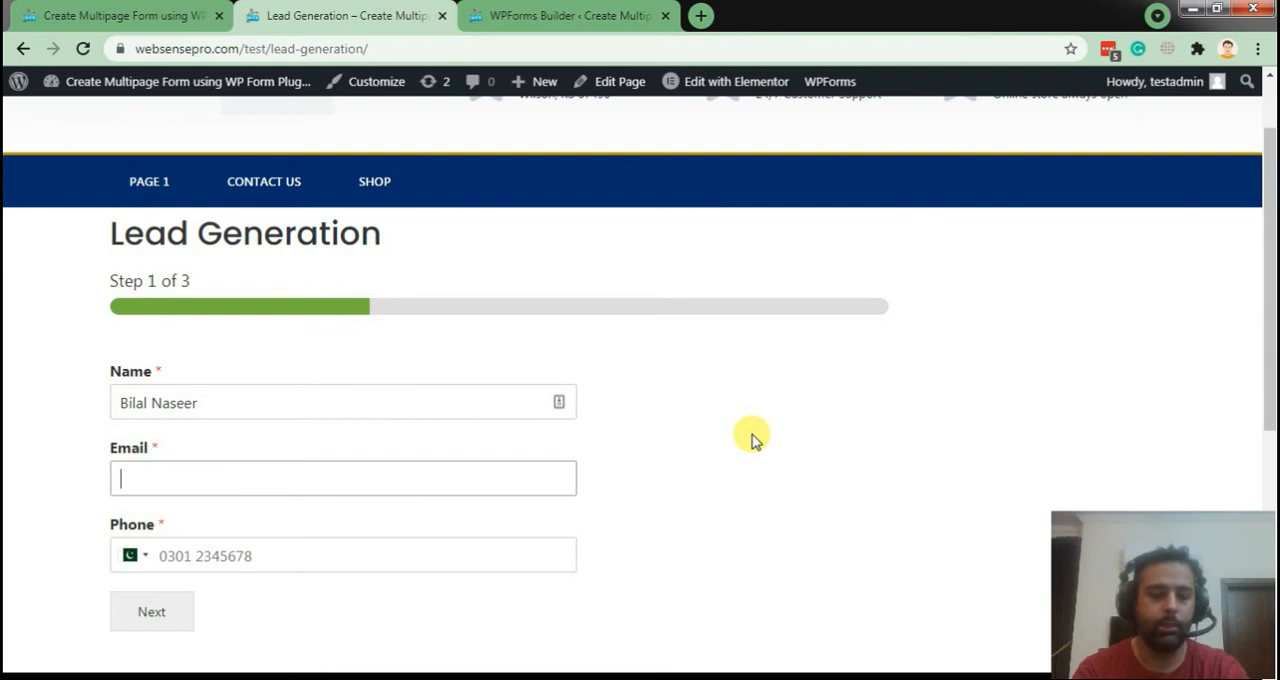
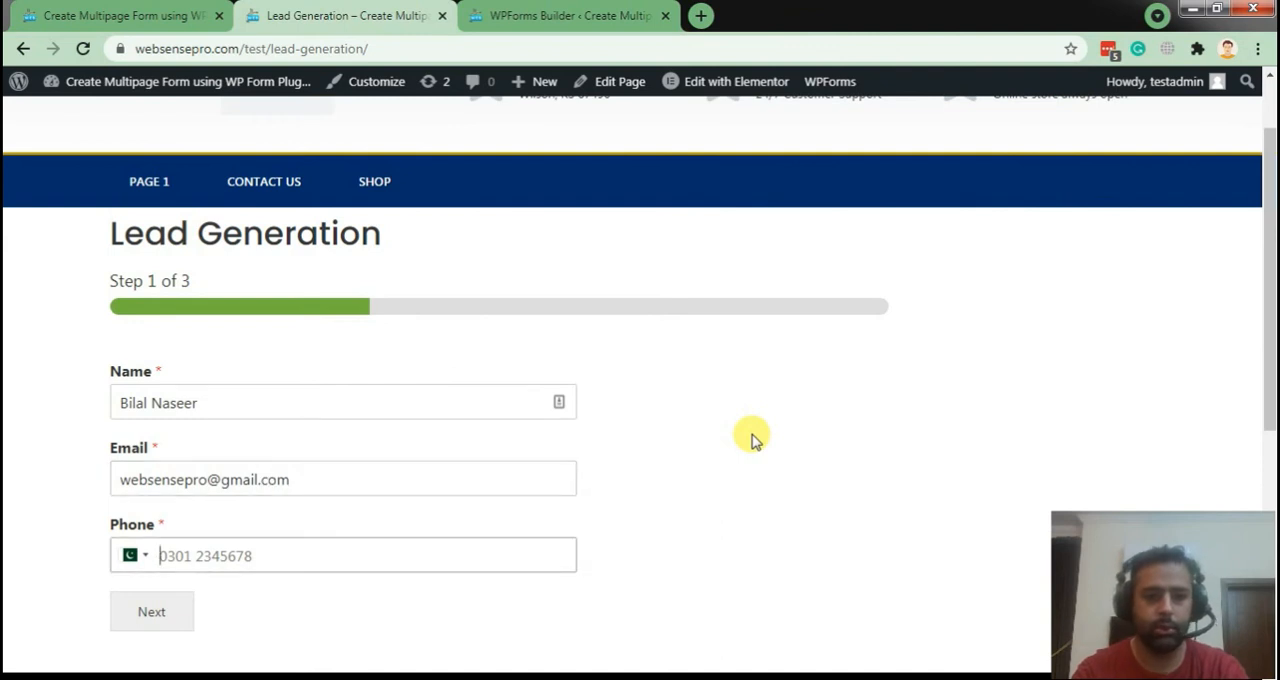
pyautogui.write('0320000000')
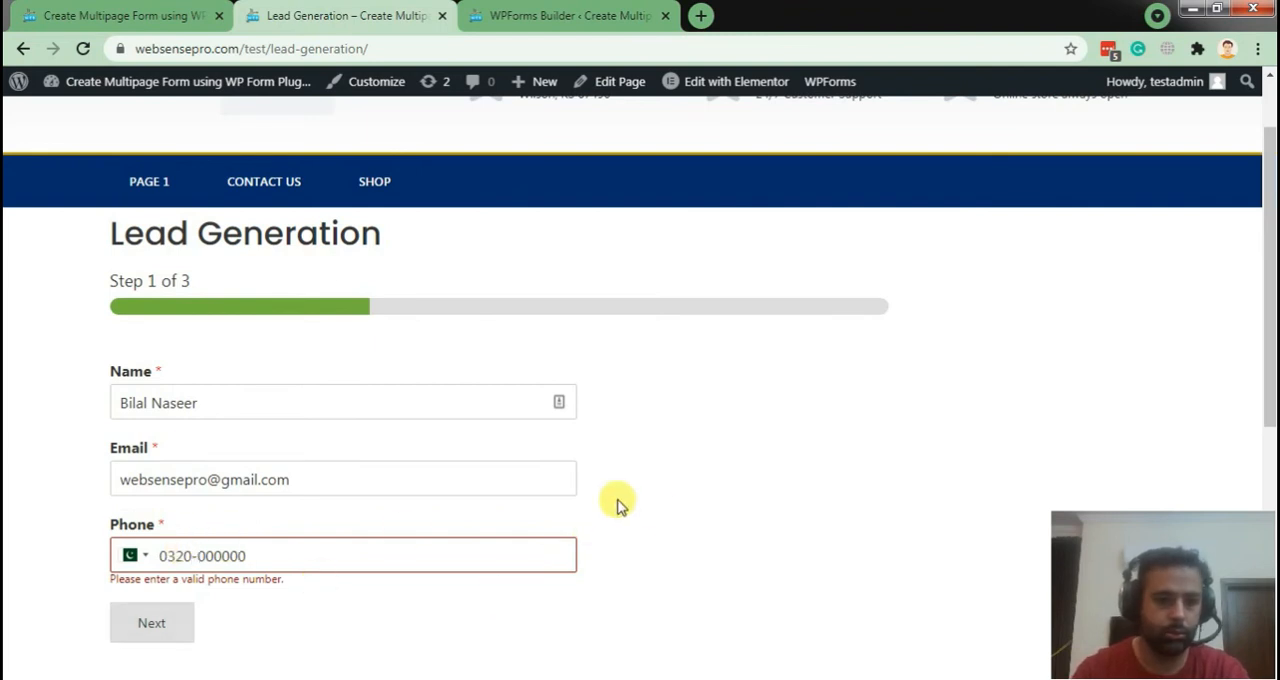
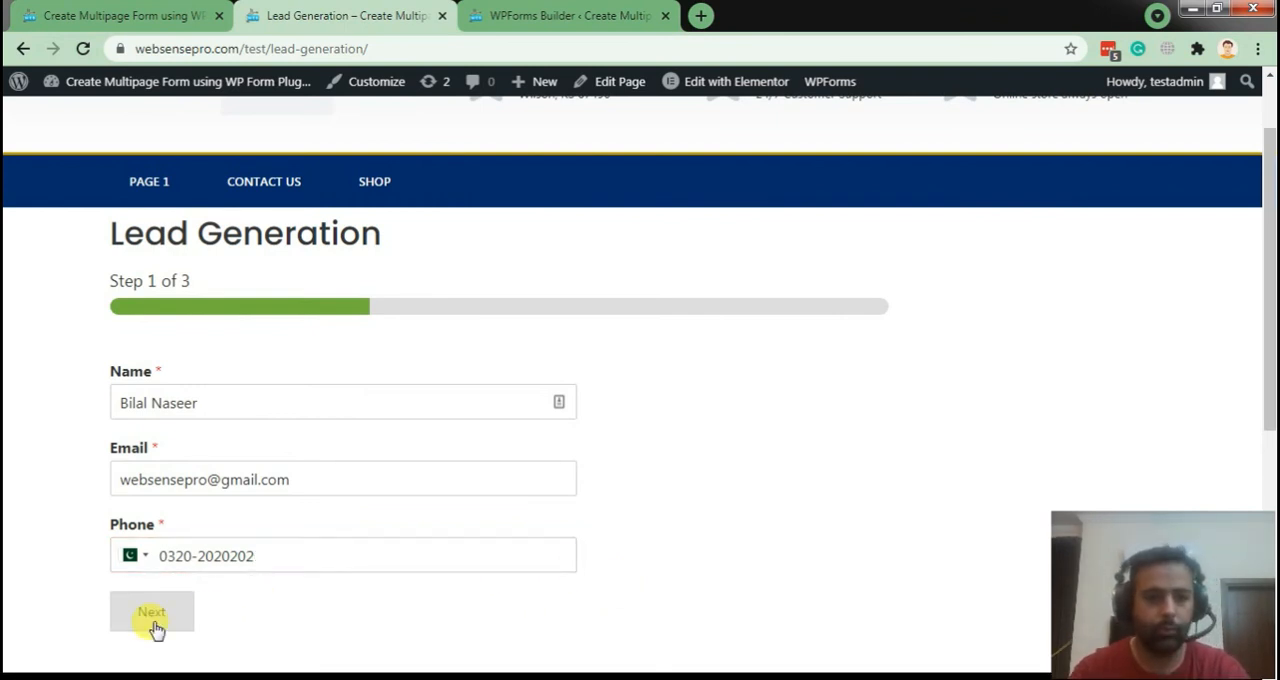
# Step: Complete step 2 choosing APP Development as the required service and advance
pyautogui.click(152, 612)
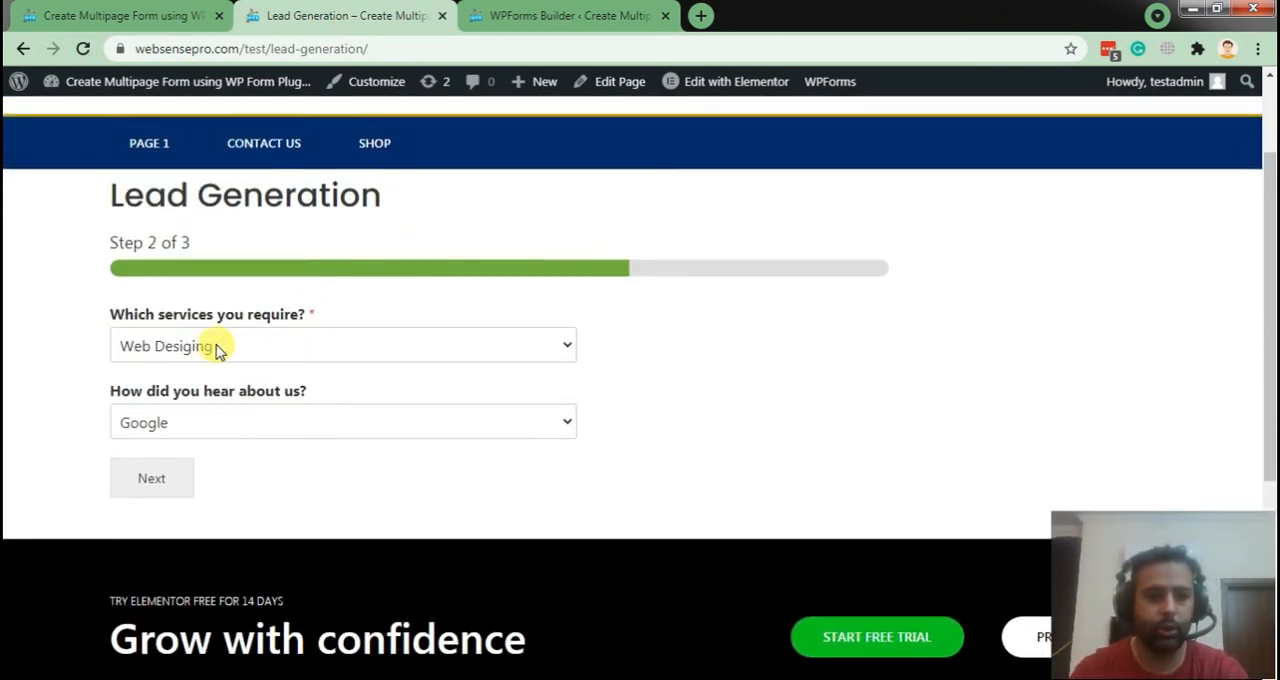
pyautogui.click(344, 344)
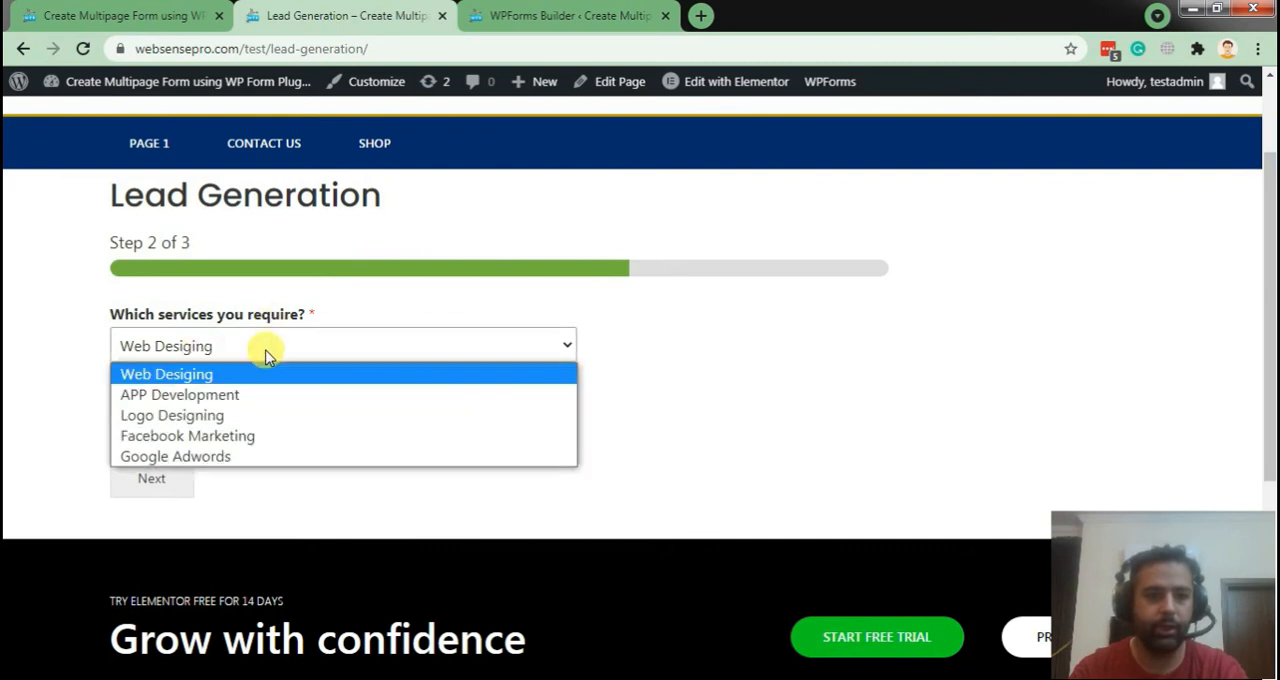
pyautogui.click(180, 394)
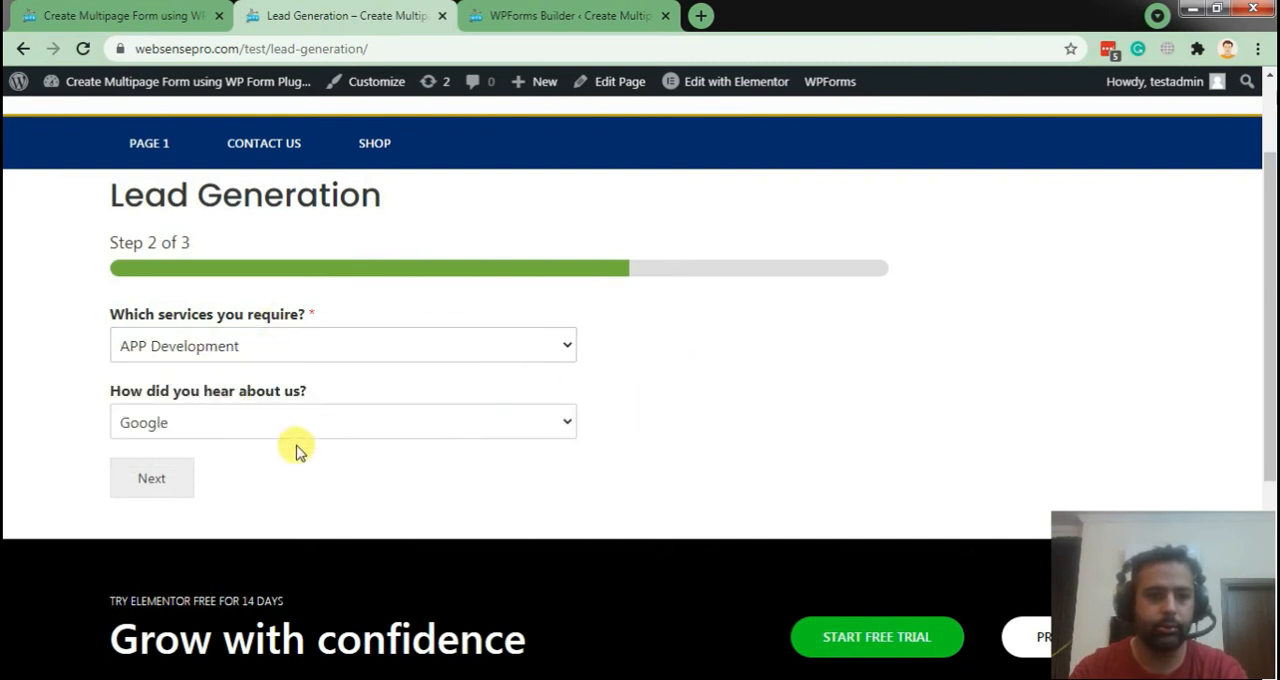
pyautogui.moveTo(628, 452)
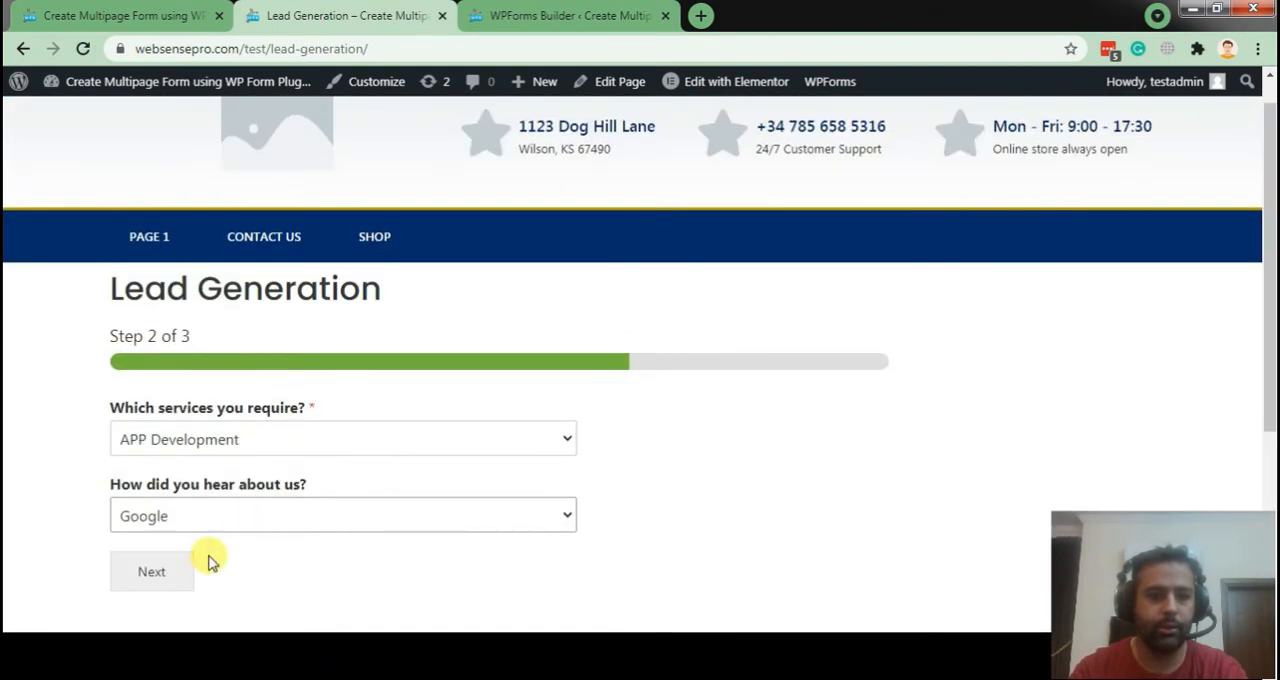
pyautogui.click(152, 572)
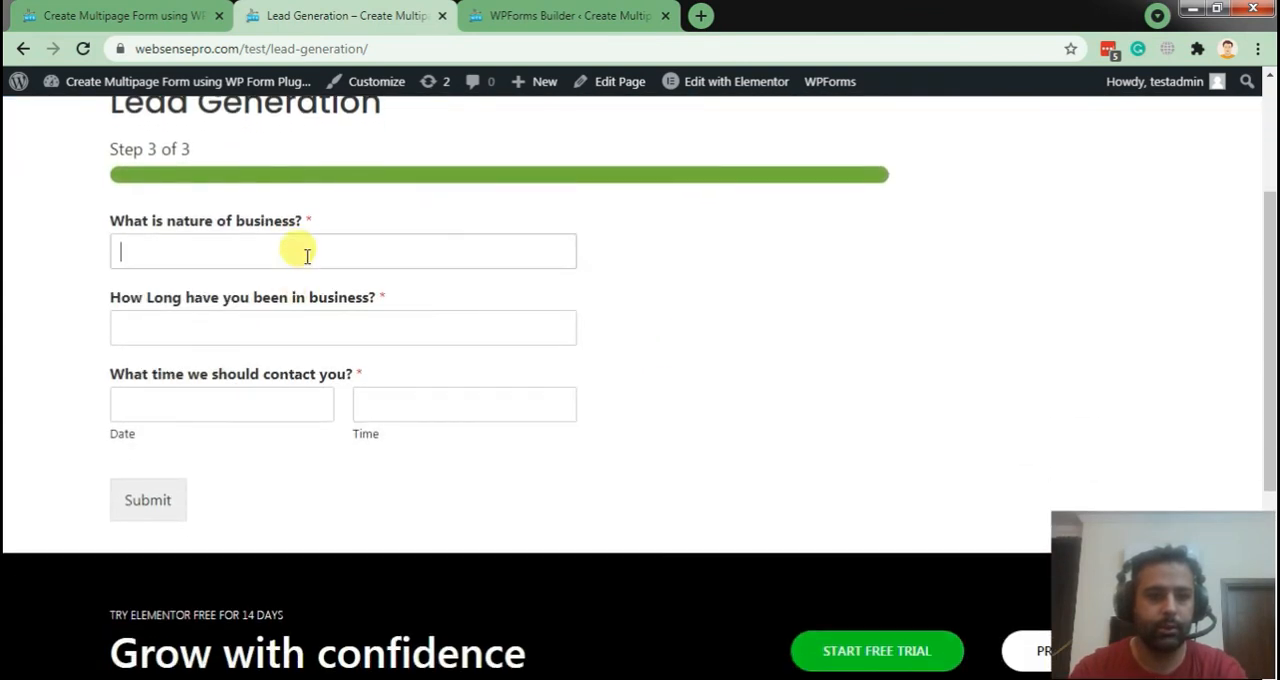
pyautogui.moveTo(610, 282)
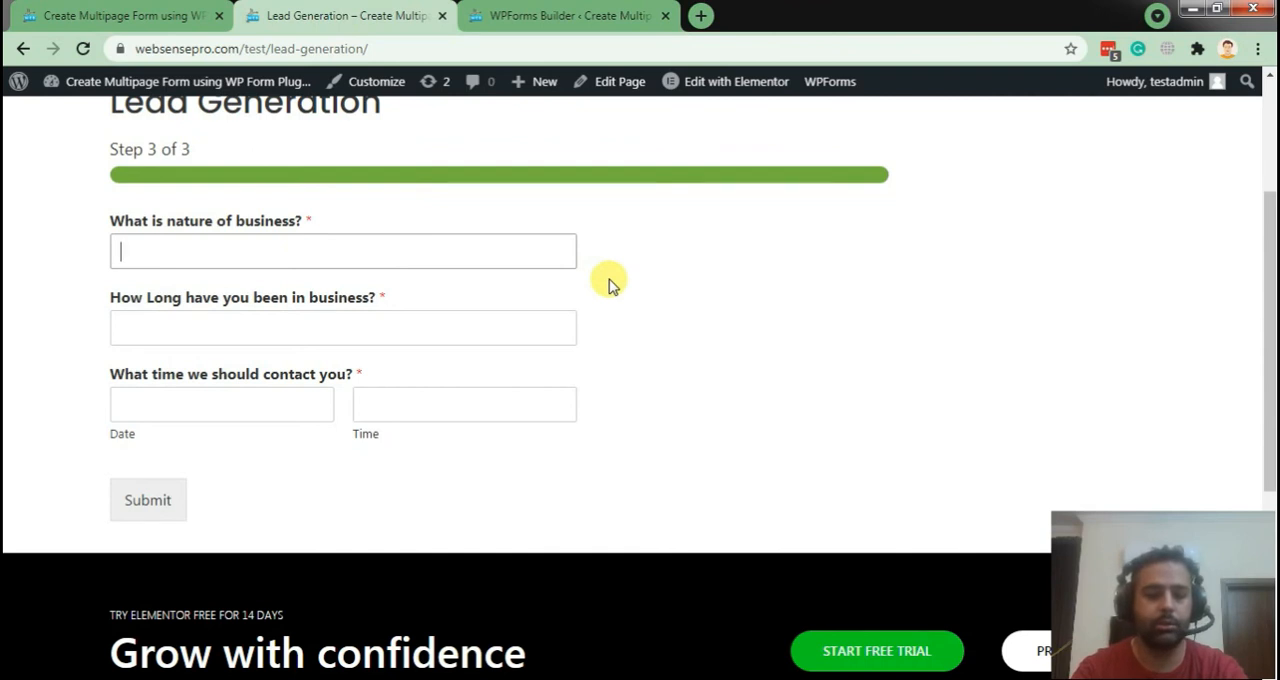
# Step: Fill step 3 with Services, 5 years, contact date 08/15/2021 at 2:00 PM
pyautogui.write('Servi')
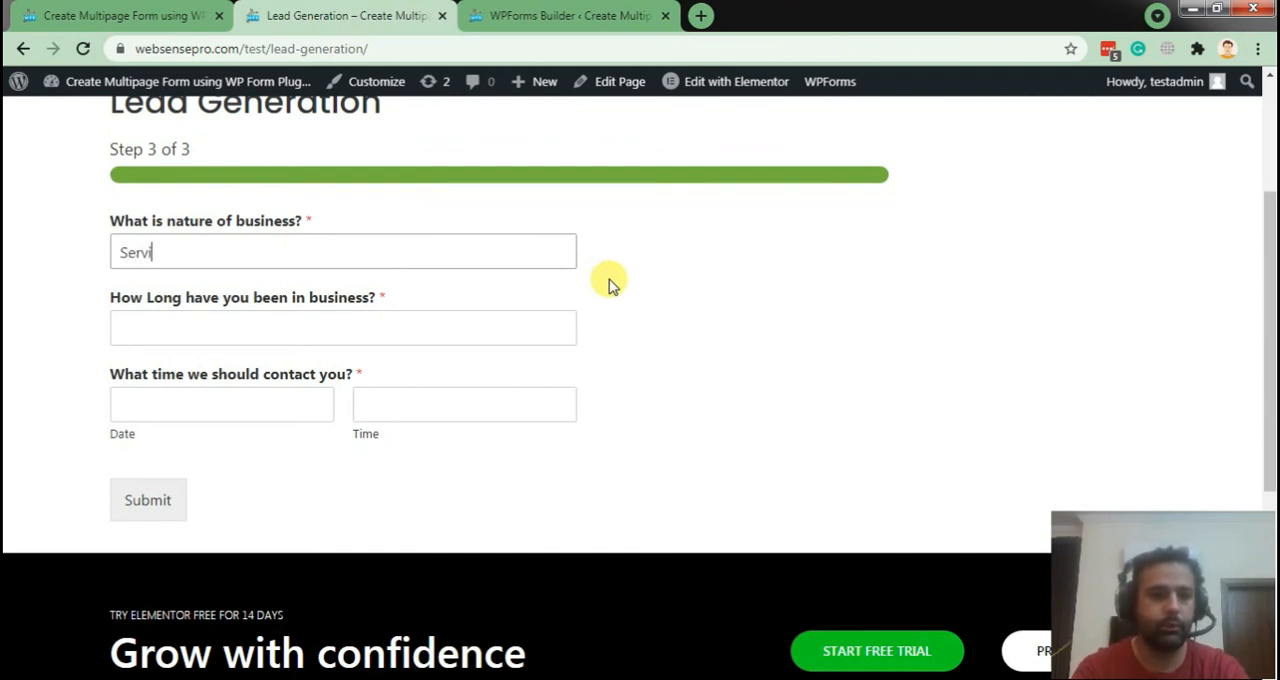
pyautogui.write('5')
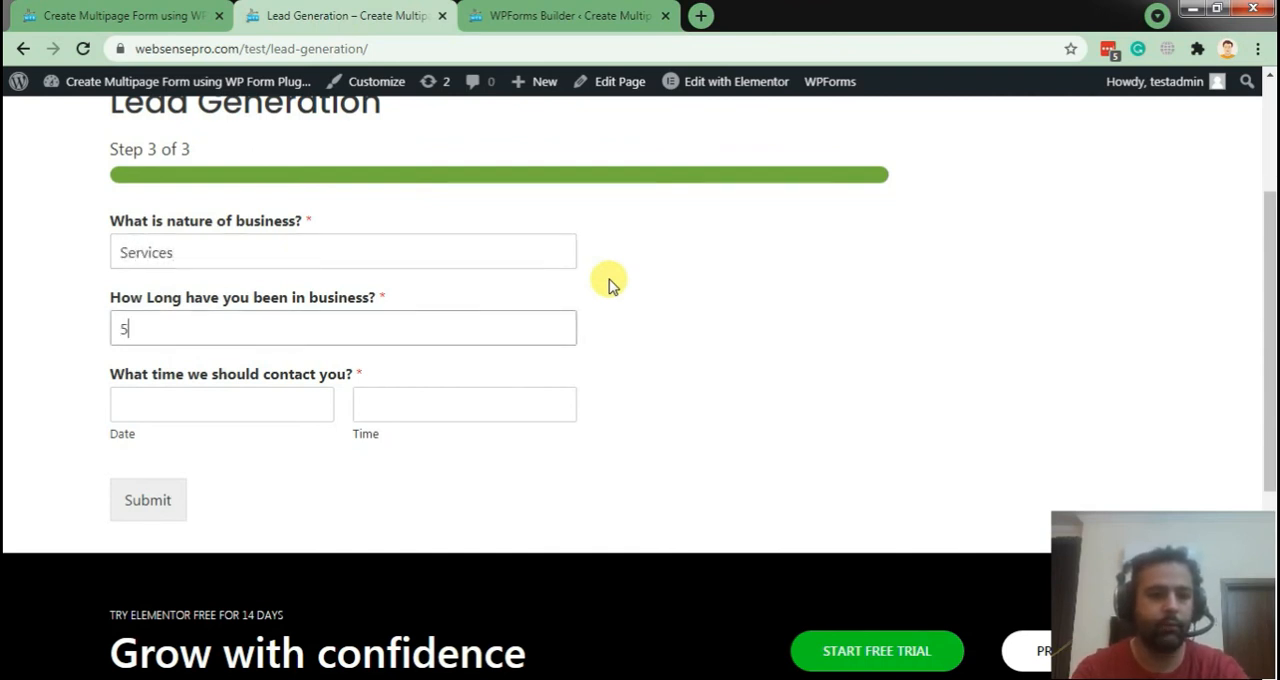
pyautogui.click(220, 404)
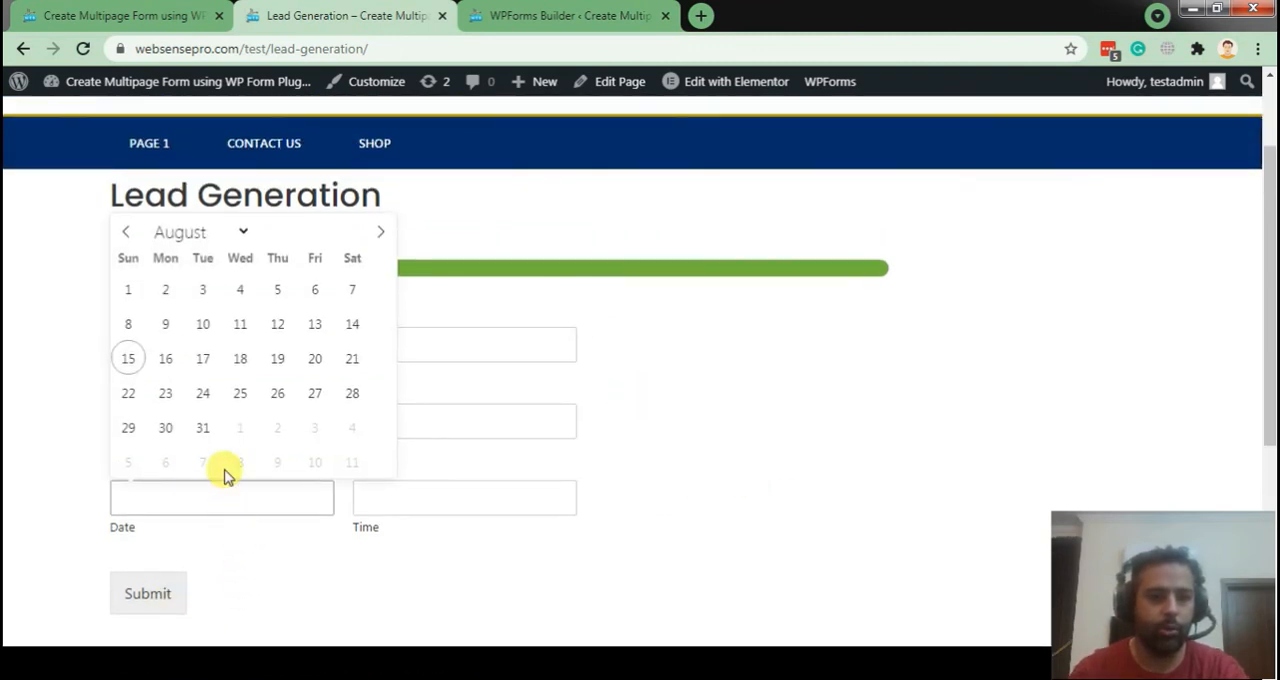
pyautogui.moveTo(240, 380)
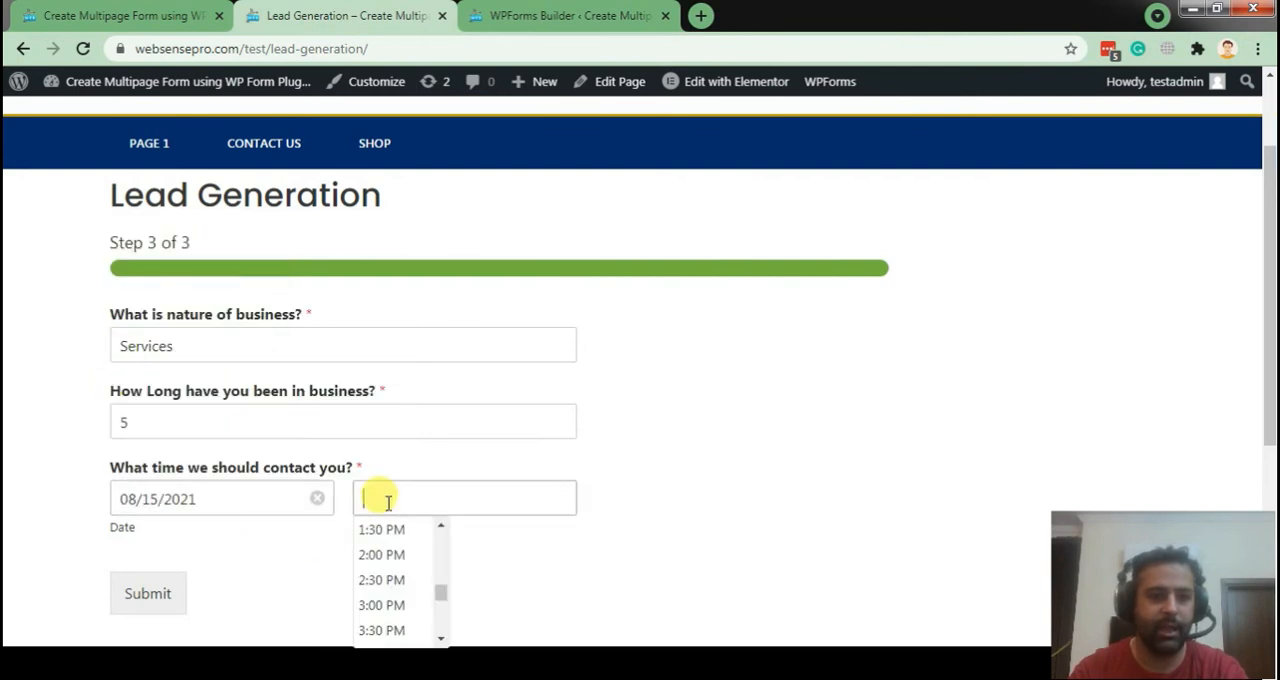
pyautogui.click(380, 554)
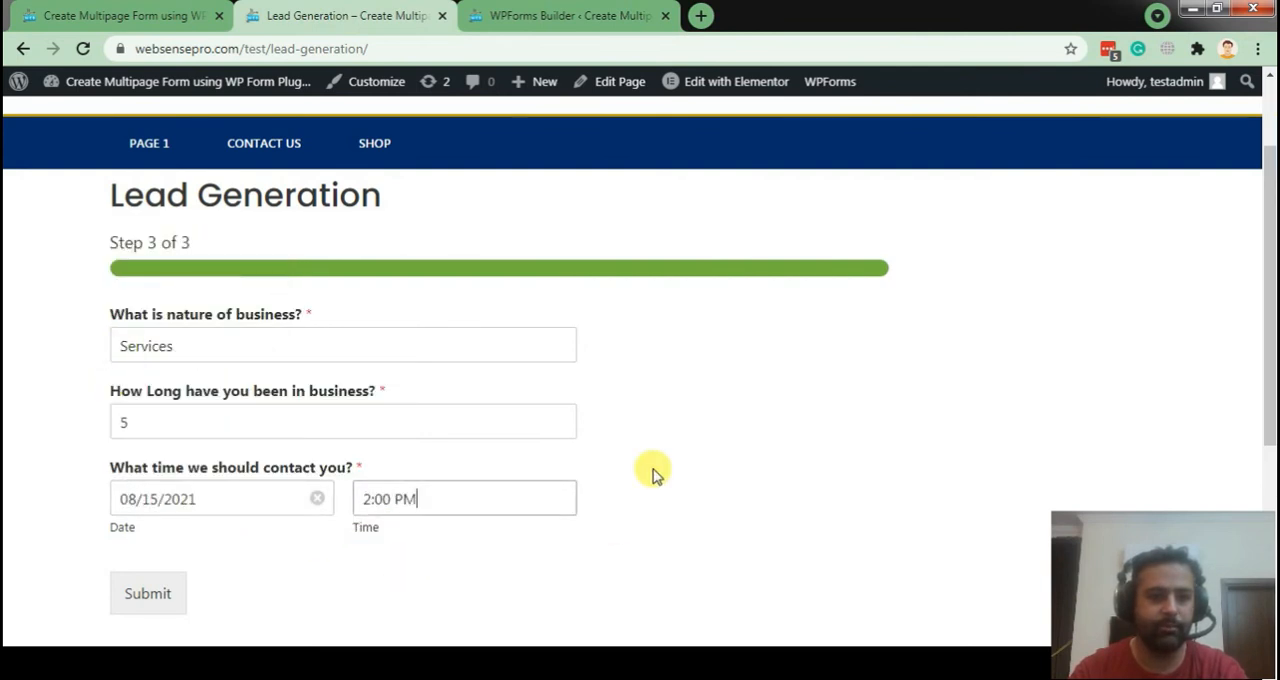
pyautogui.moveTo(638, 548)
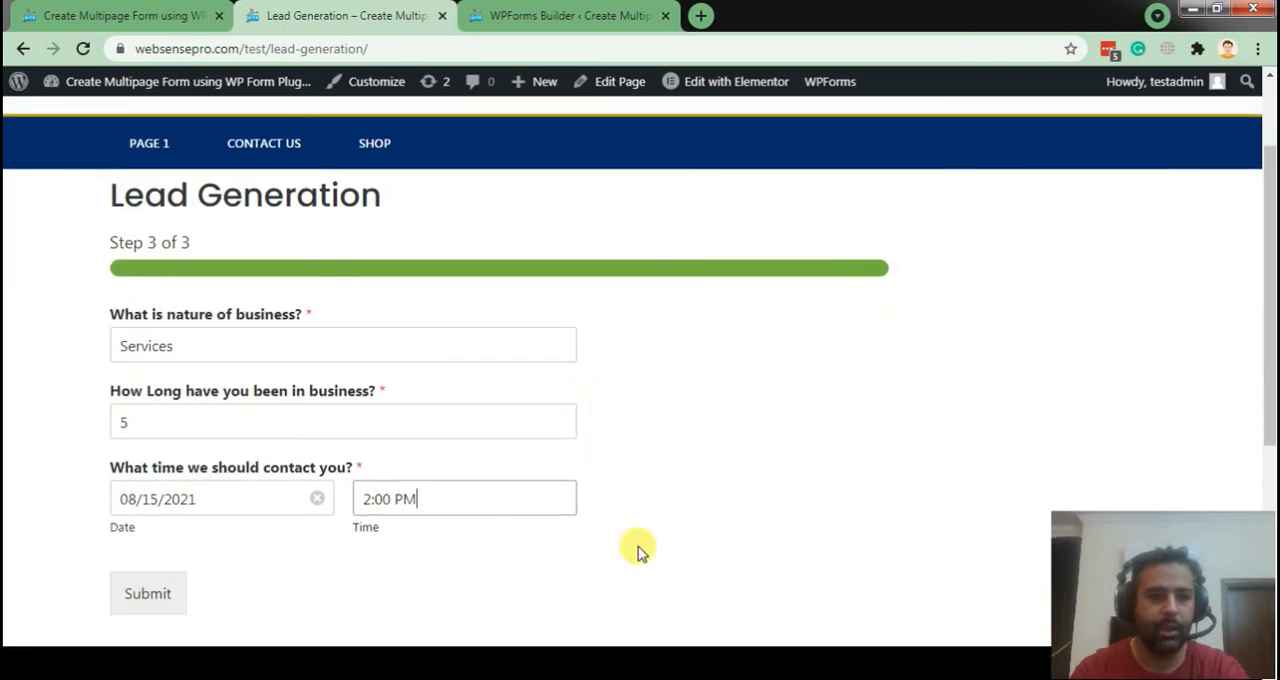
pyautogui.moveTo(288, 364)
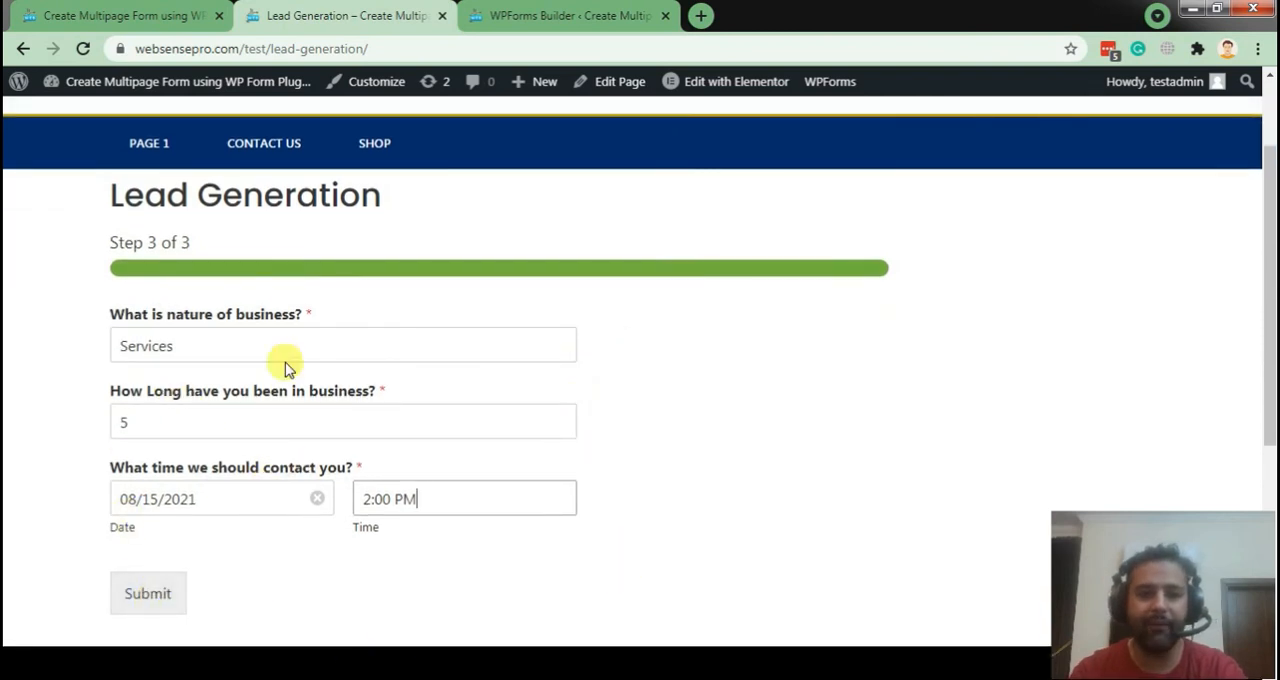
pyautogui.moveTo(96, 432)
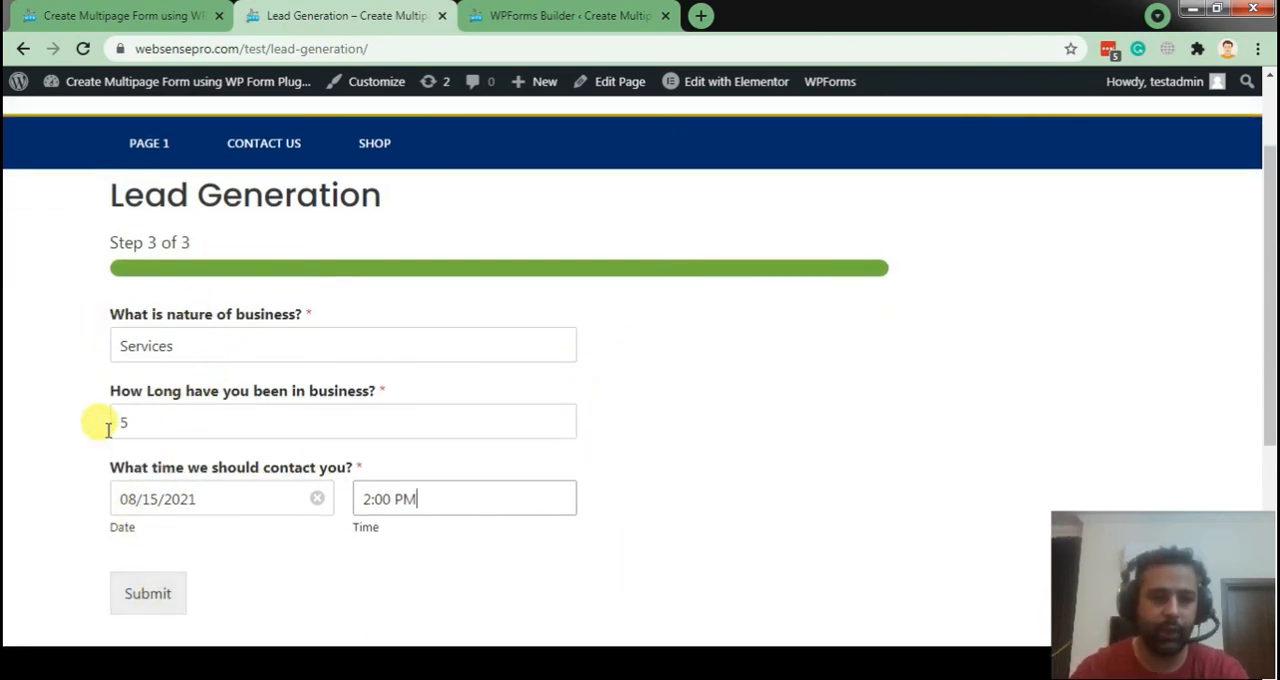
pyautogui.moveTo(388, 294)
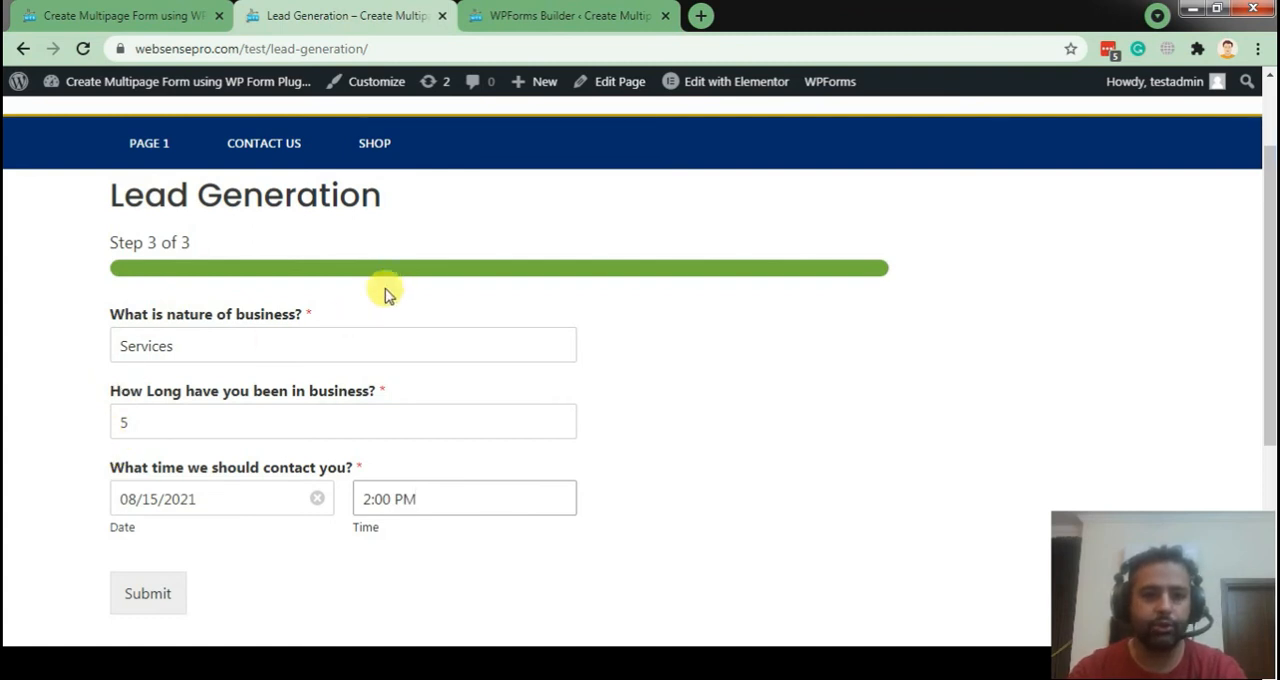
pyautogui.click(556, 16)
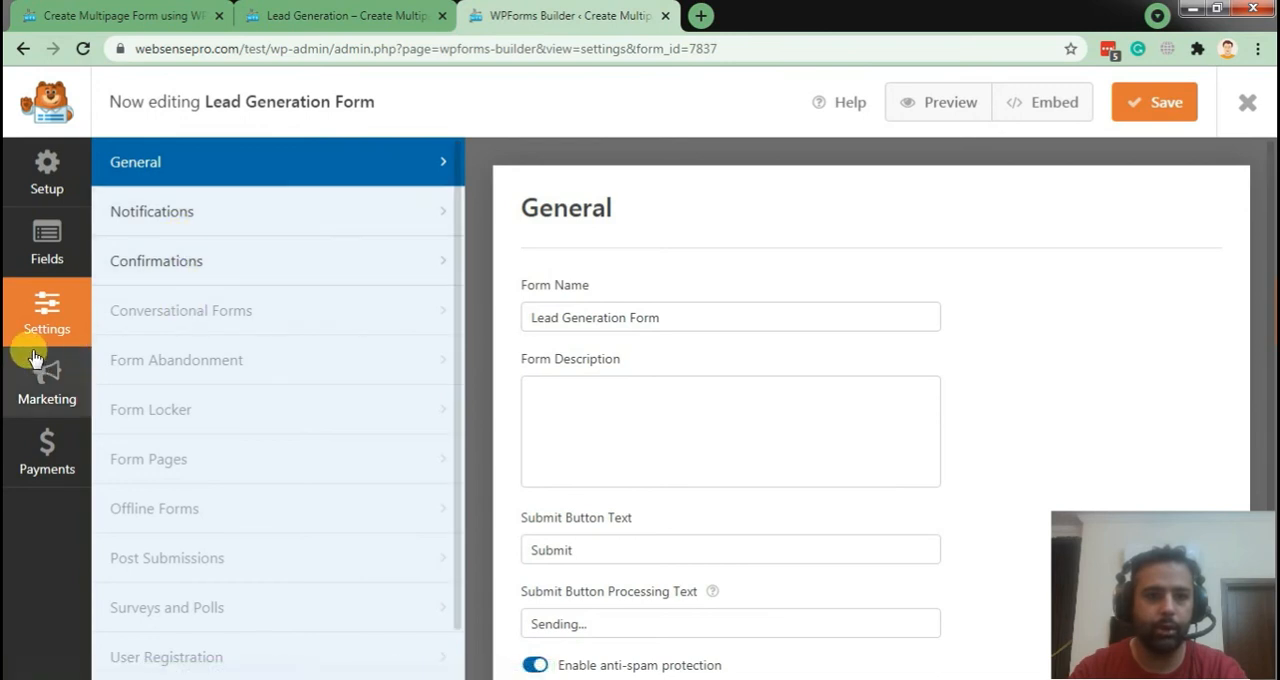
pyautogui.moveTo(976, 184)
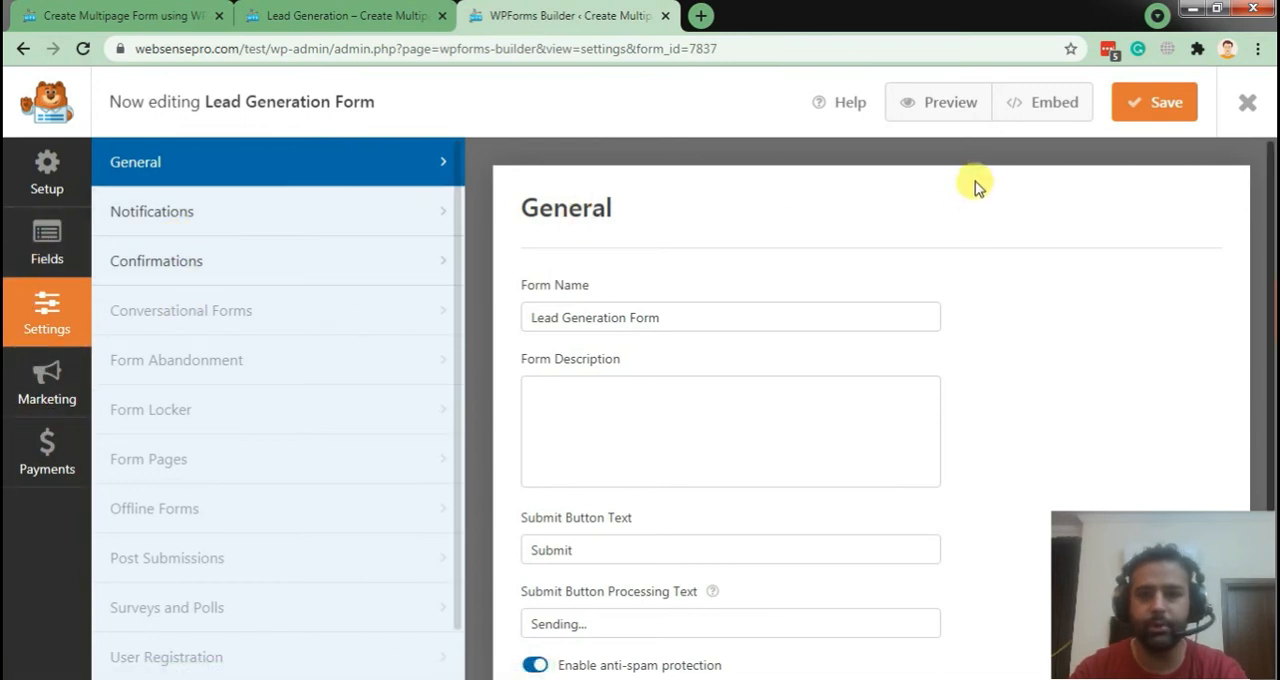
pyautogui.click(46, 170)
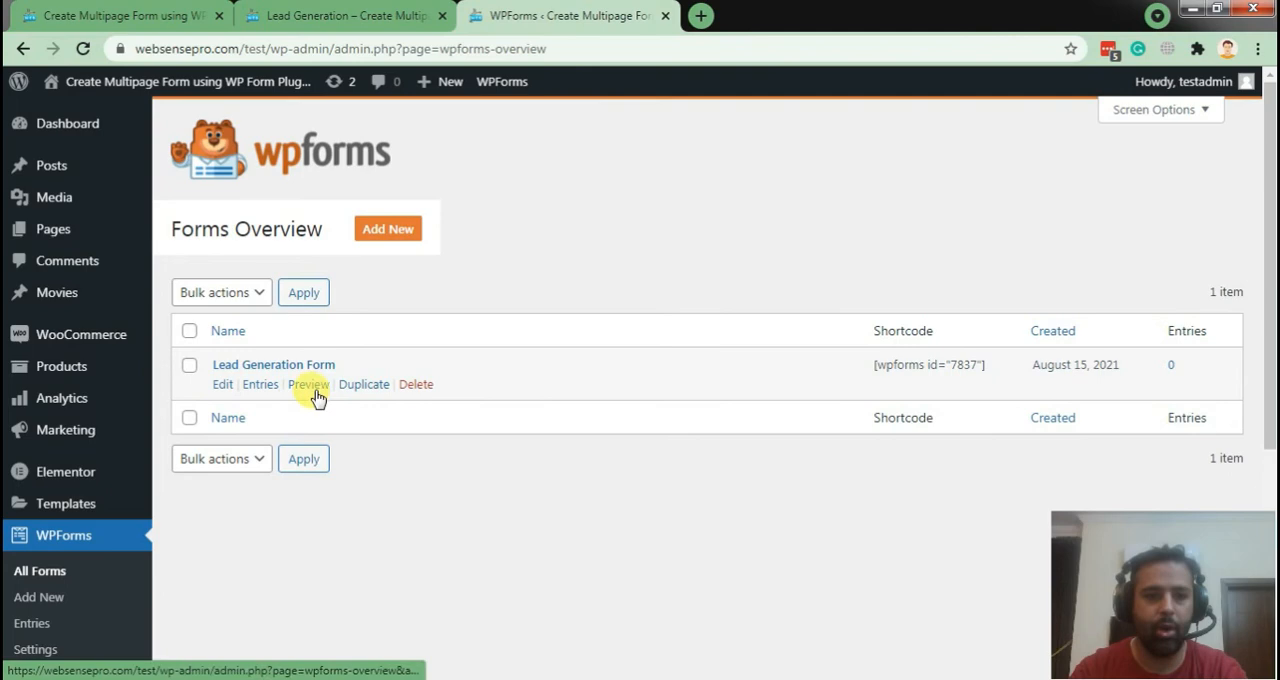
pyautogui.click(222, 384)
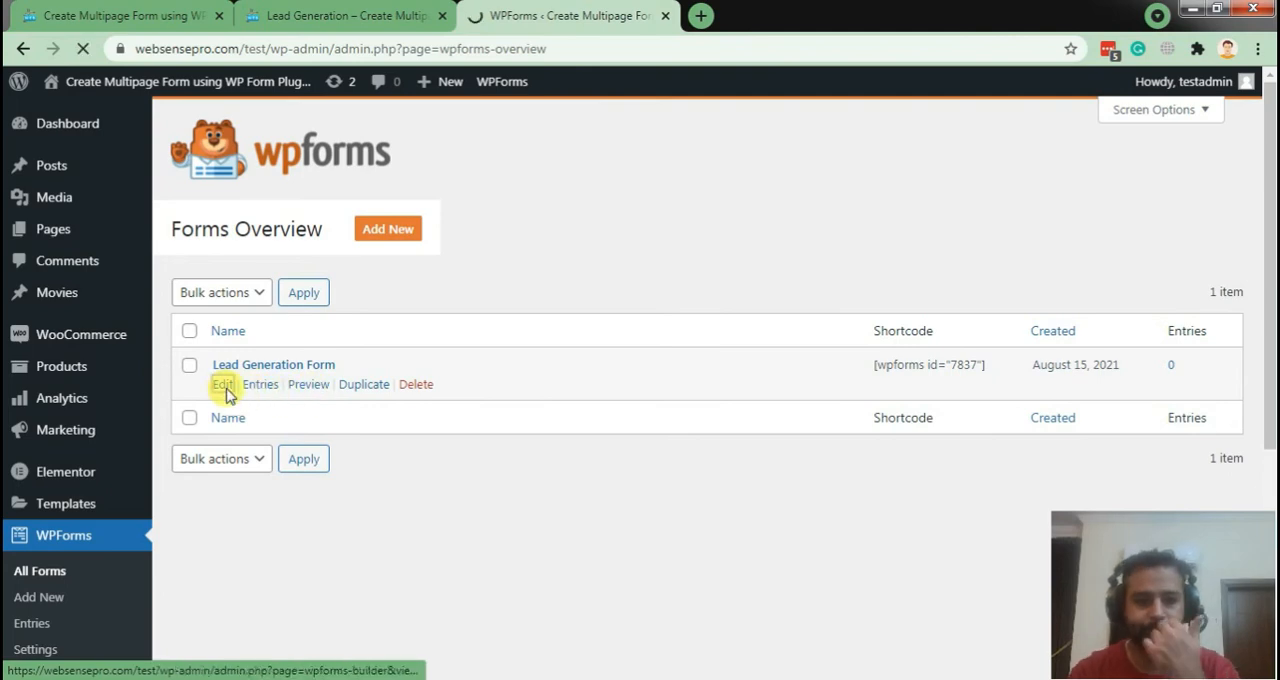
pyautogui.click(224, 384)
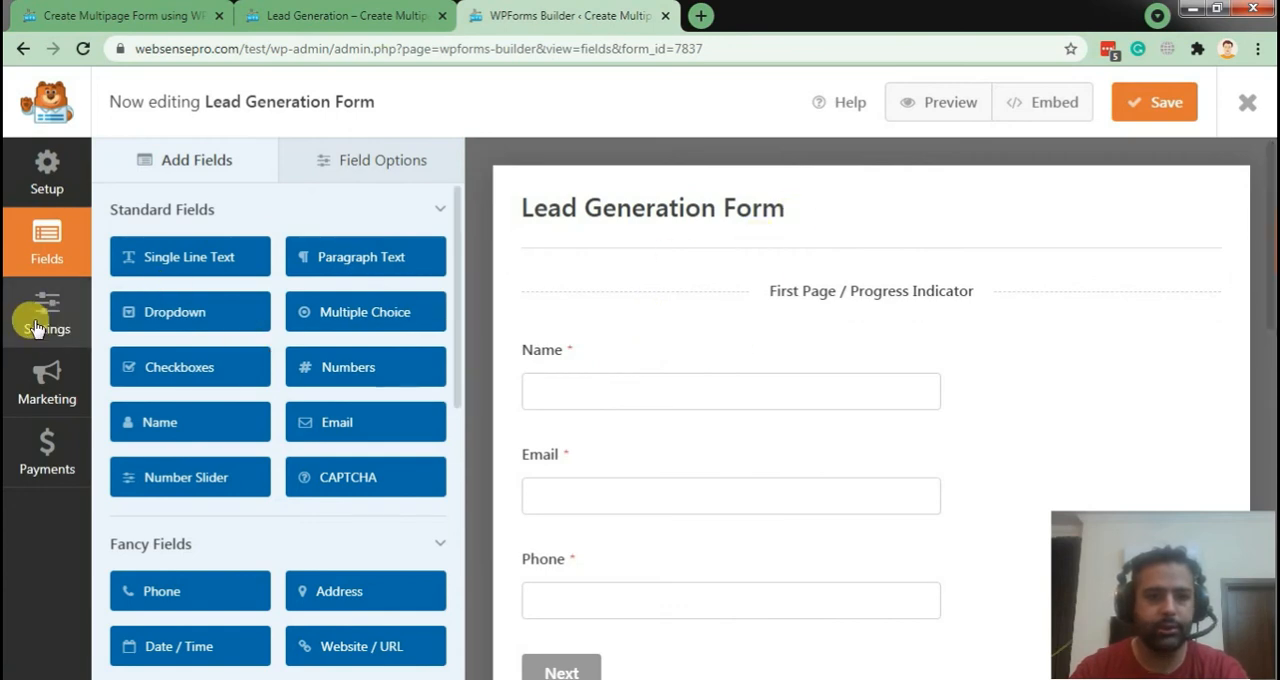
pyautogui.click(46, 310)
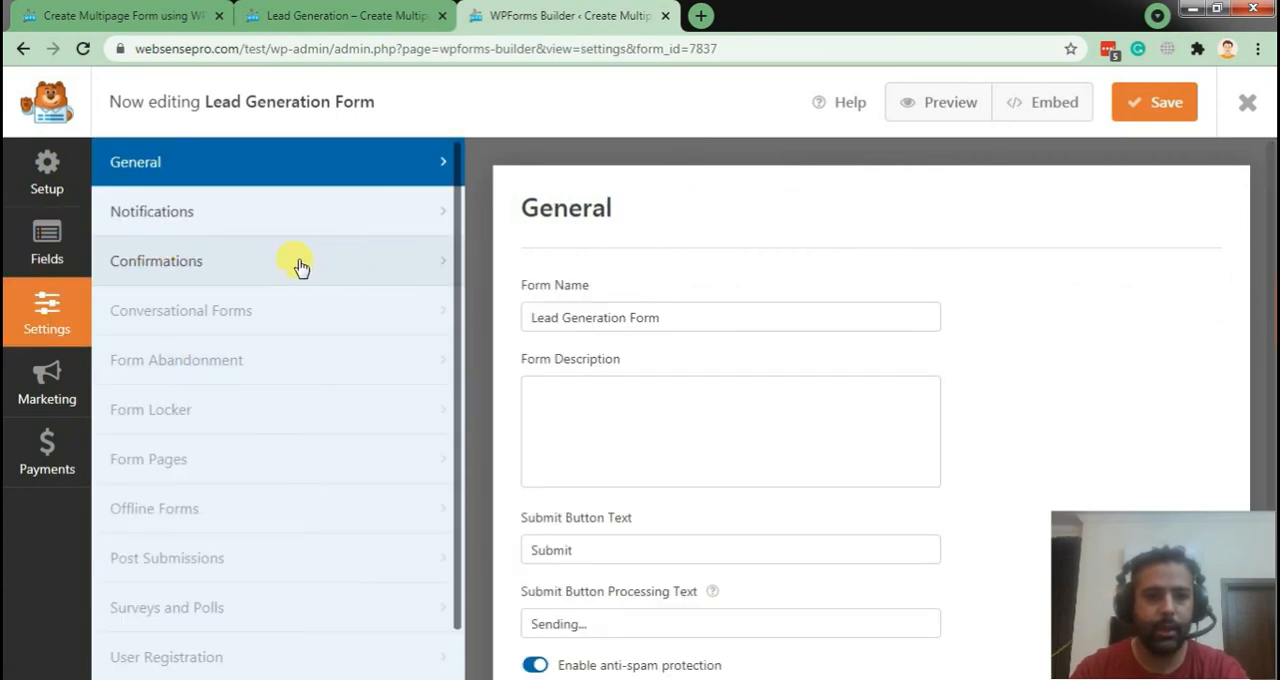
pyautogui.click(152, 212)
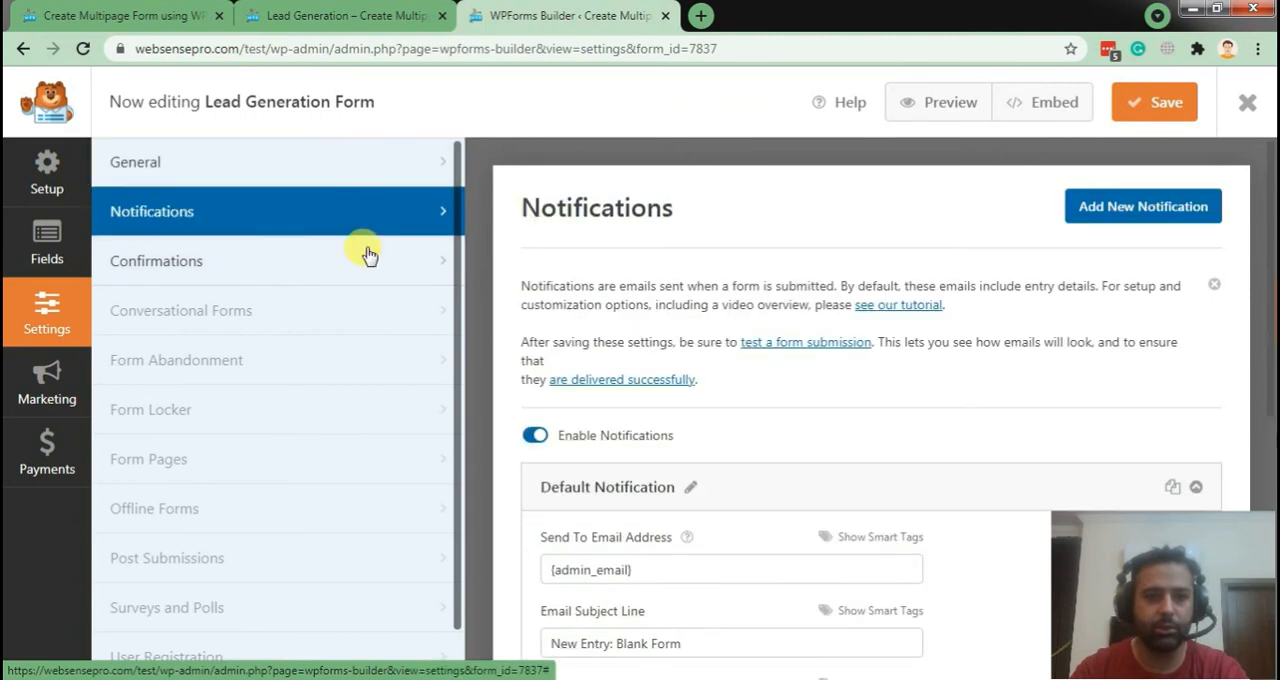
pyautogui.scroll(-3)
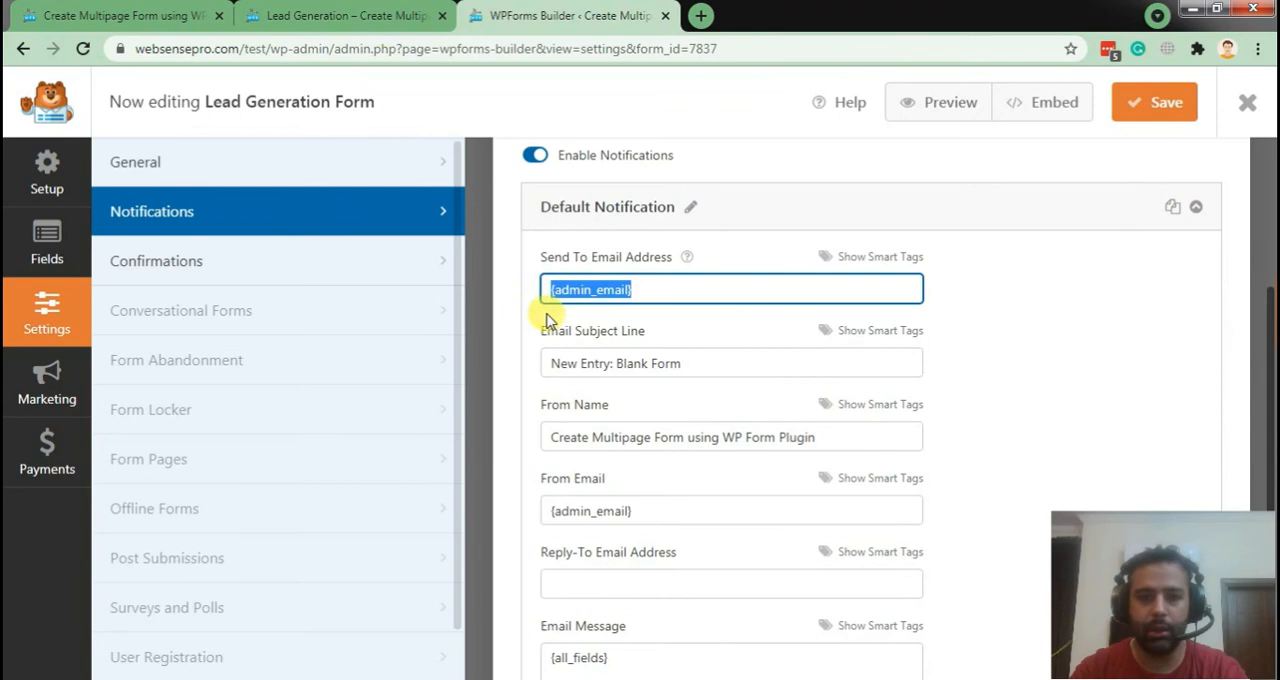
pyautogui.moveTo(152, 310)
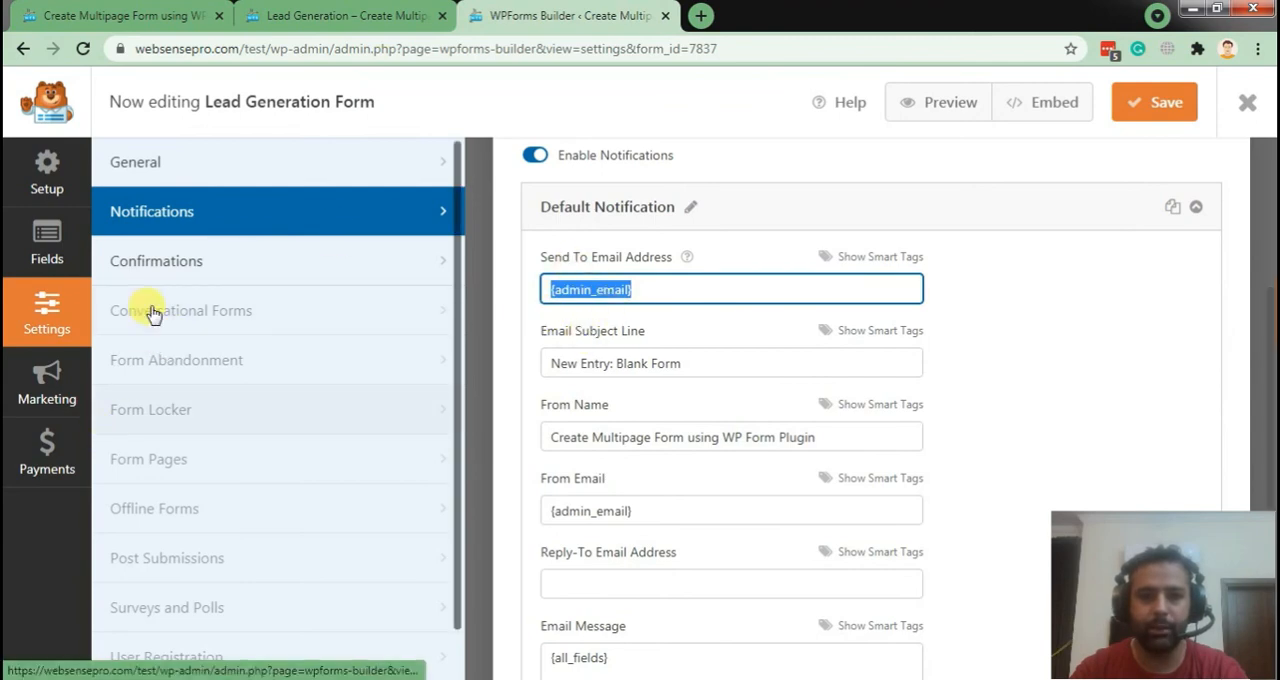
pyautogui.click(130, 16)
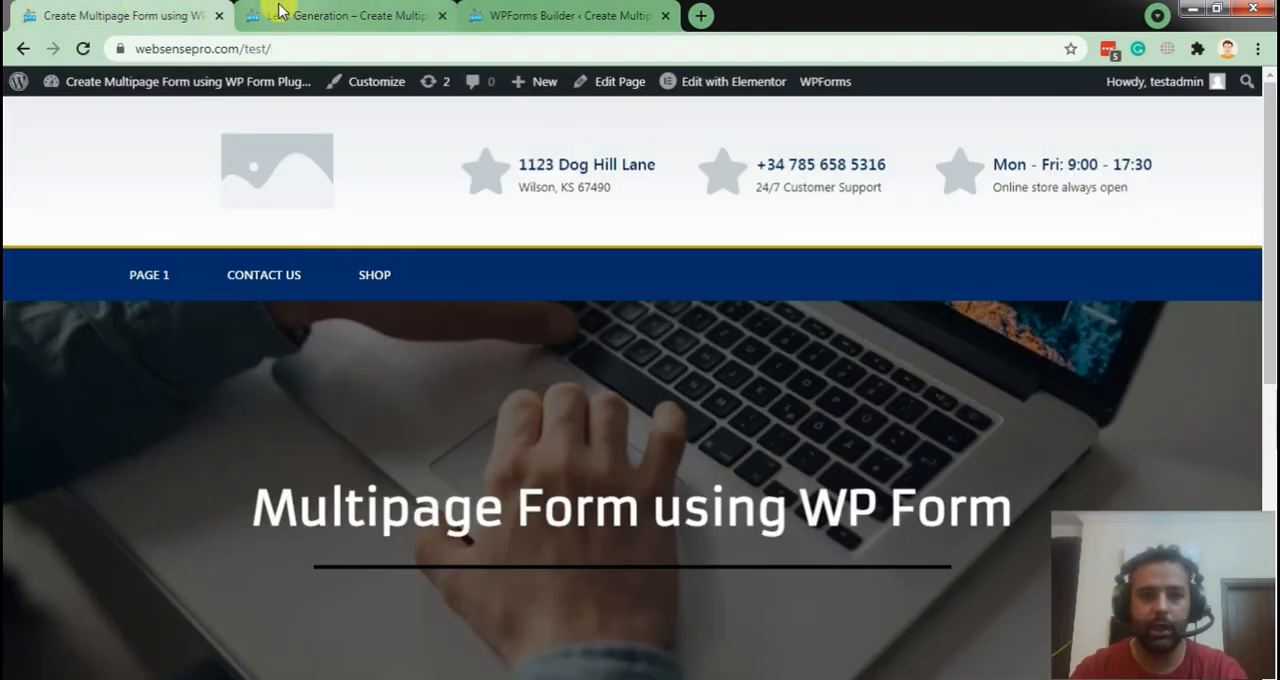
pyautogui.click(564, 16)
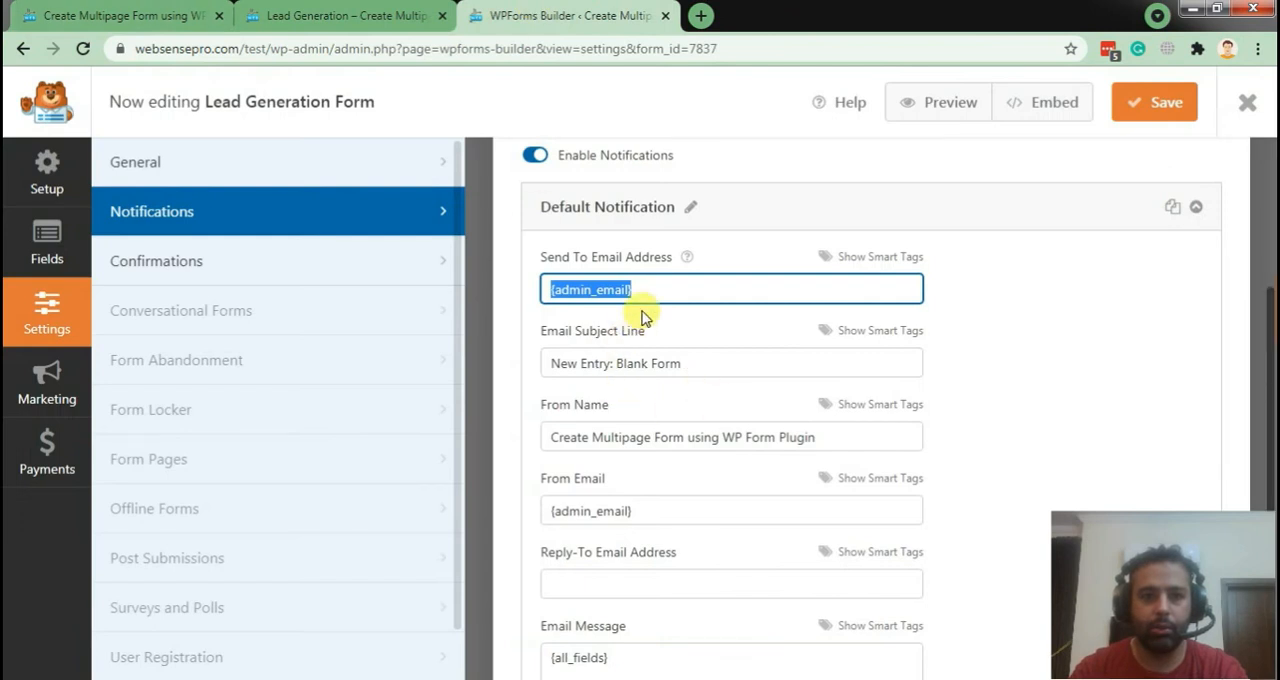
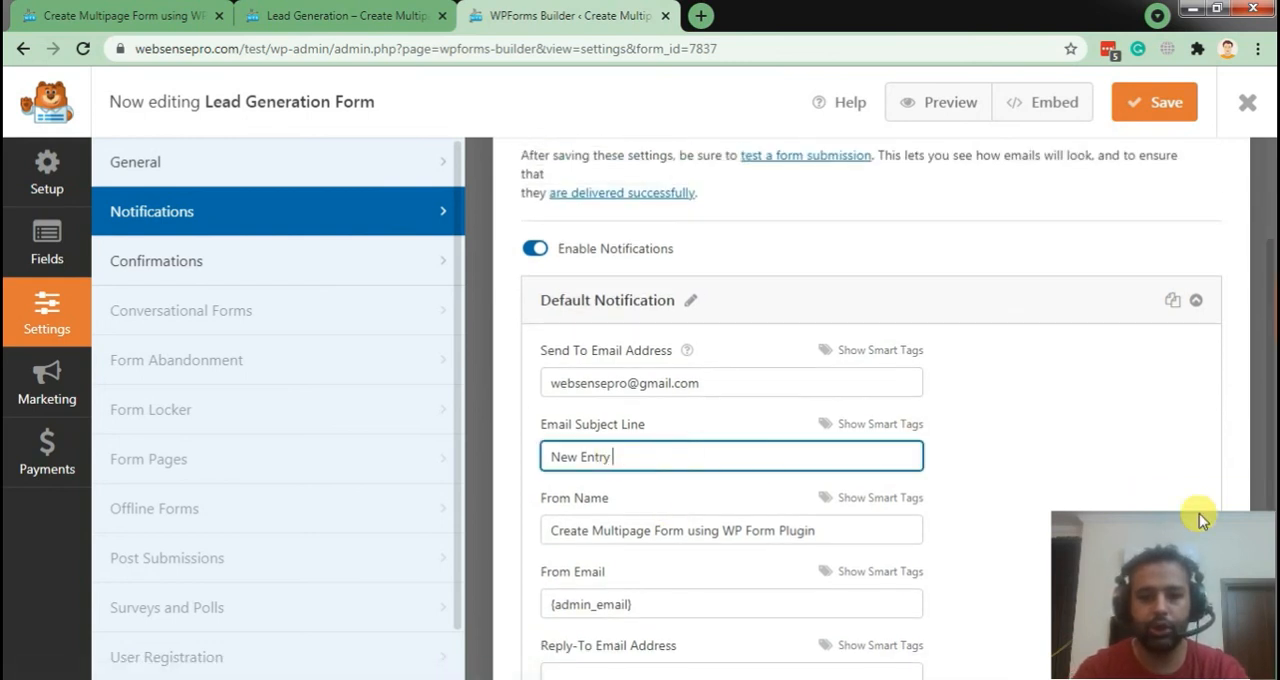
# Step: Set the Email Subject Line to 'New Entry in Lead Generation Form' and save
pyautogui.write('in Lead Gen')
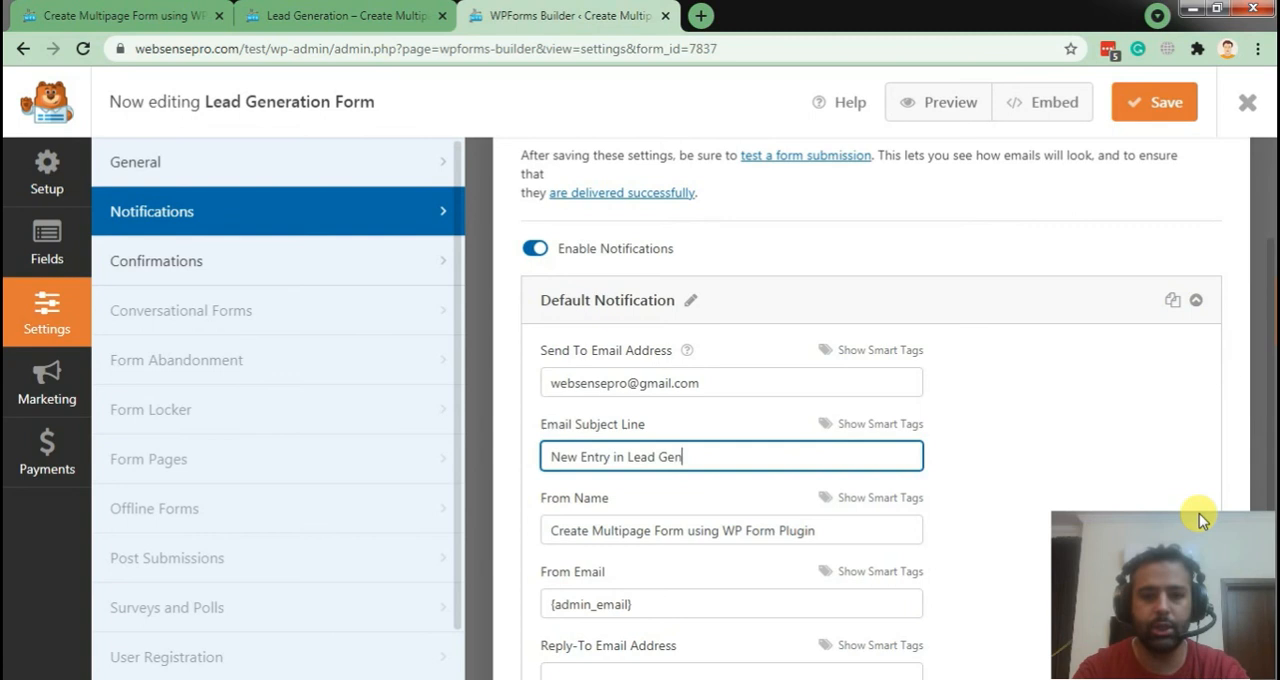
pyautogui.write('eration Fo')
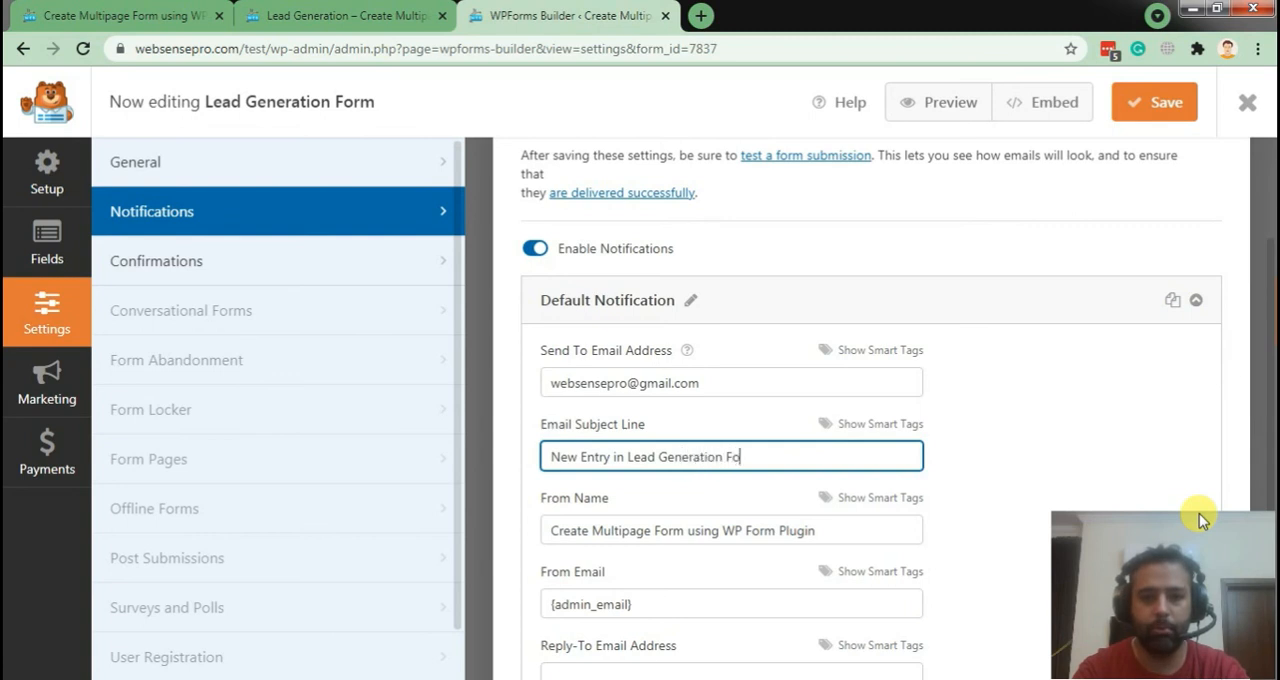
pyautogui.scroll(-3)
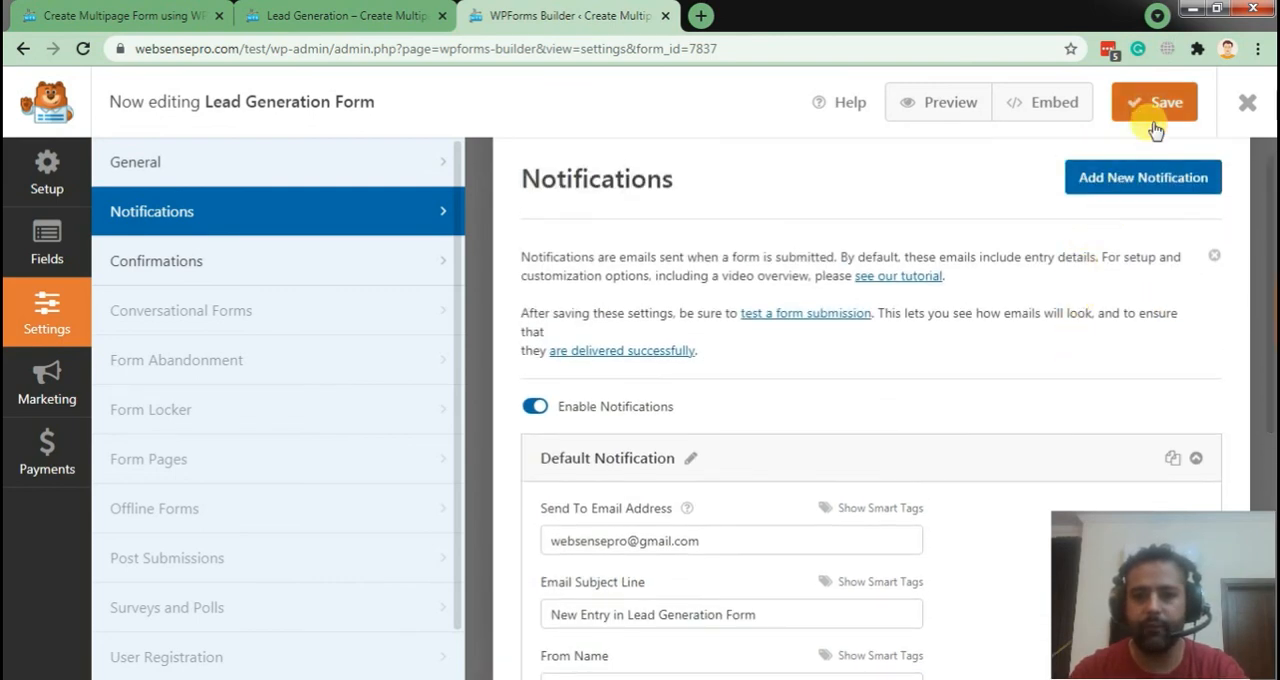
pyautogui.click(1154, 102)
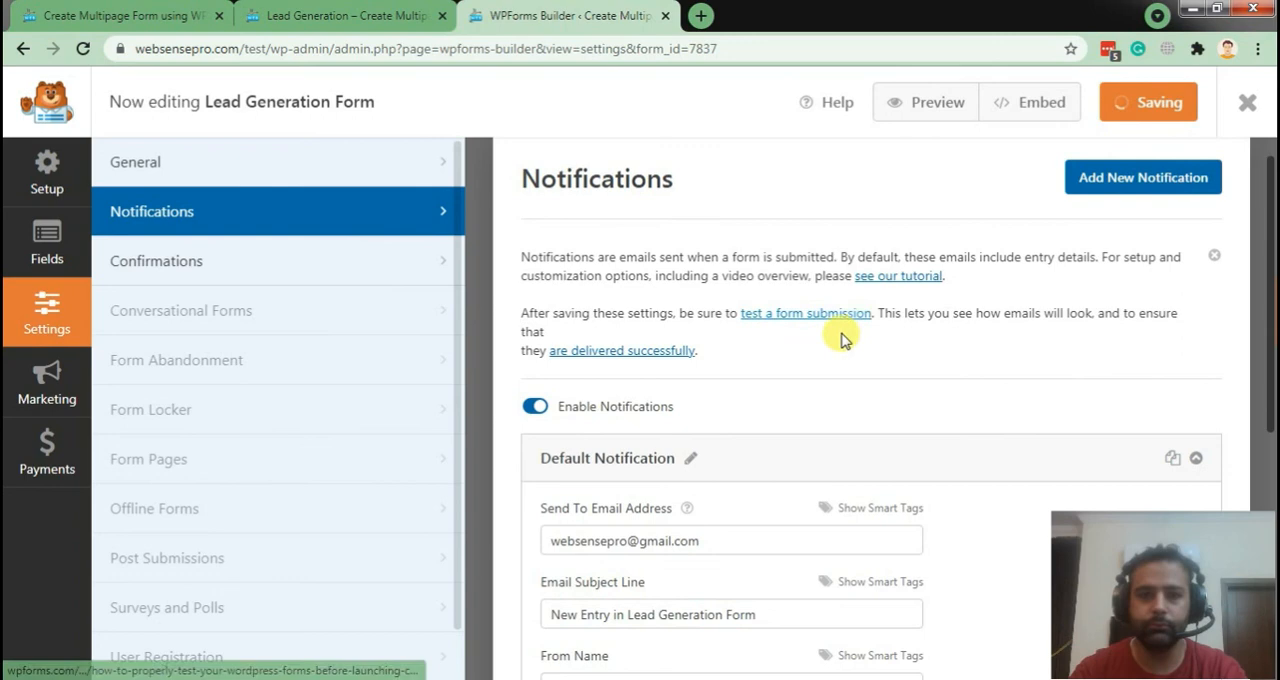
# Step: On the live page, fill step 1 with a test@test email and a -2 phone ending, then continue
pyautogui.click(340, 16)
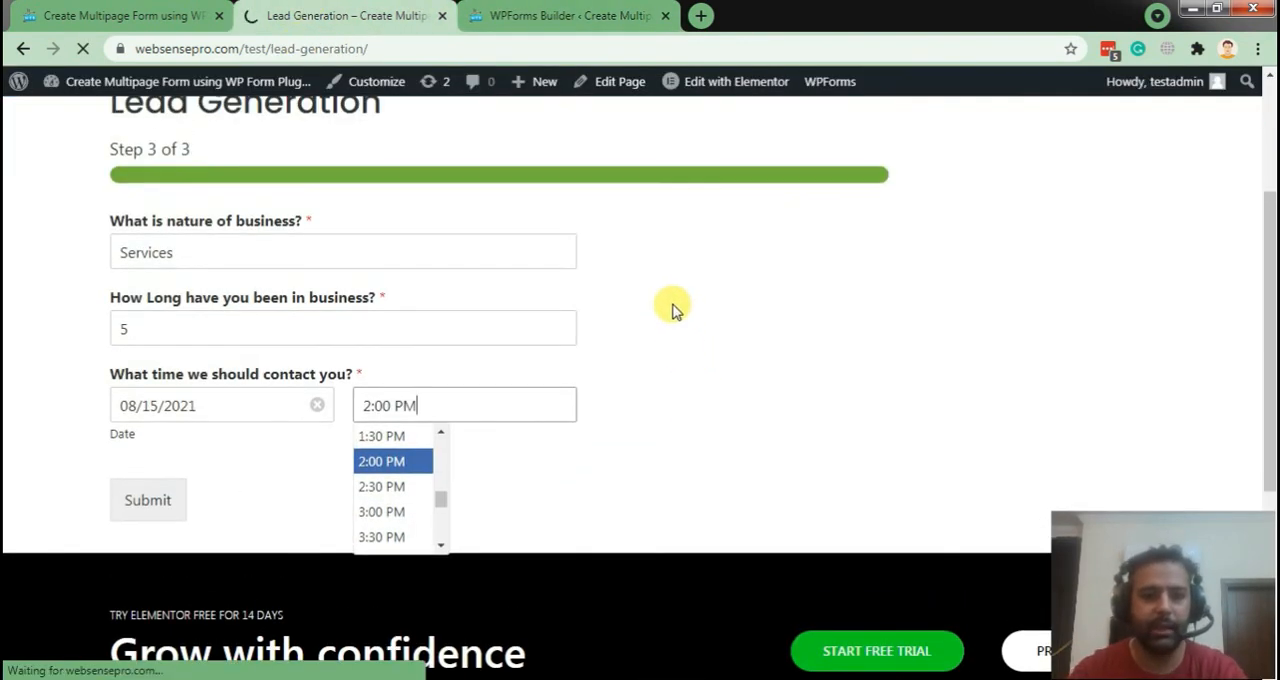
pyautogui.click(76, 48)
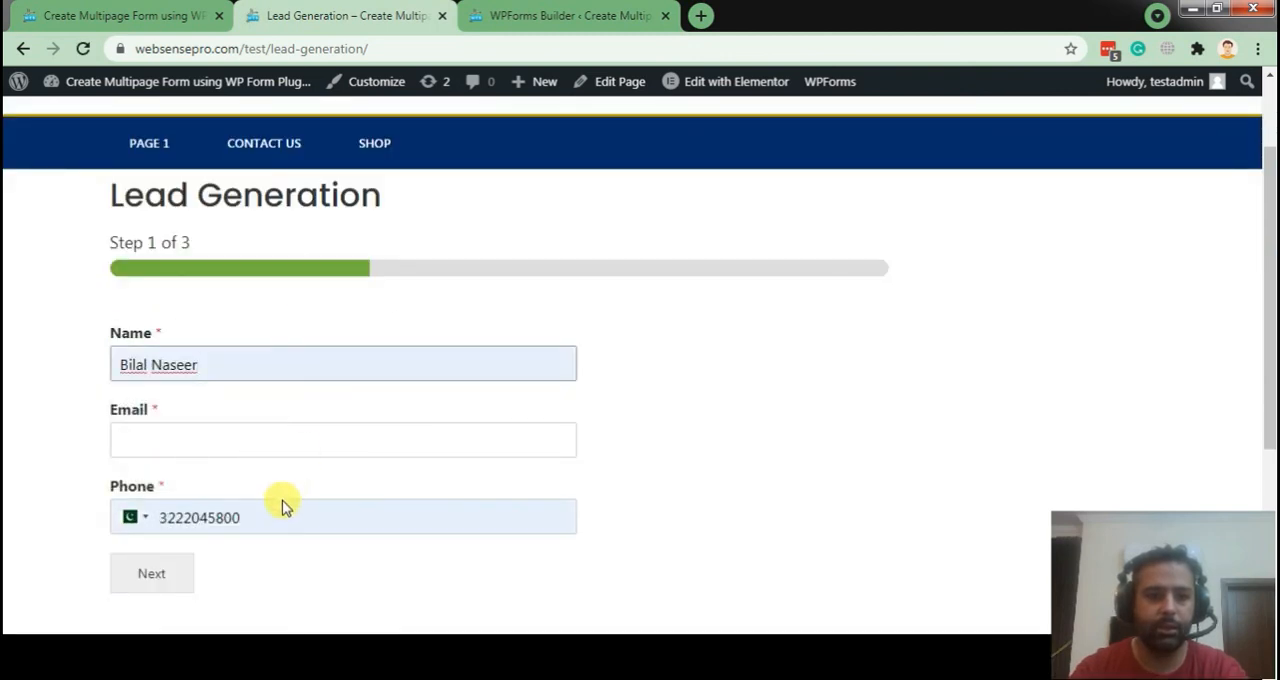
pyautogui.click(200, 516)
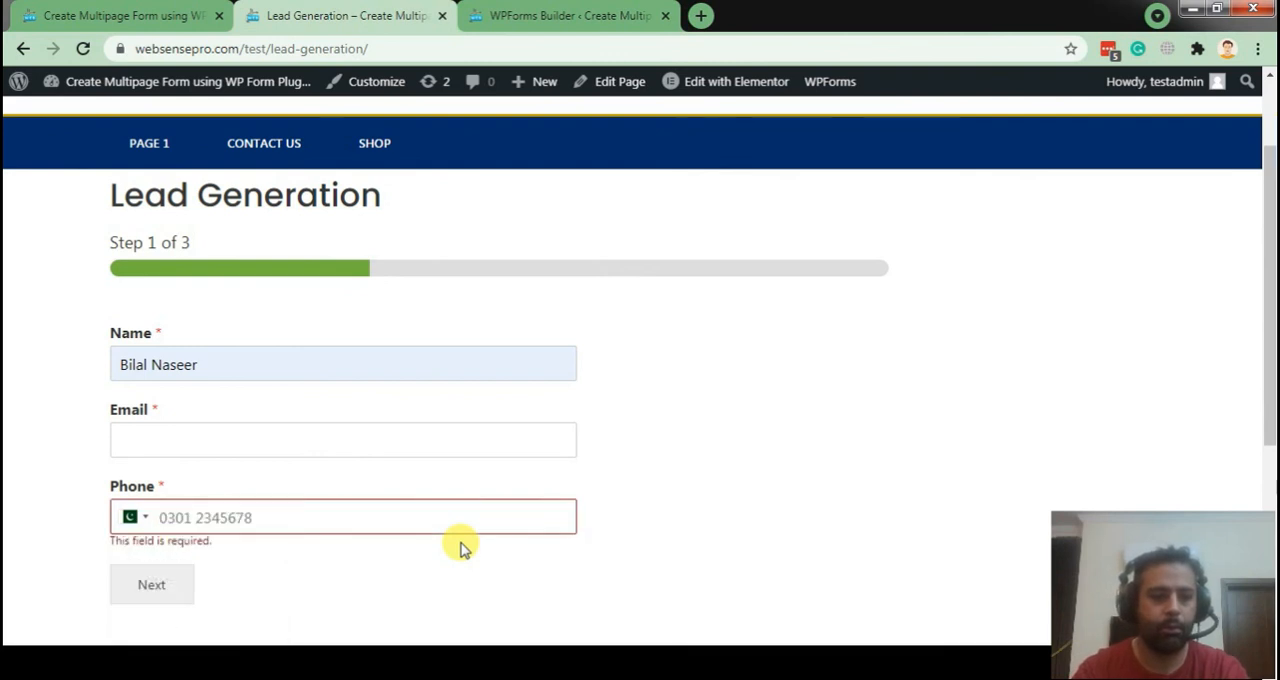
pyautogui.write('test2')
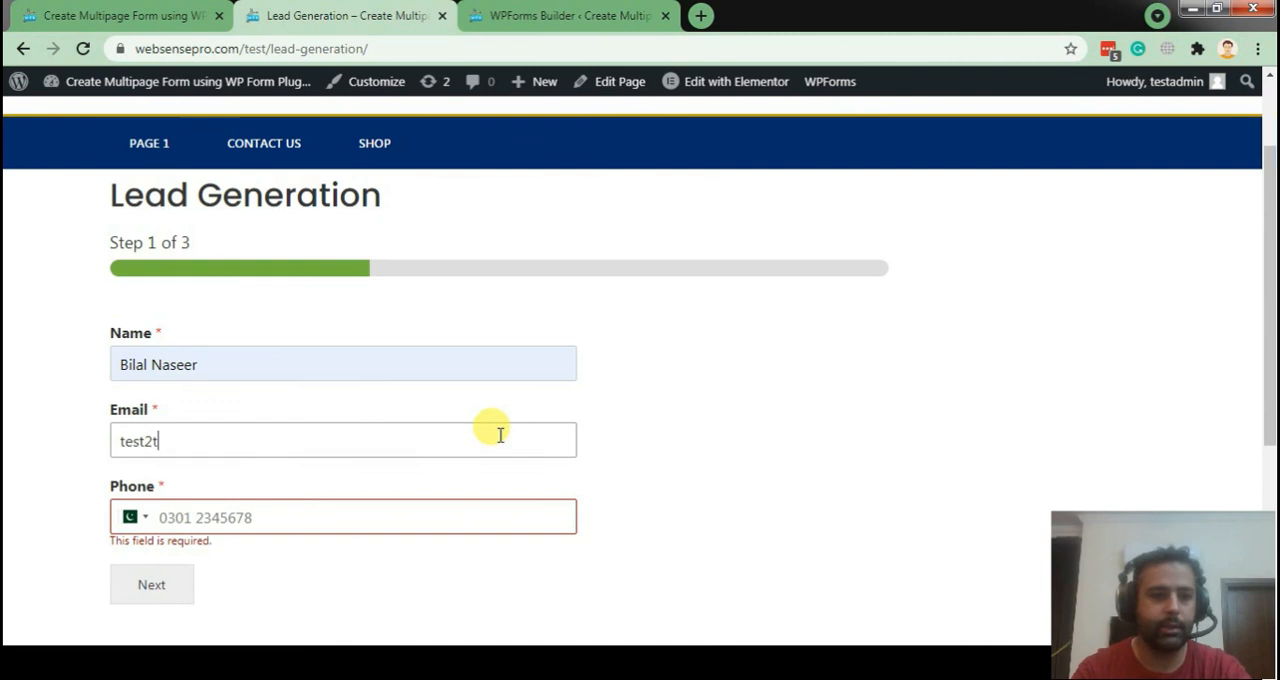
pyautogui.write('test@test.com')
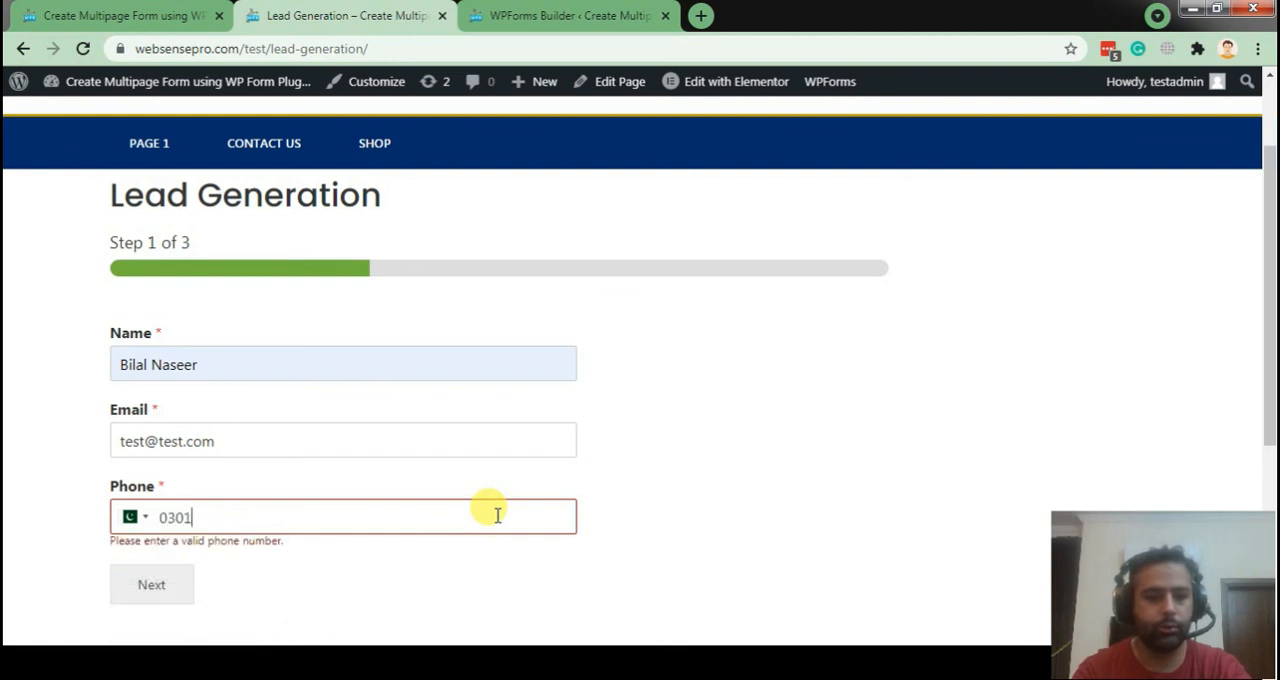
pyautogui.write('-2345678')
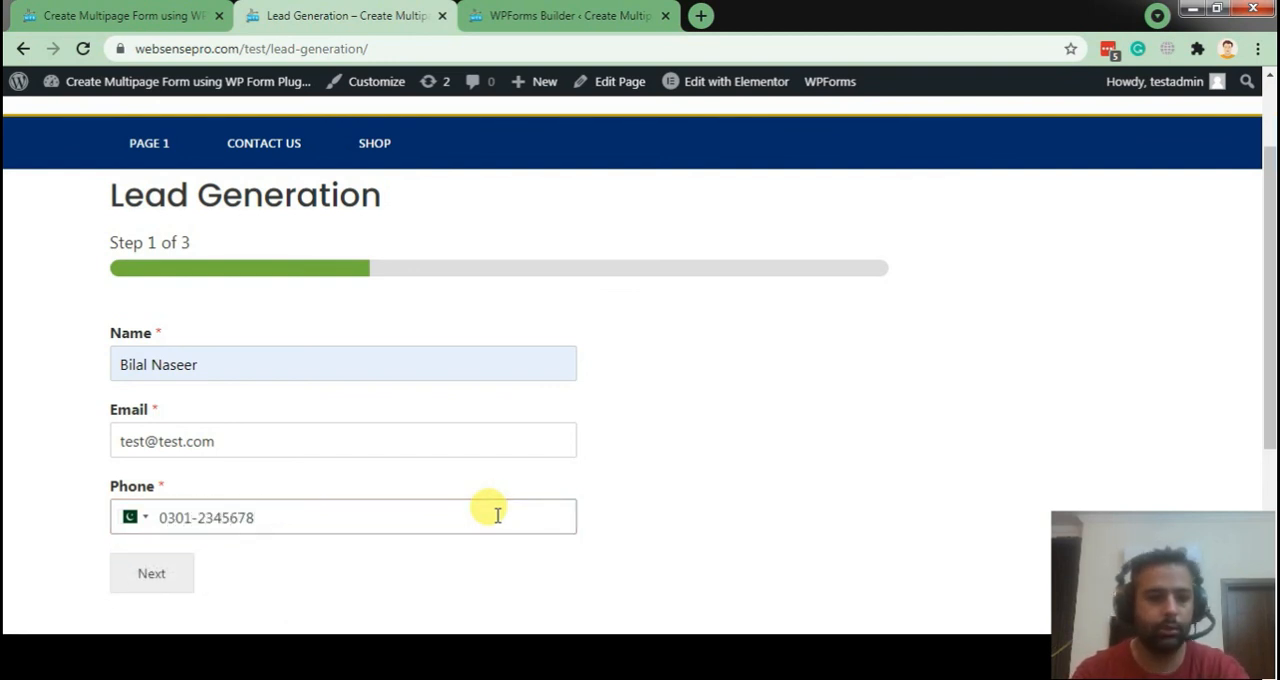
pyautogui.click(152, 572)
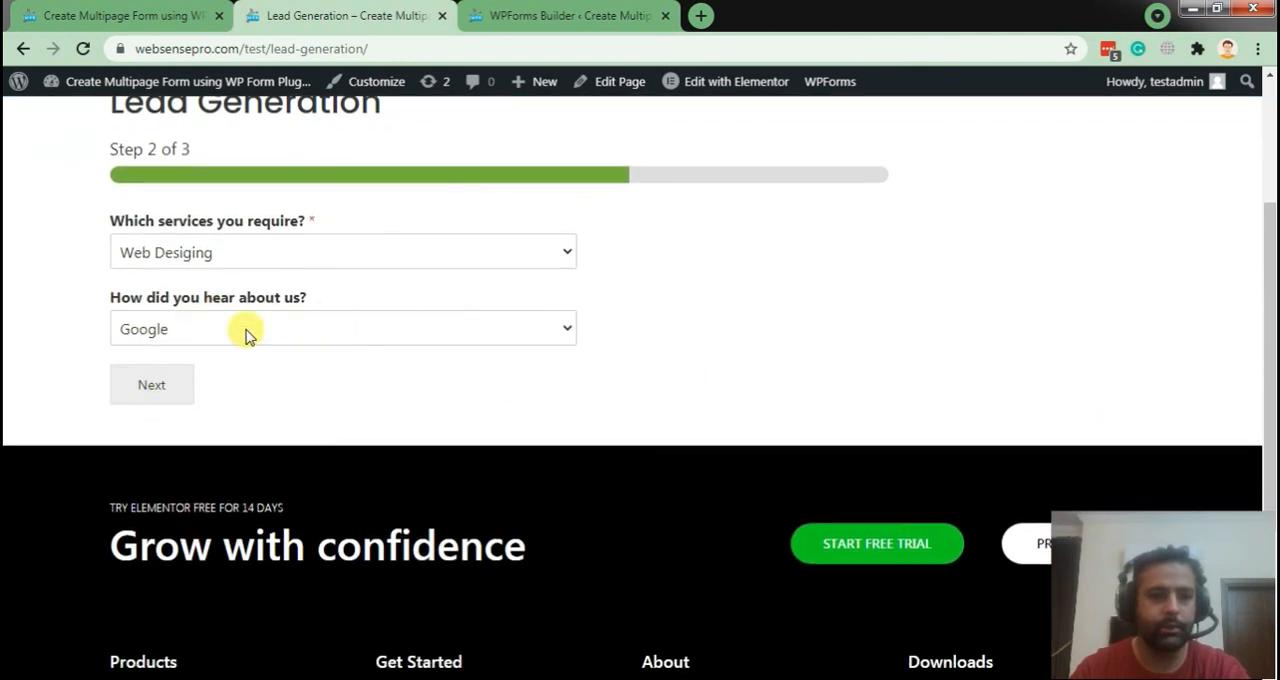
# Step: Fill step 3 with Services, 3 years, a contact date and time, and submit the test entry
pyautogui.click(152, 384)
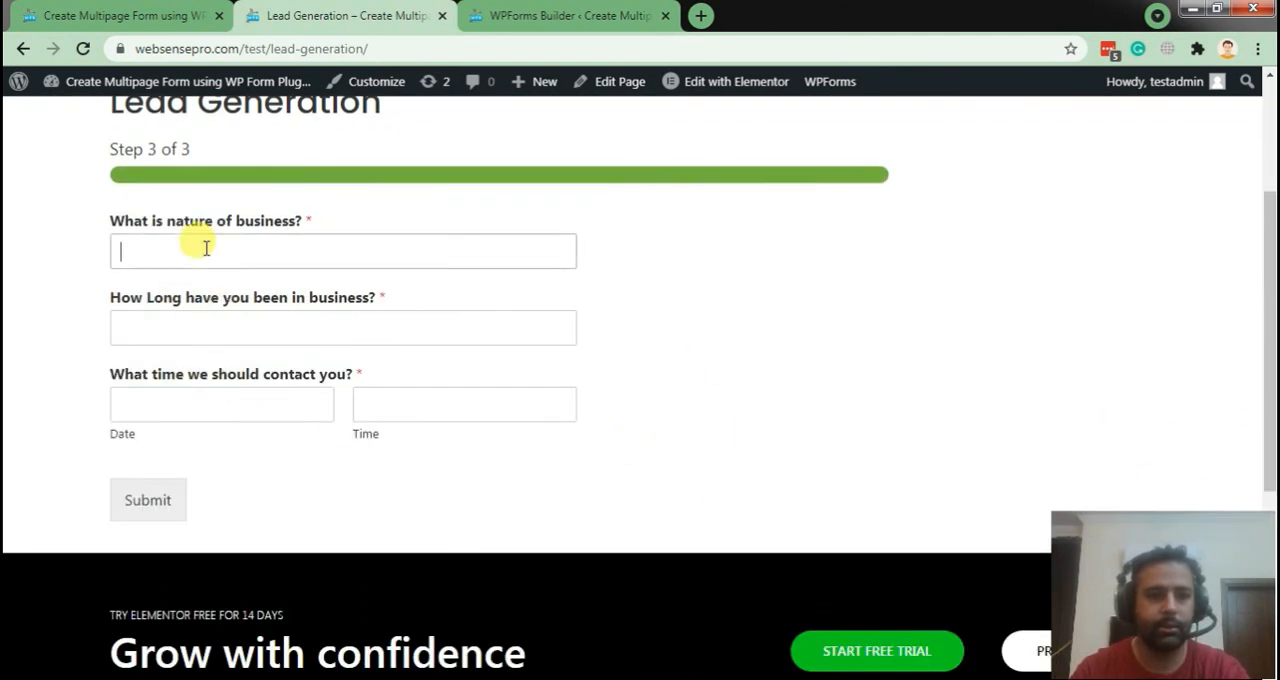
pyautogui.write('Services')
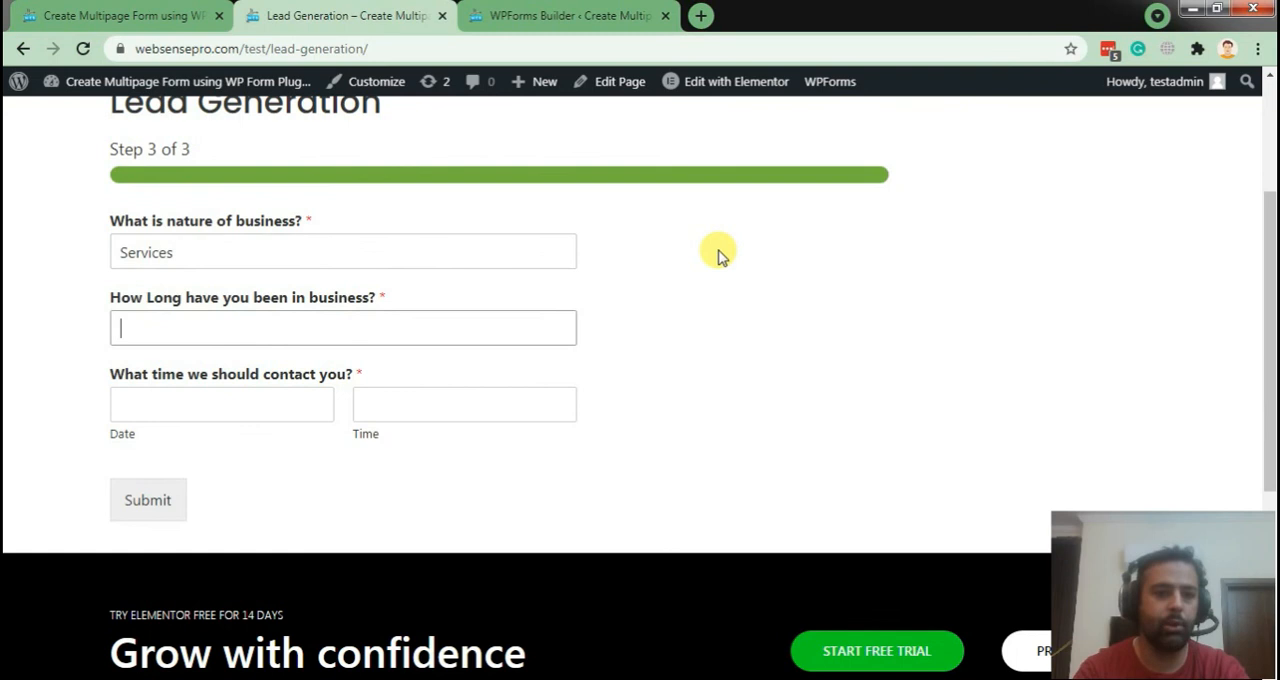
pyautogui.write('3 years')
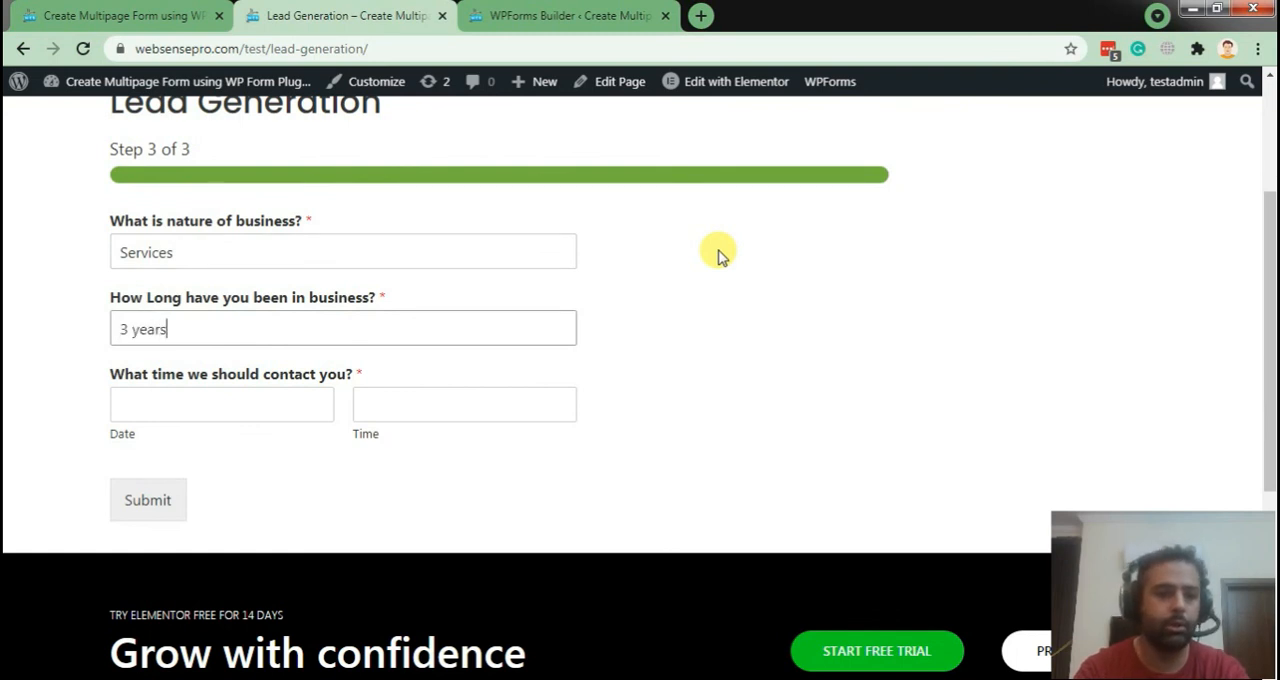
pyautogui.click(220, 404)
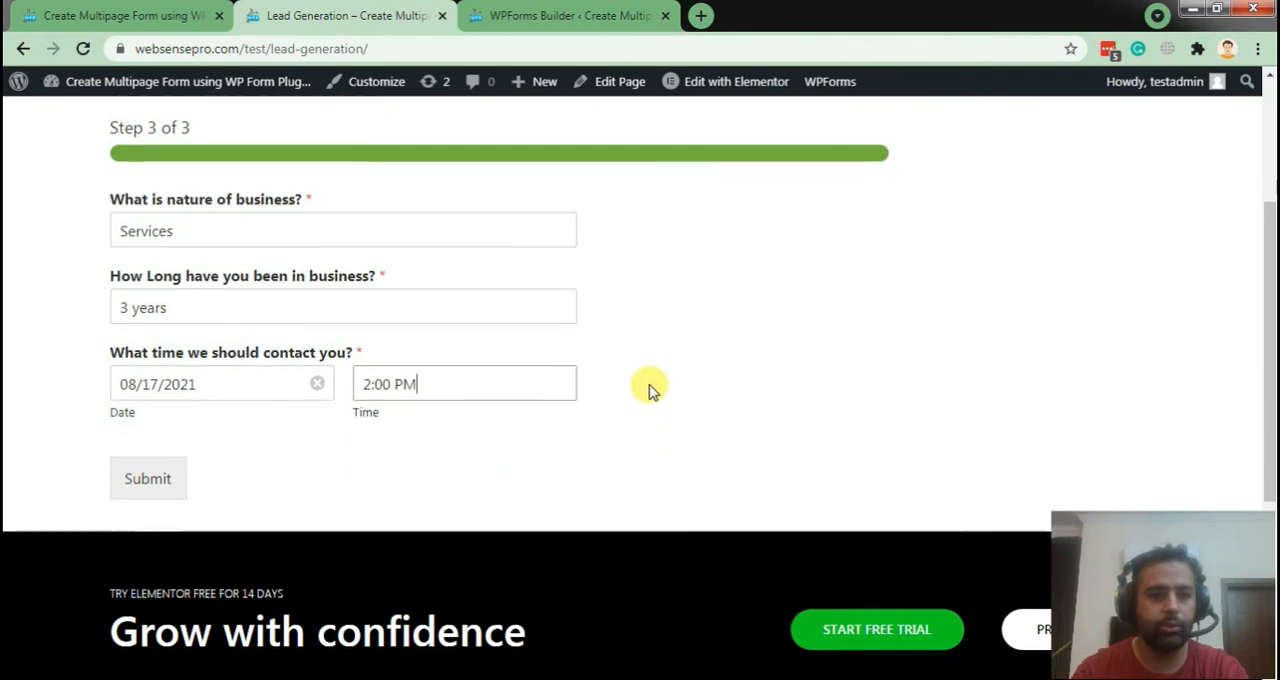
pyautogui.click(148, 478)
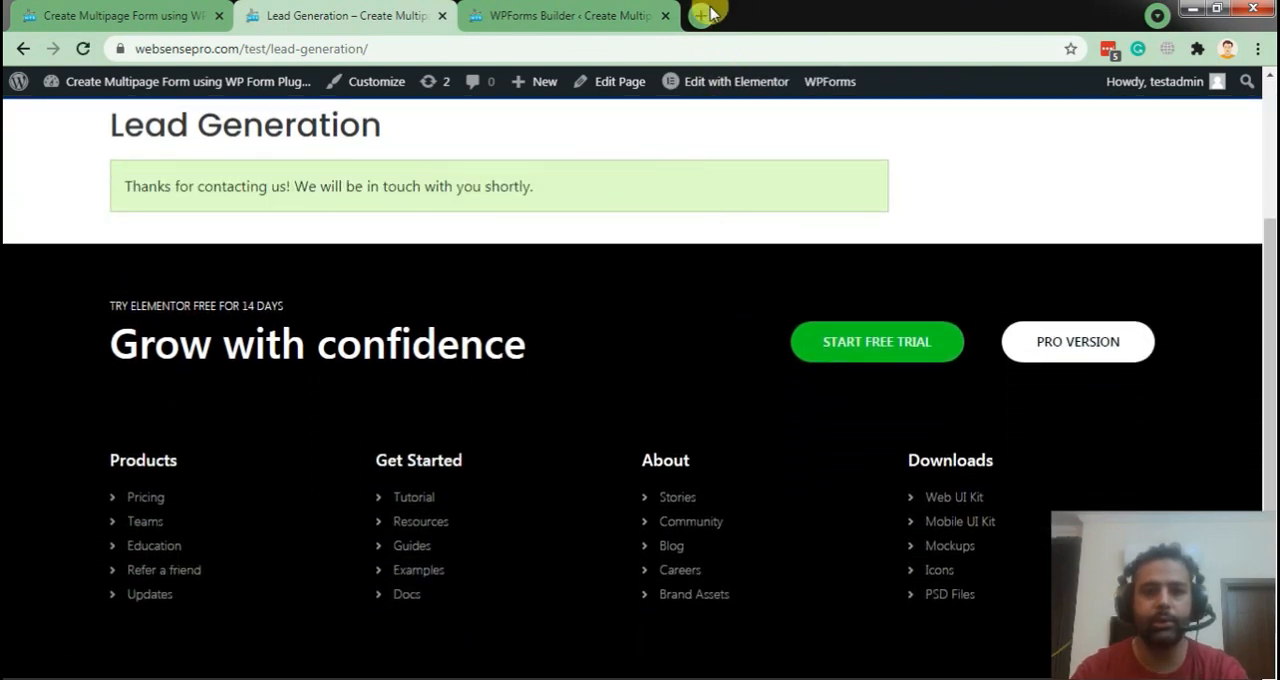
pyautogui.click(704, 16)
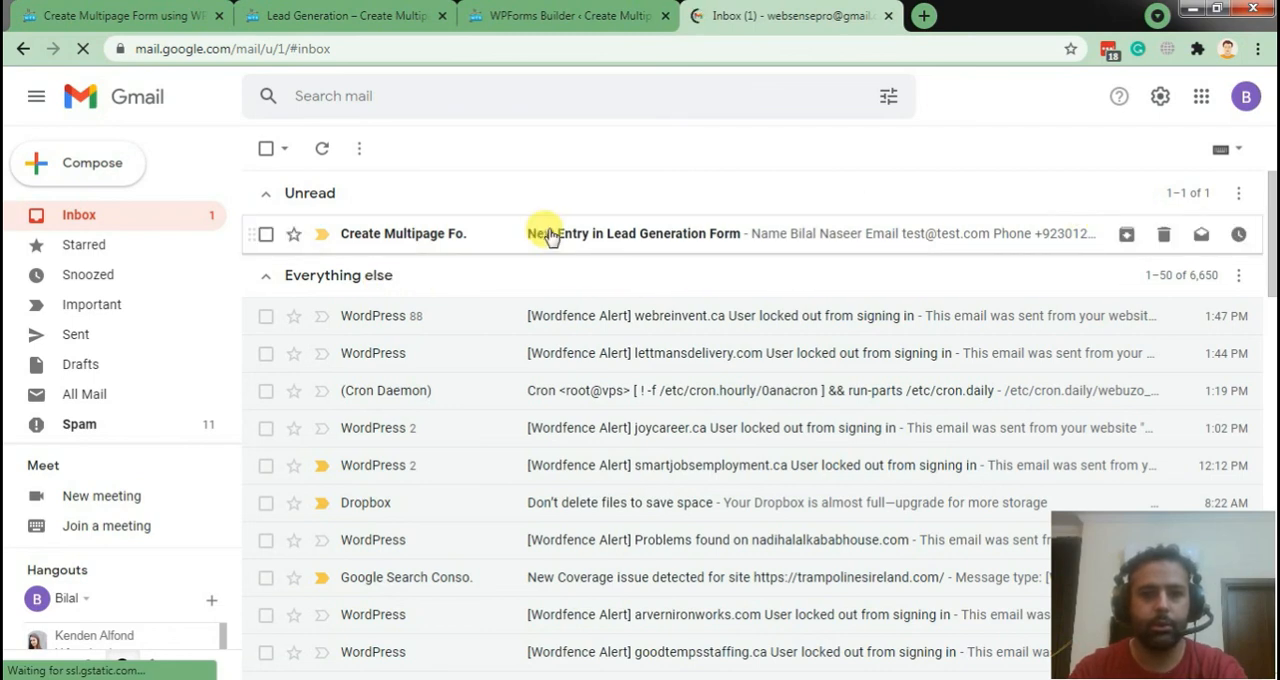
# Step: Read the 'New Entry in Lead Generation Form' email and review all submitted answers
pyautogui.click(644, 232)
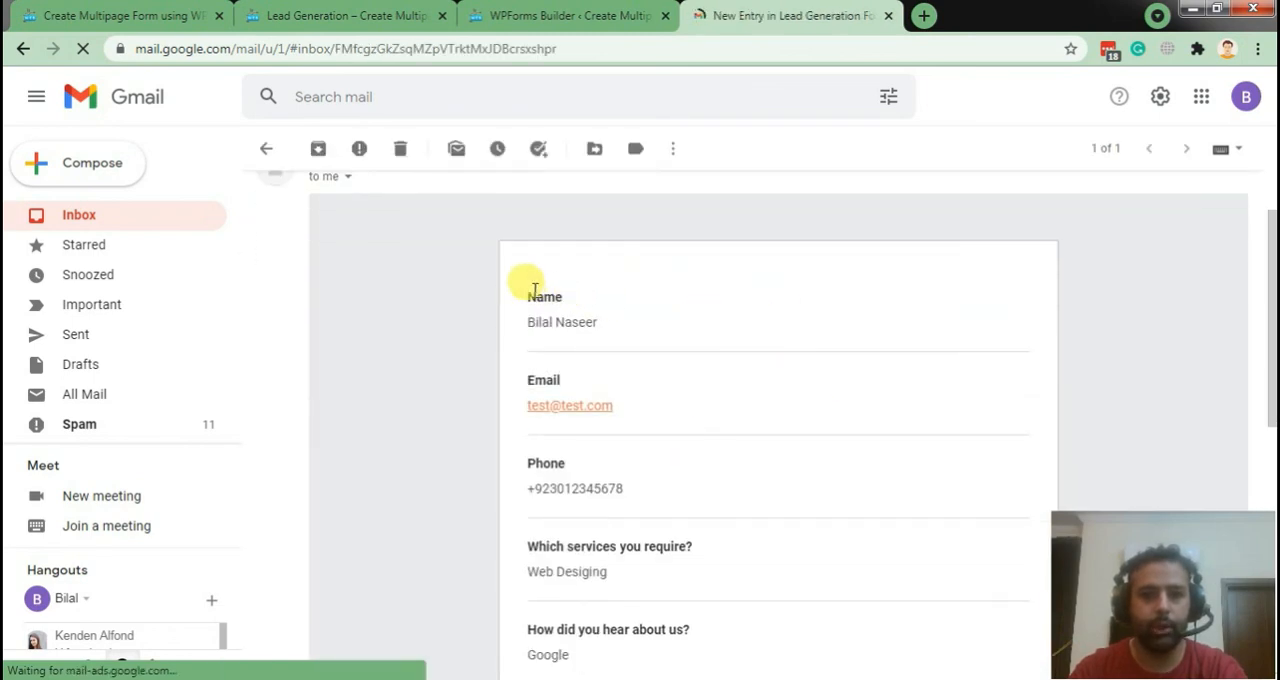
pyautogui.scroll(-3)
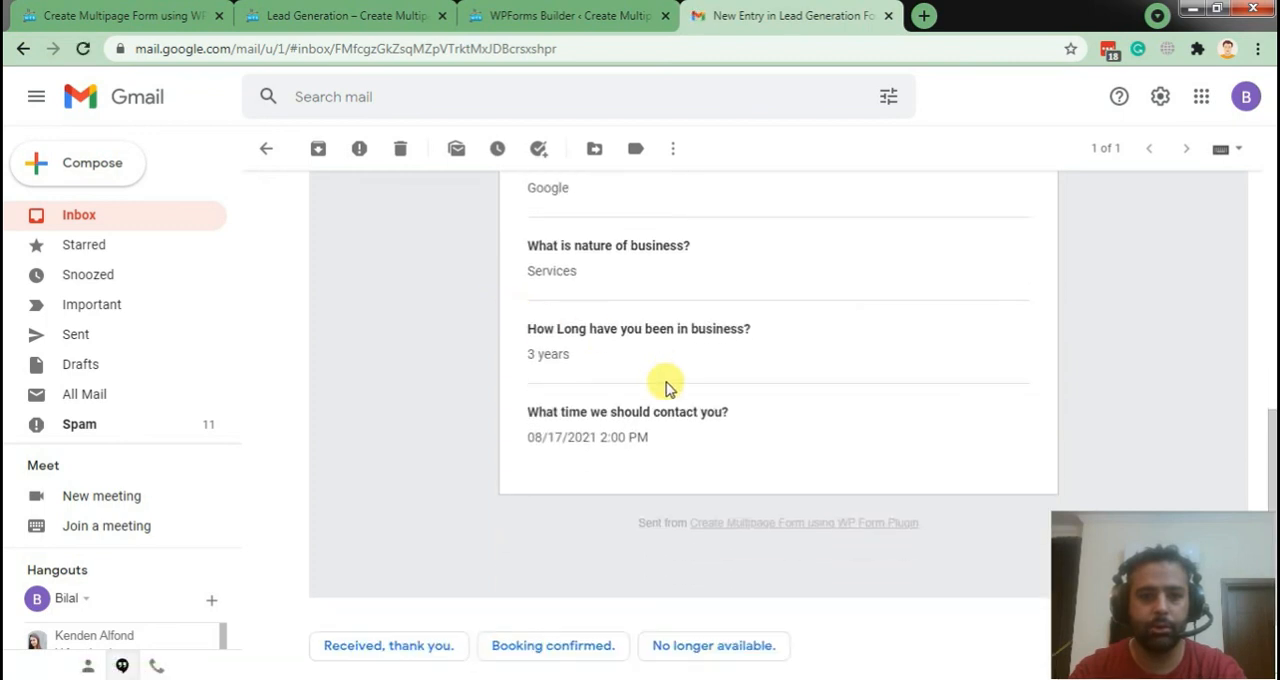
pyautogui.moveTo(572, 464)
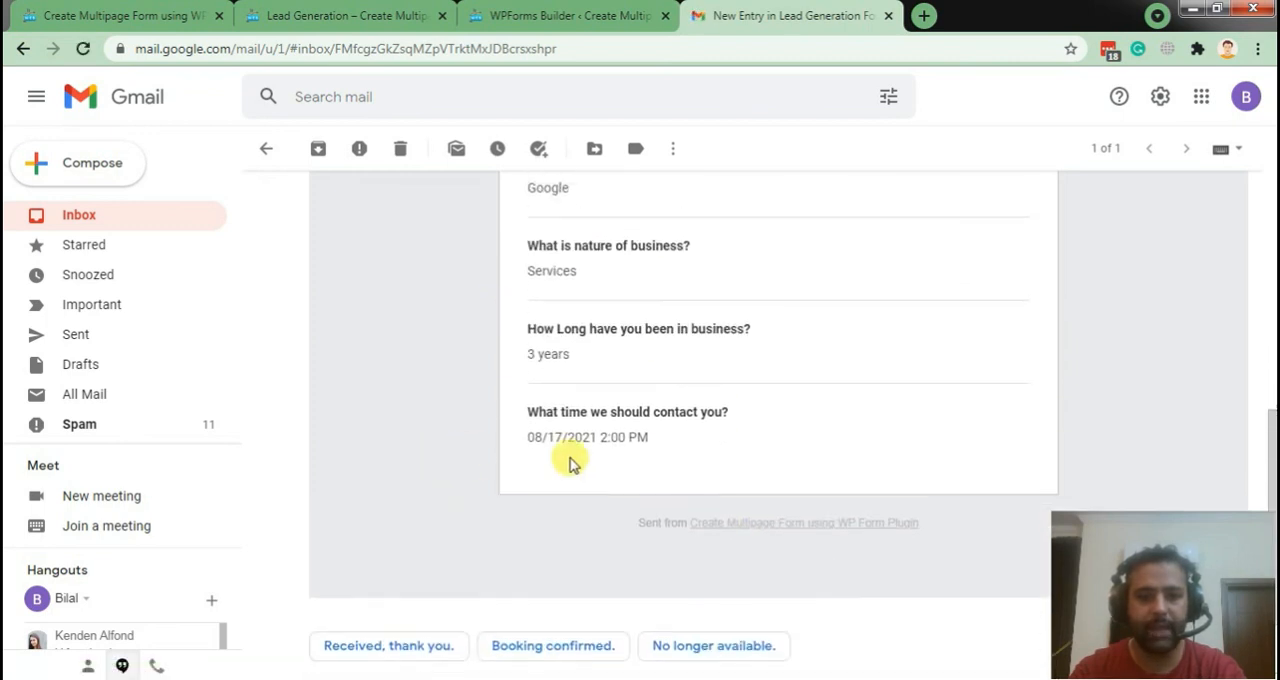
pyautogui.scroll(3)
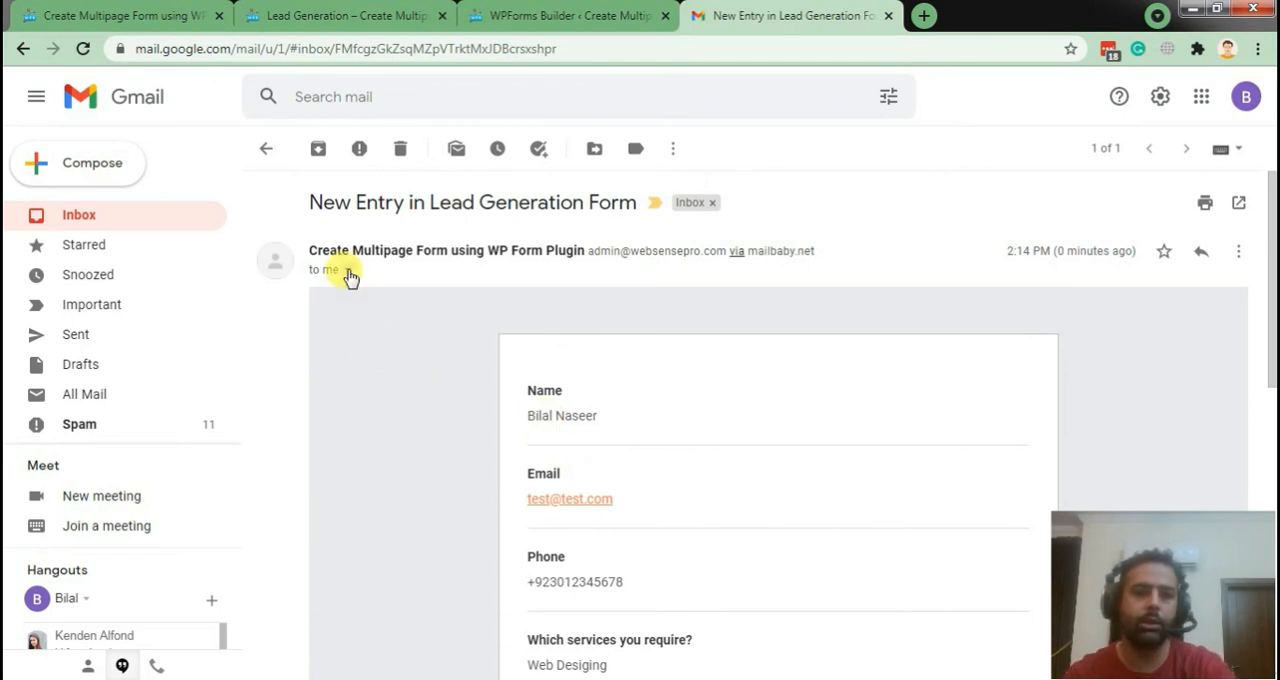
pyautogui.moveTo(130, 214)
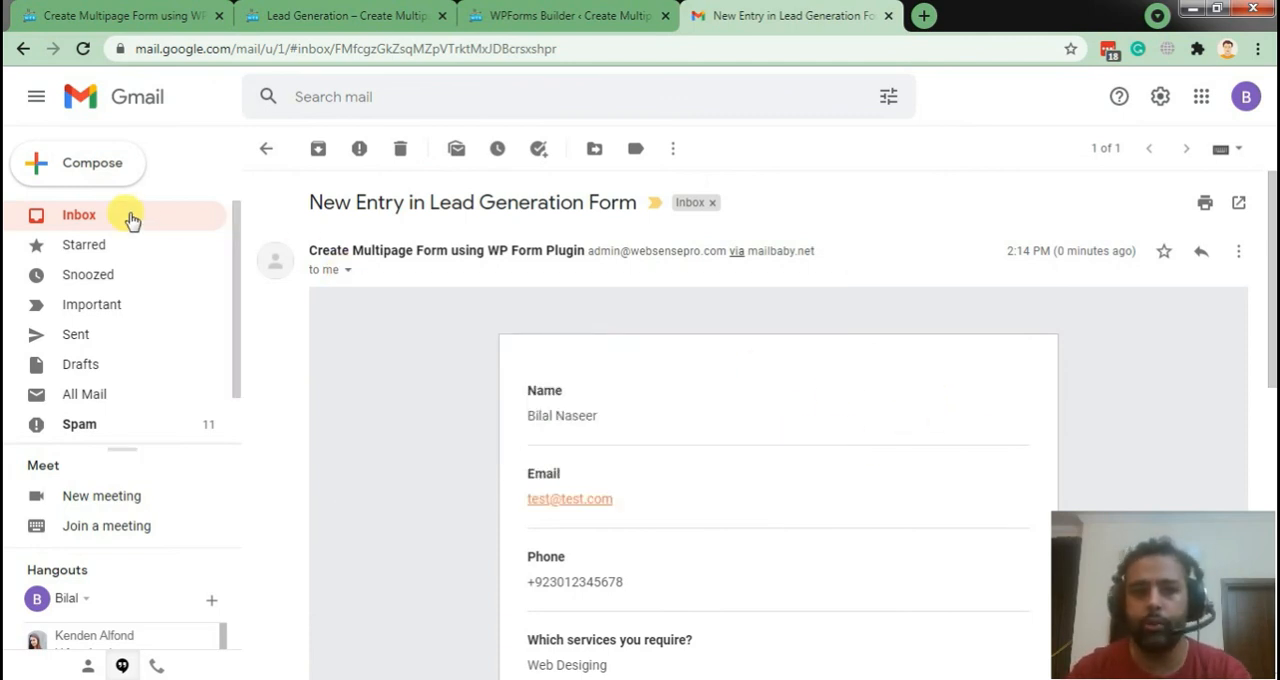